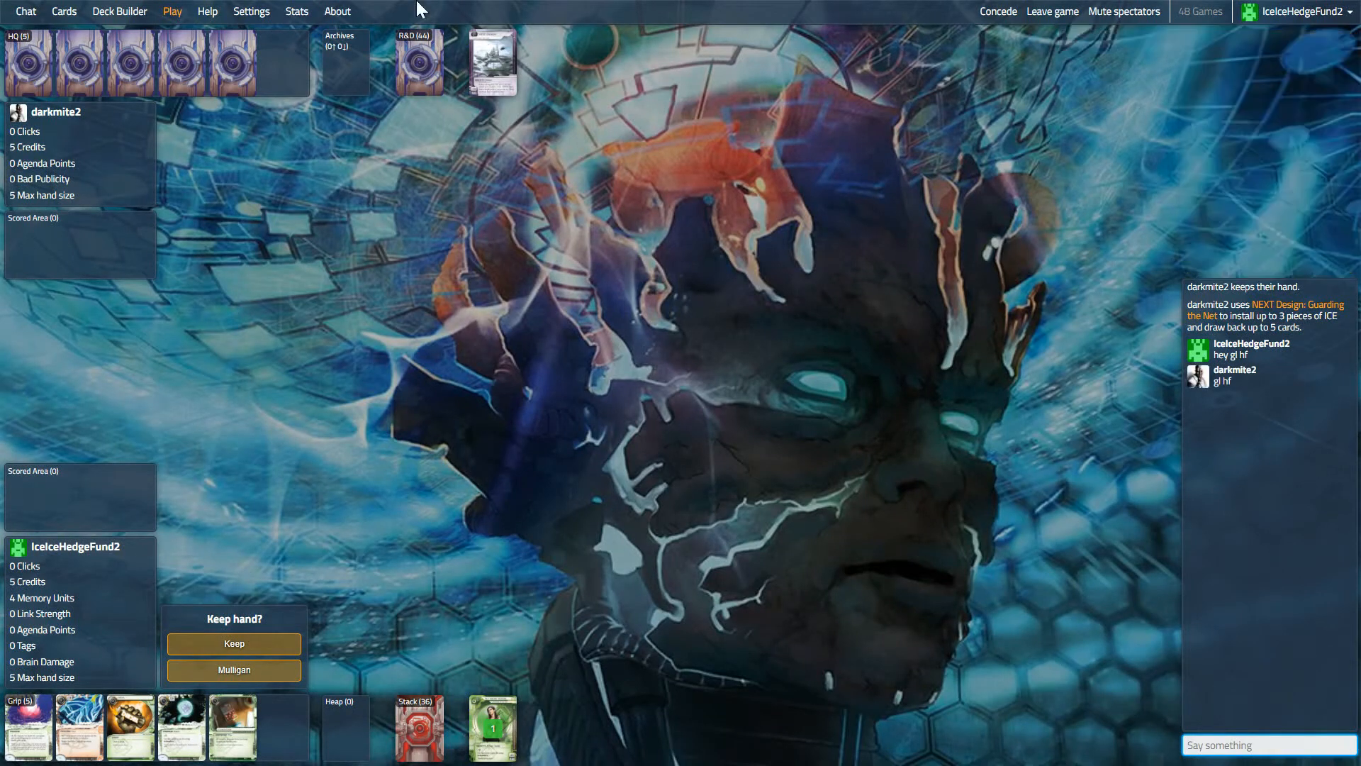
mouse_move(136, 719)
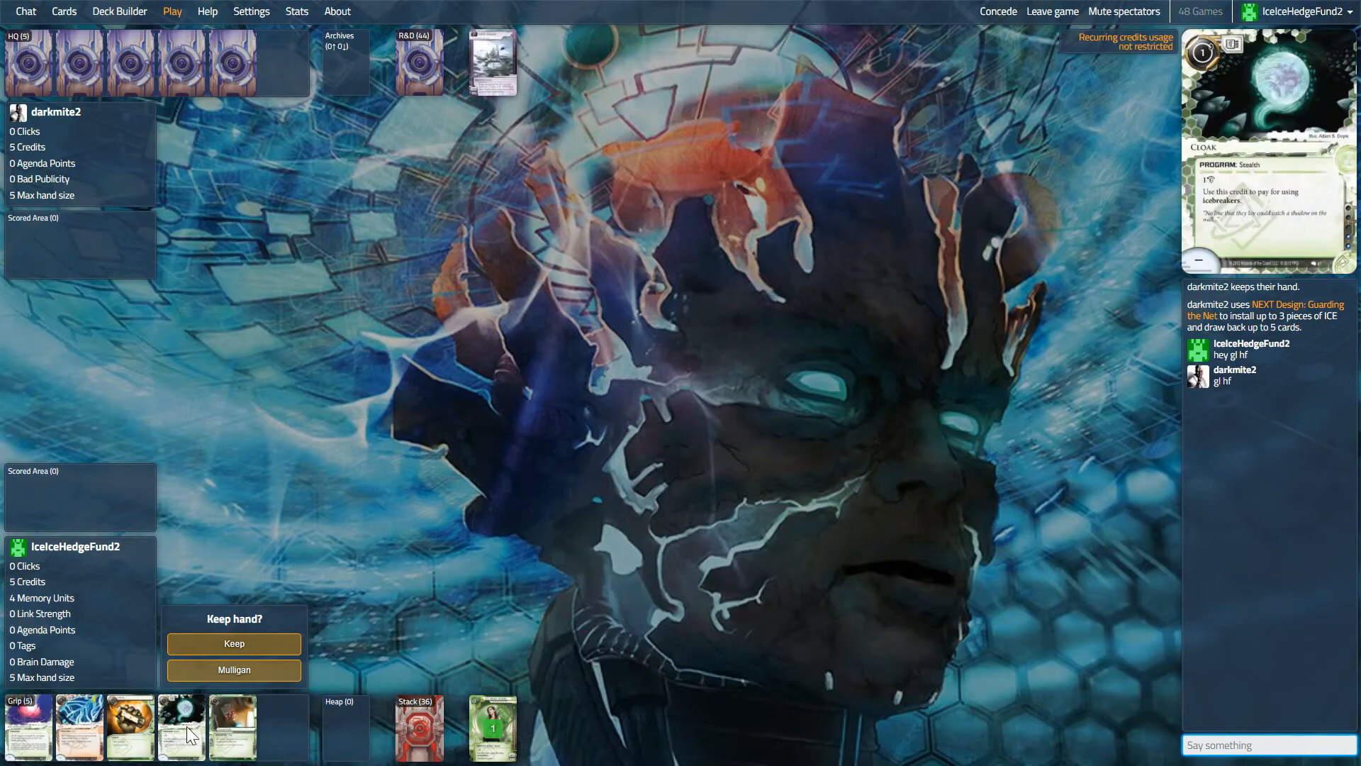
mouse_move(133, 733)
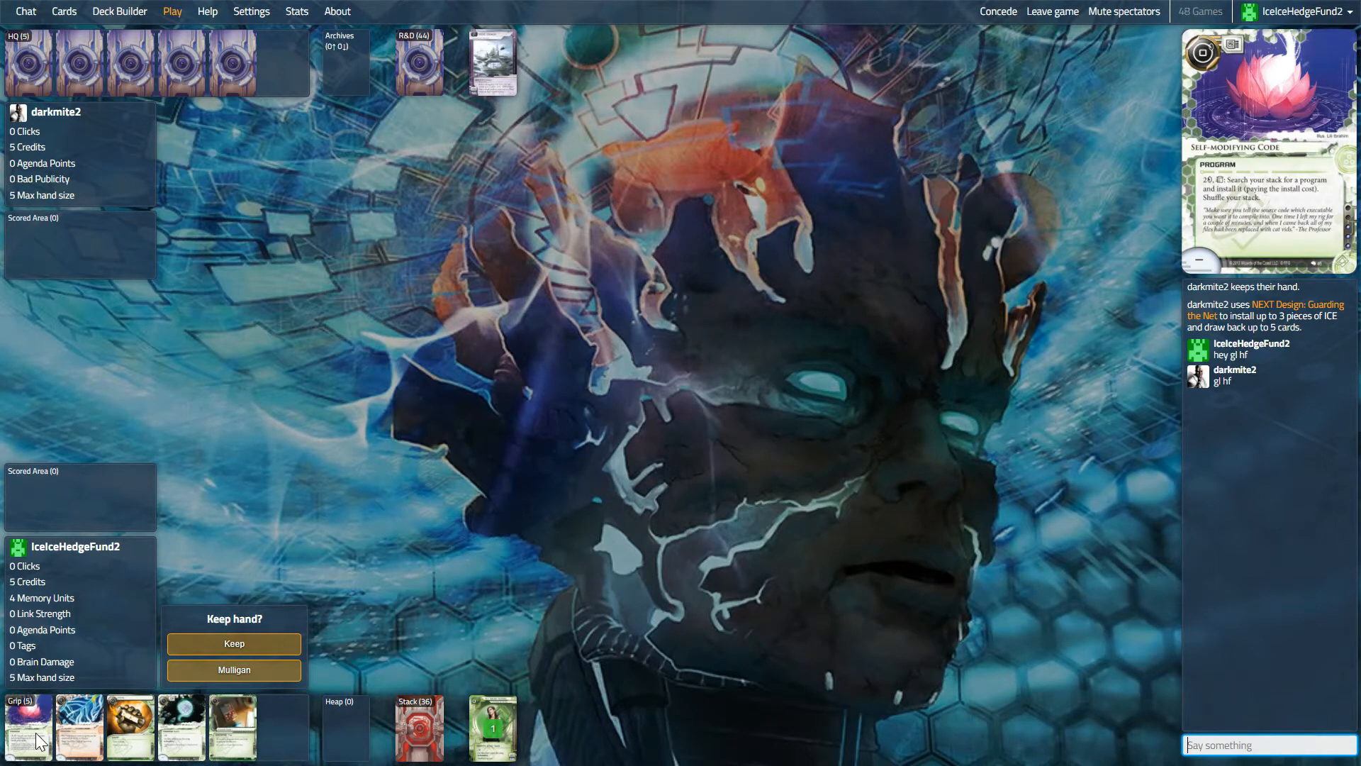
mouse_move(224, 669)
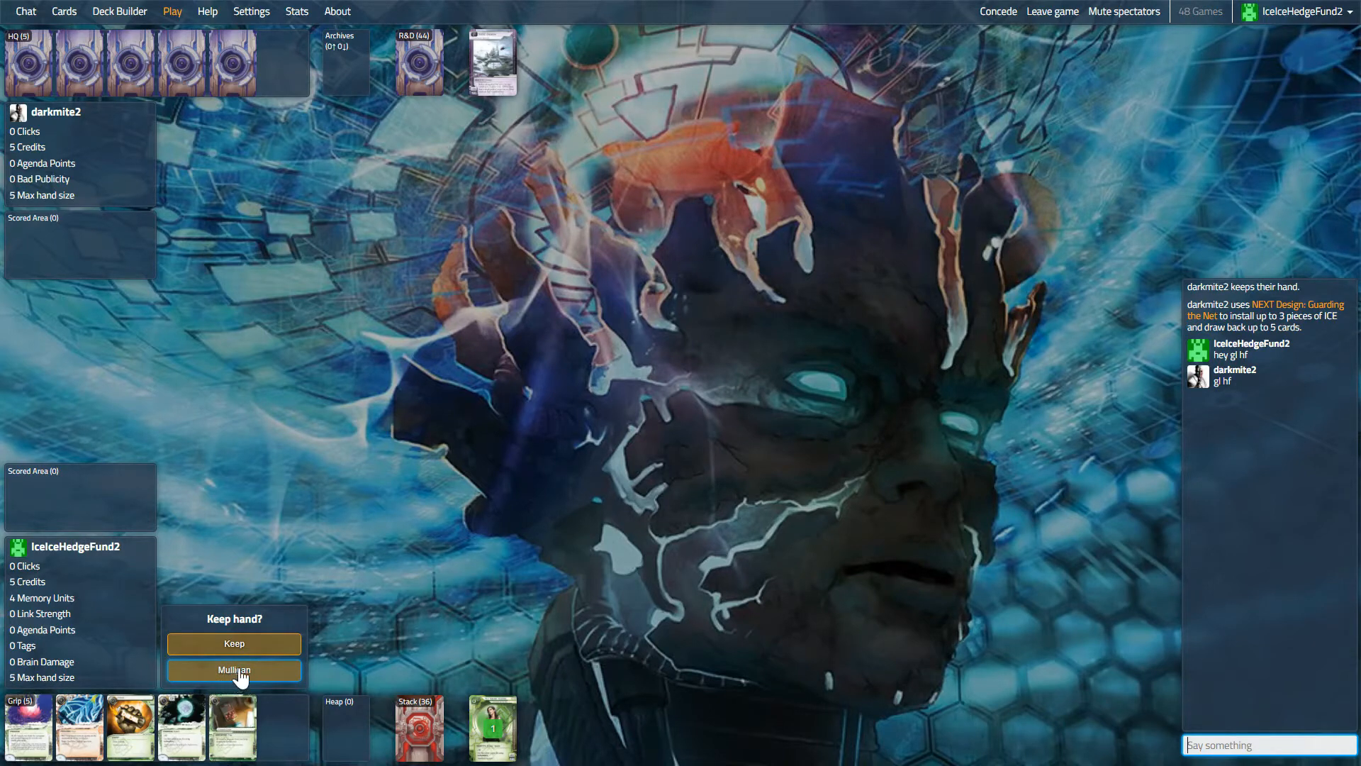
- Mulligan for a fresh five-card opening hand before the Corp's first turn
left_click(234, 669)
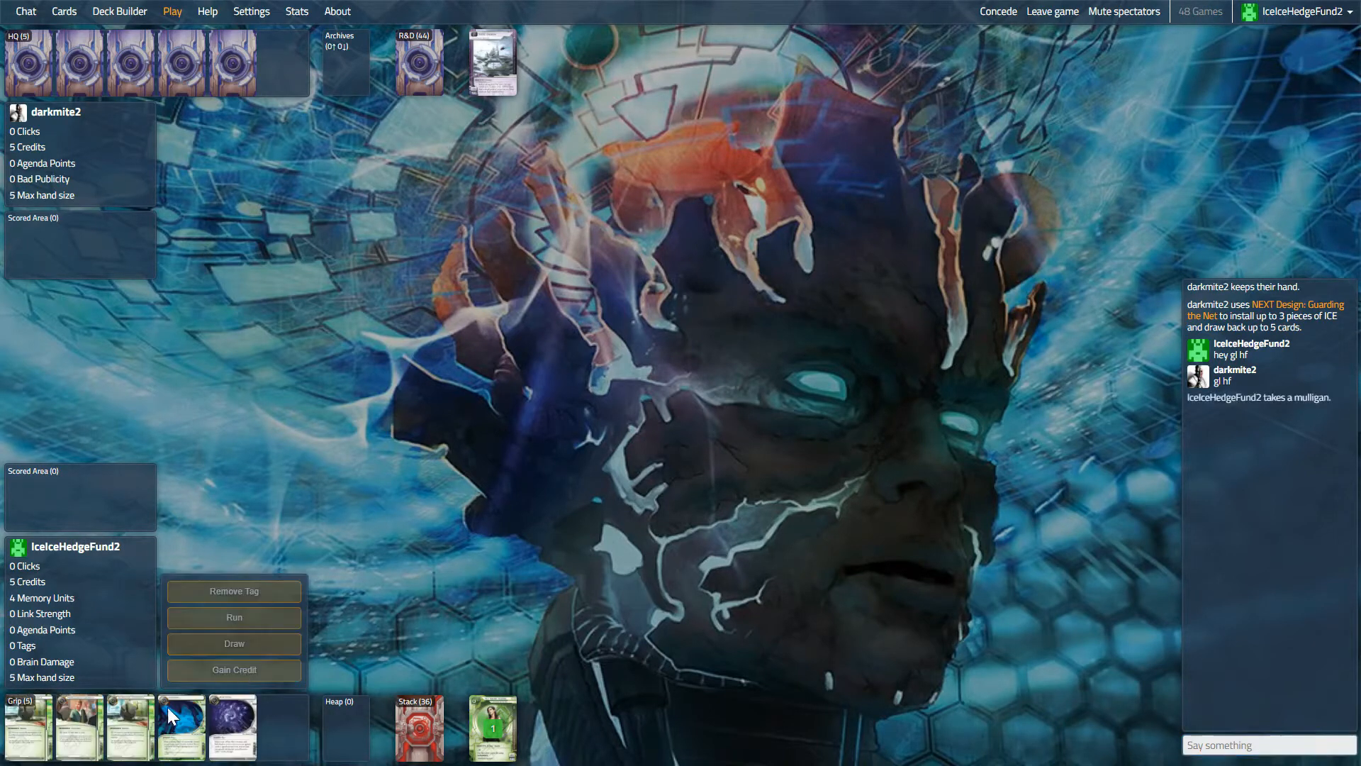
mouse_move(73, 734)
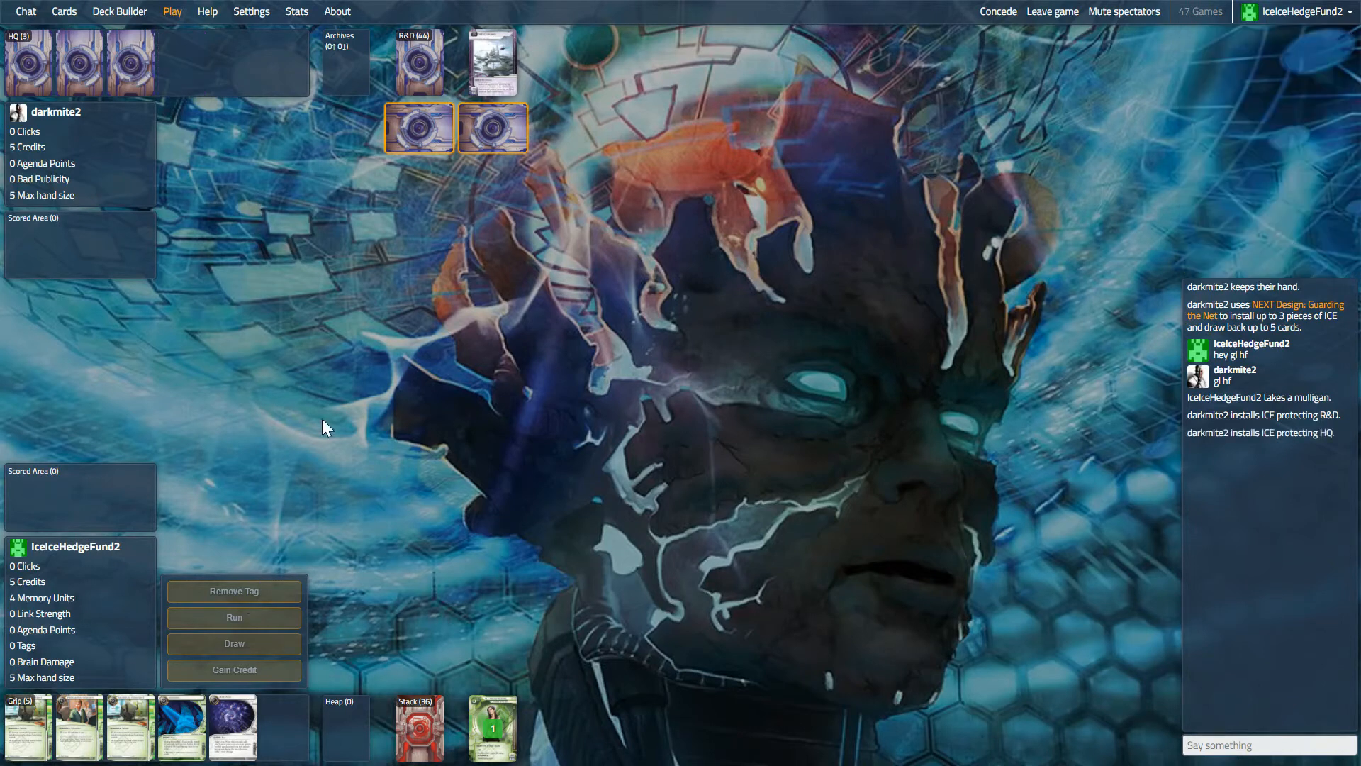
mouse_move(358, 409)
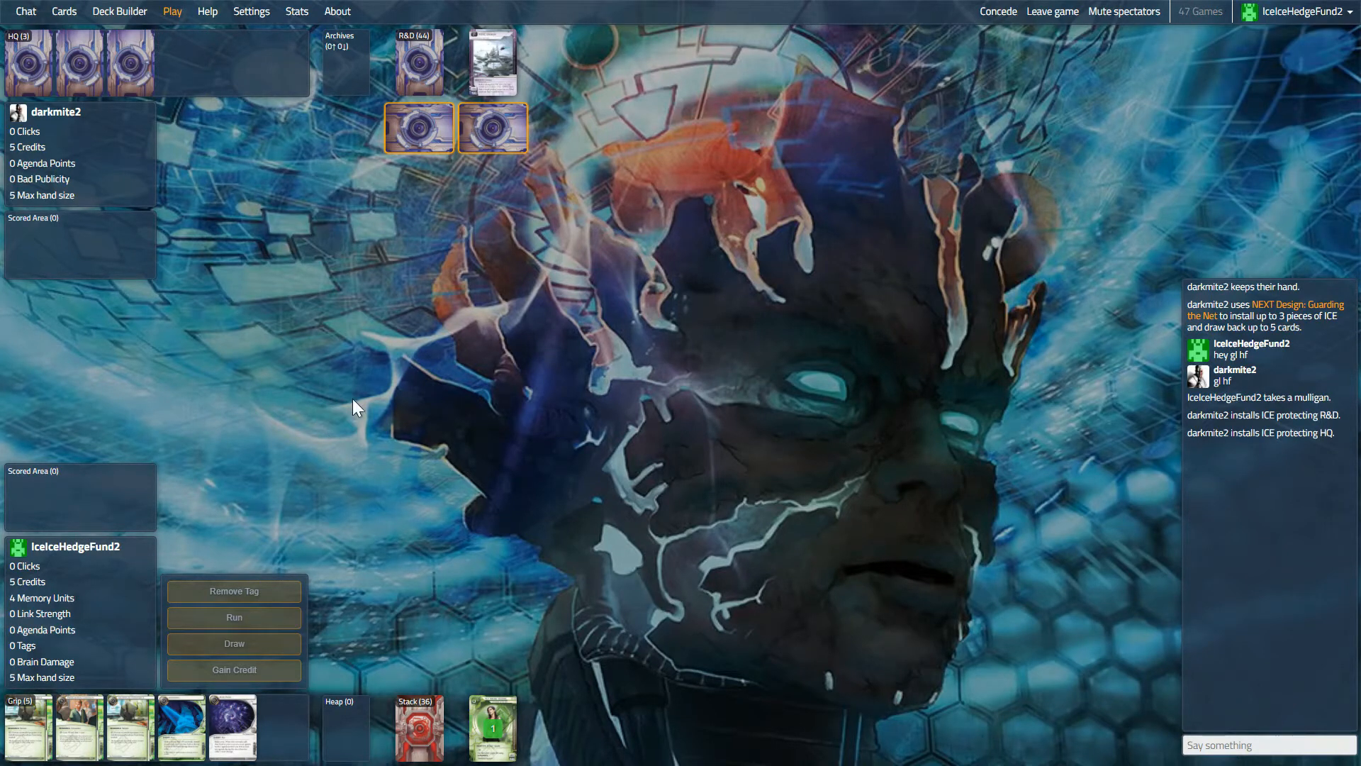
mouse_move(505, 57)
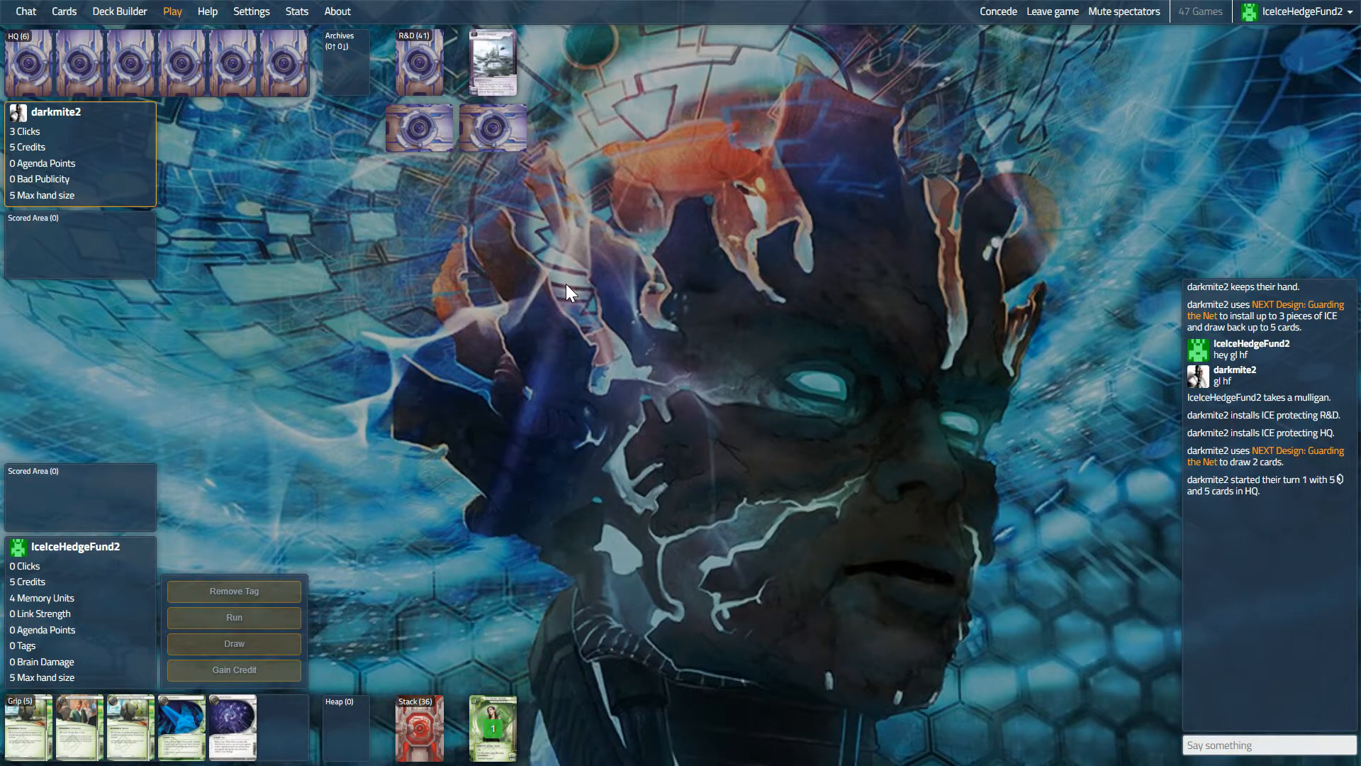
mouse_move(514, 354)
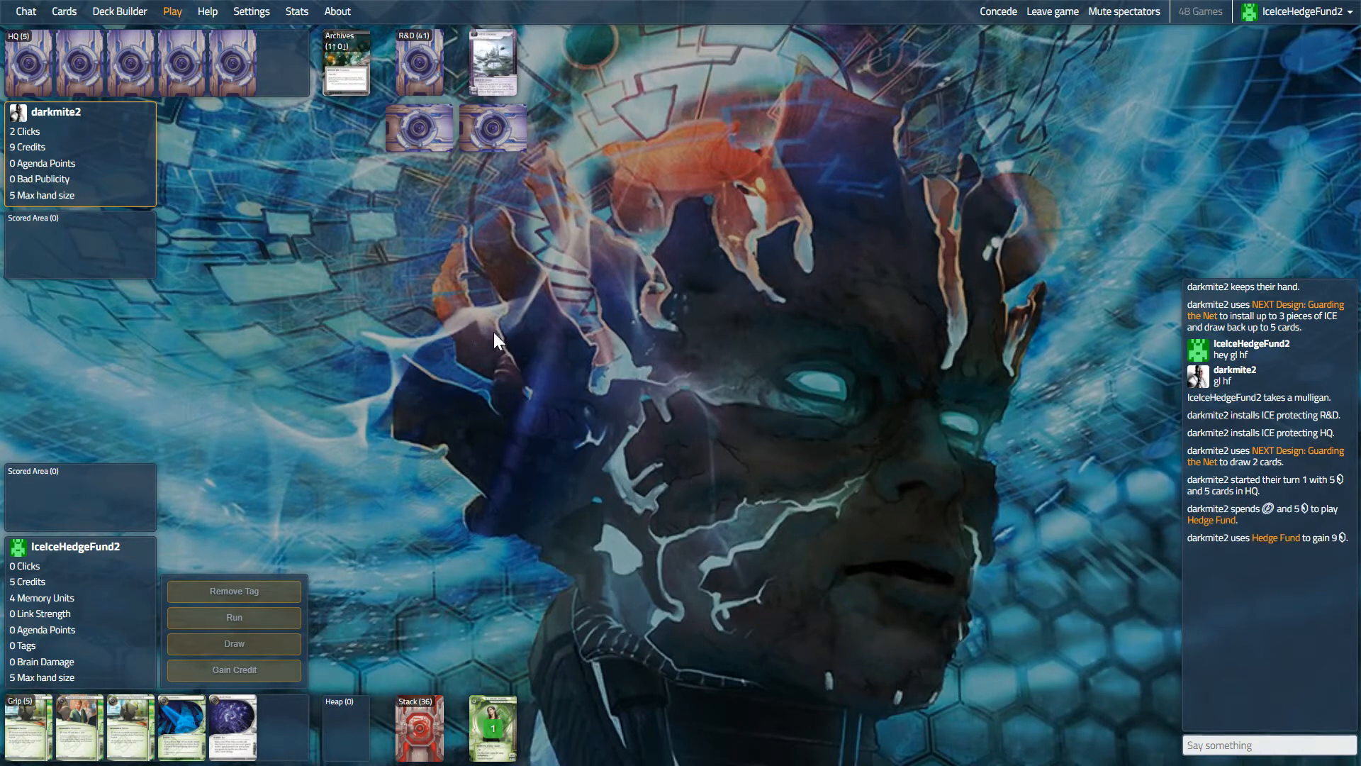
mouse_move(337, 428)
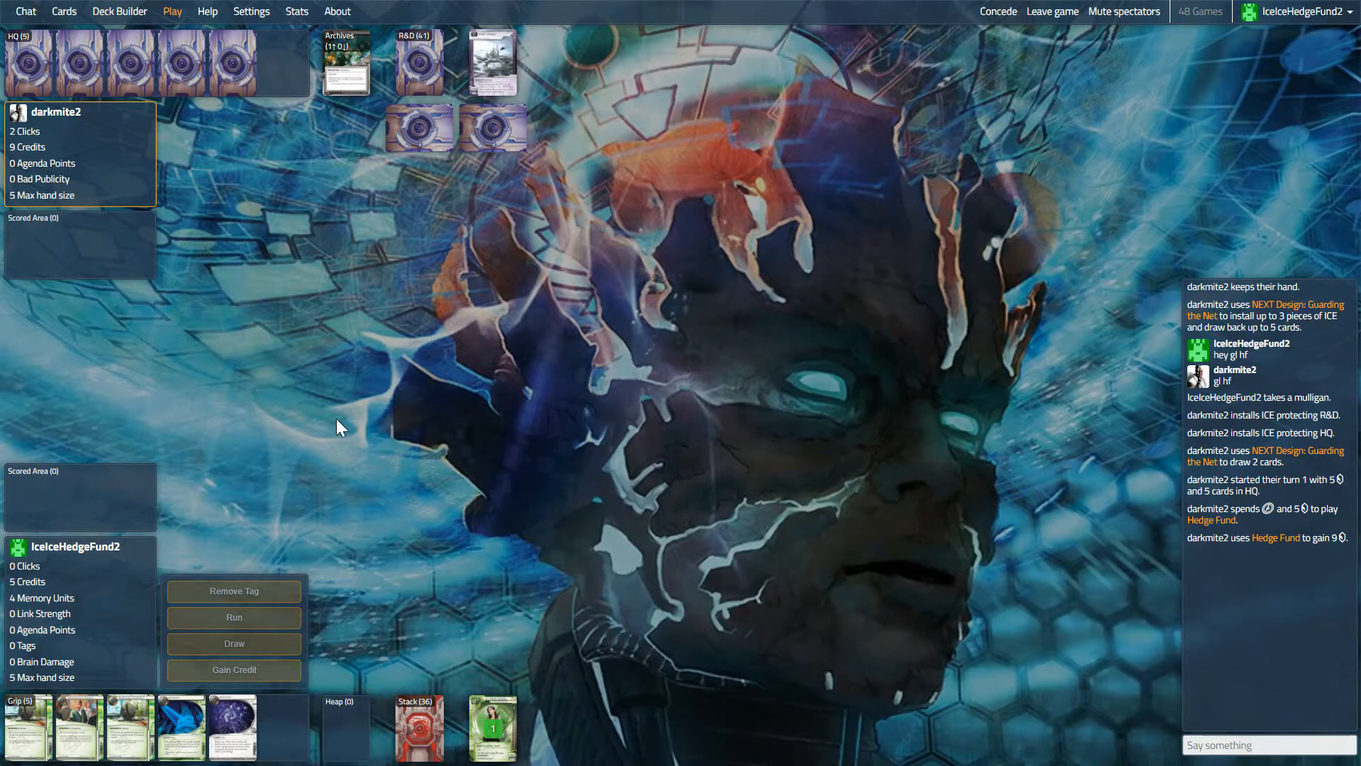
mouse_move(388, 403)
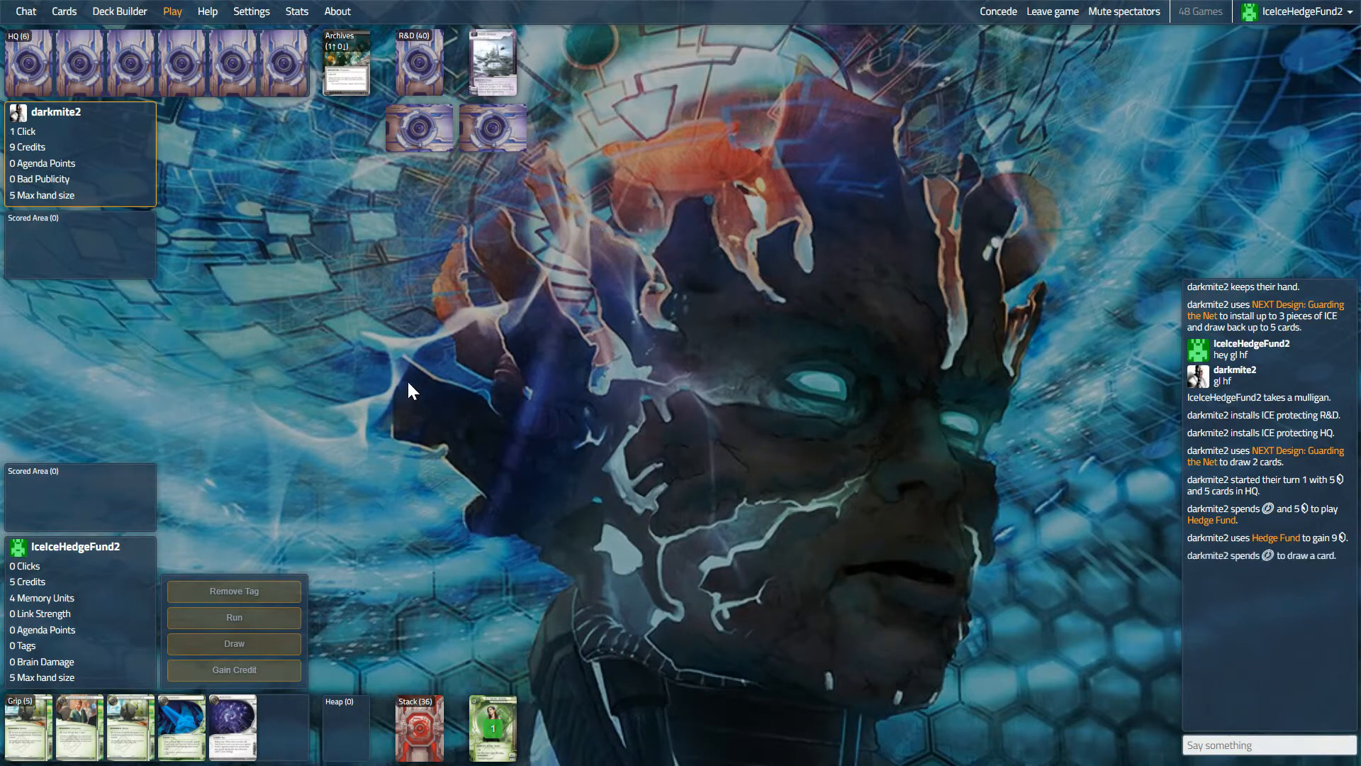
mouse_move(433, 373)
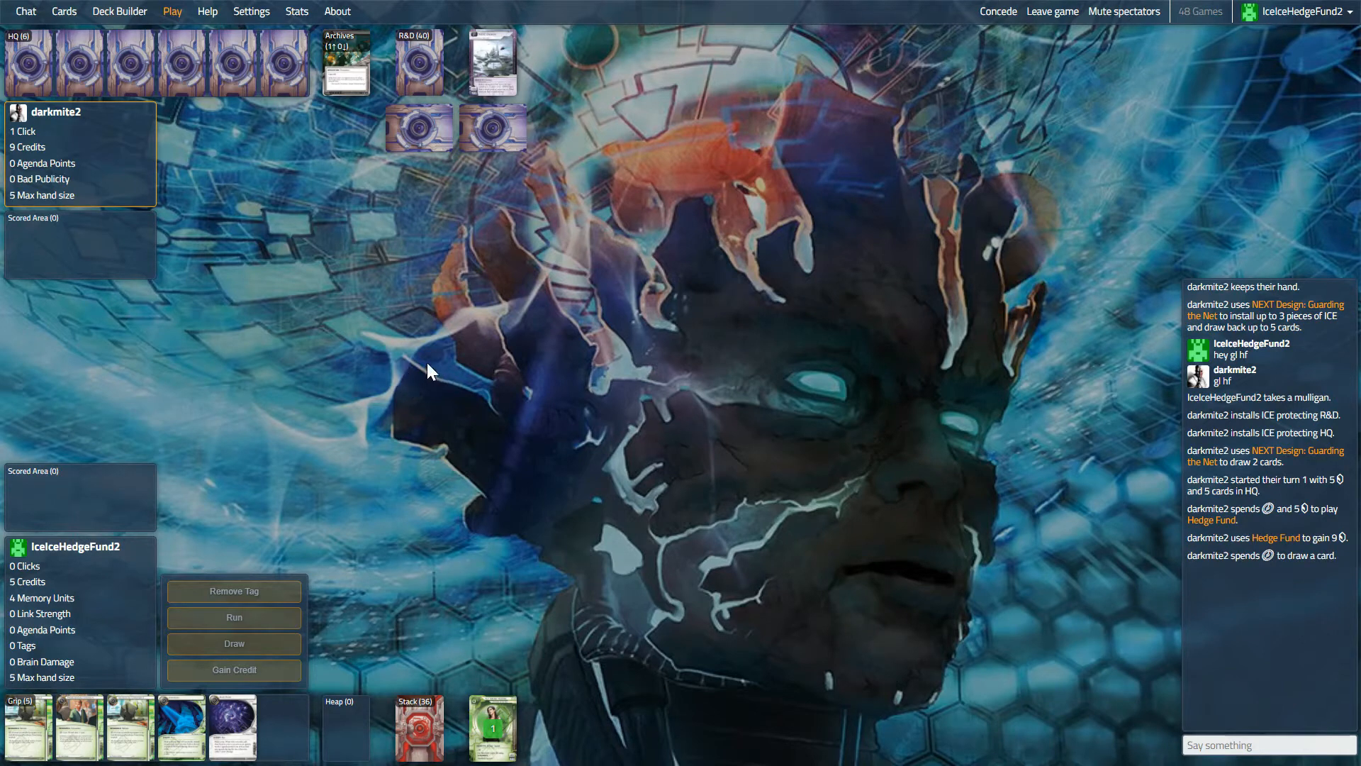
mouse_move(394, 353)
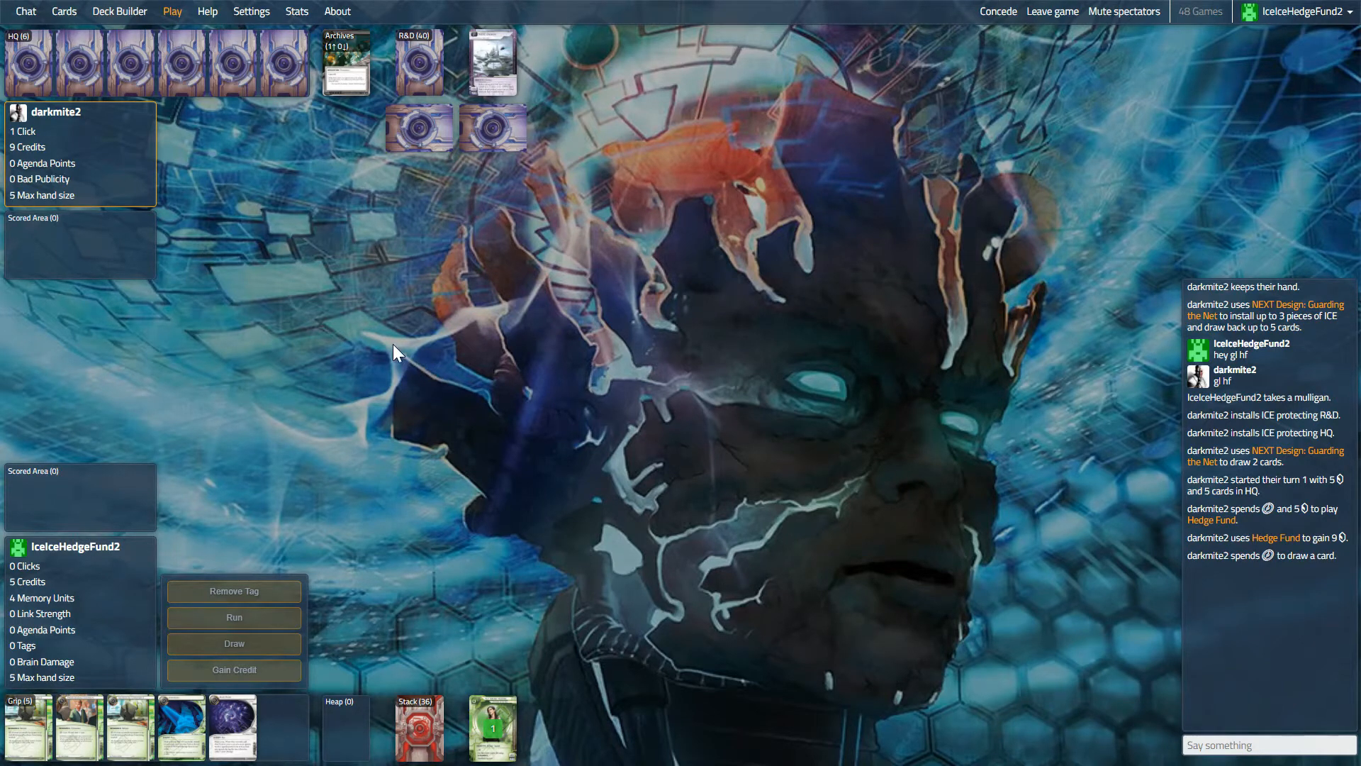
mouse_move(496, 728)
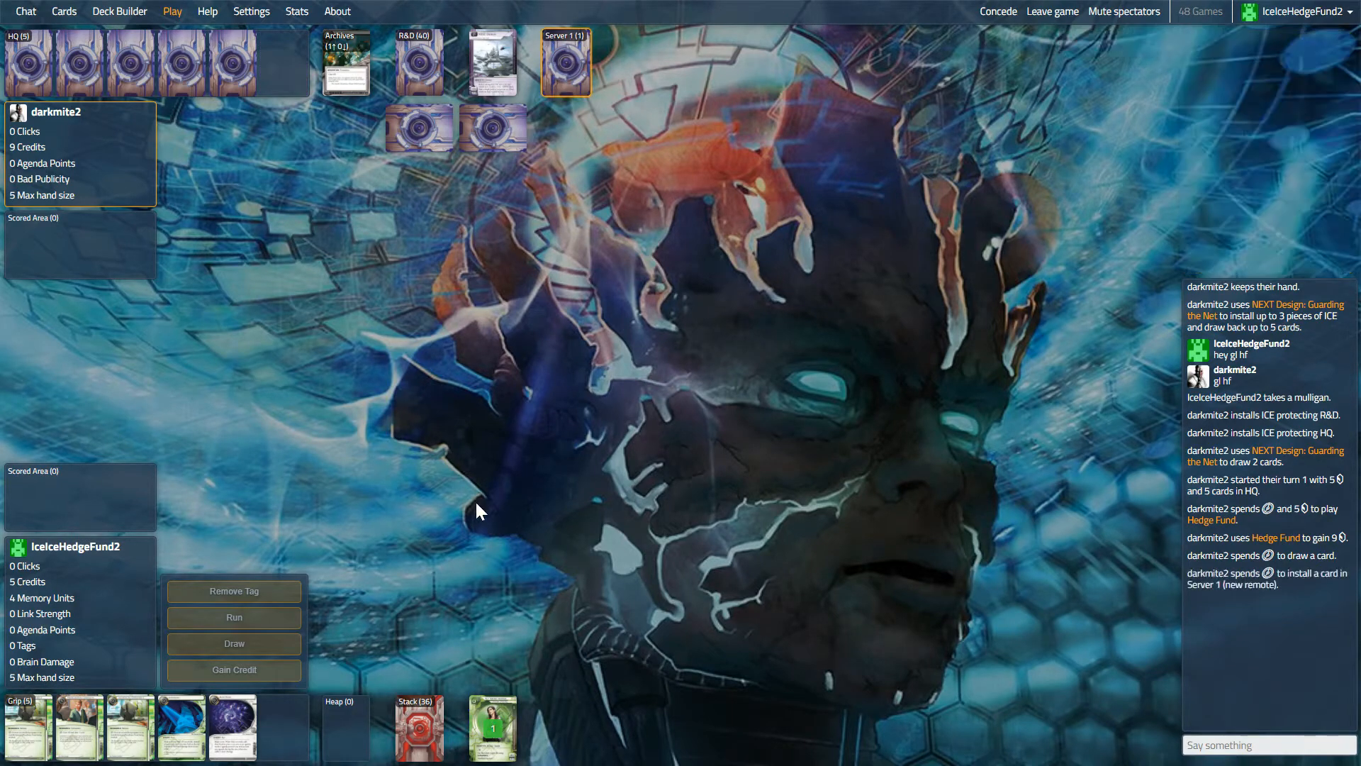
mouse_move(377, 446)
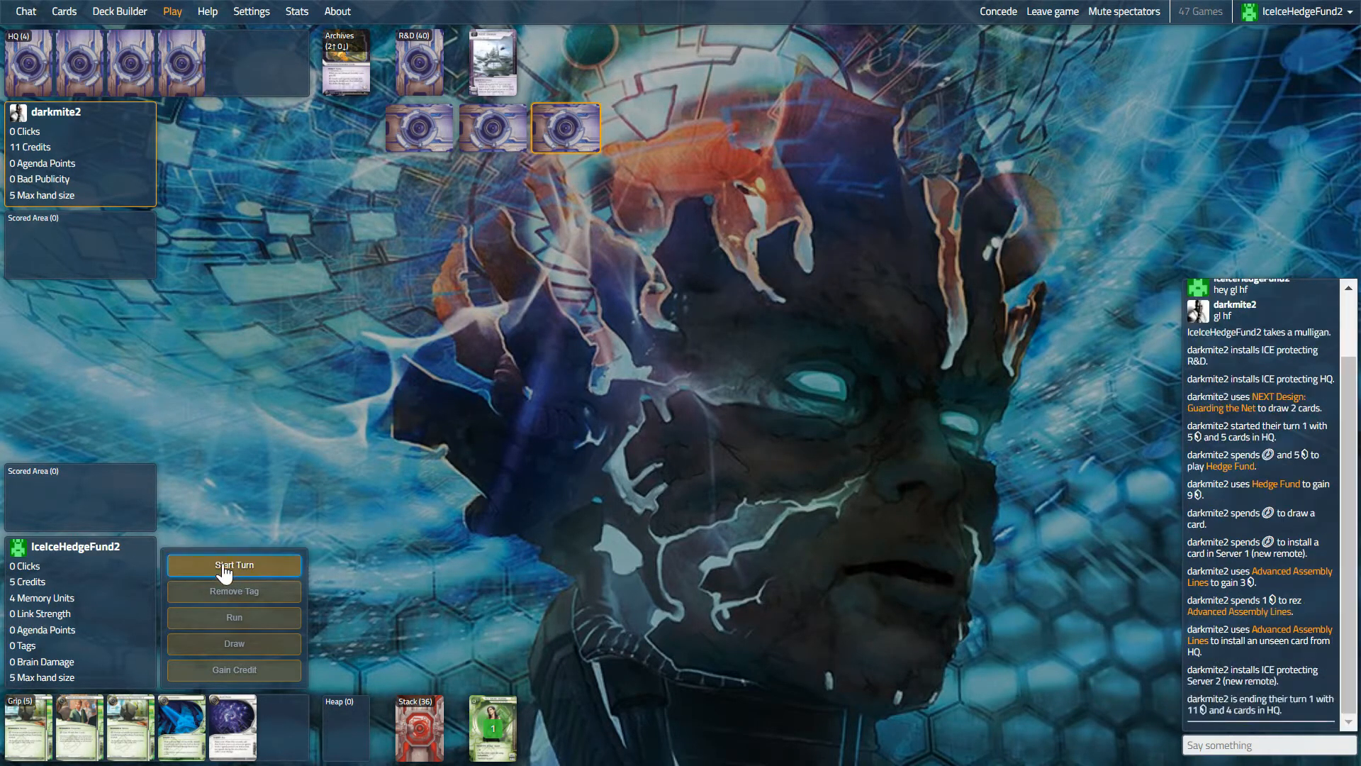
- Start the turn, gain credits and draws with Professional Contacts, then run Archives
left_click(232, 564)
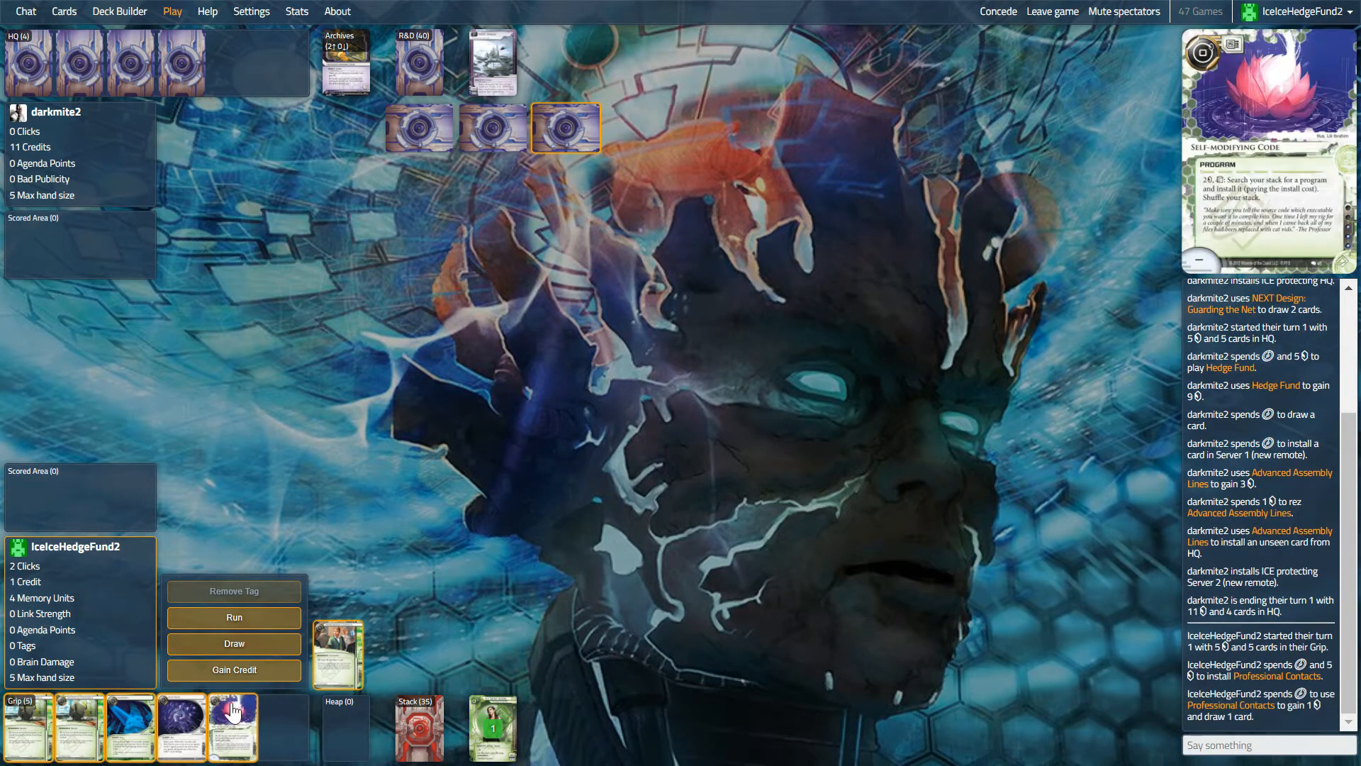
left_click(232, 644)
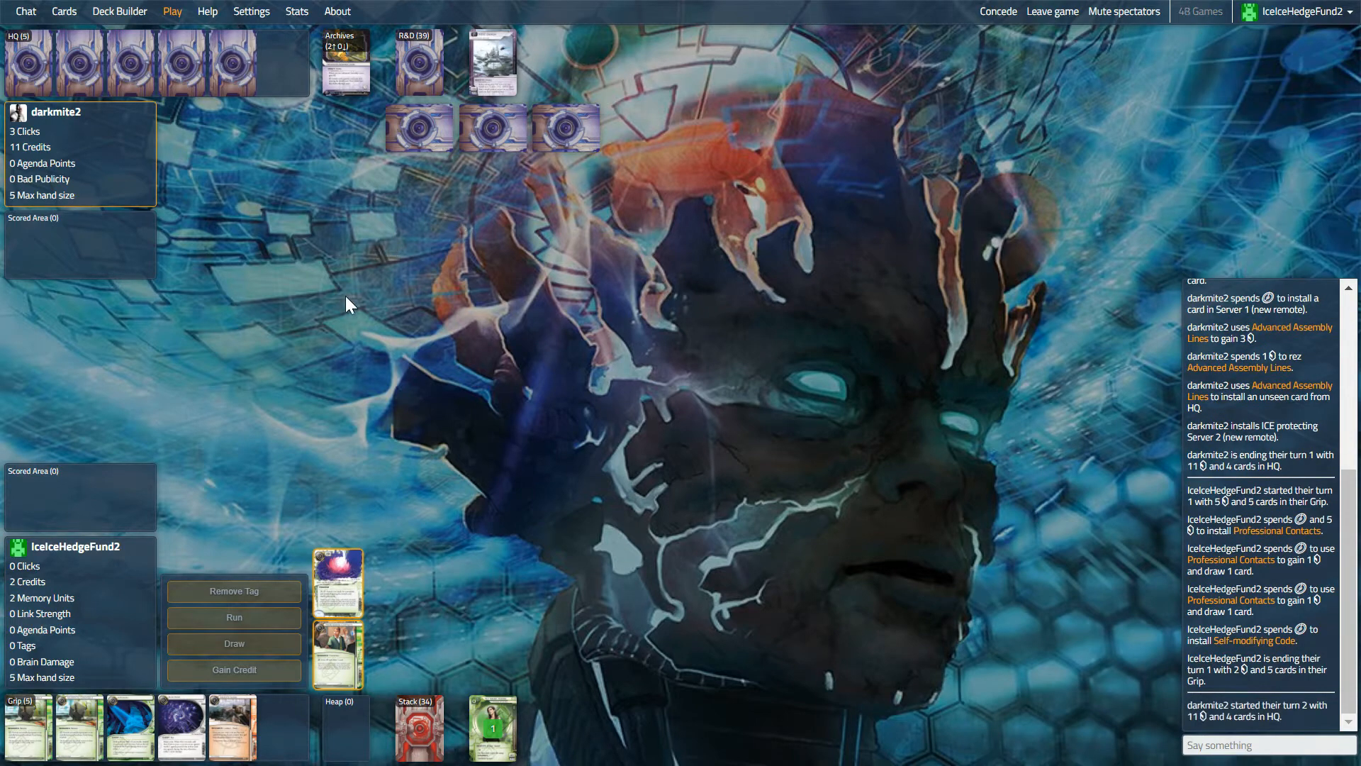
mouse_move(490, 720)
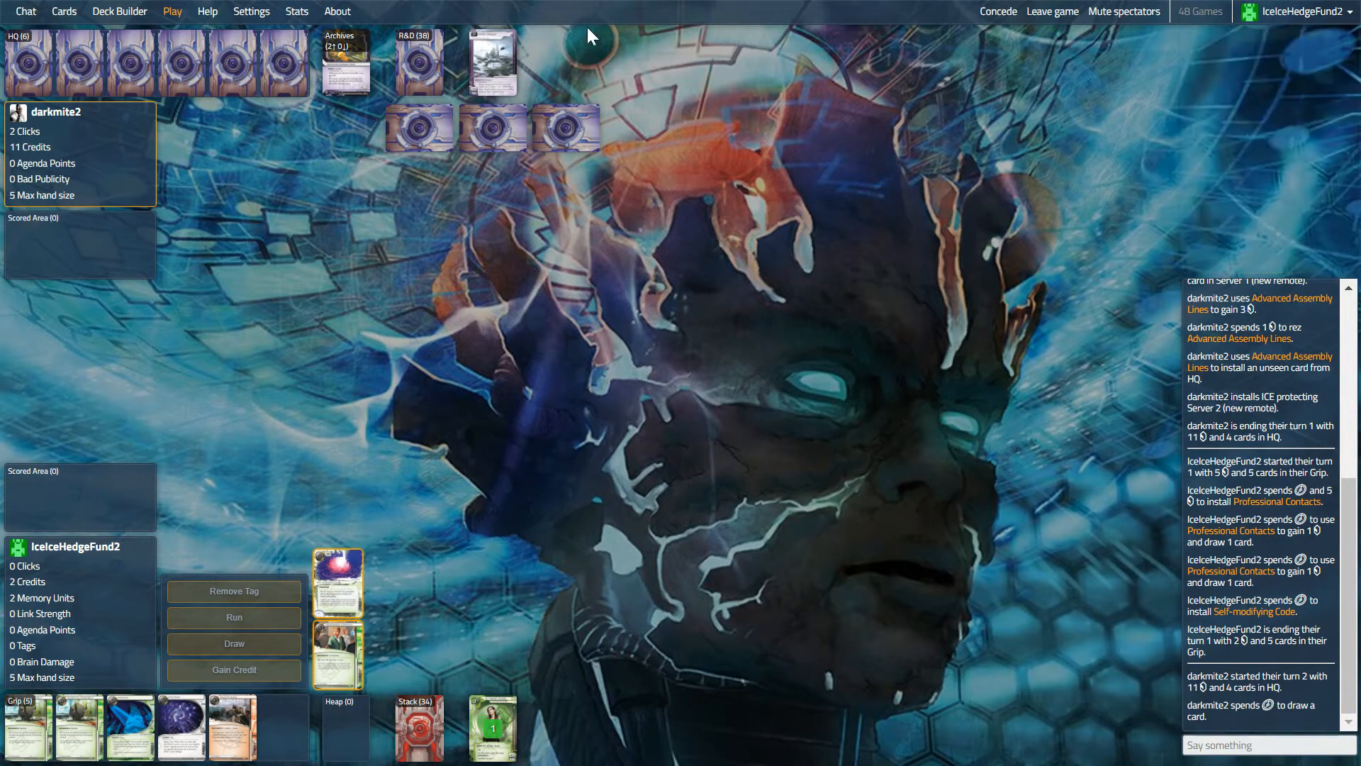
mouse_move(342, 133)
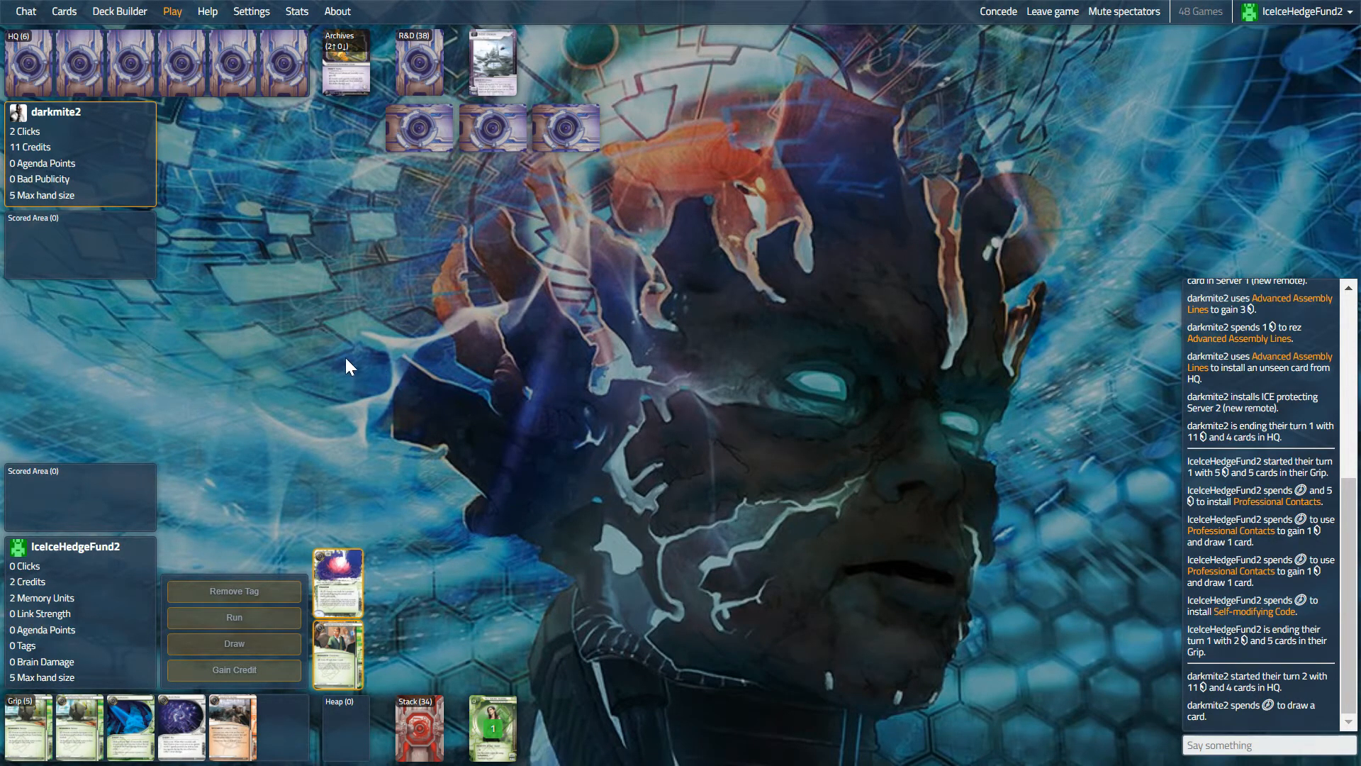
mouse_move(387, 337)
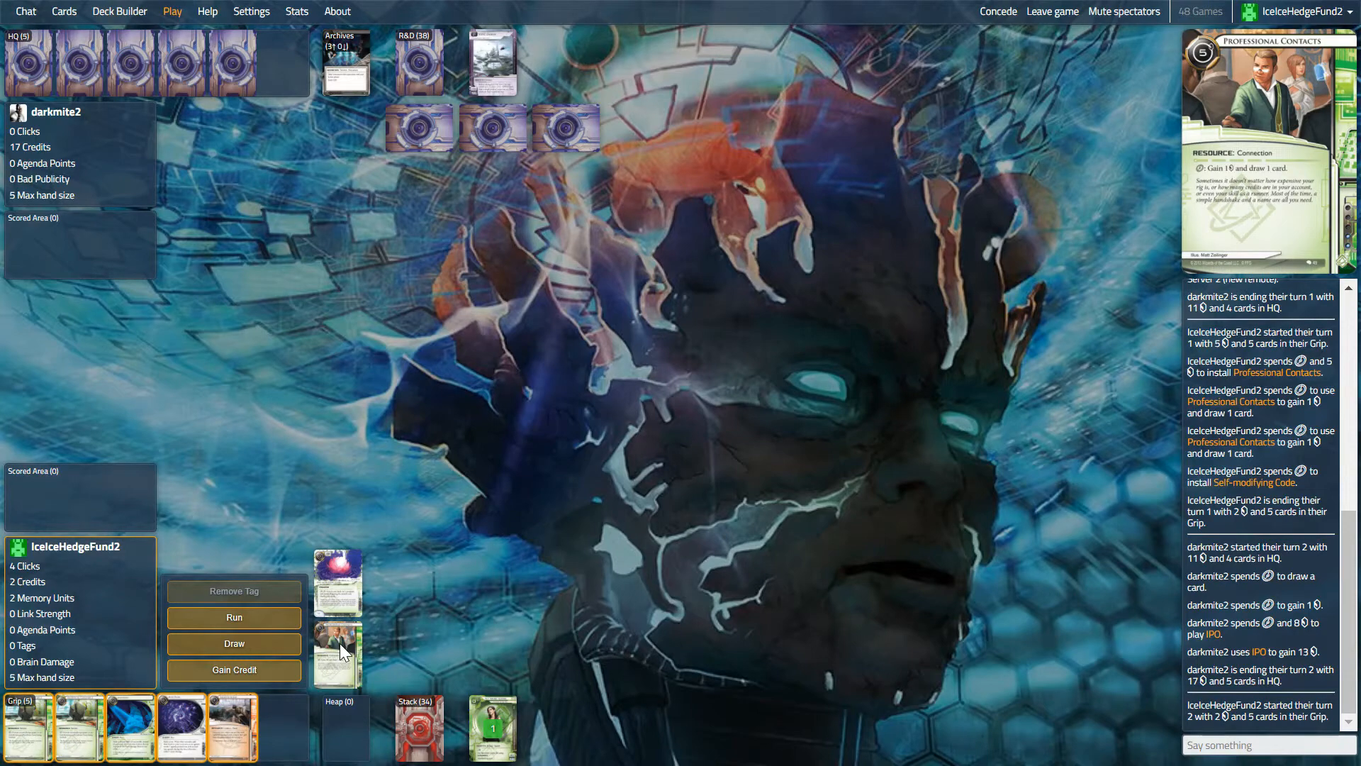
mouse_move(63, 727)
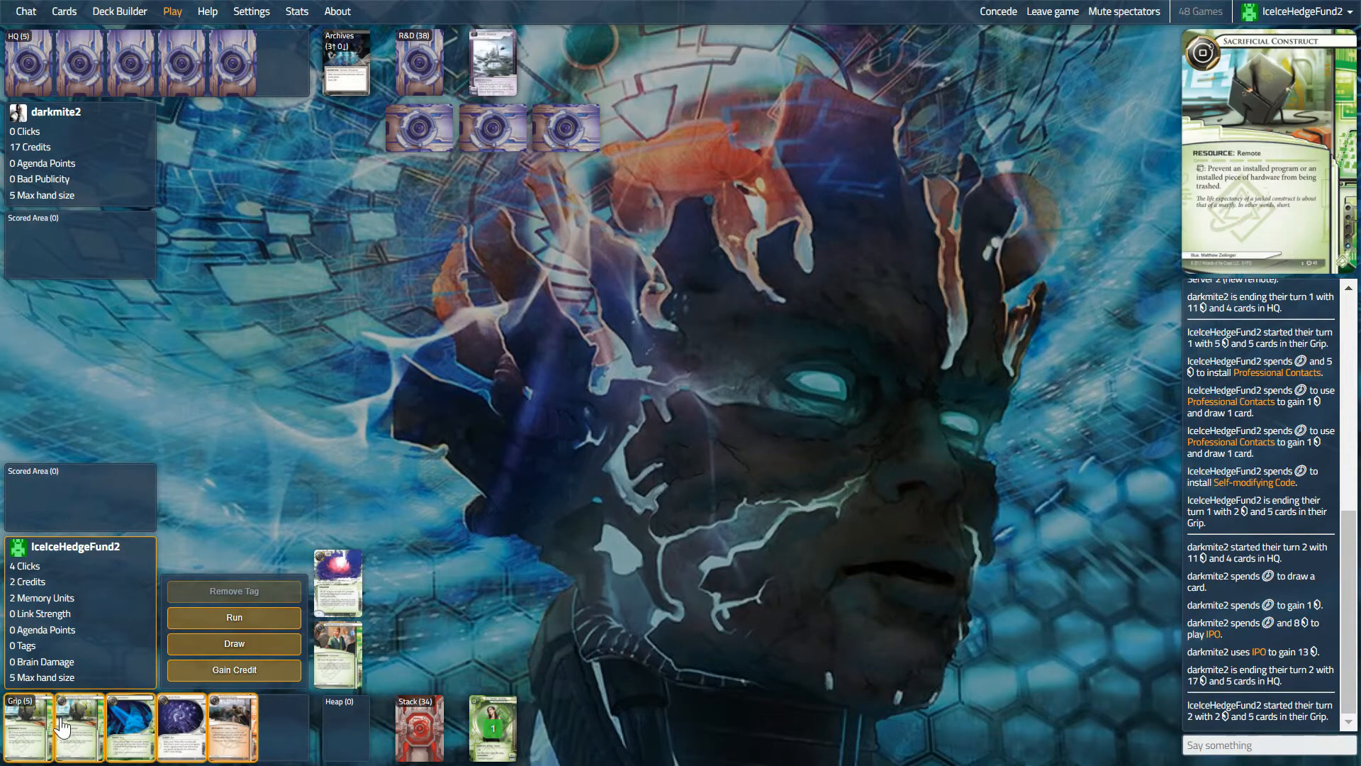
left_click(337, 658)
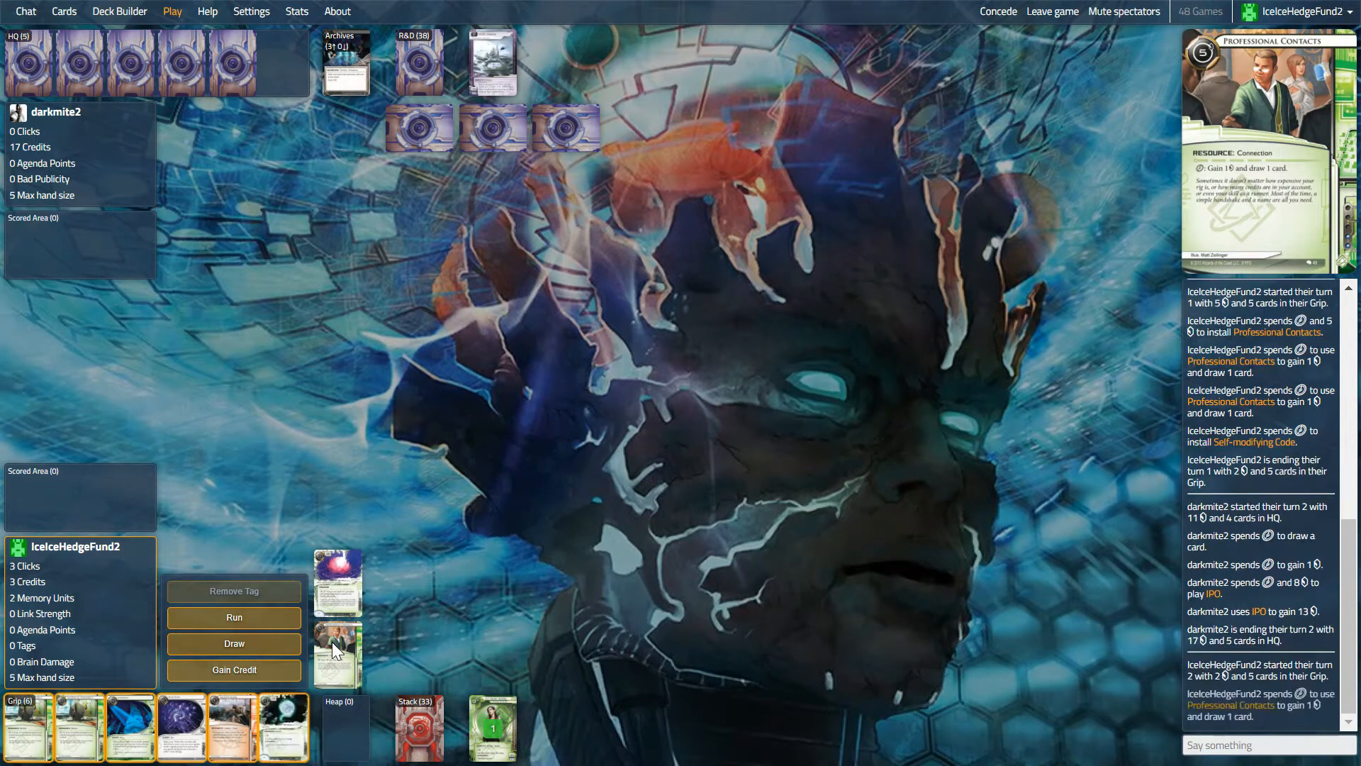
left_click(234, 618)
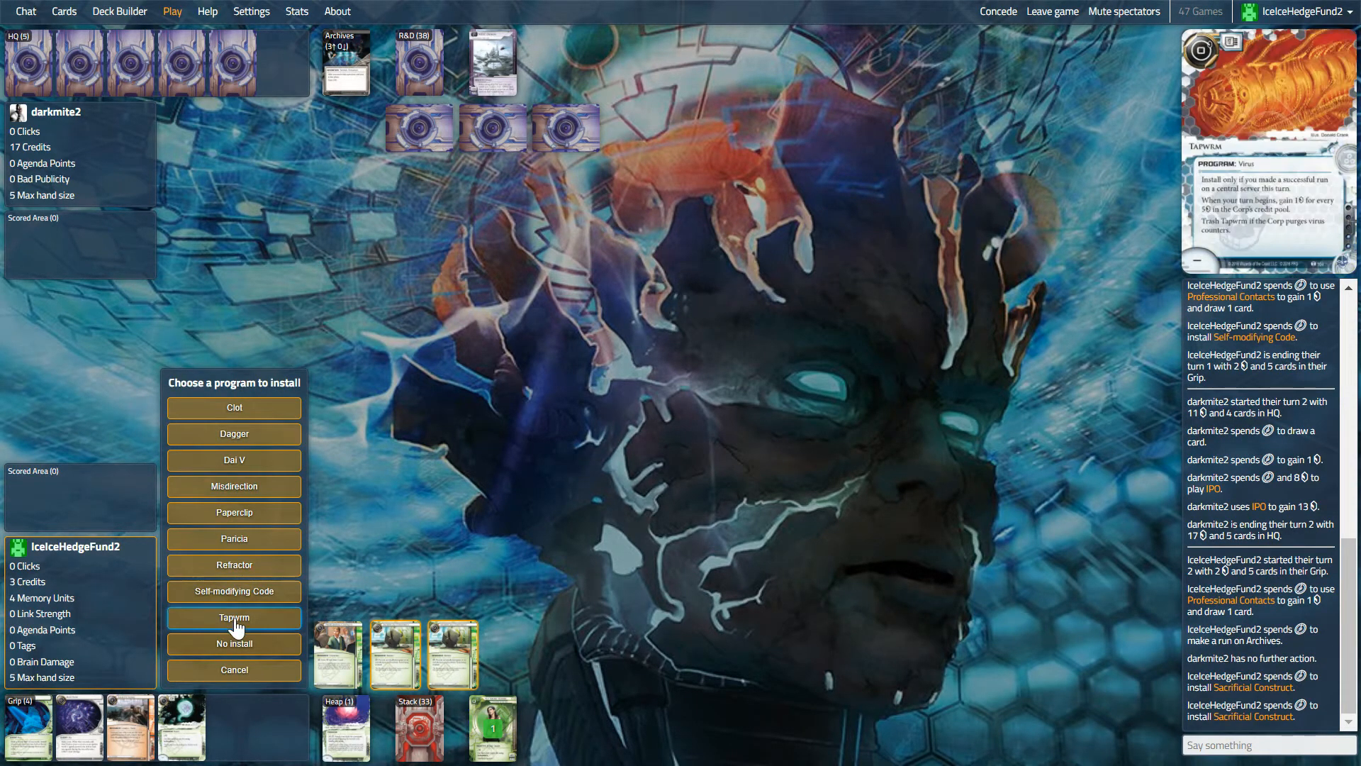
- Fetch Tapwrm with Self-modifying Code, then install Clone Chip from the grip
left_click(234, 618)
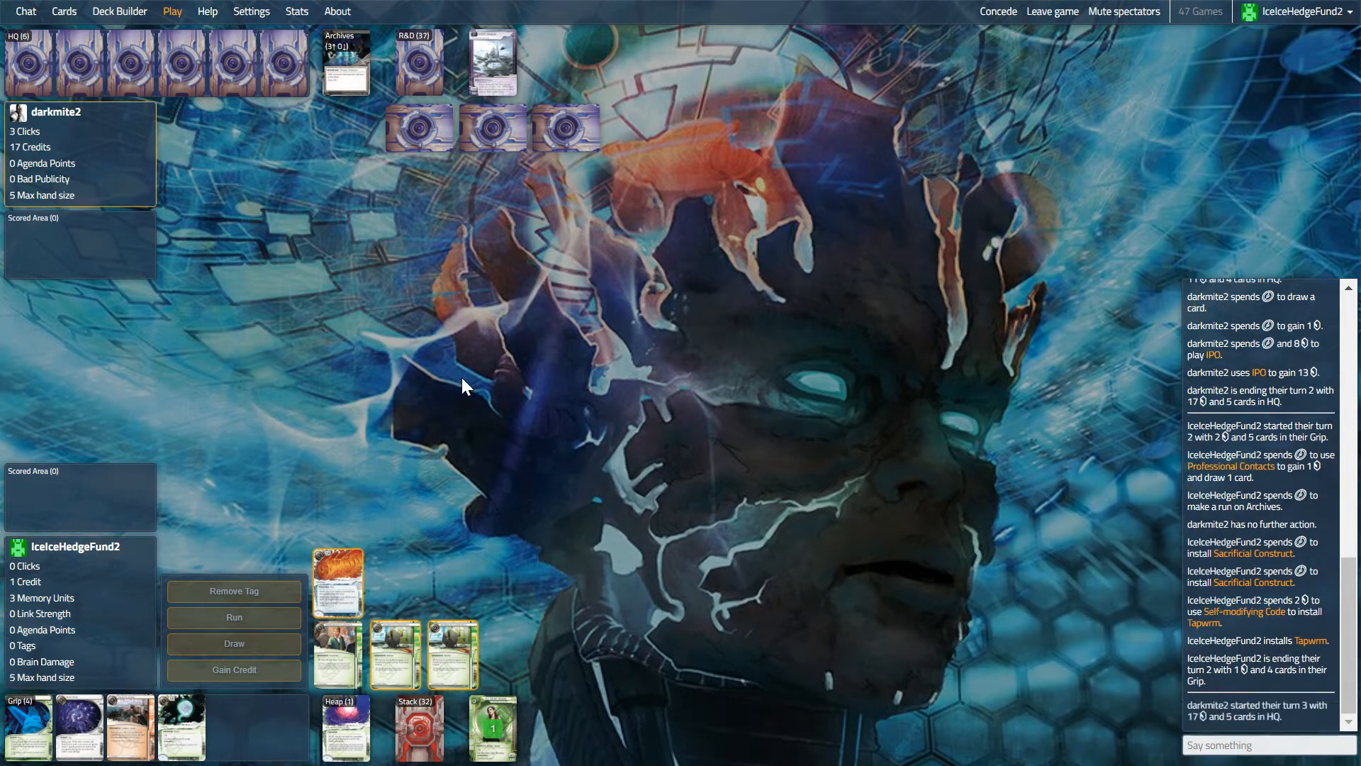
mouse_move(425, 394)
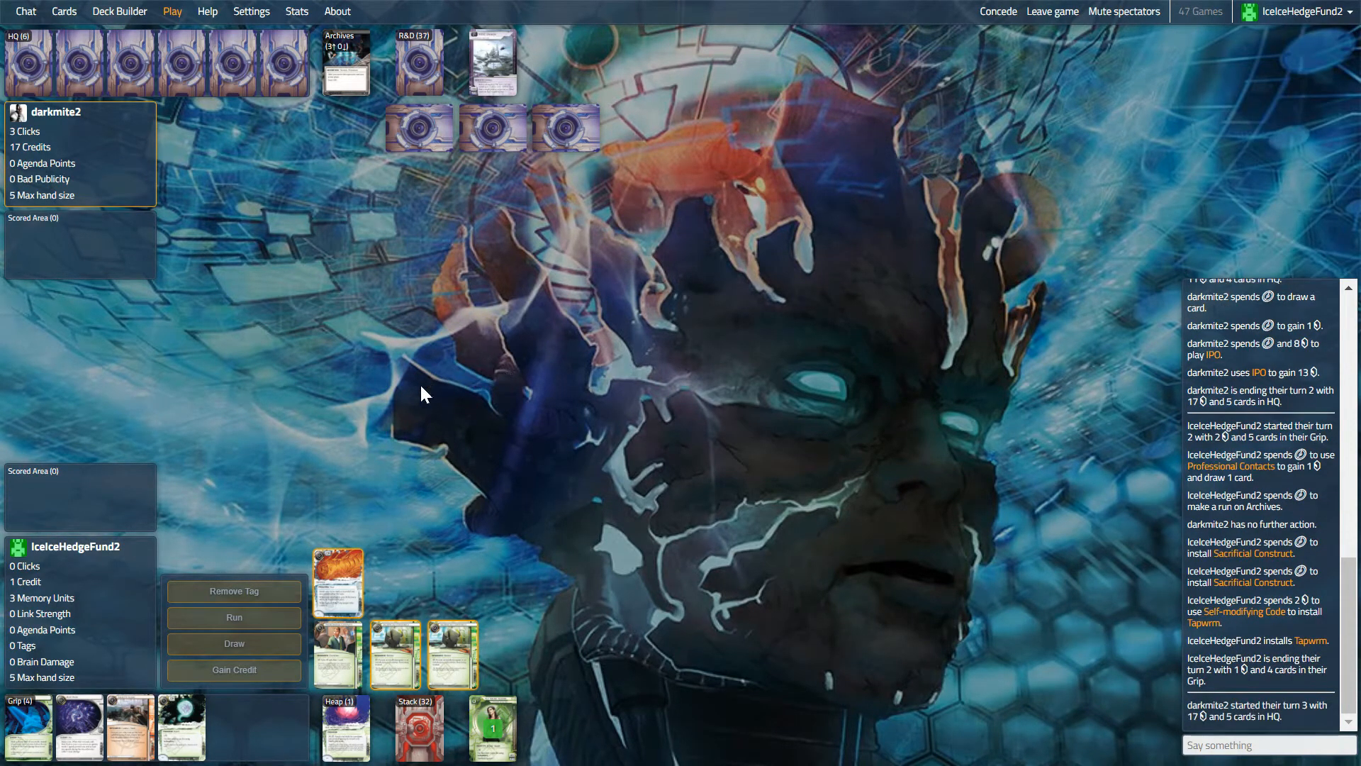
mouse_move(446, 410)
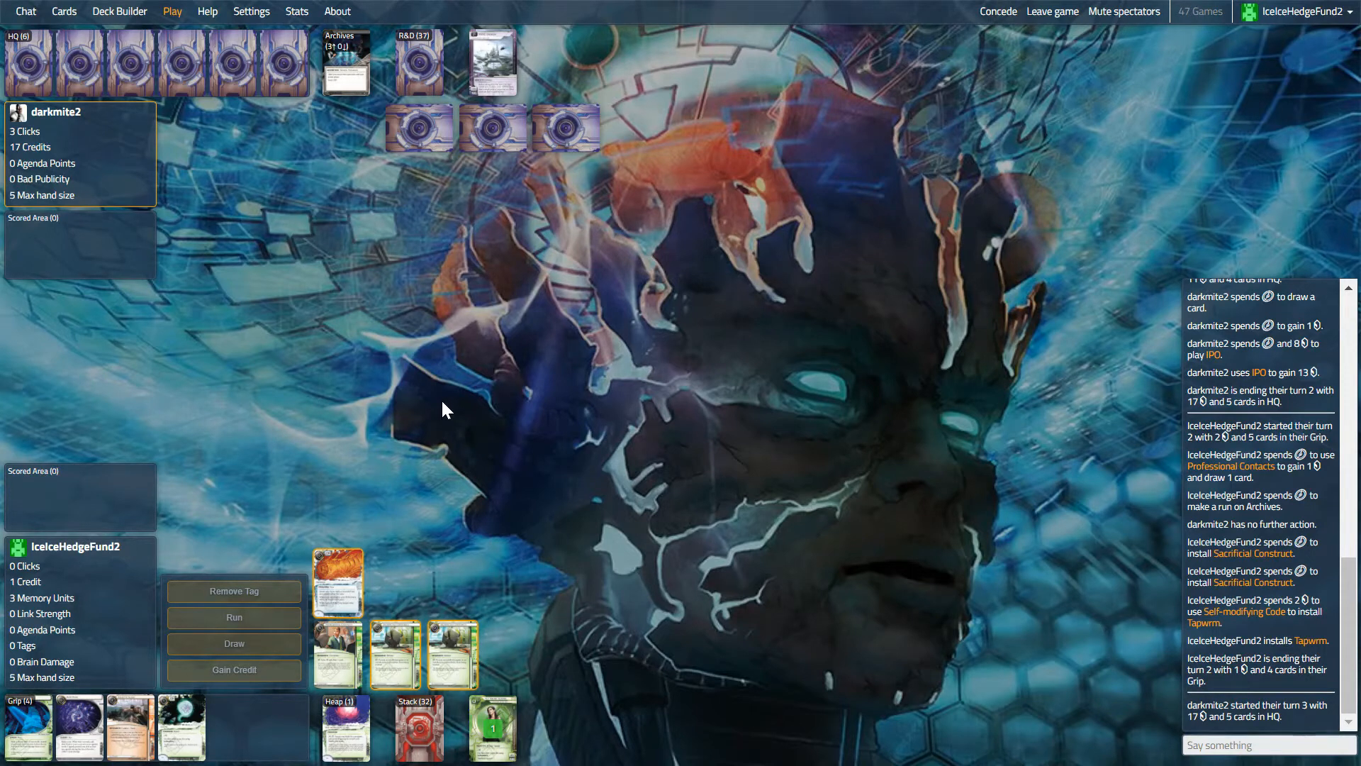
mouse_move(341, 746)
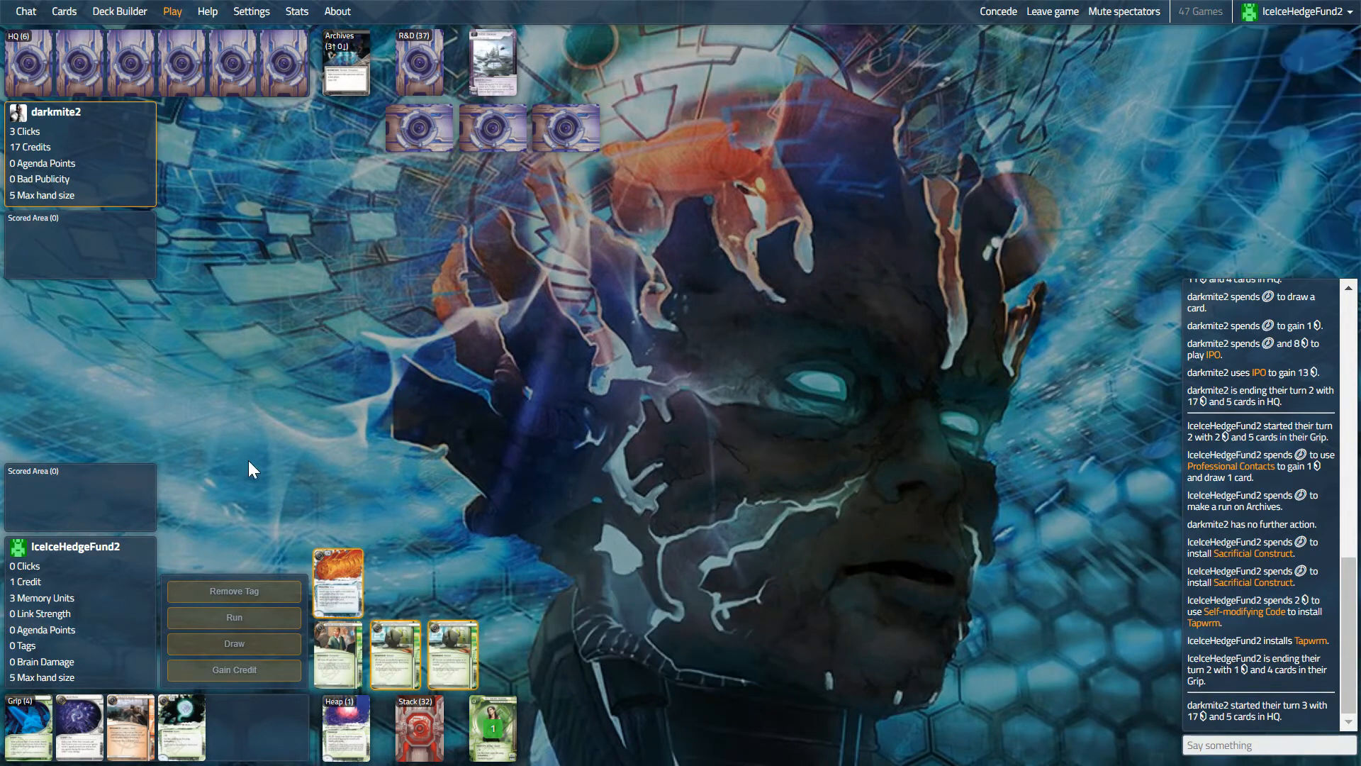
mouse_move(423, 157)
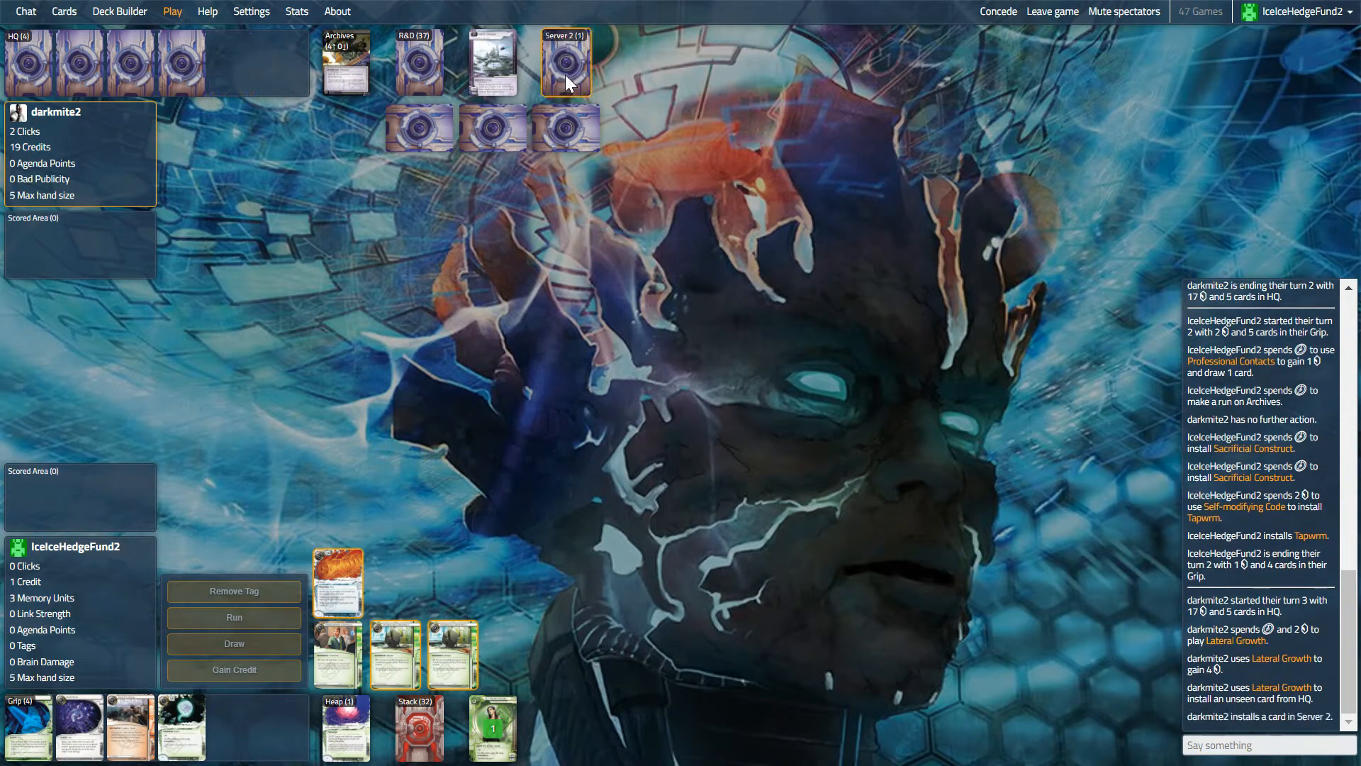
left_click(567, 64)
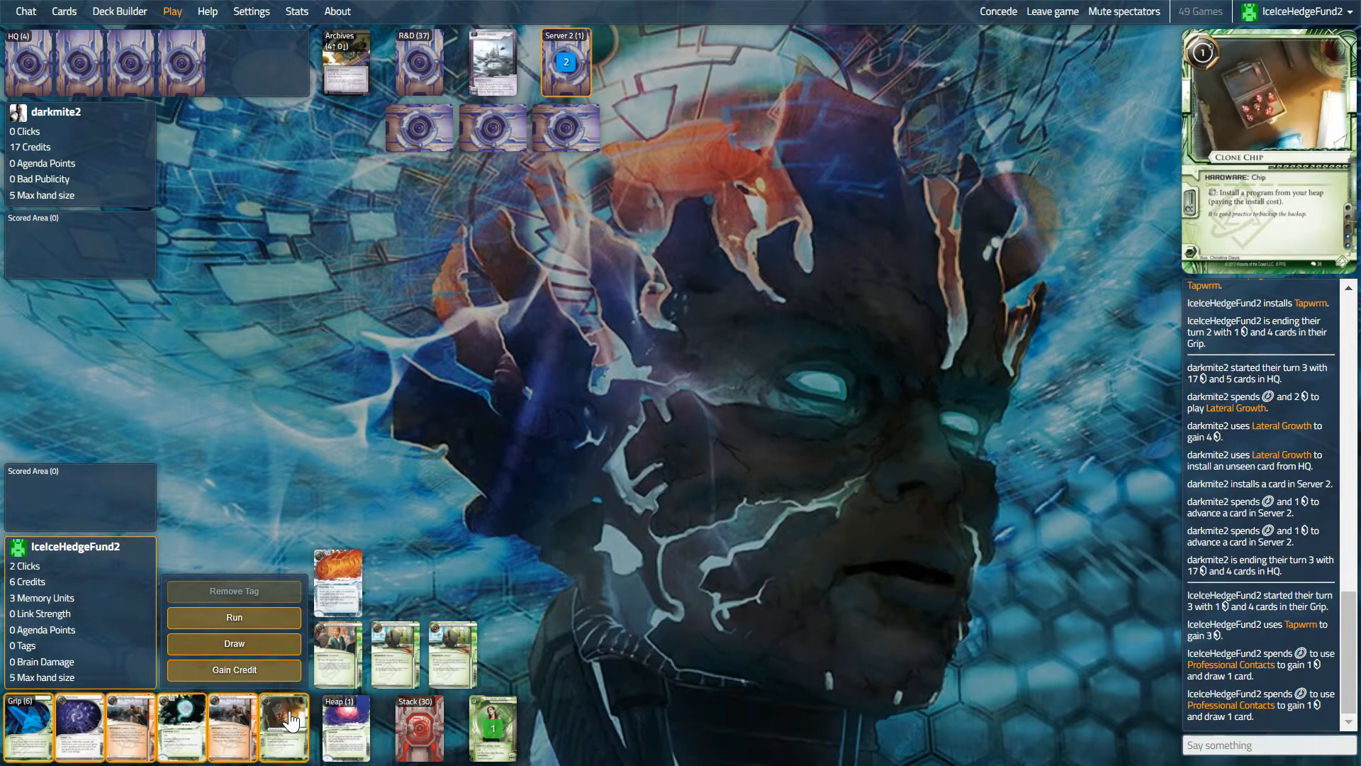
left_click(284, 726)
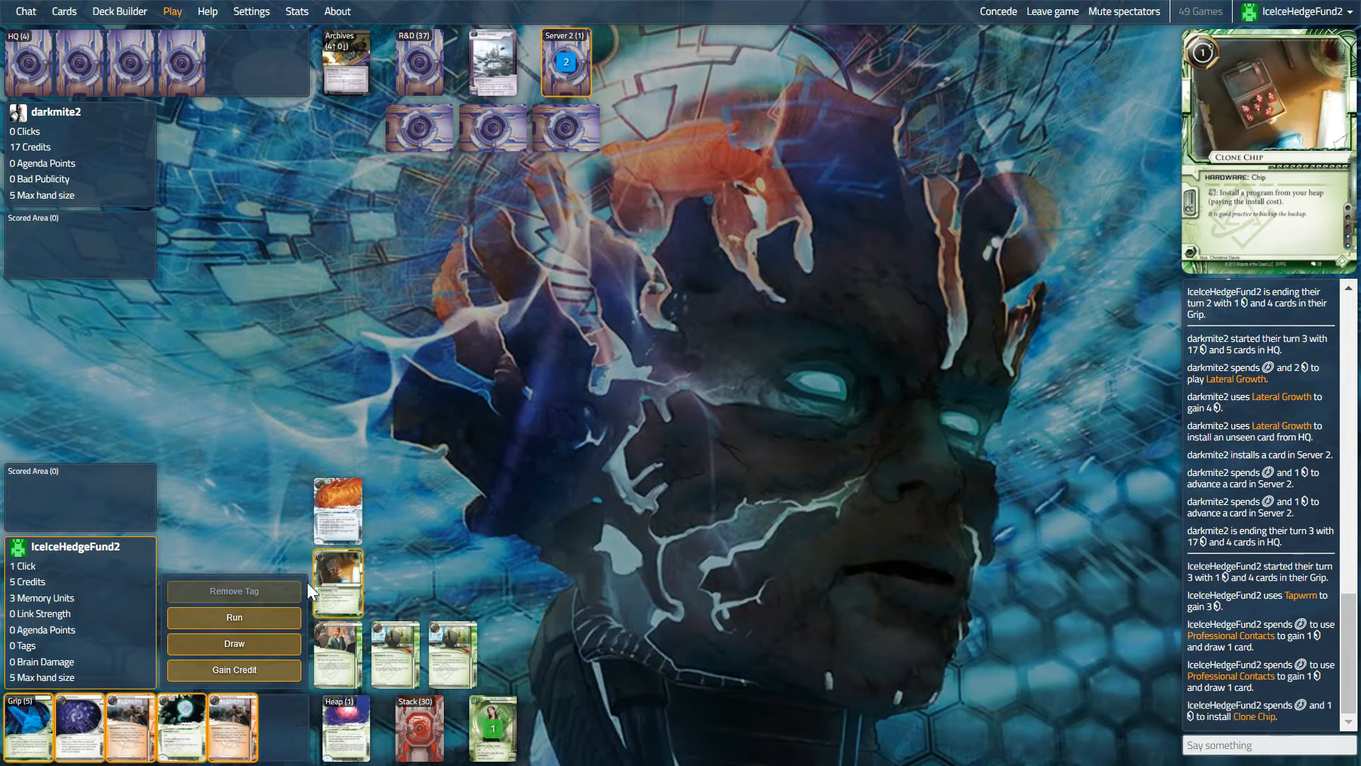
mouse_move(339, 607)
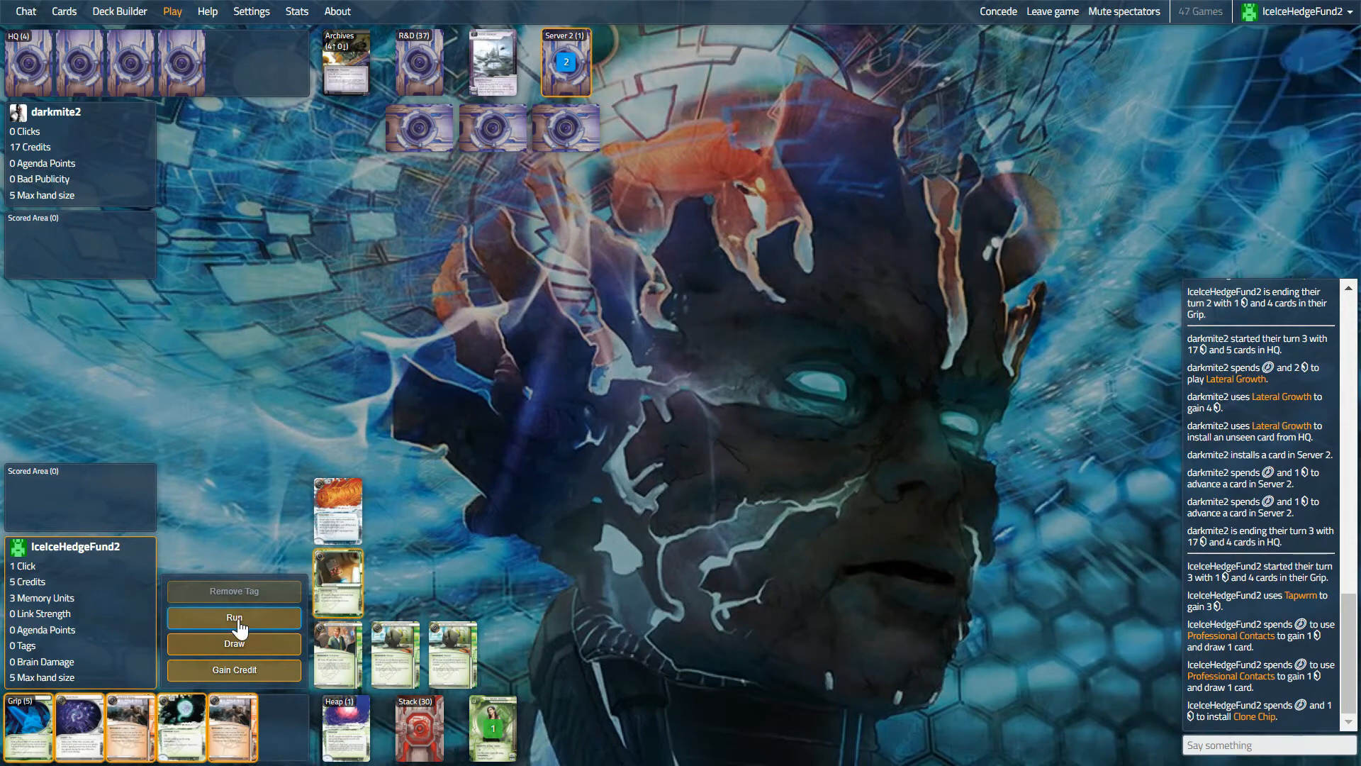
- Run on Server 2 and approach the rezzed IP Block
left_click(234, 618)
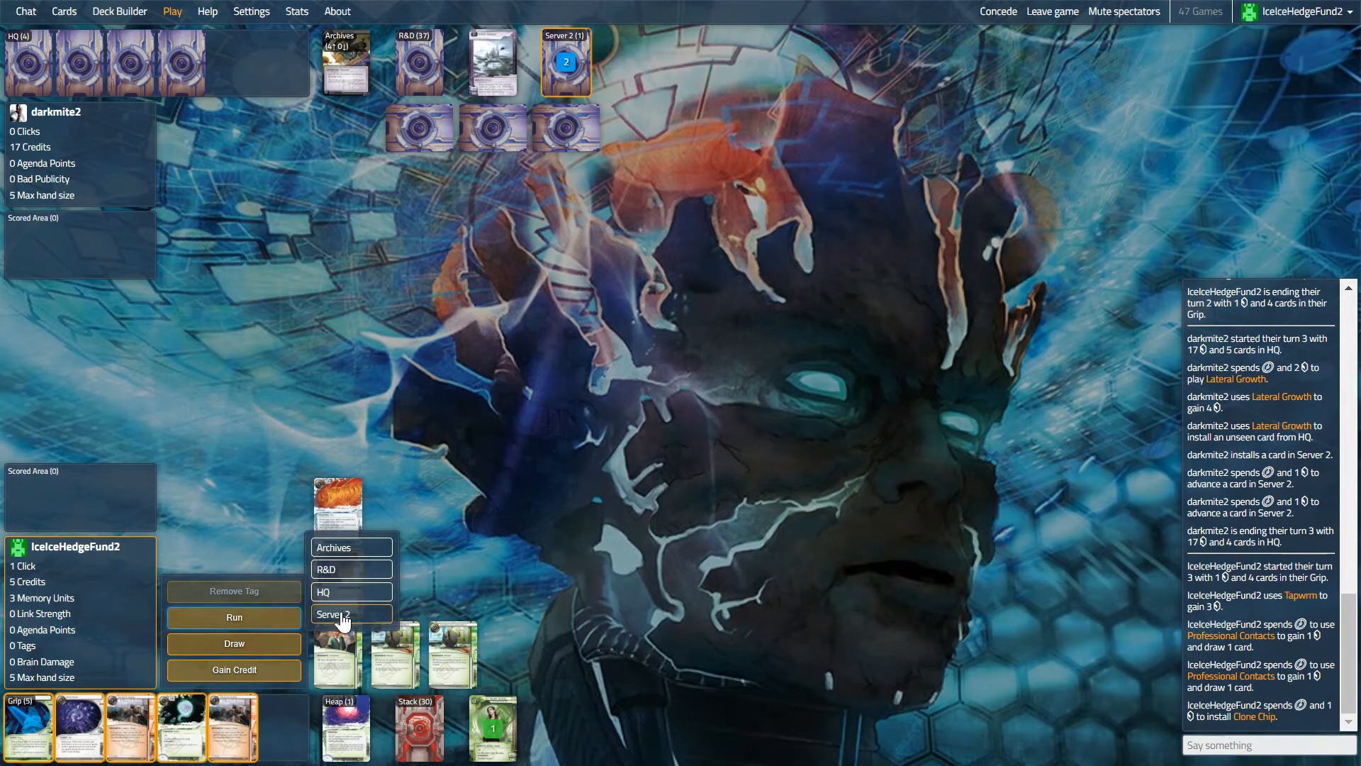
left_click(347, 614)
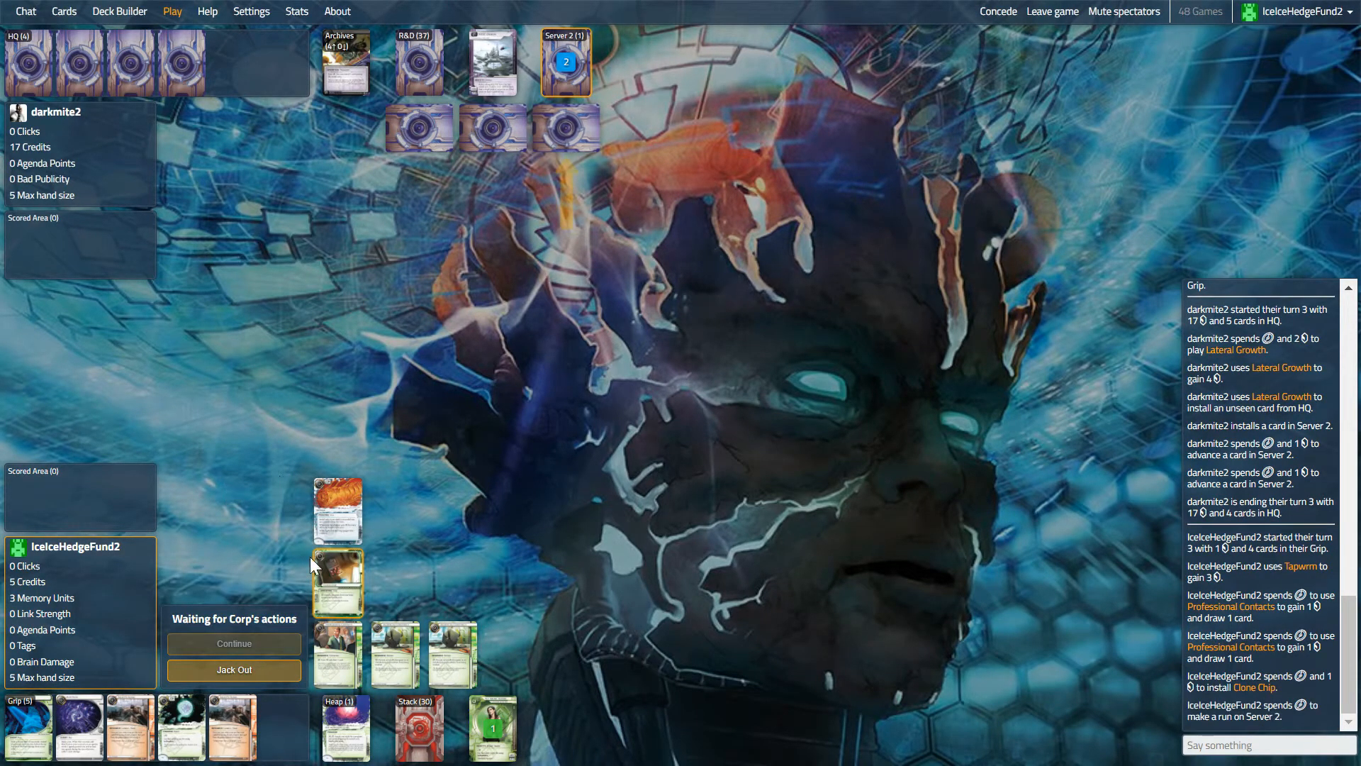
left_click(564, 133)
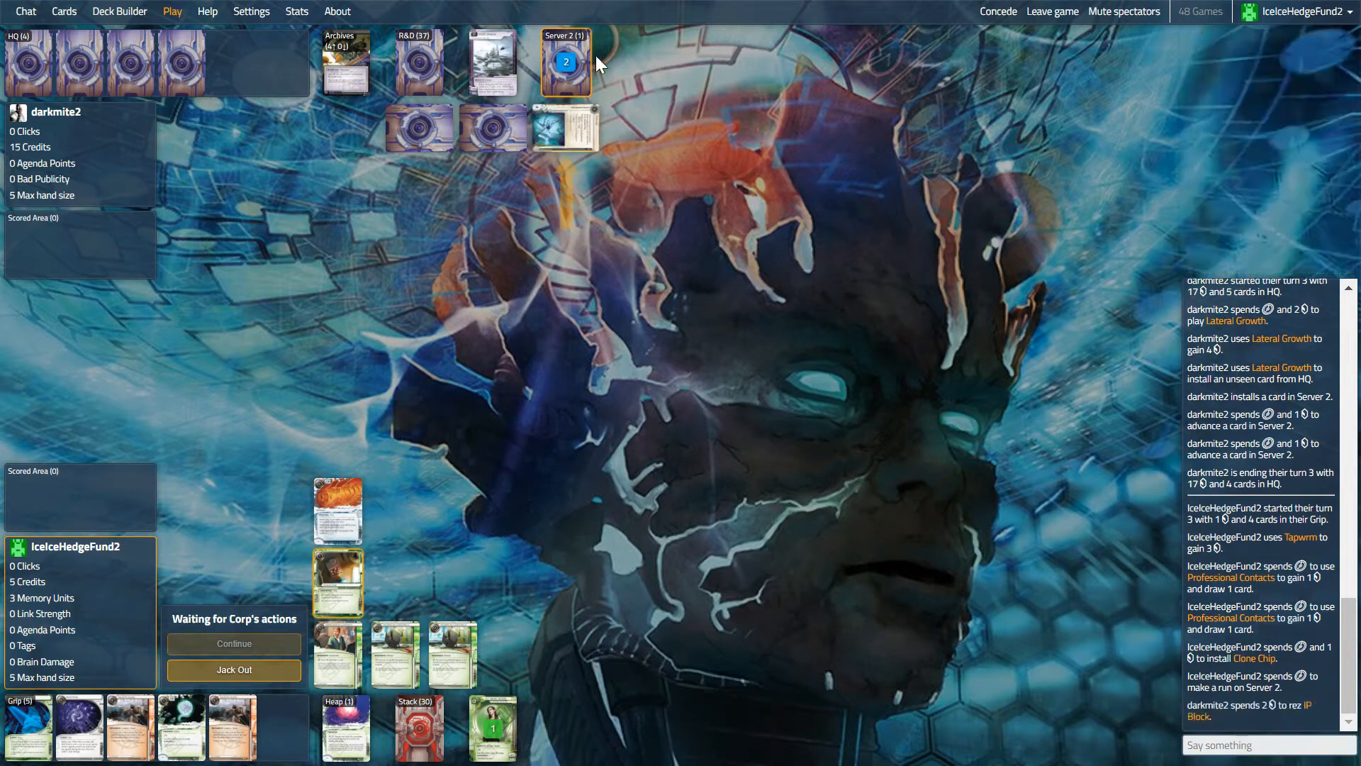
mouse_move(563, 135)
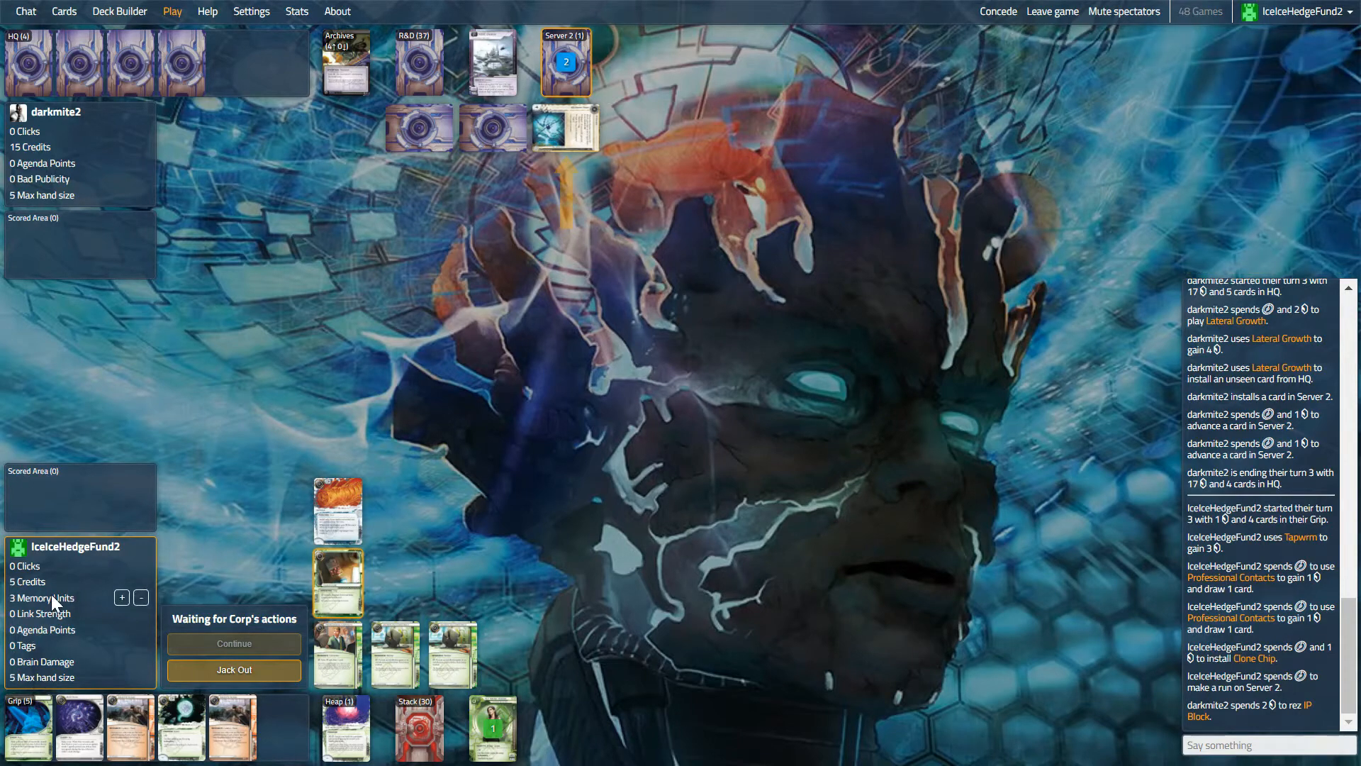
mouse_move(556, 131)
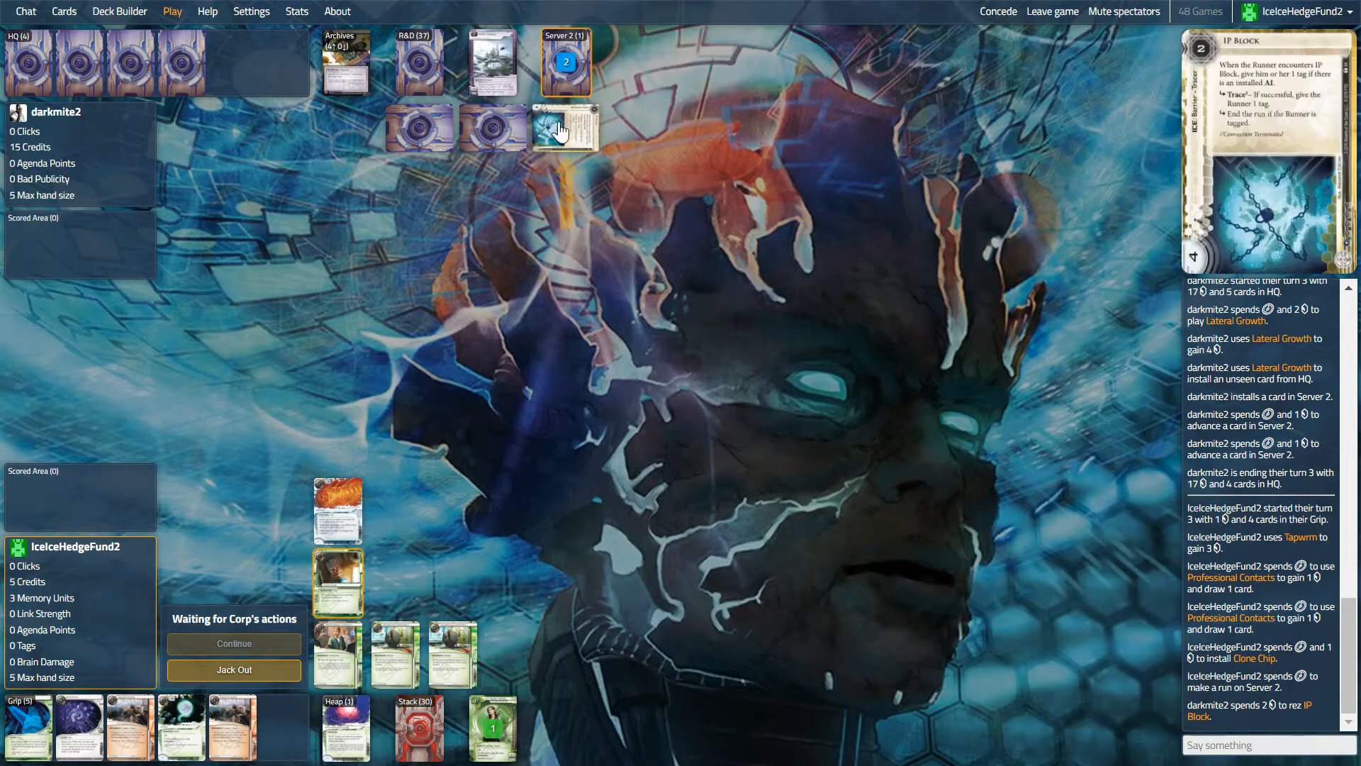
left_click(563, 130)
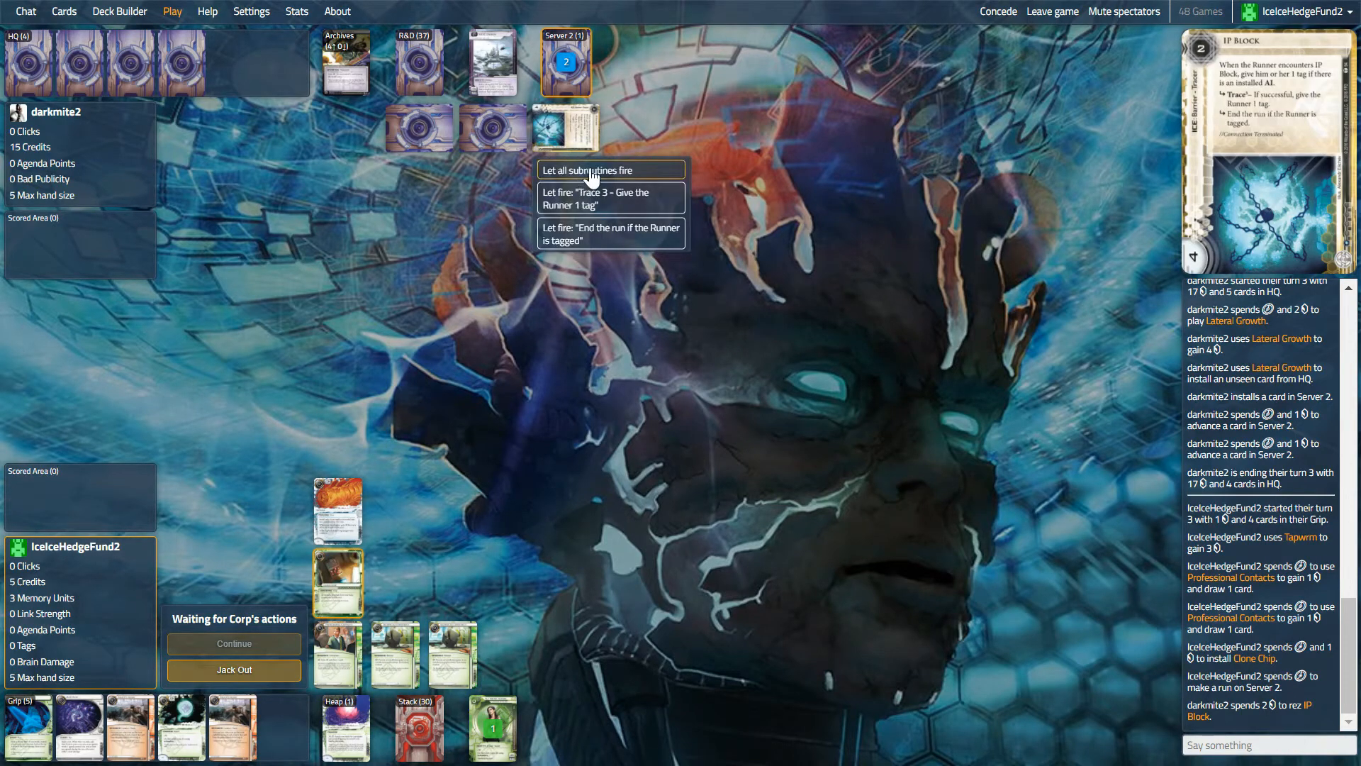
- Let all IP Block subroutines fire and spend 0 credits on link, taking a tag
left_click(611, 170)
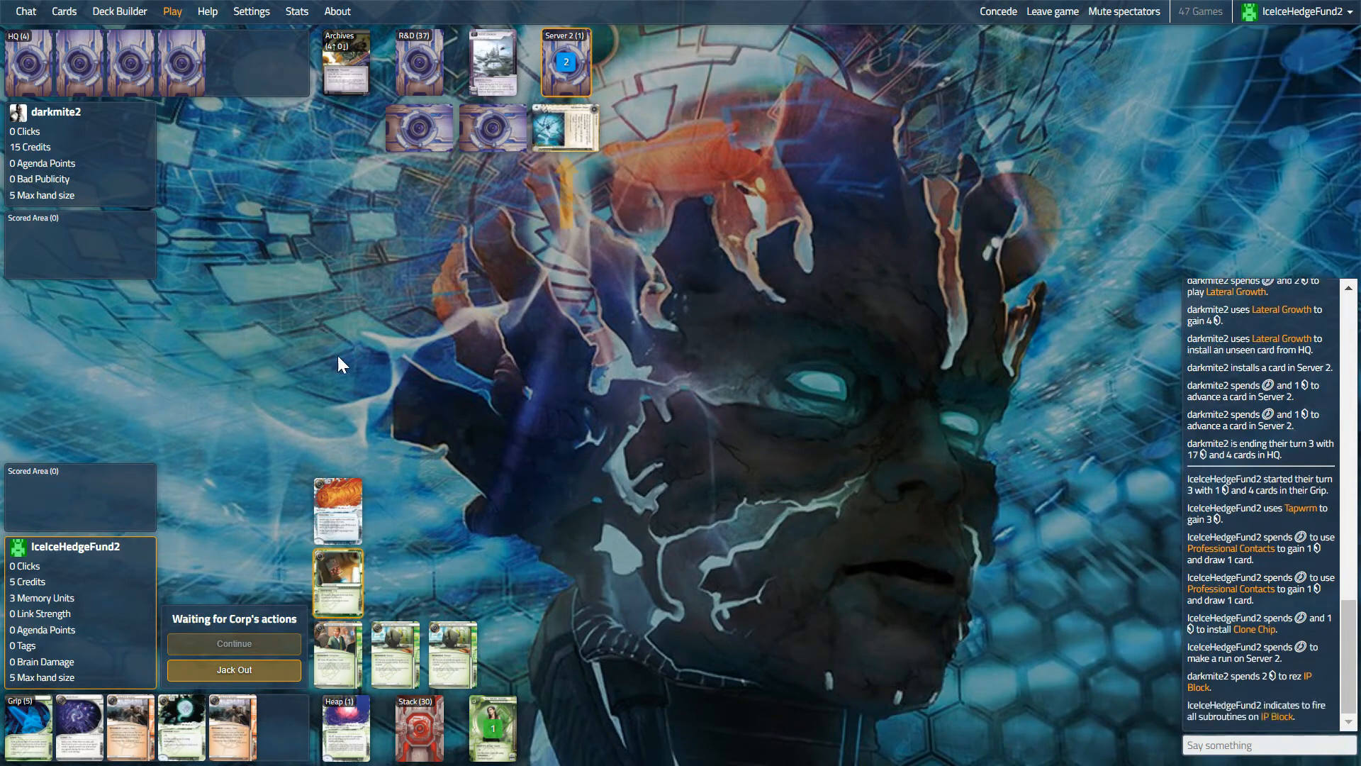
mouse_move(261, 519)
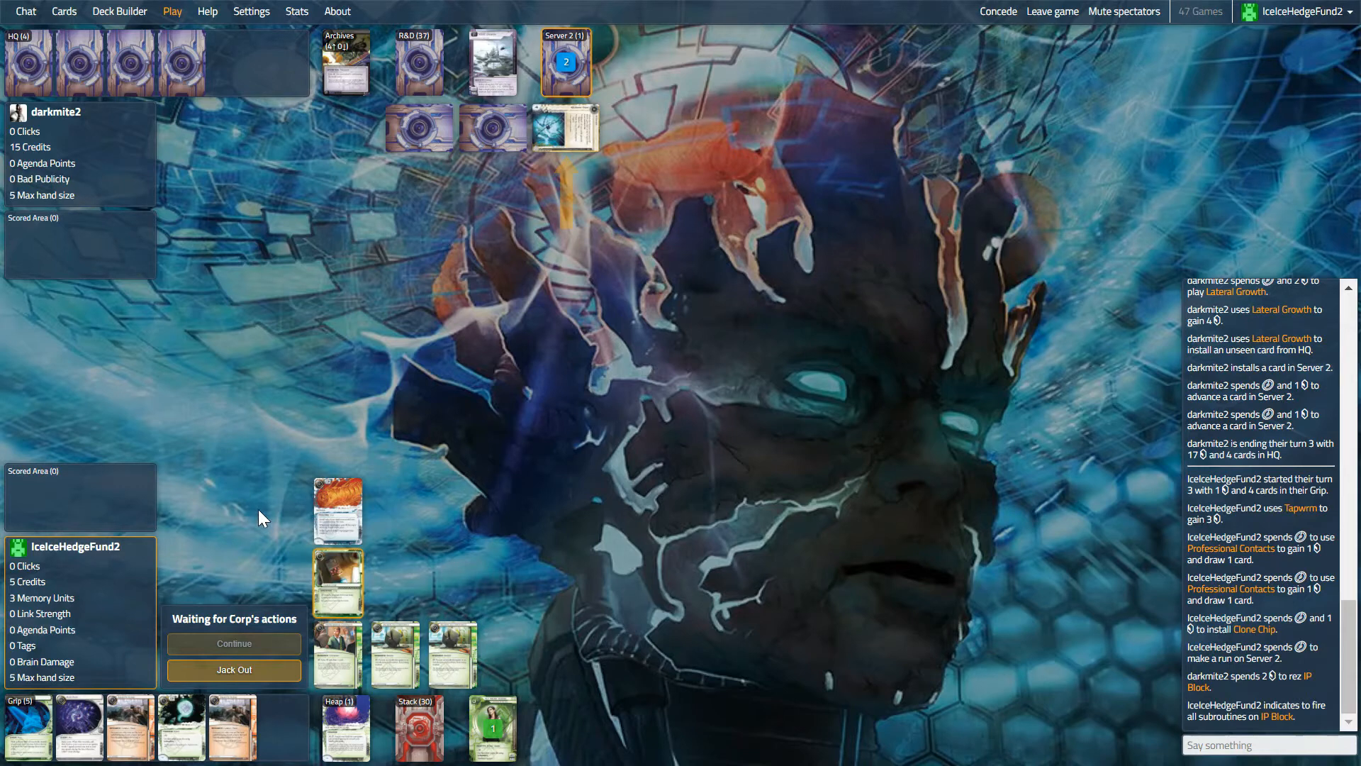
left_click(234, 644)
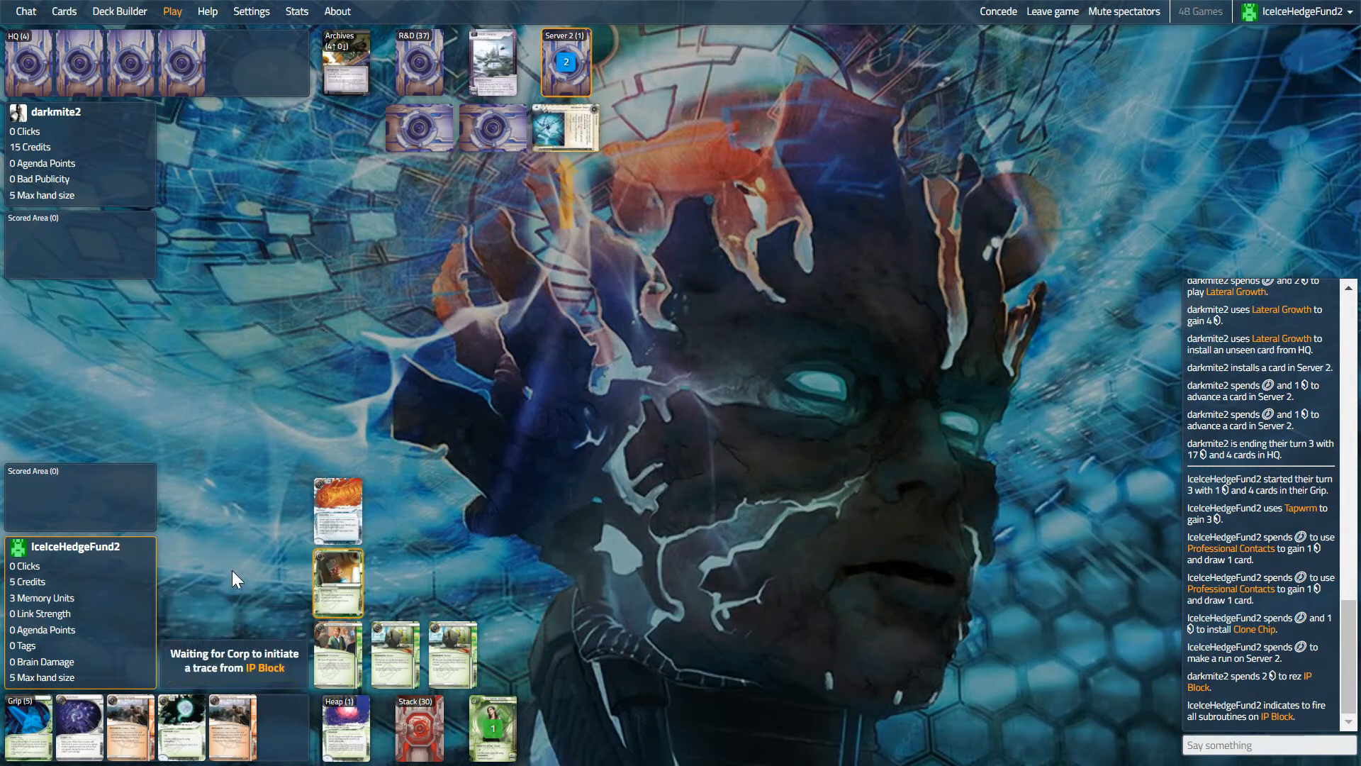
mouse_move(264, 458)
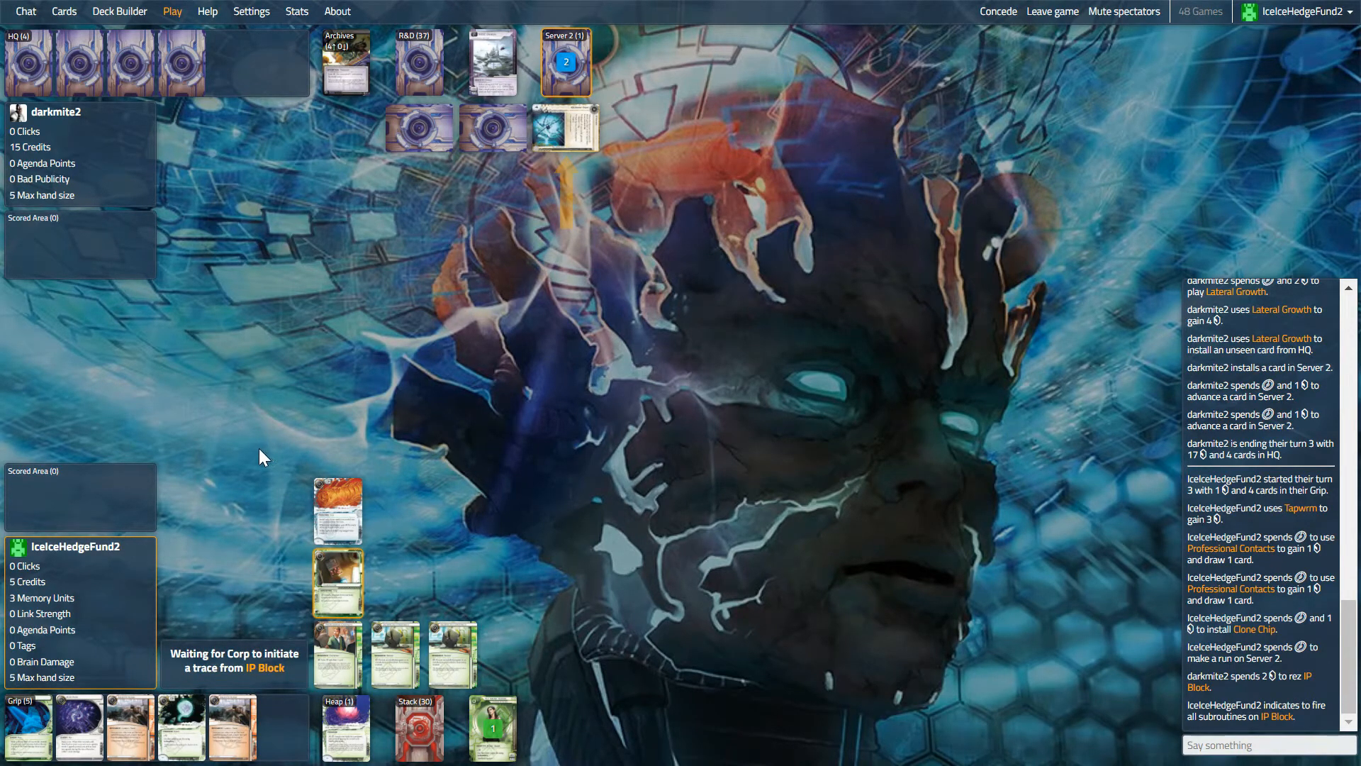
mouse_move(267, 435)
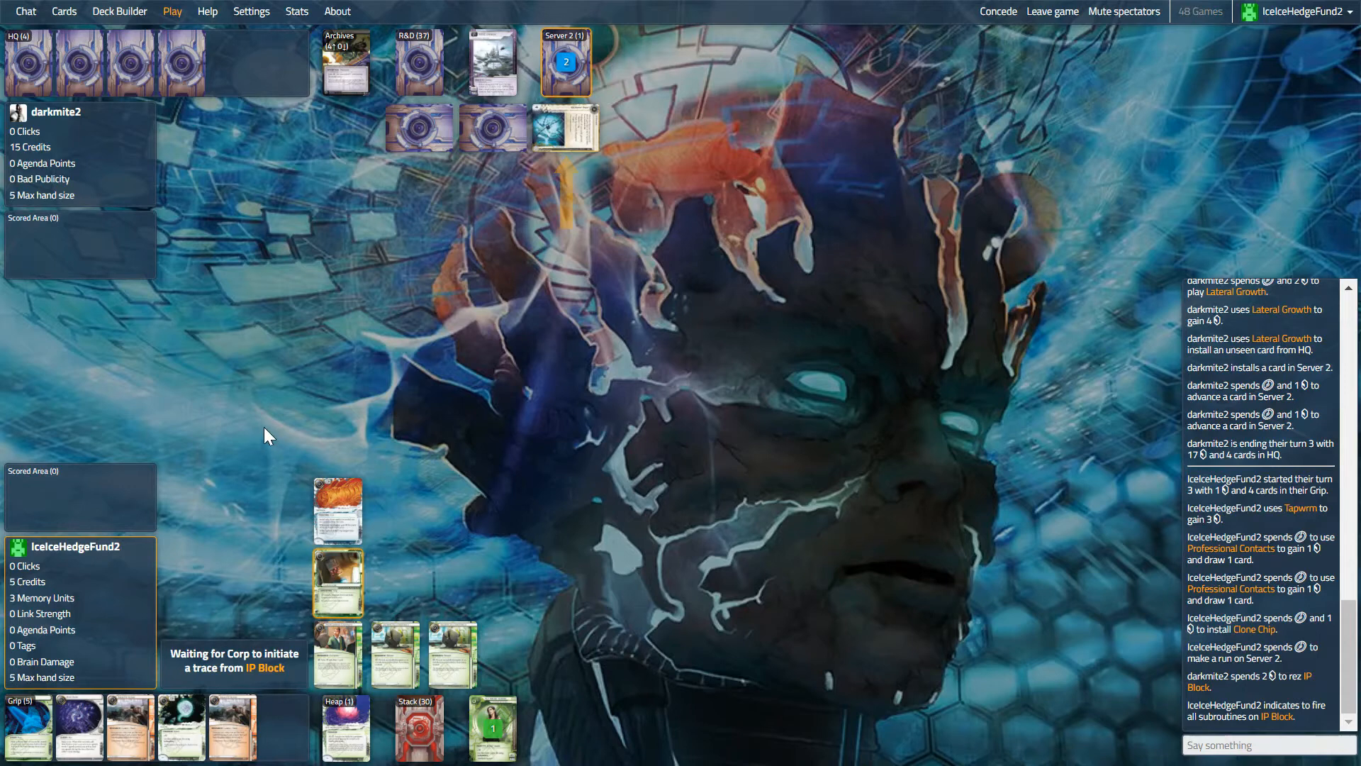
mouse_move(272, 431)
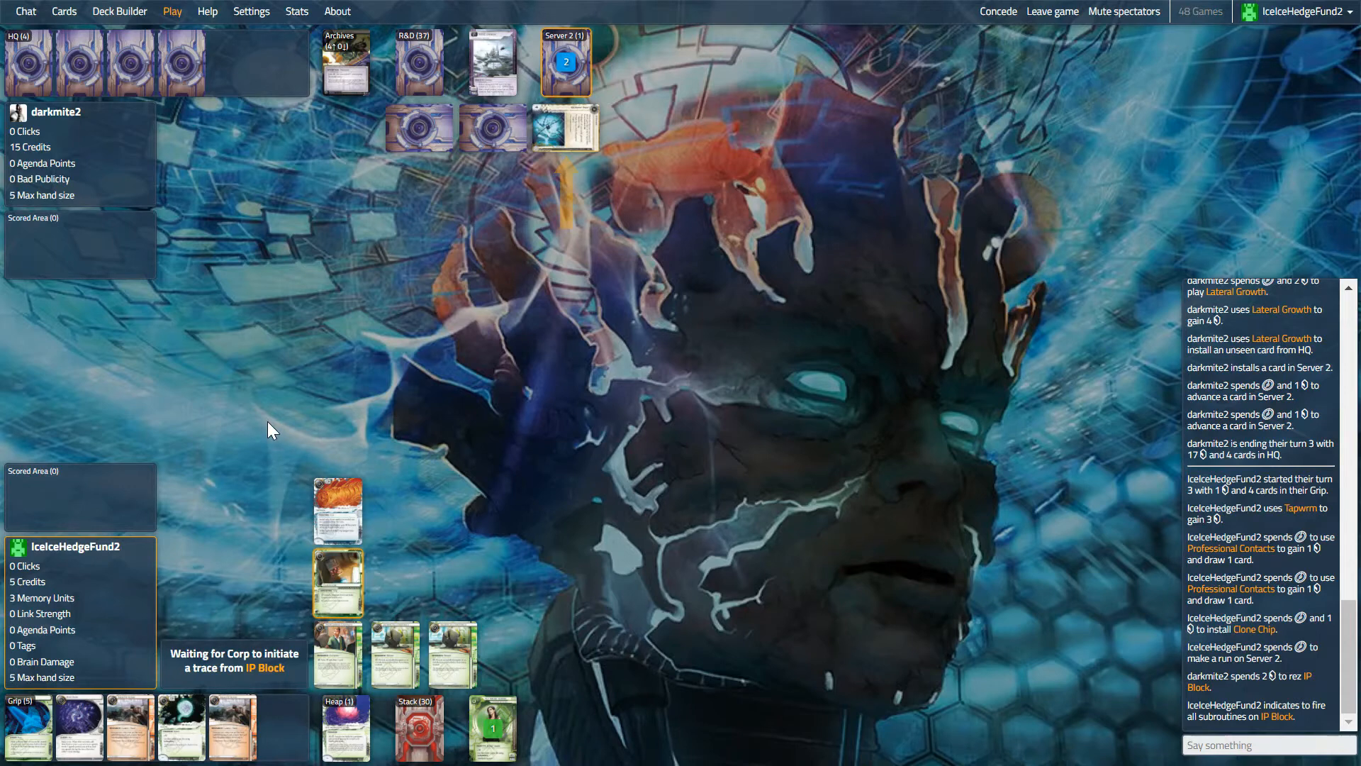
mouse_move(267, 449)
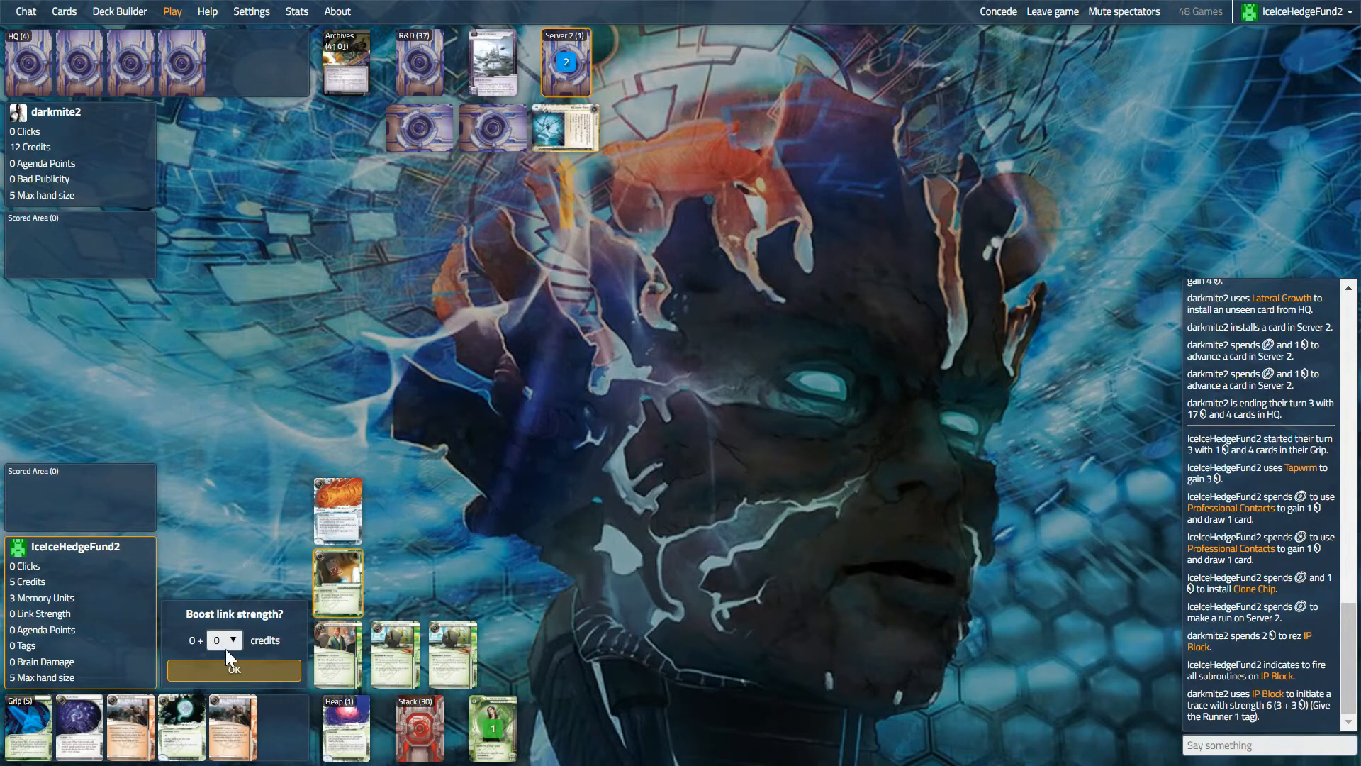
mouse_move(435, 658)
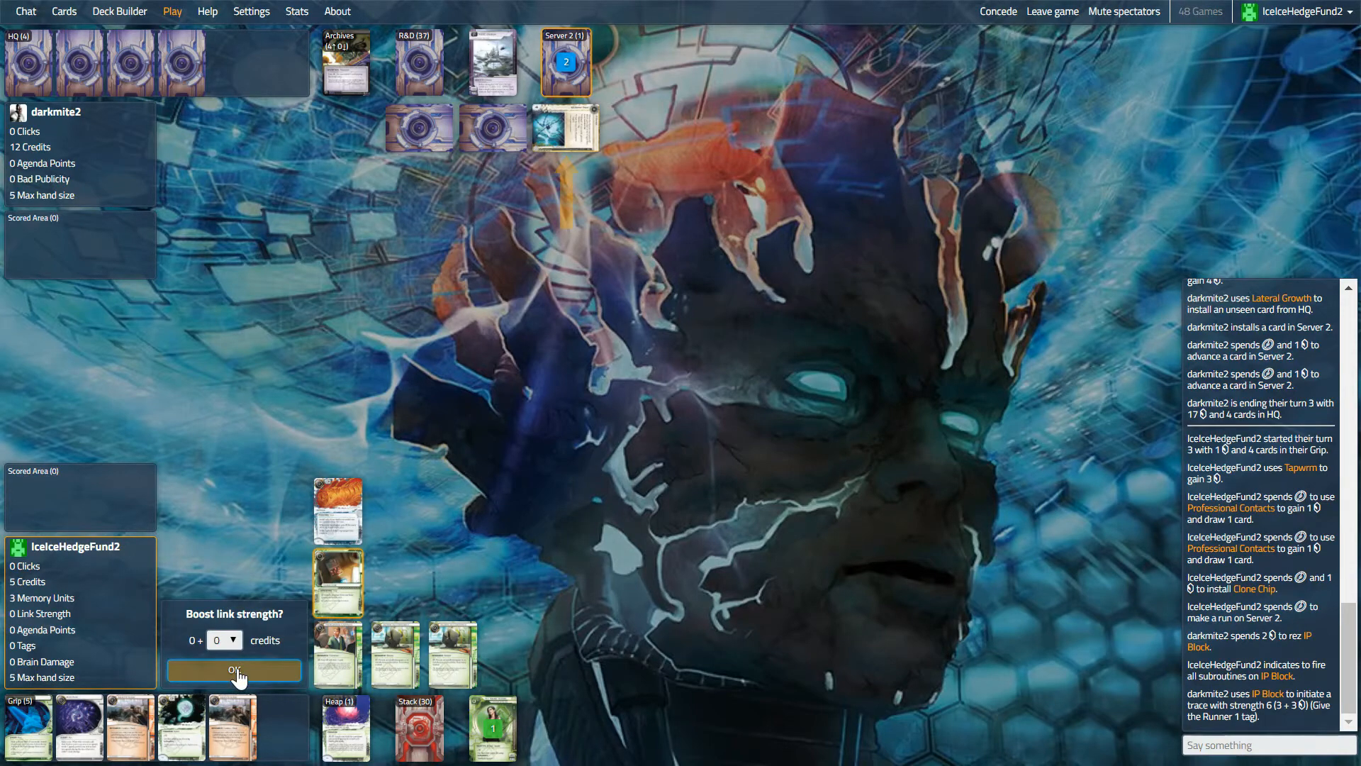
left_click(232, 670)
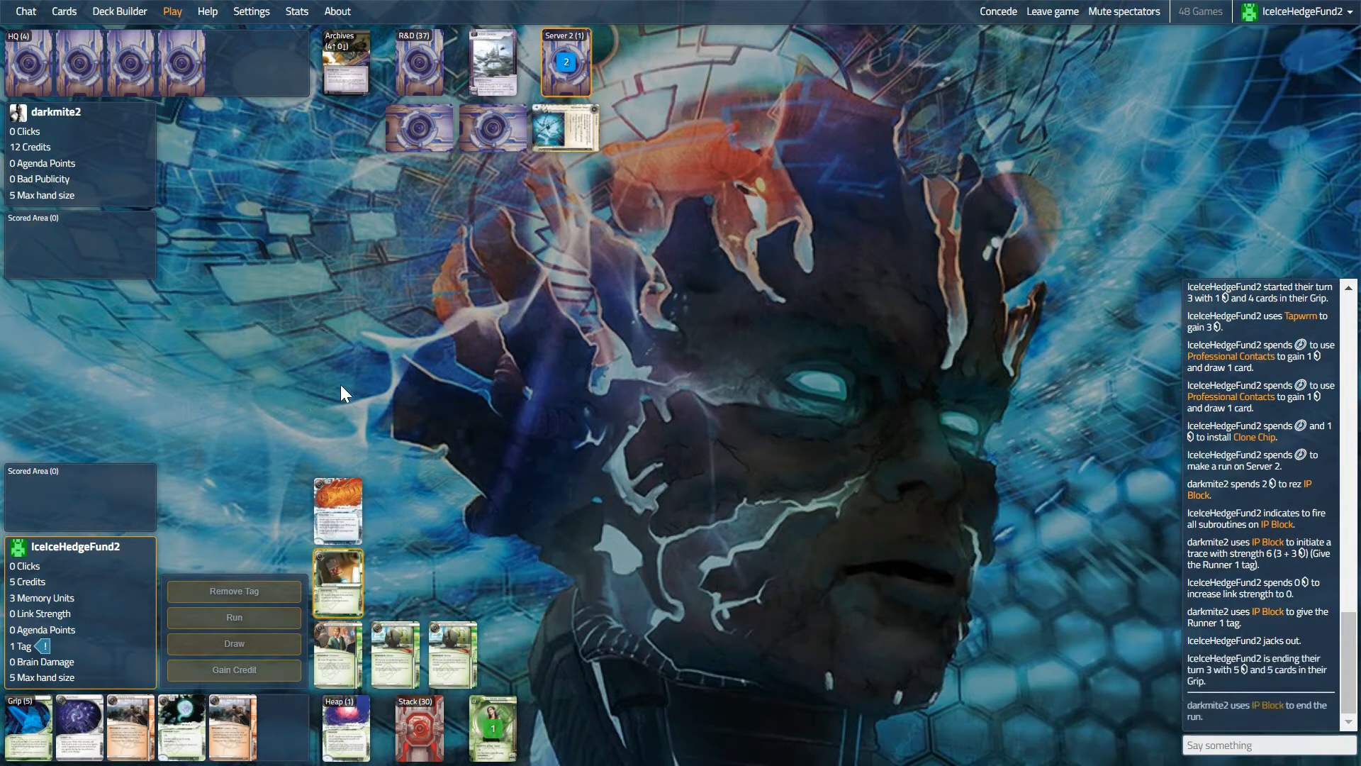
mouse_move(345, 363)
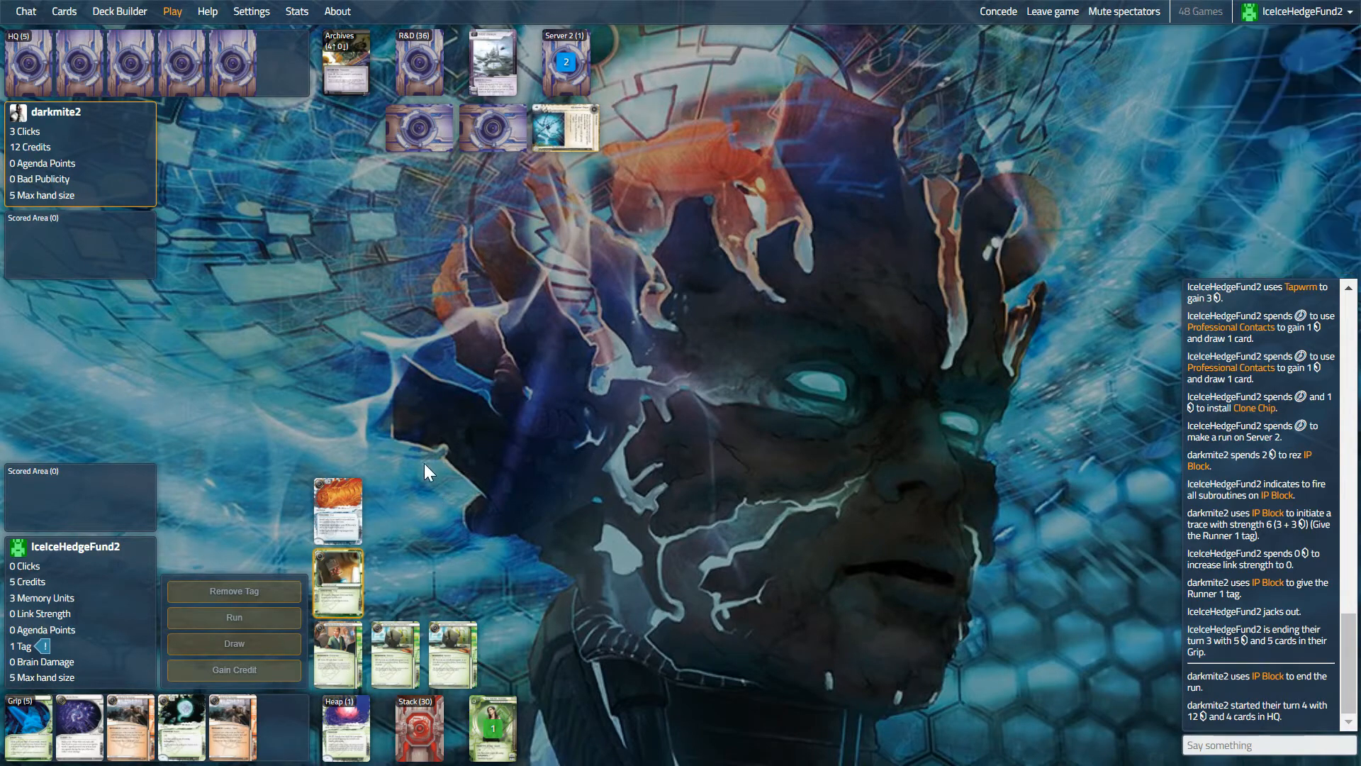
mouse_move(346, 666)
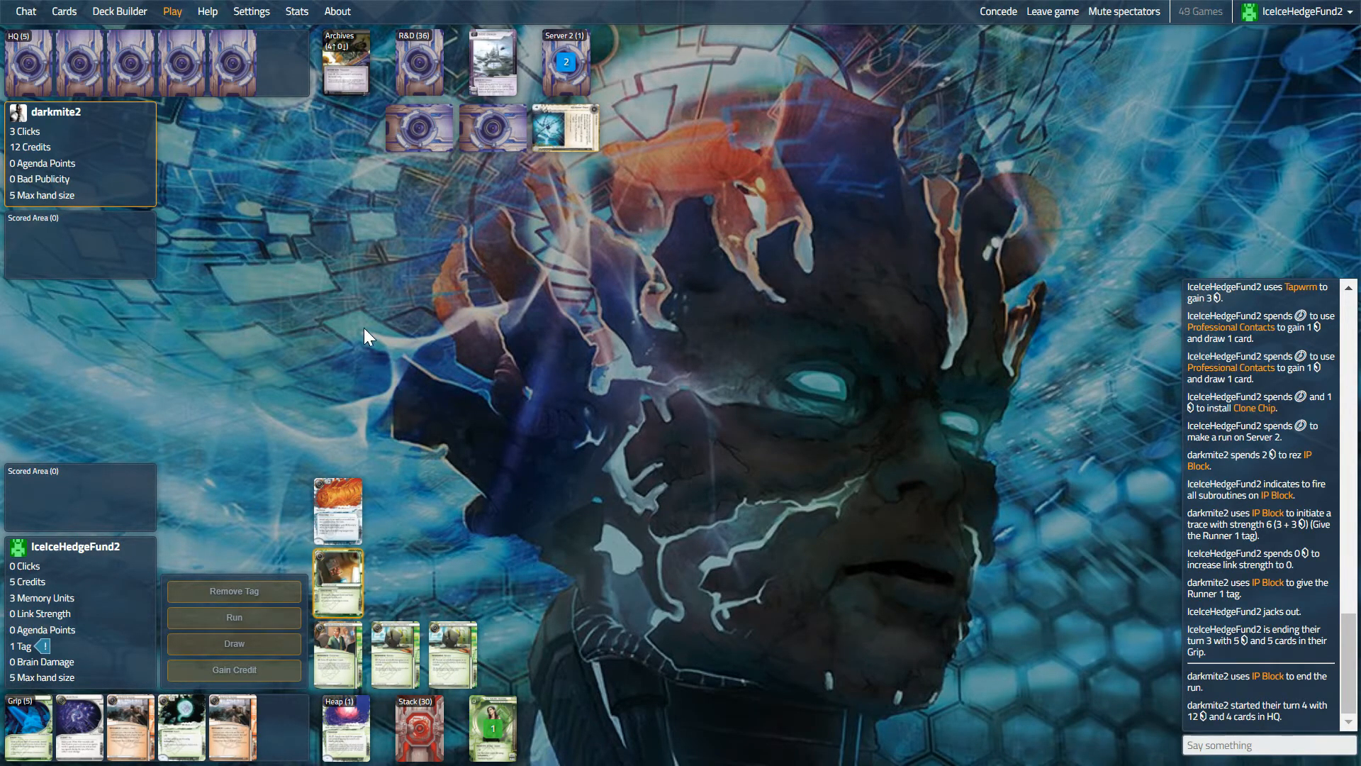
mouse_move(568, 84)
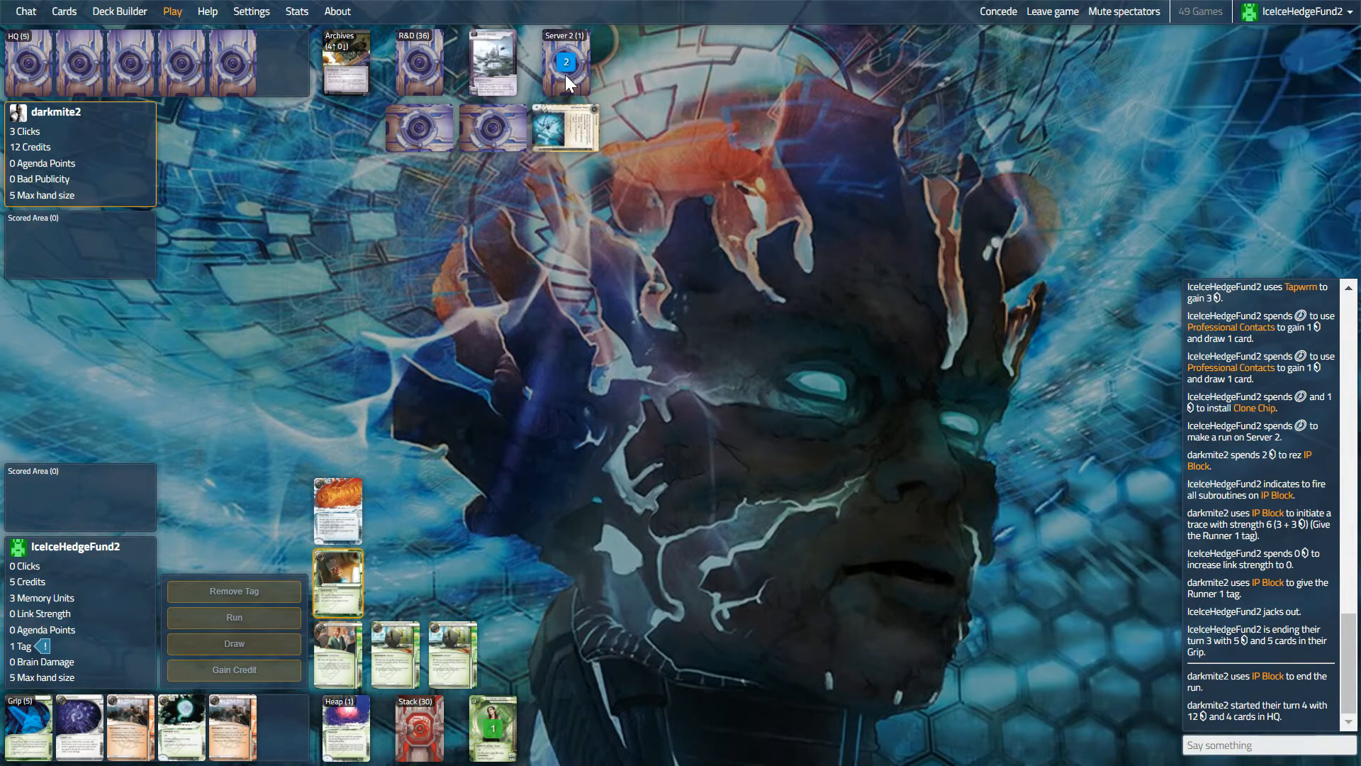
mouse_move(573, 71)
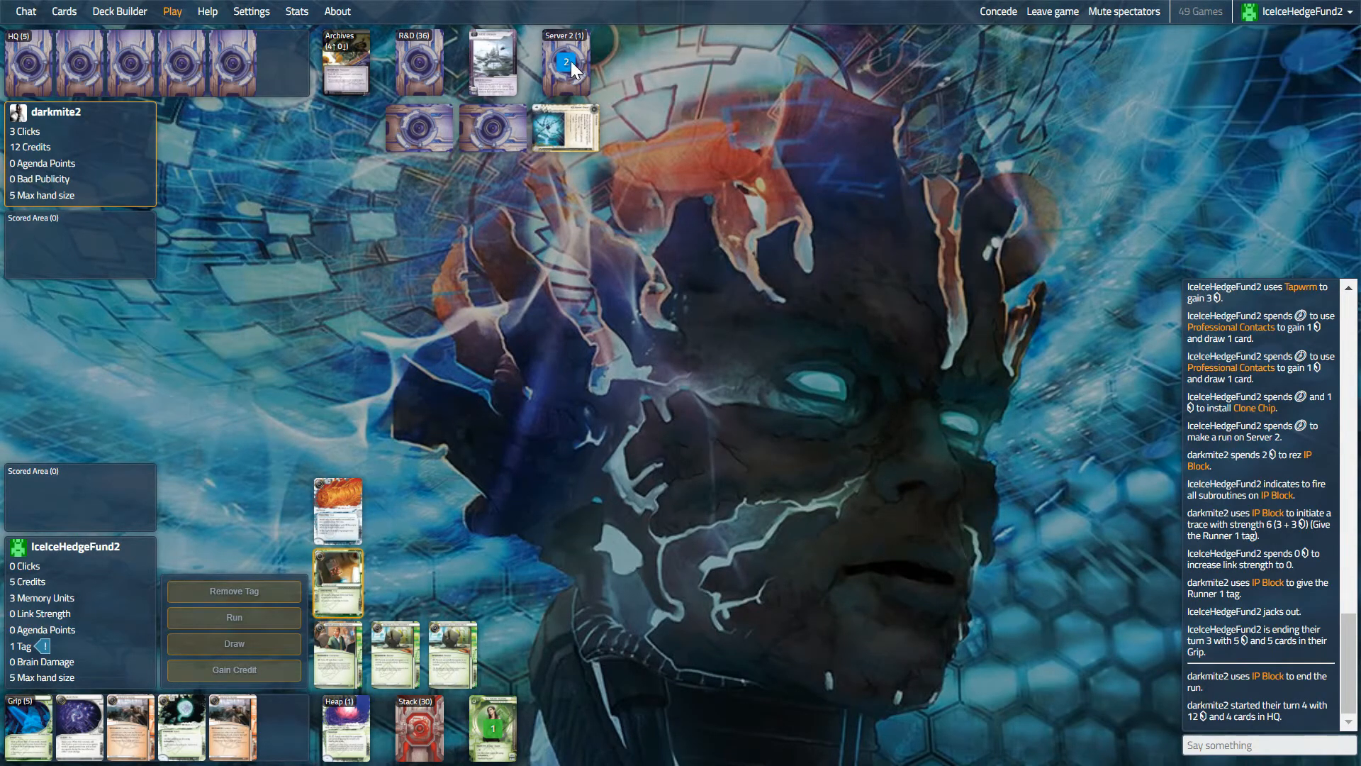
mouse_move(238, 372)
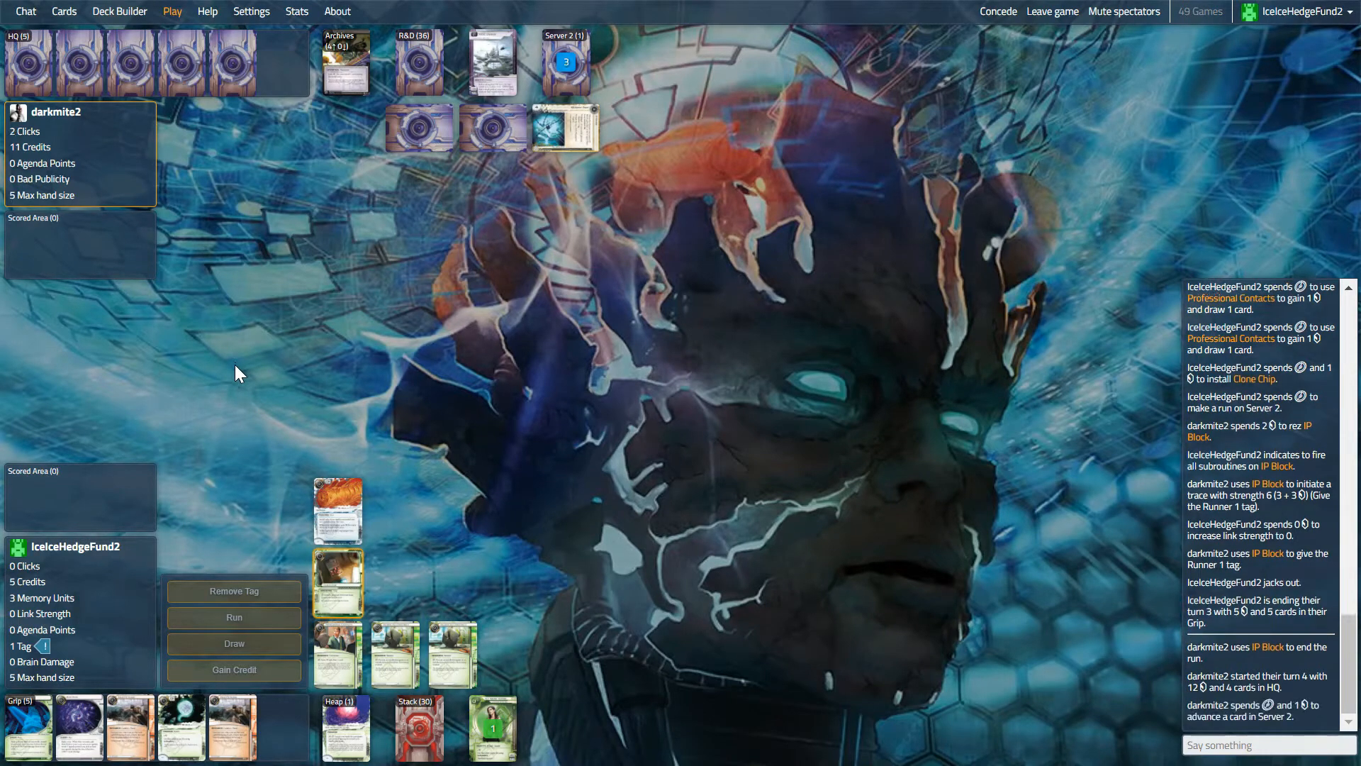
- Watch the Corp advance Server 2 and score Global Food Initiative for 3 points
left_click(566, 64)
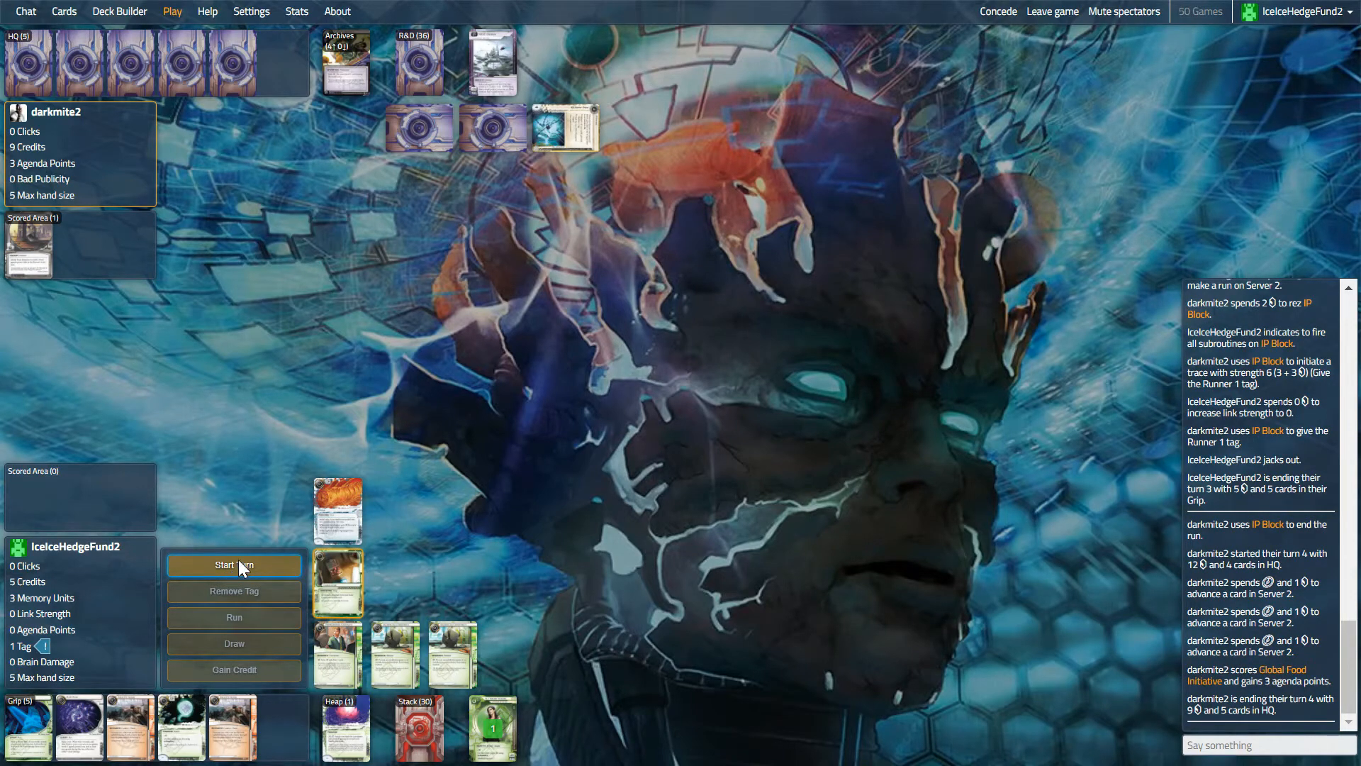
- Play Sure Gamble, remove the tag, end turn discarding Salsette Slums with 10 credits
left_click(234, 565)
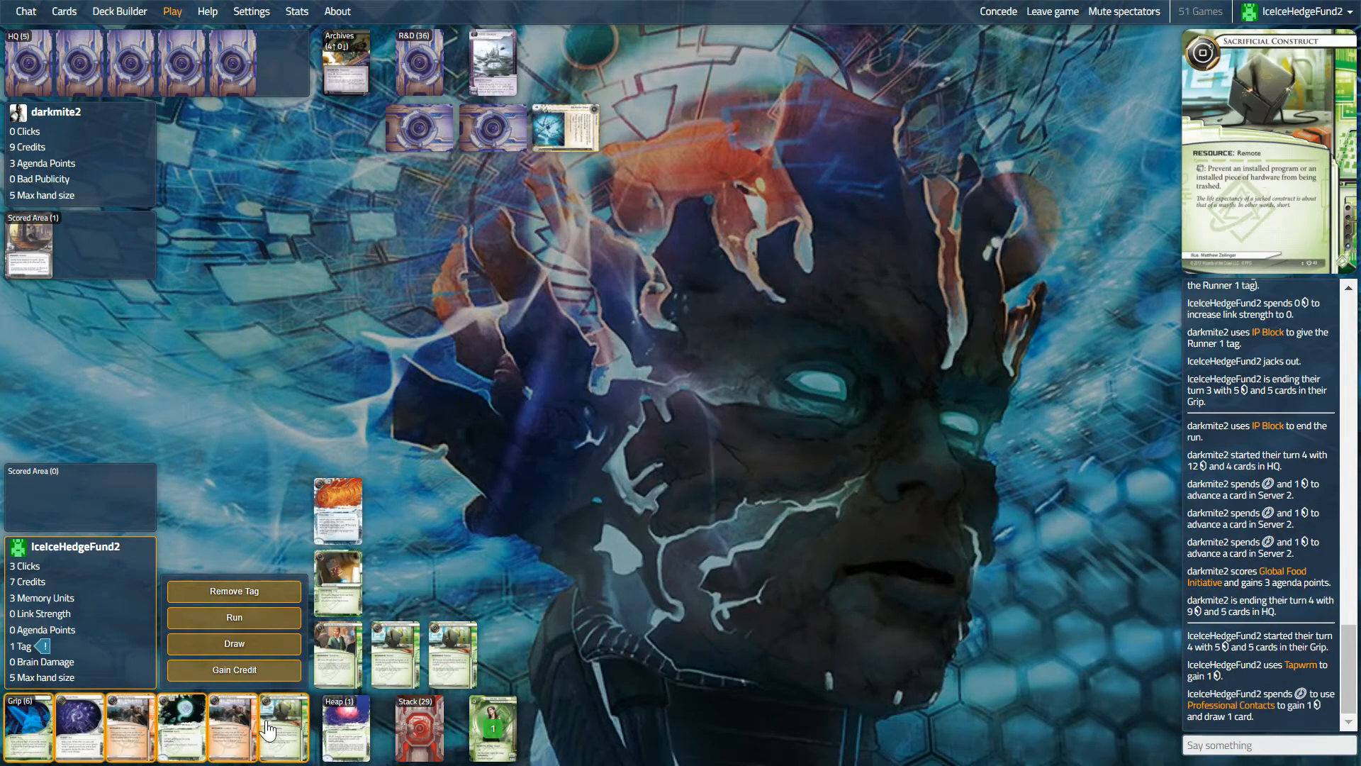
mouse_move(289, 732)
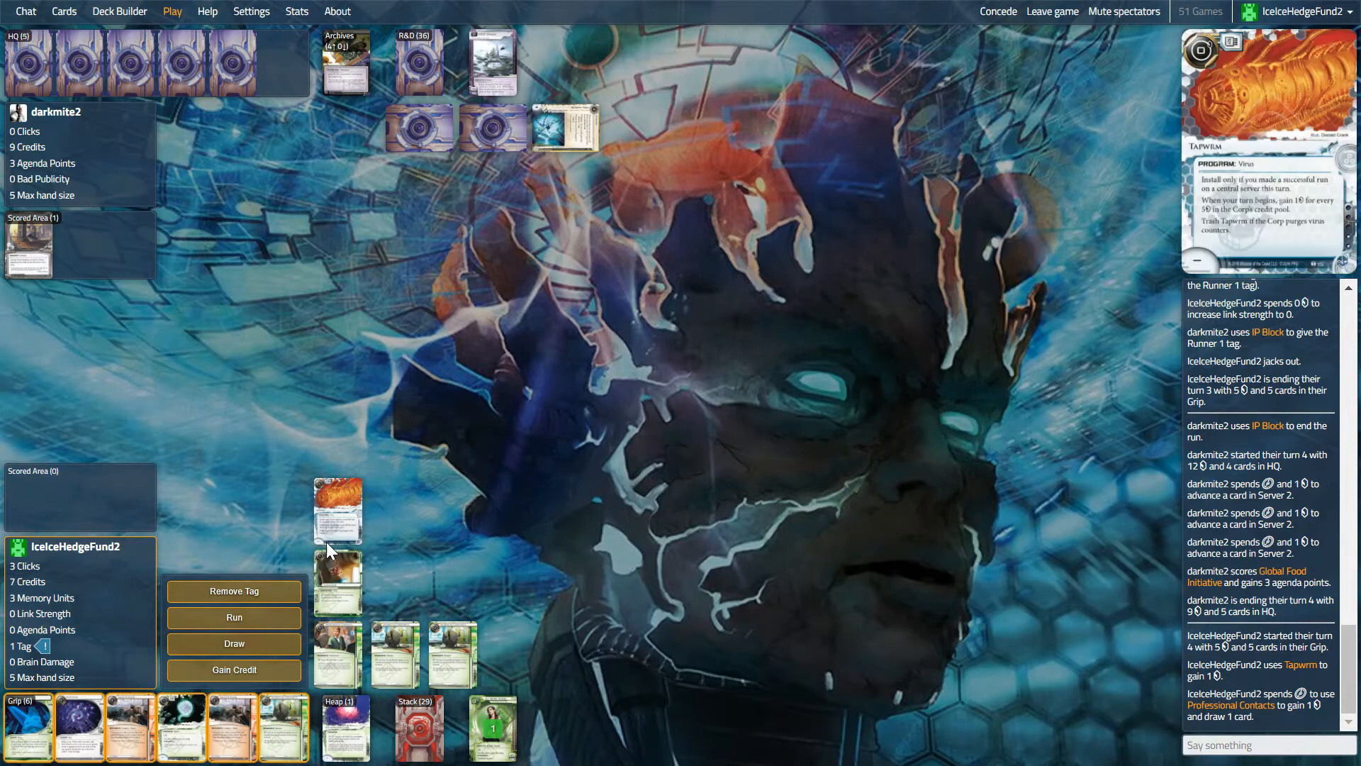
mouse_move(257, 600)
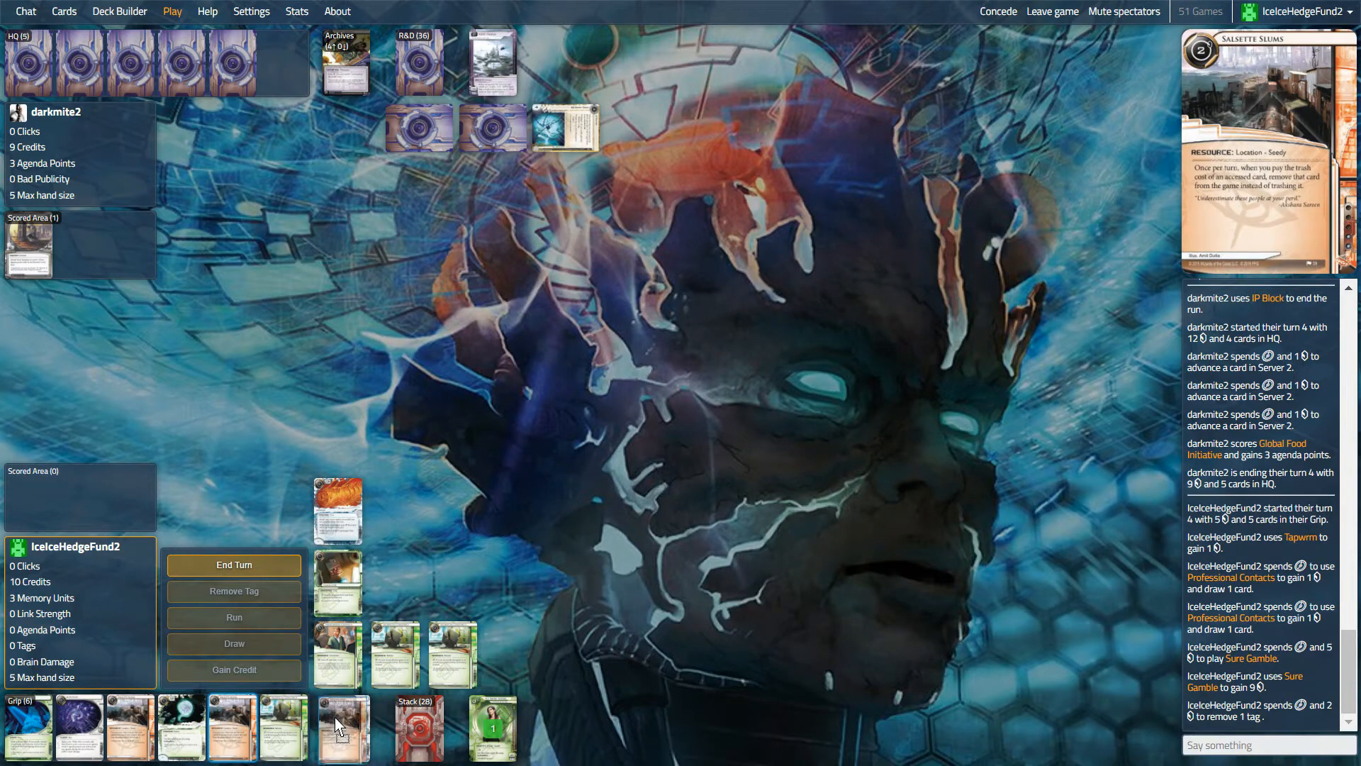
left_click(232, 564)
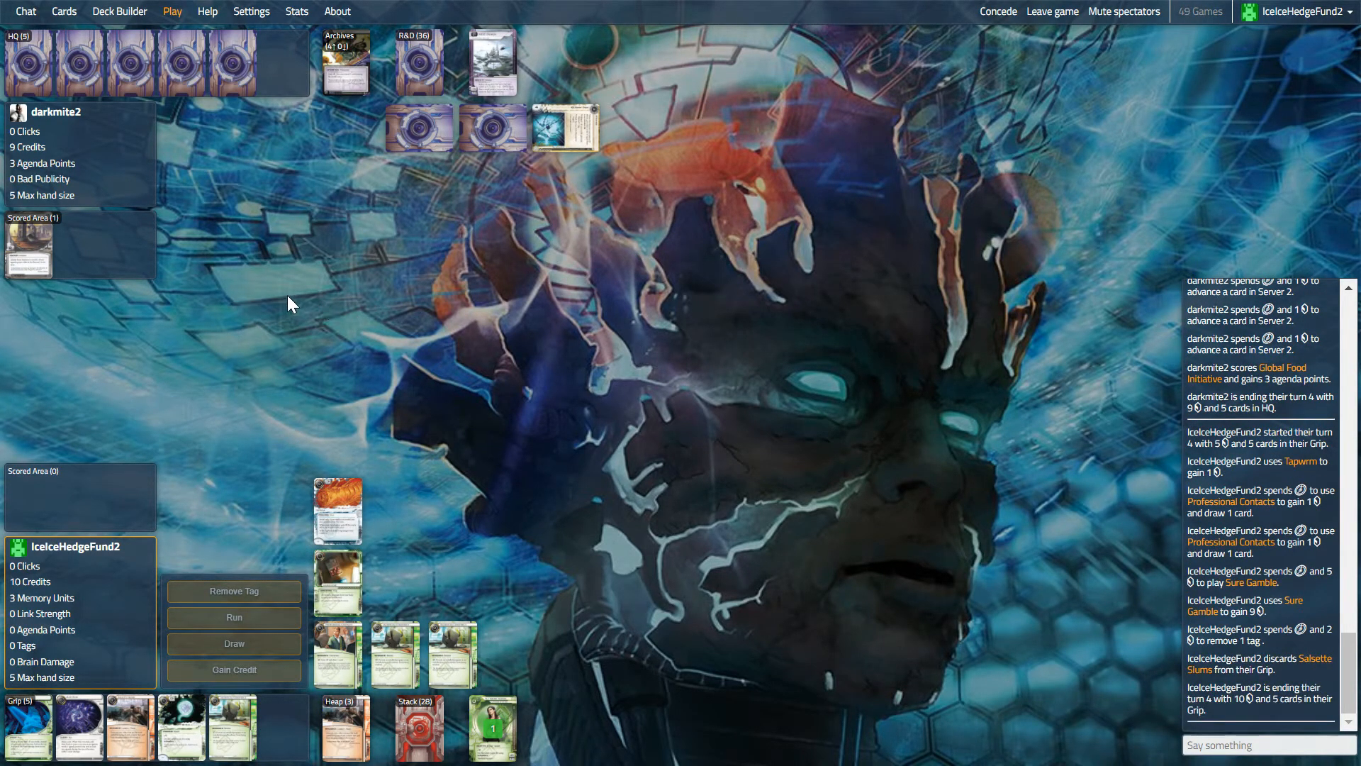
mouse_move(312, 339)
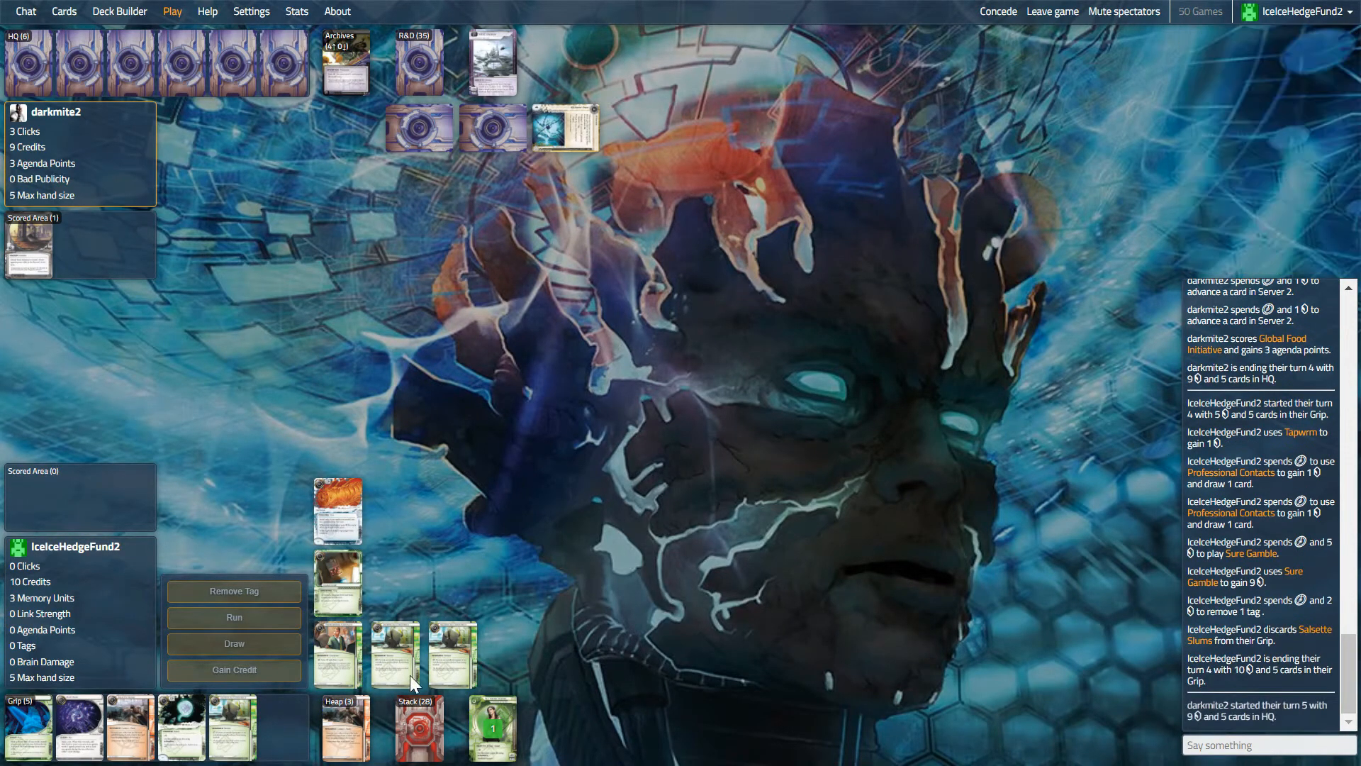
mouse_move(241, 364)
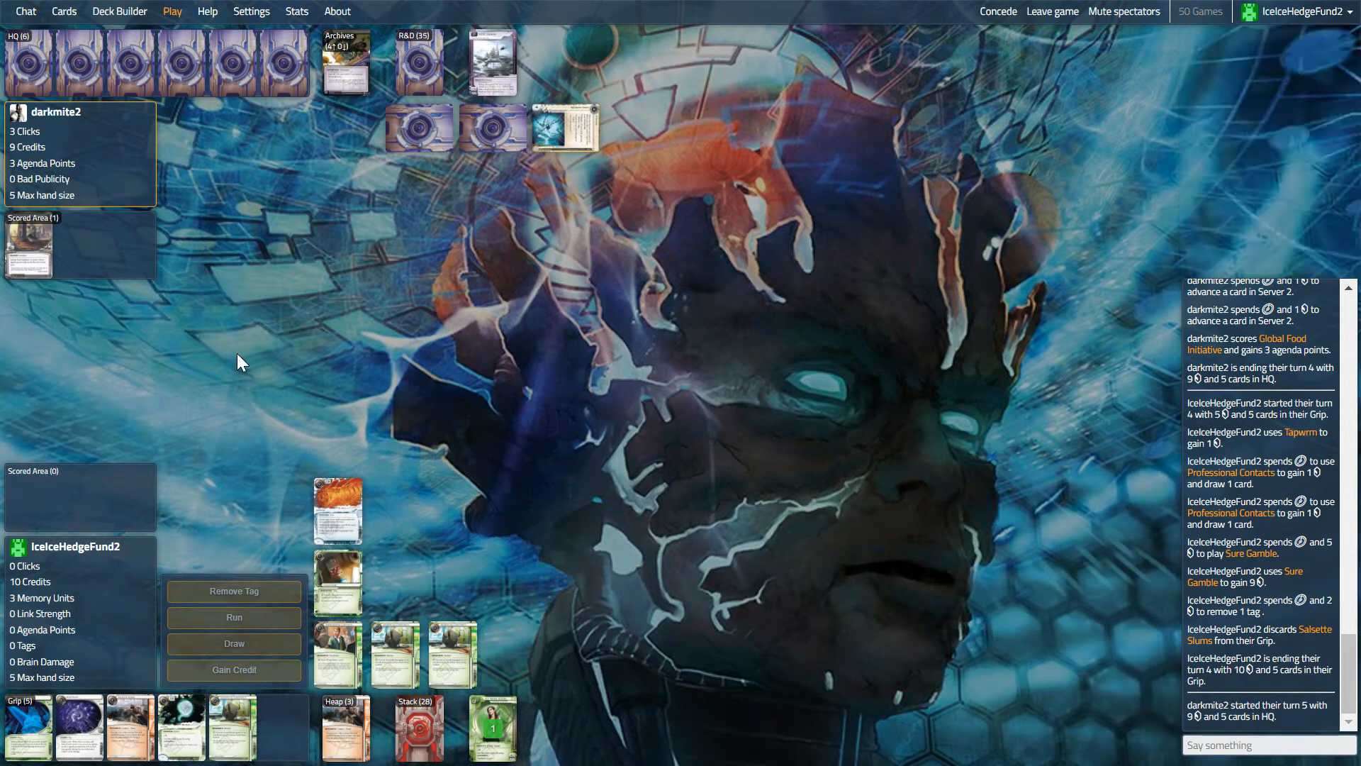
mouse_move(247, 357)
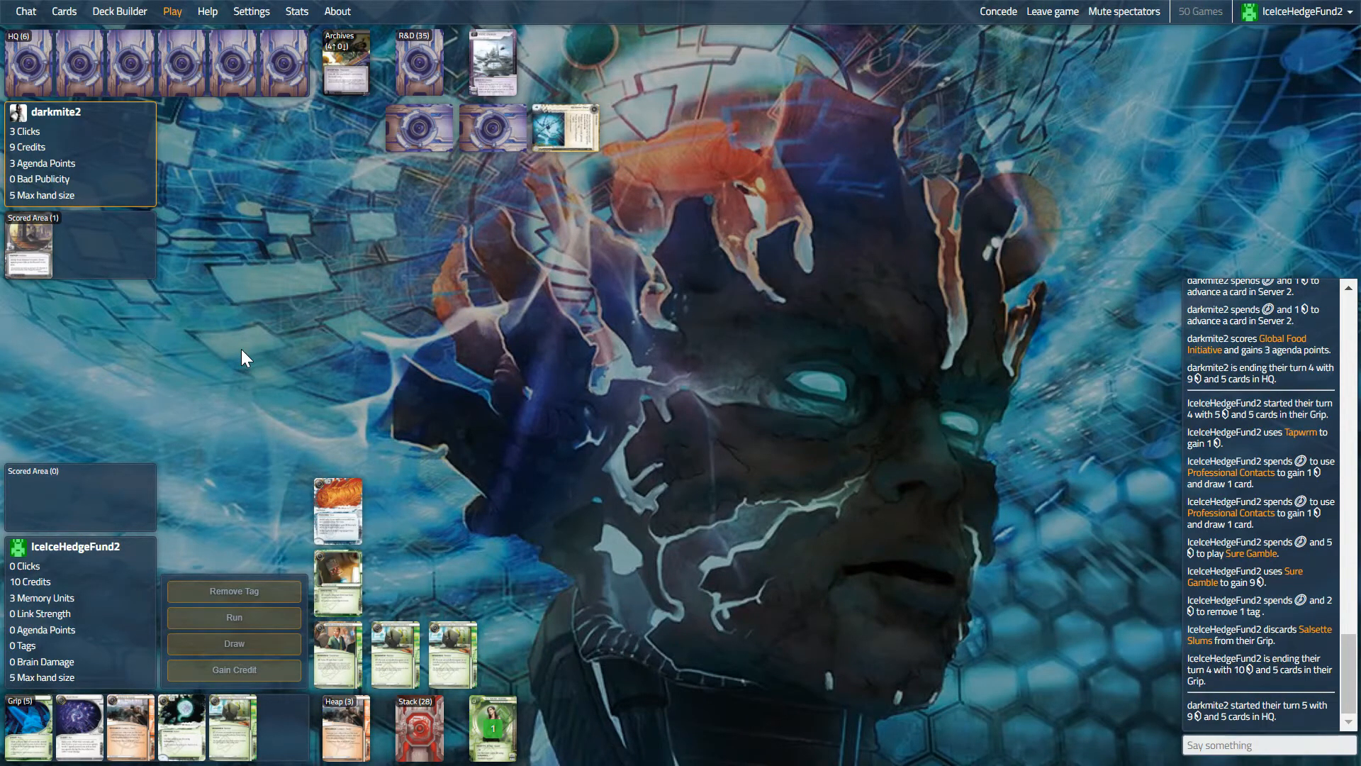
mouse_move(346, 575)
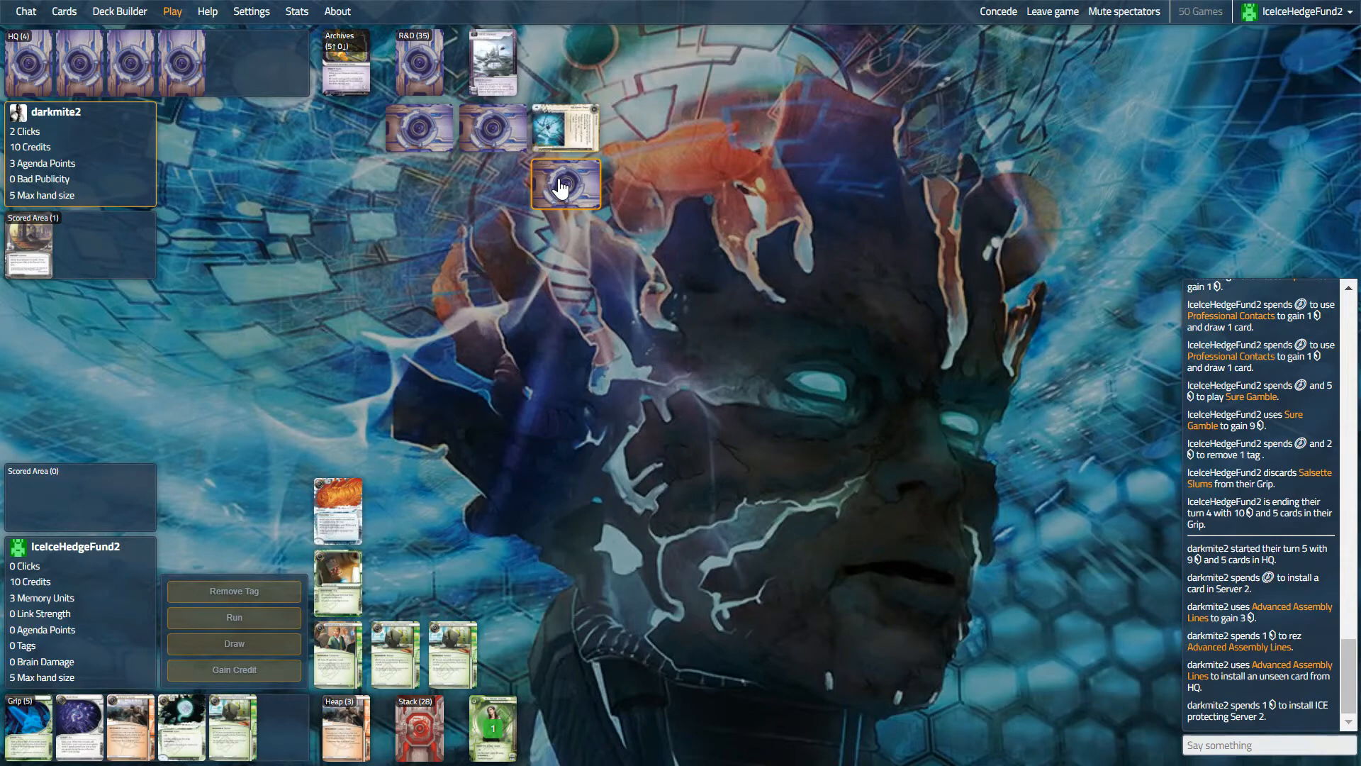
mouse_move(567, 130)
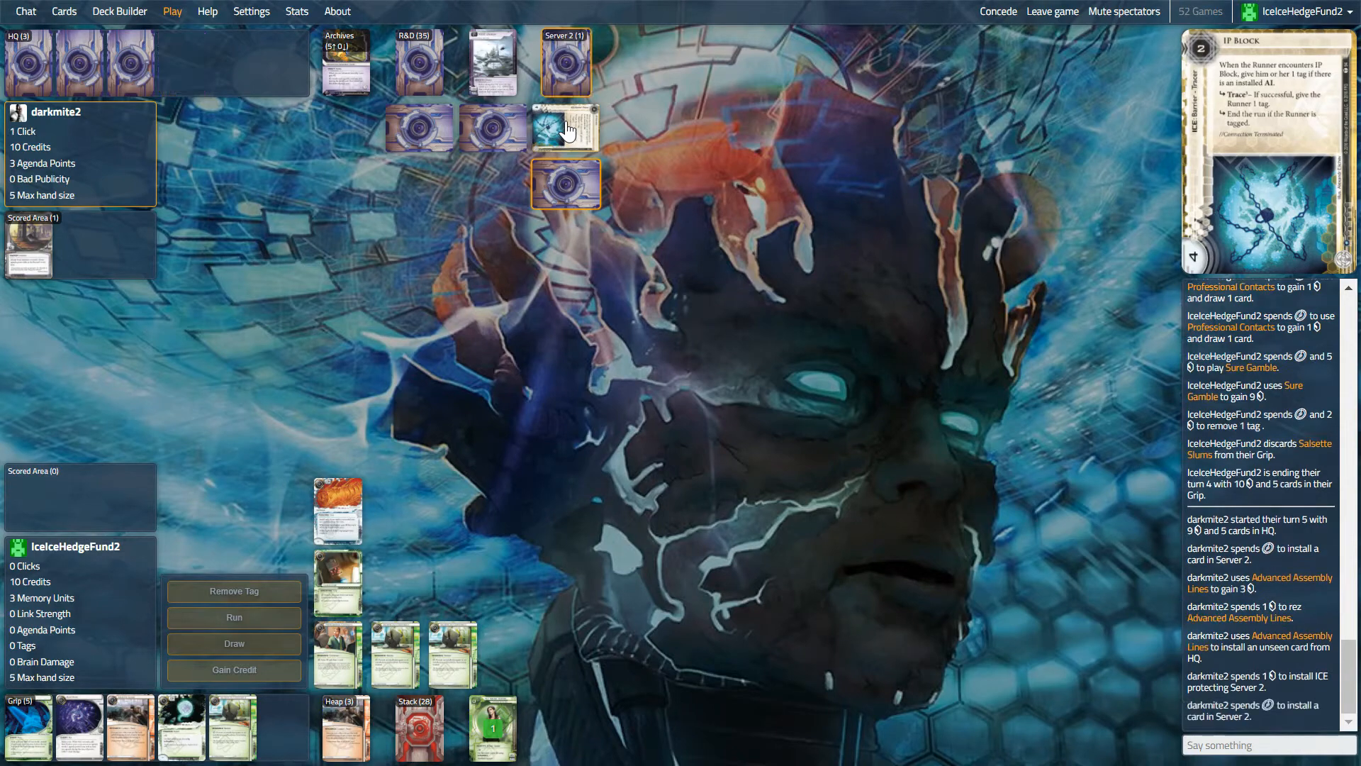
- Watch the Corp add ice and an advanced card to Server 2 and end its turn
left_click(567, 63)
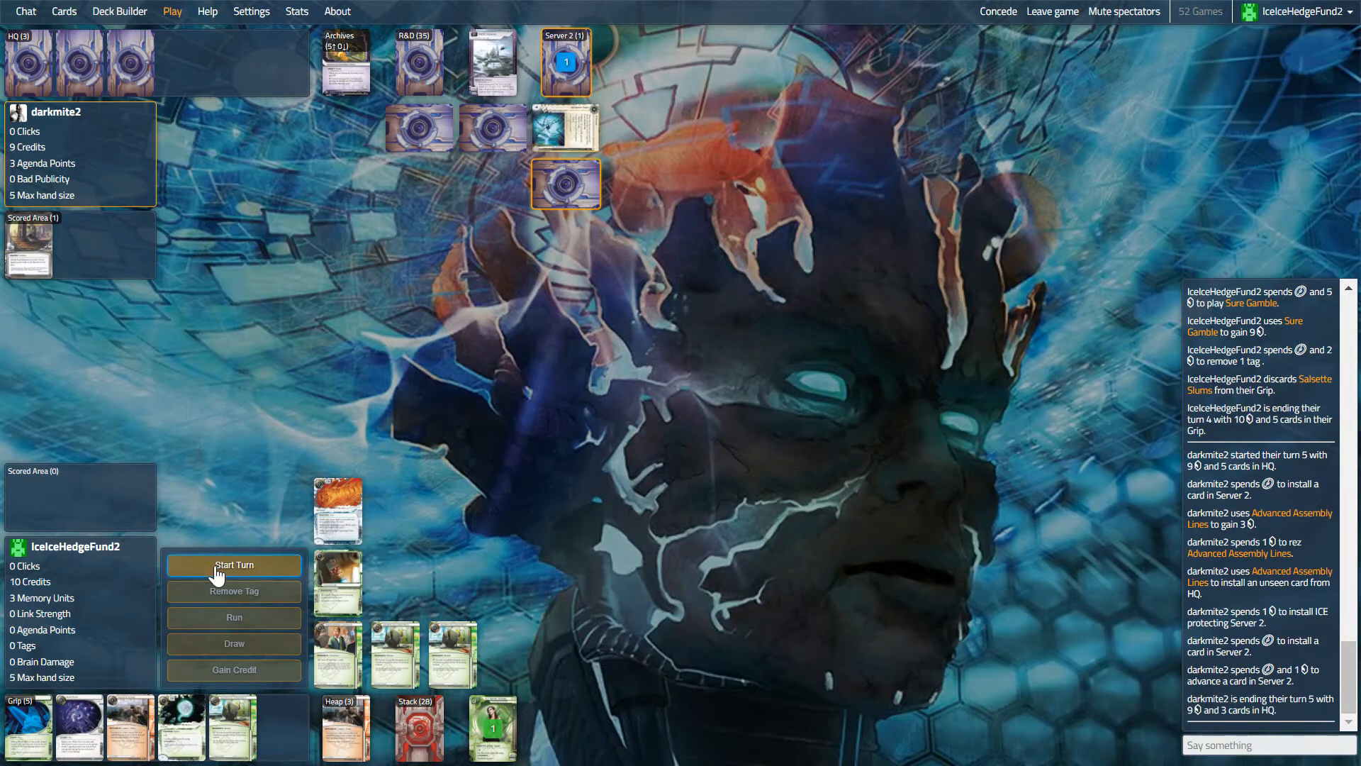
- Start the turn, gain Tapwrm credits, draw twice with Professional Contacts and install Paperclip
left_click(232, 564)
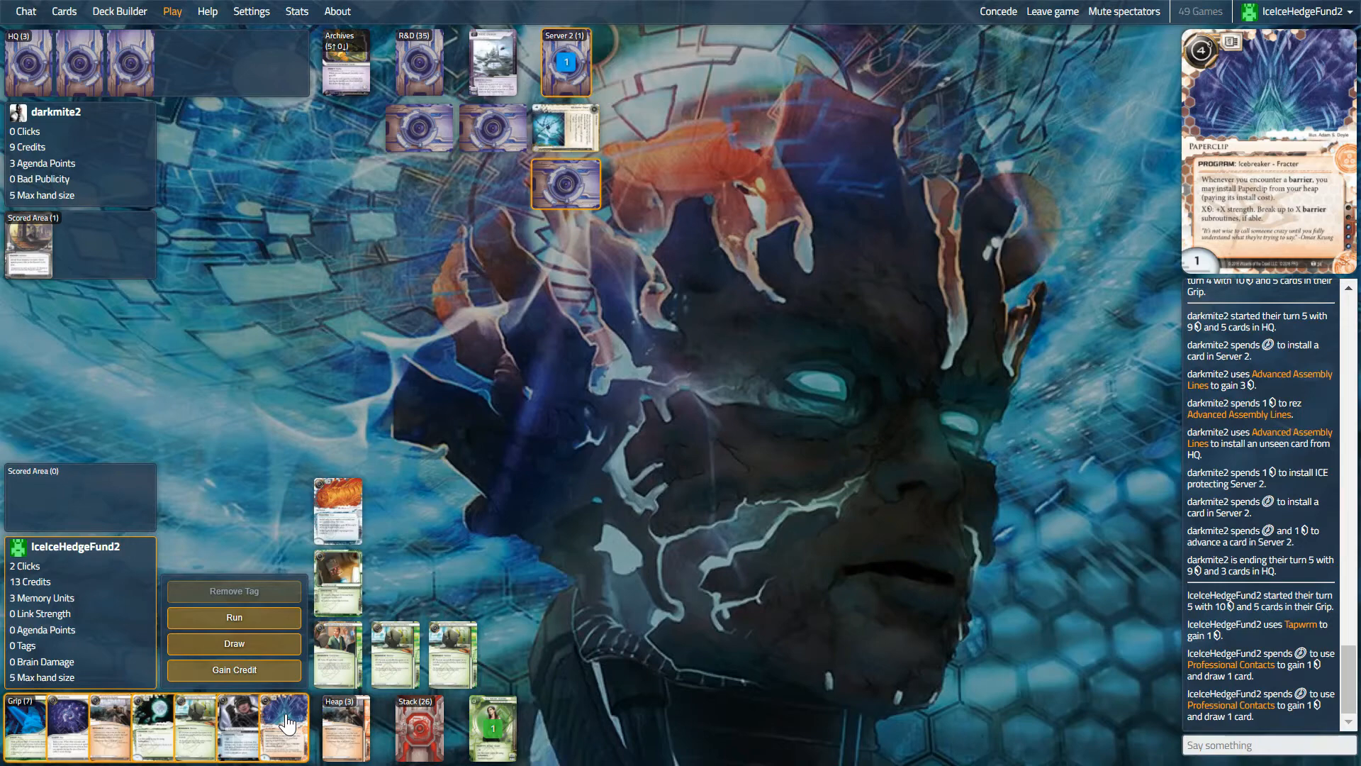
mouse_move(505, 731)
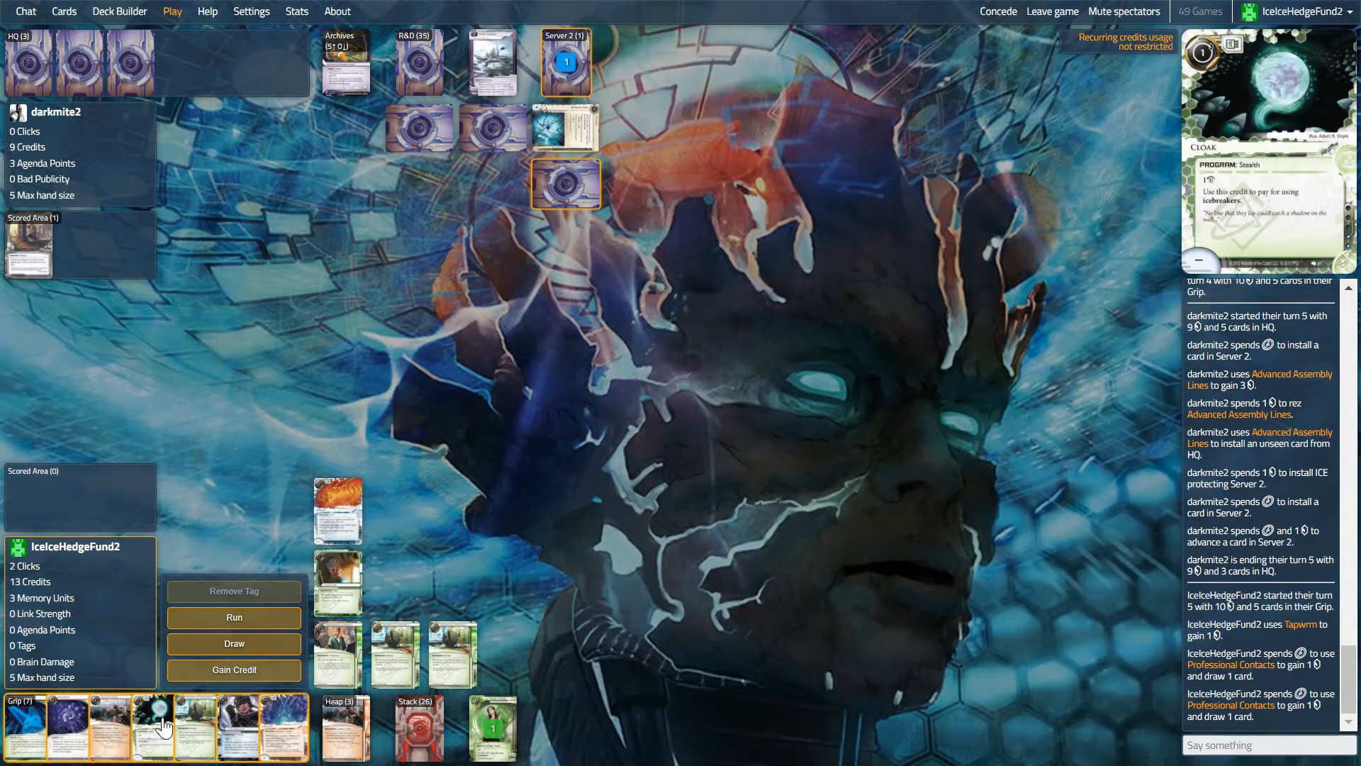
mouse_move(247, 444)
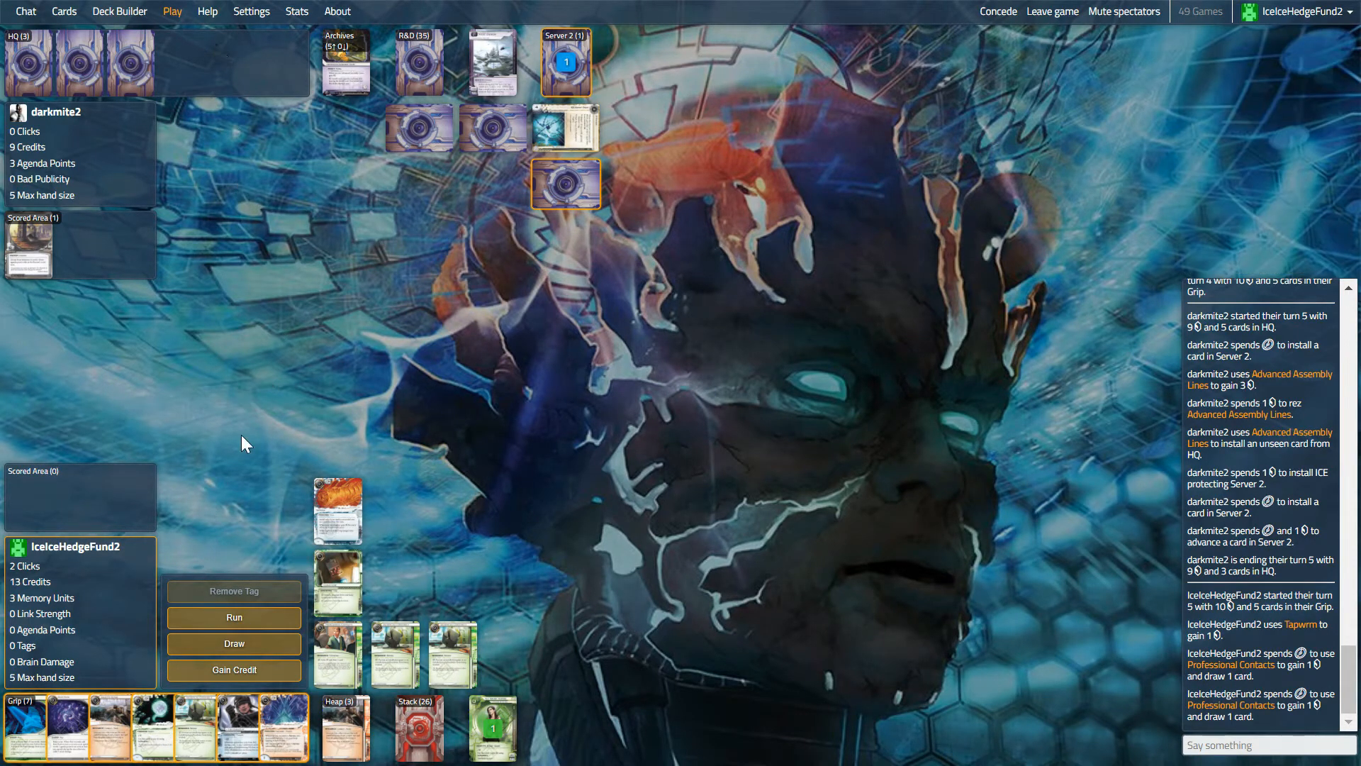
mouse_move(281, 738)
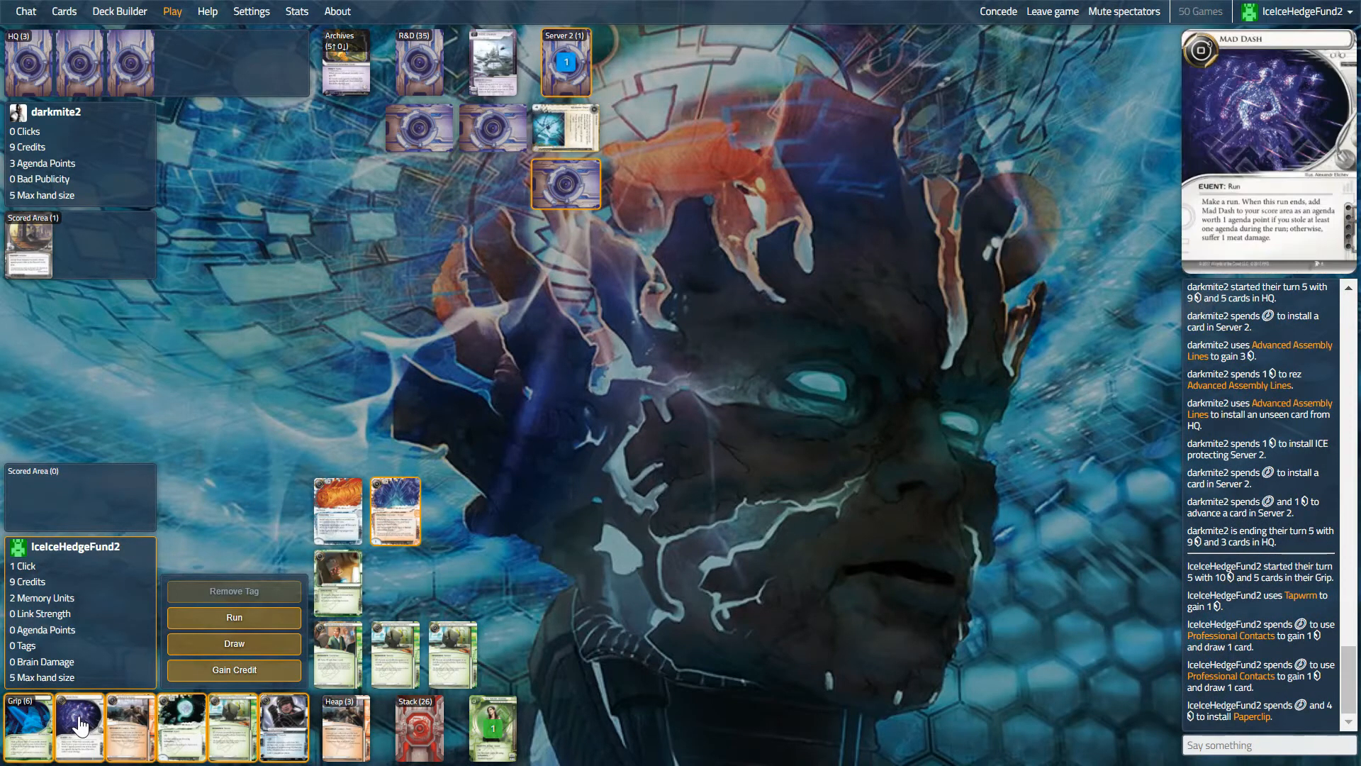
mouse_move(230, 624)
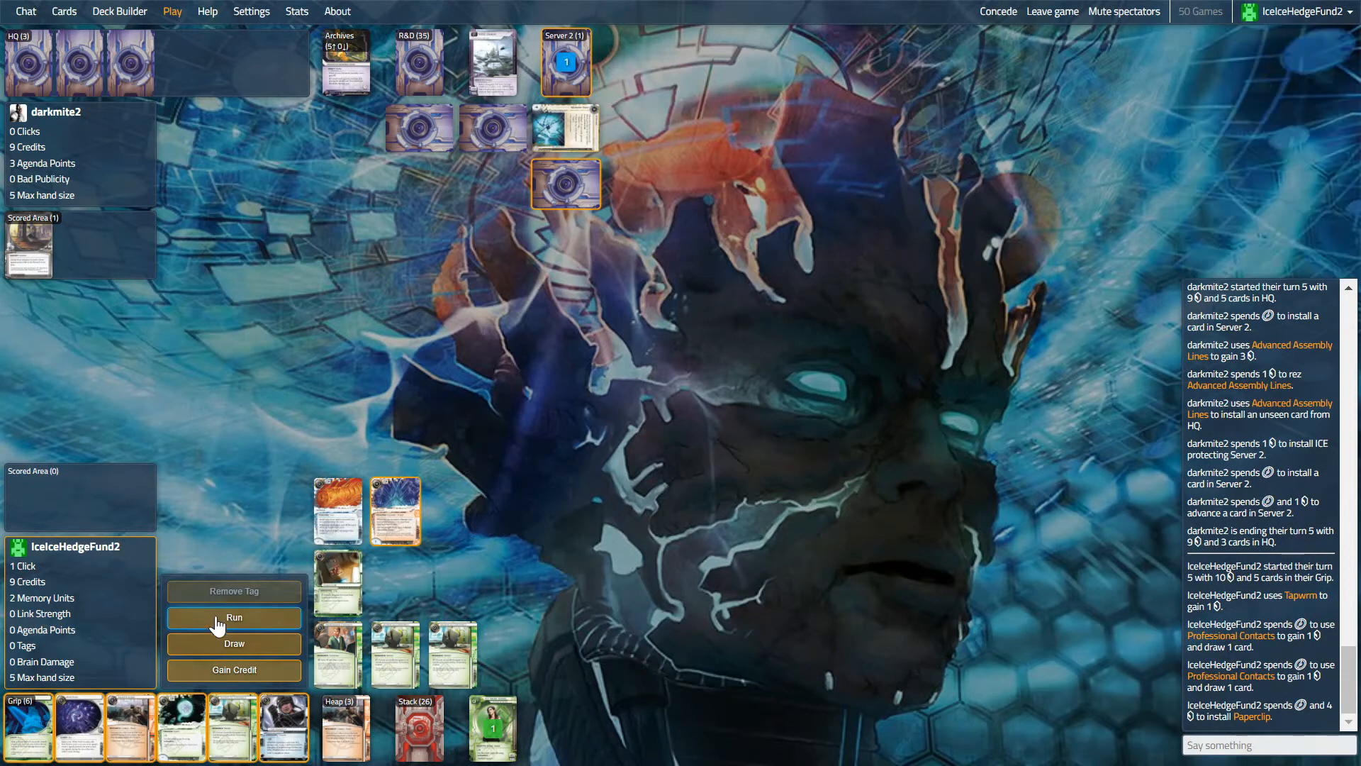
- Run on Server 2 and break Vanilla with Paperclip, confirming the credits spent
left_click(234, 618)
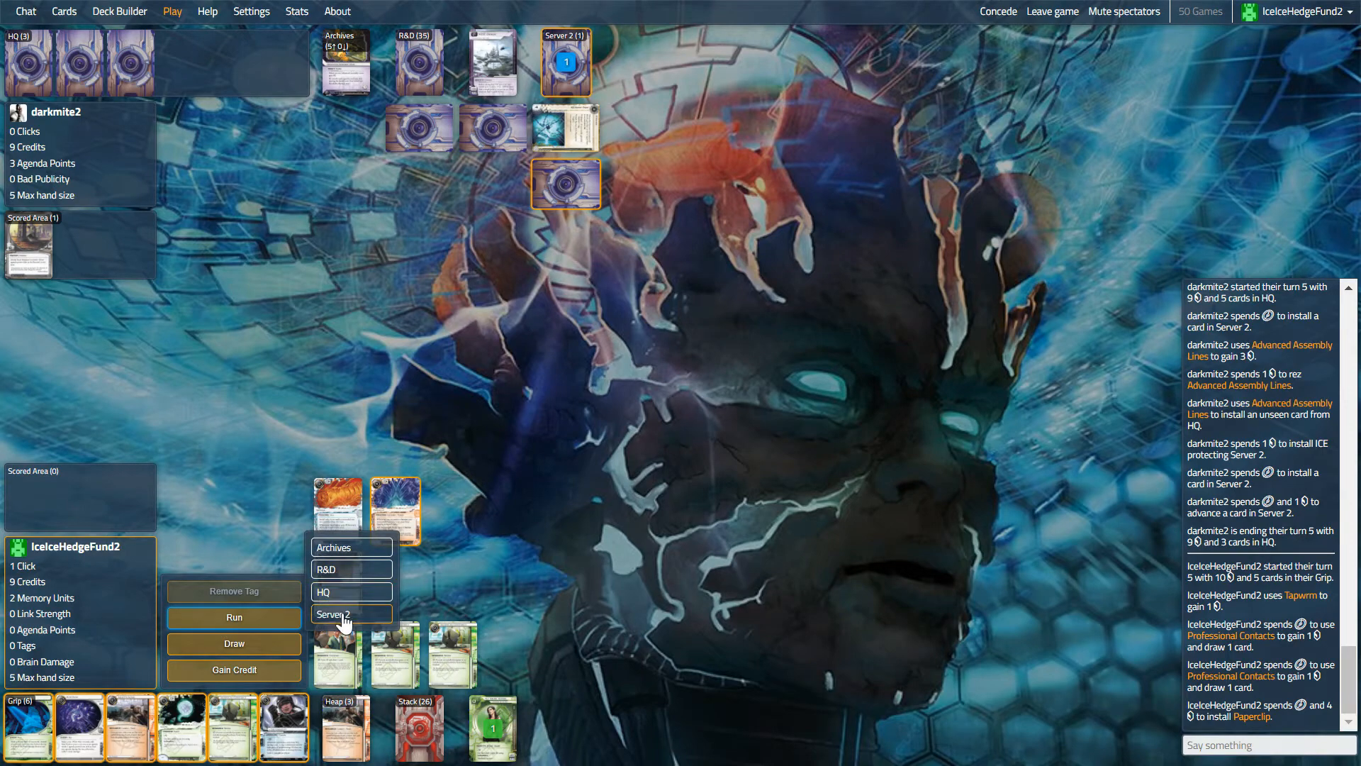
left_click(352, 614)
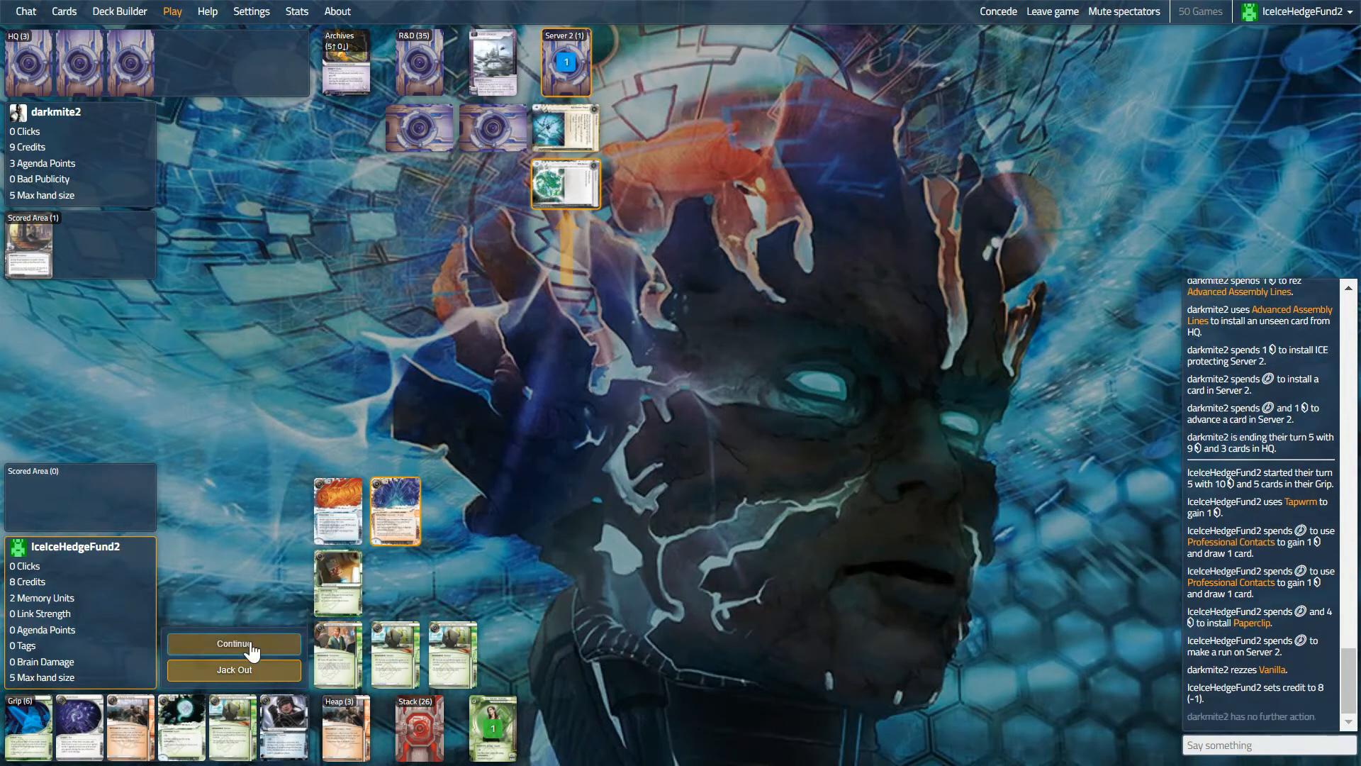
left_click(232, 643)
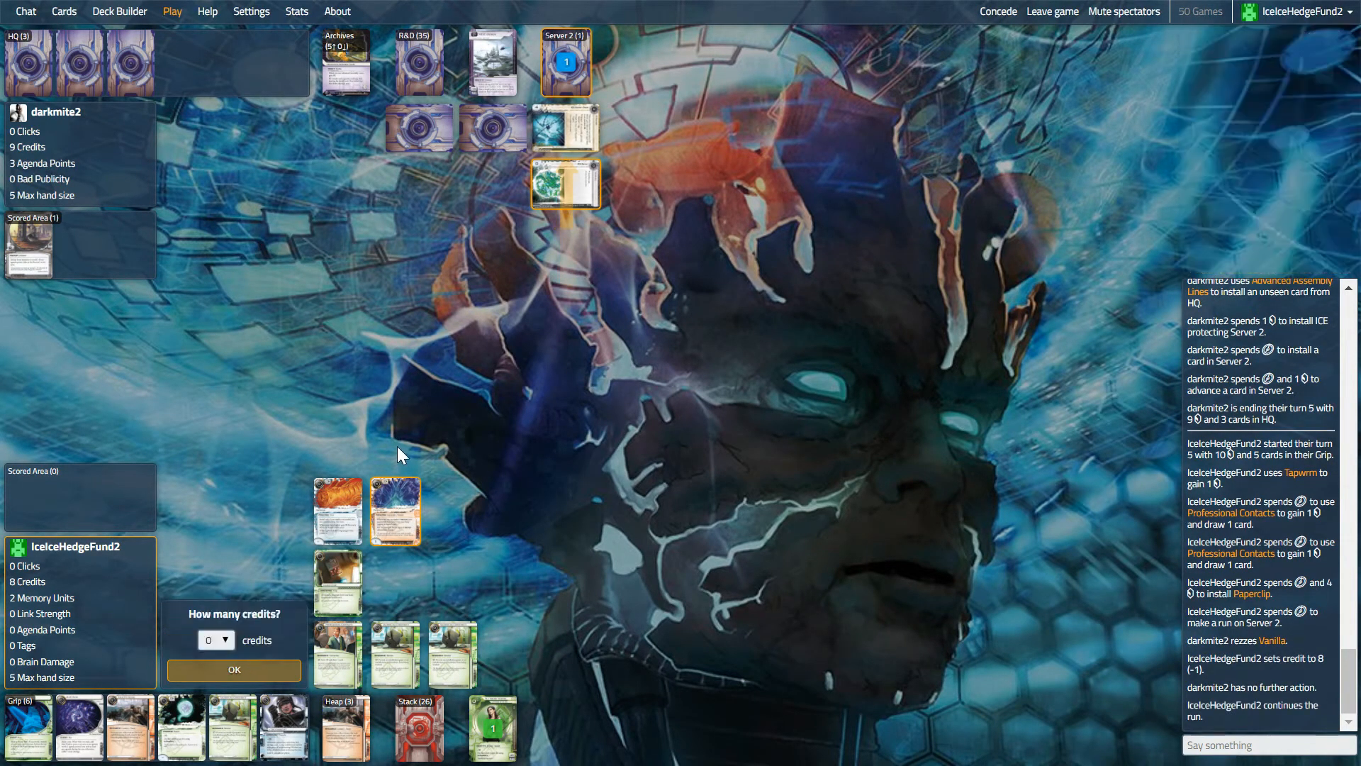
left_click(216, 640)
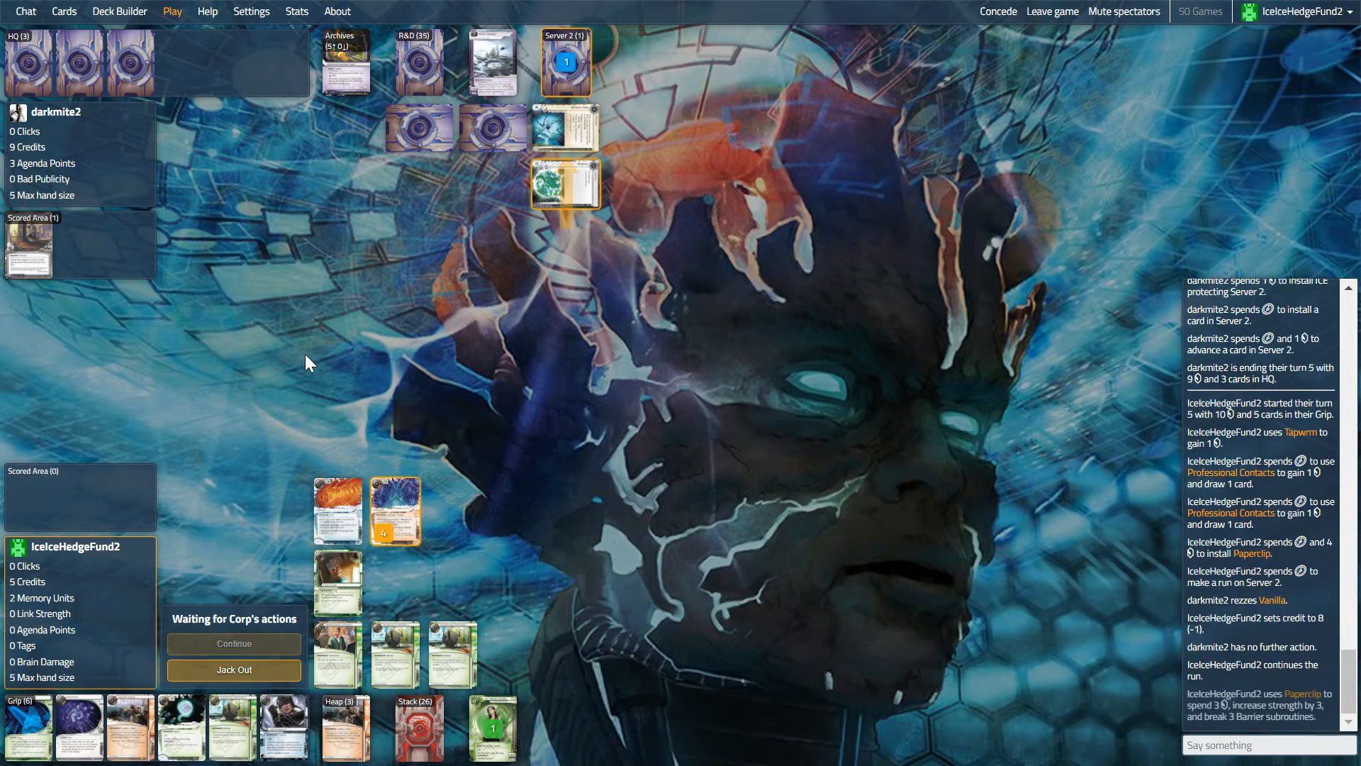
mouse_move(256, 650)
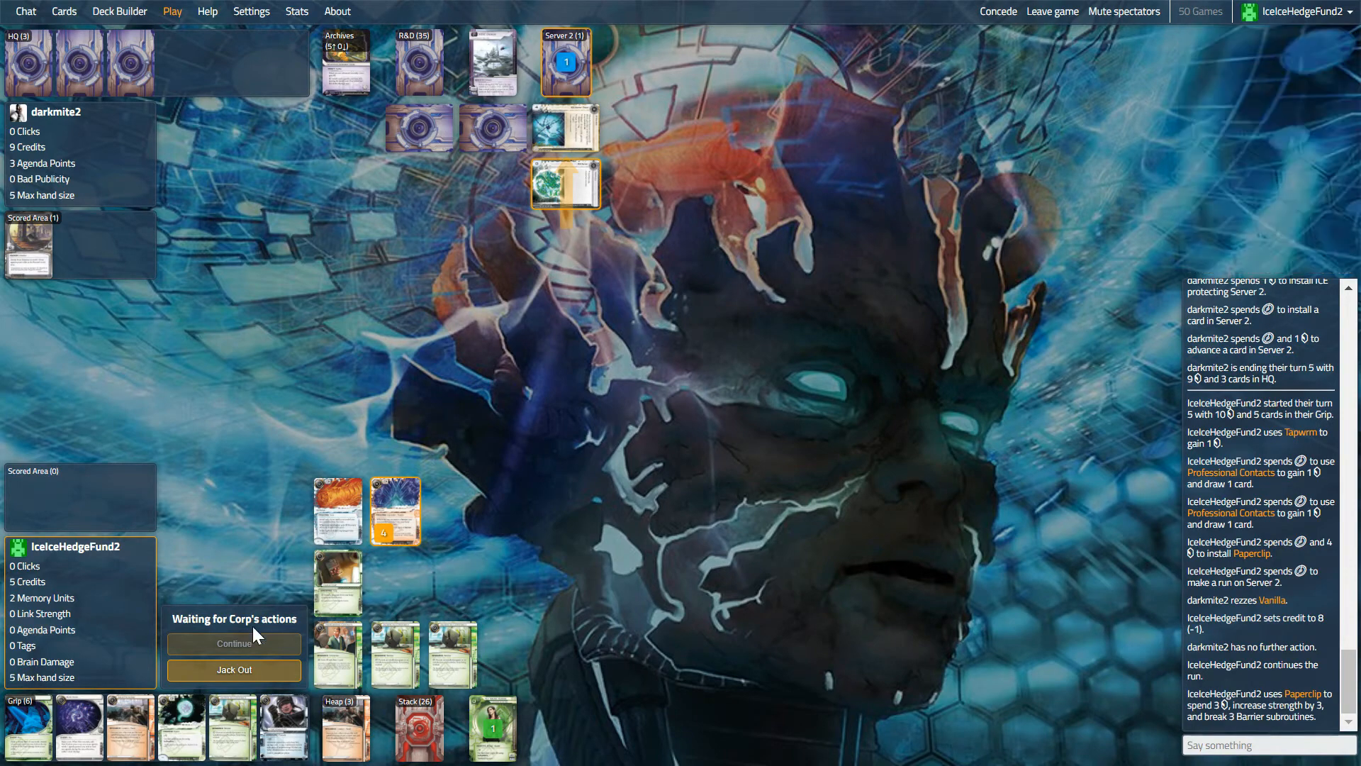
- Complete the successful run and steal Corporate Sales Team for 2 agenda points
left_click(234, 643)
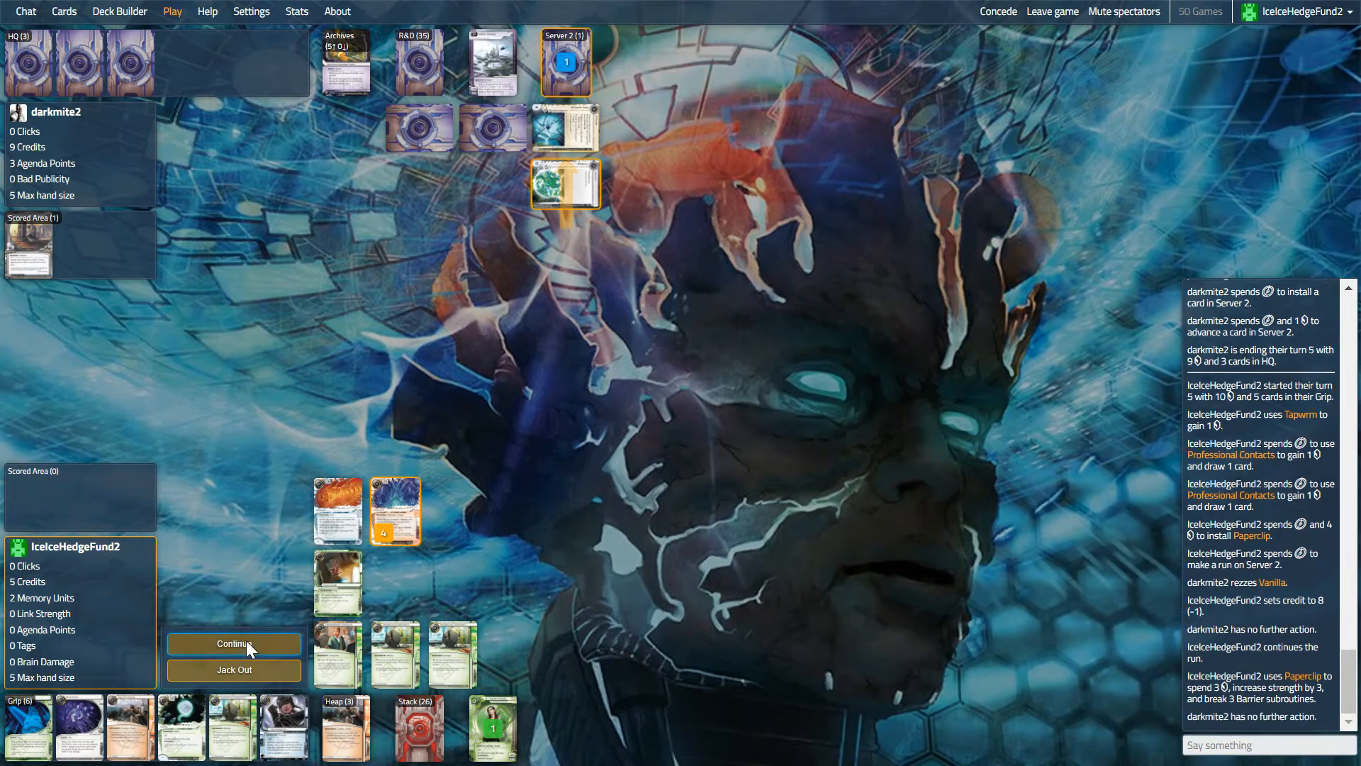
left_click(234, 644)
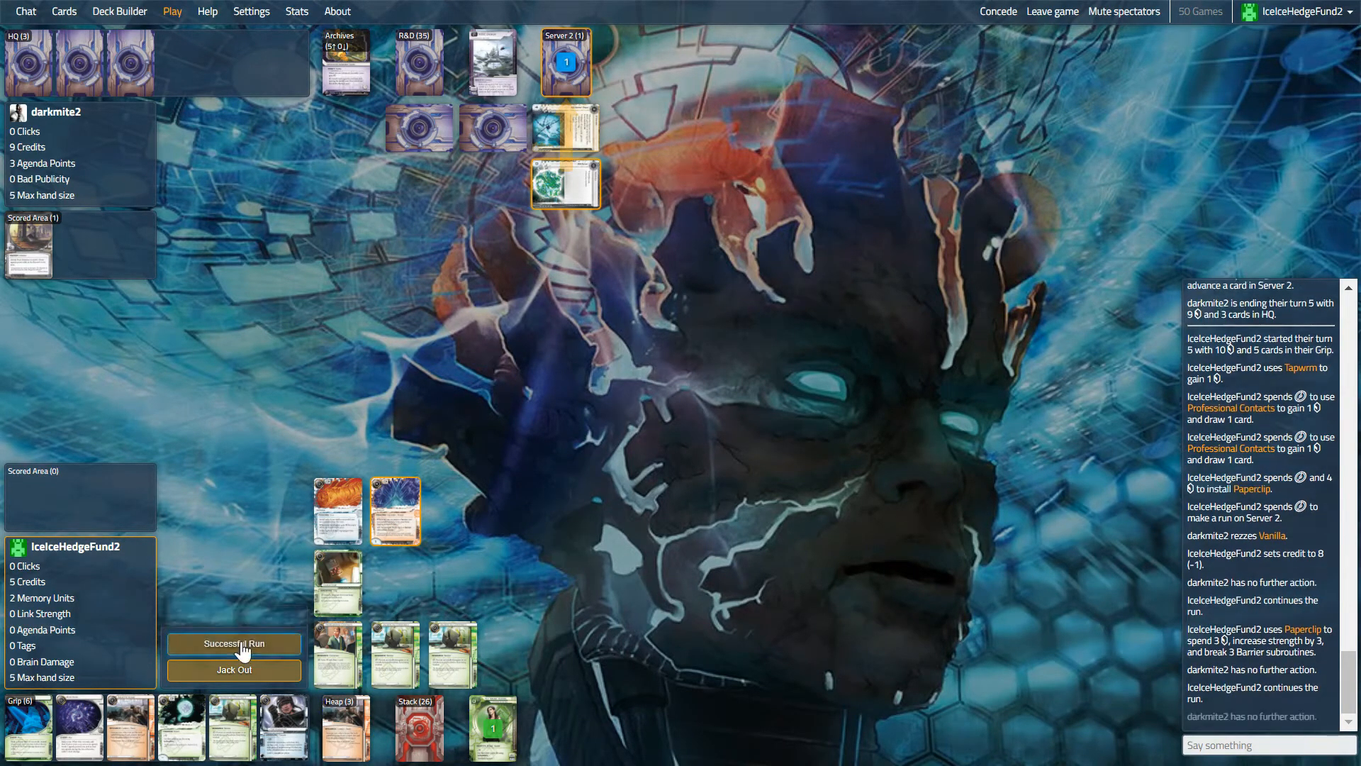
left_click(234, 643)
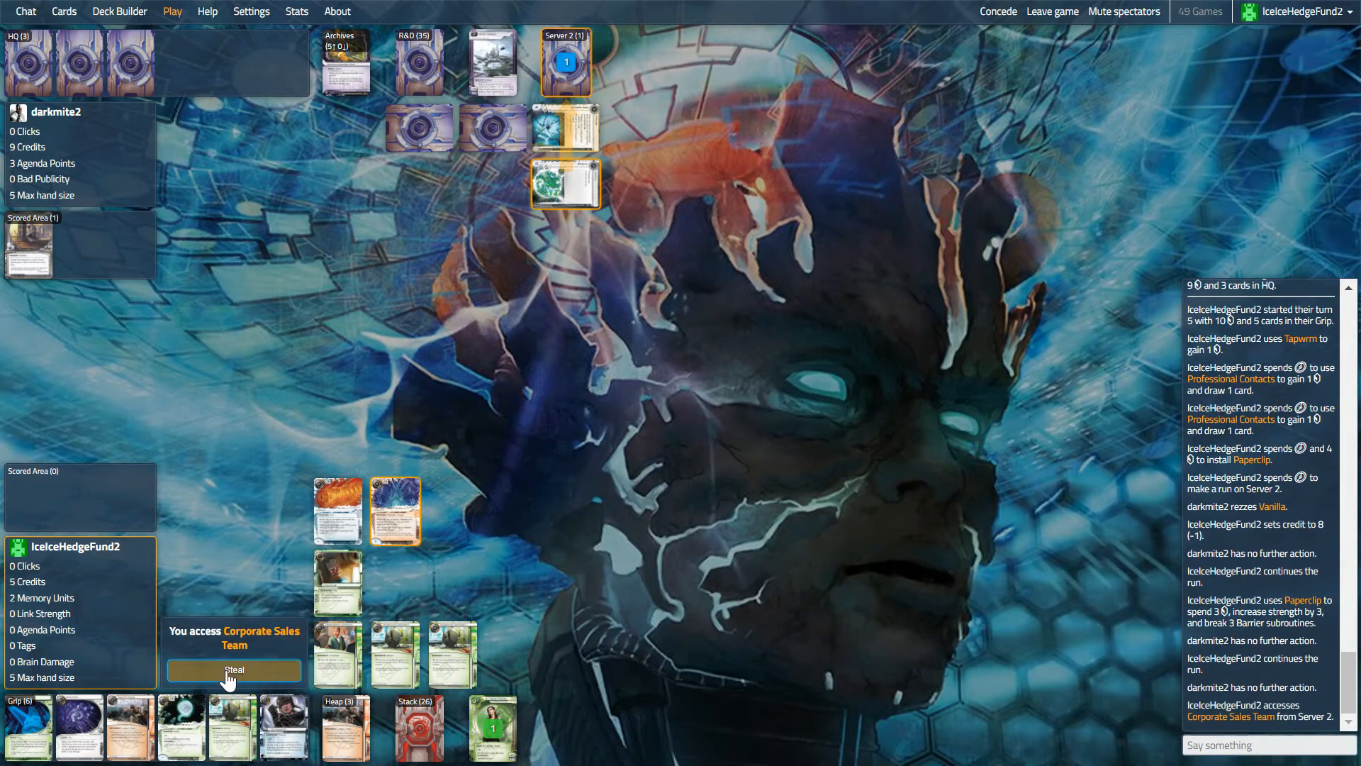
left_click(232, 670)
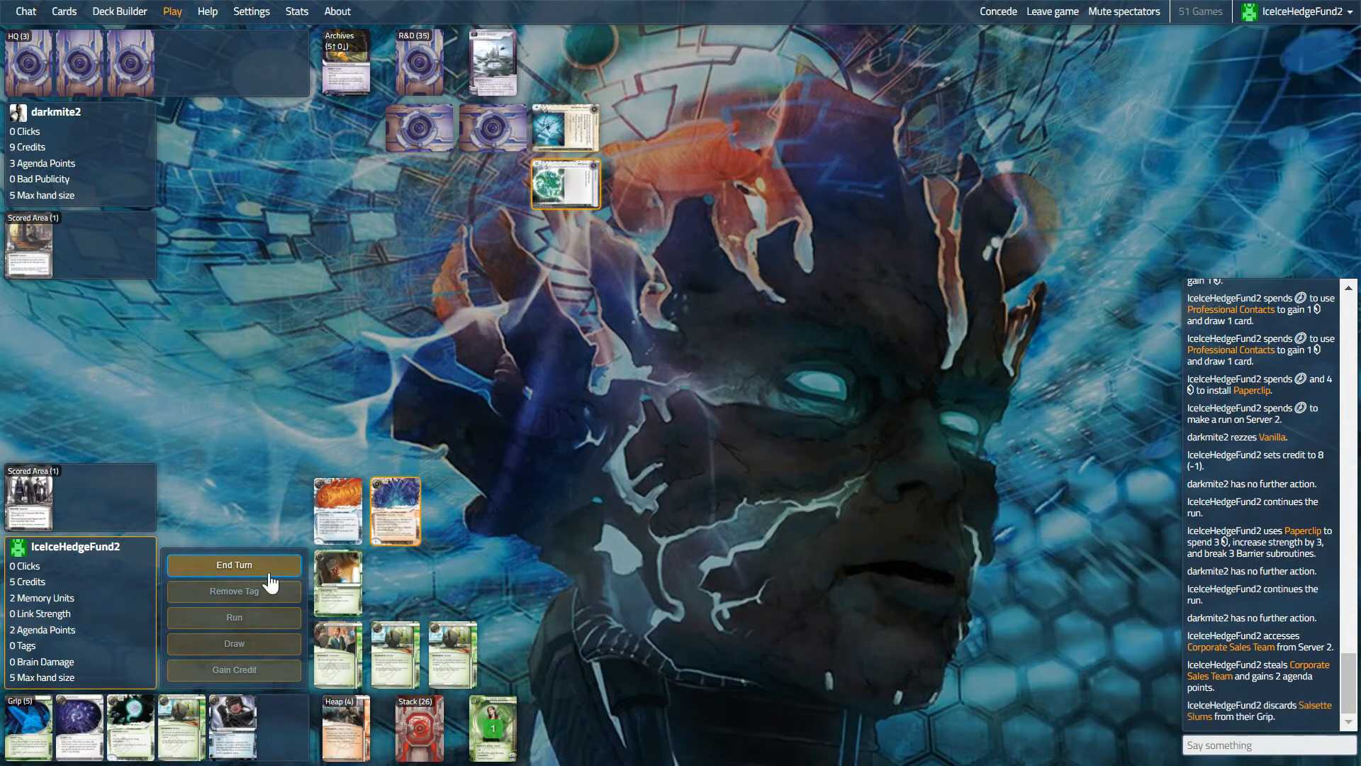
- End the Runner's turn and dismiss Archives views while the Corp plays Hedge Fund and IPO
left_click(234, 564)
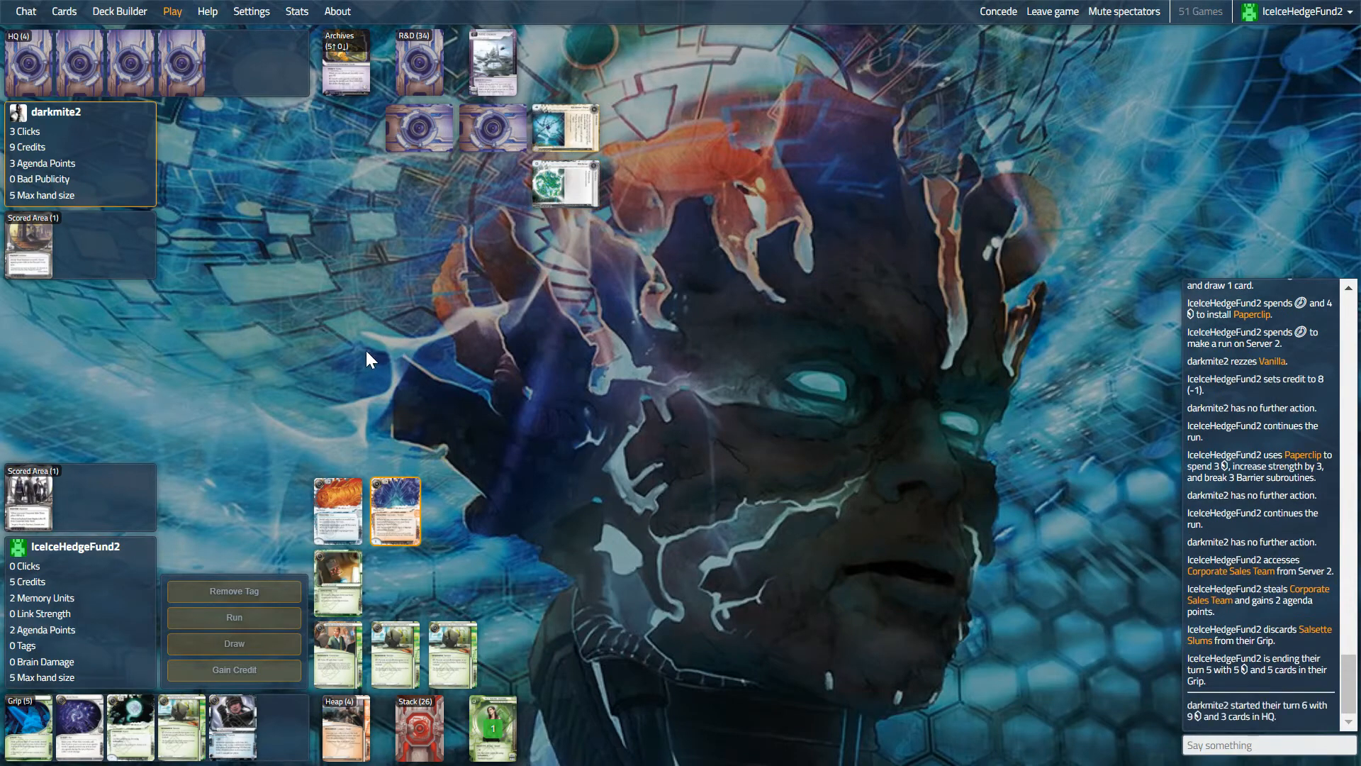
mouse_move(358, 384)
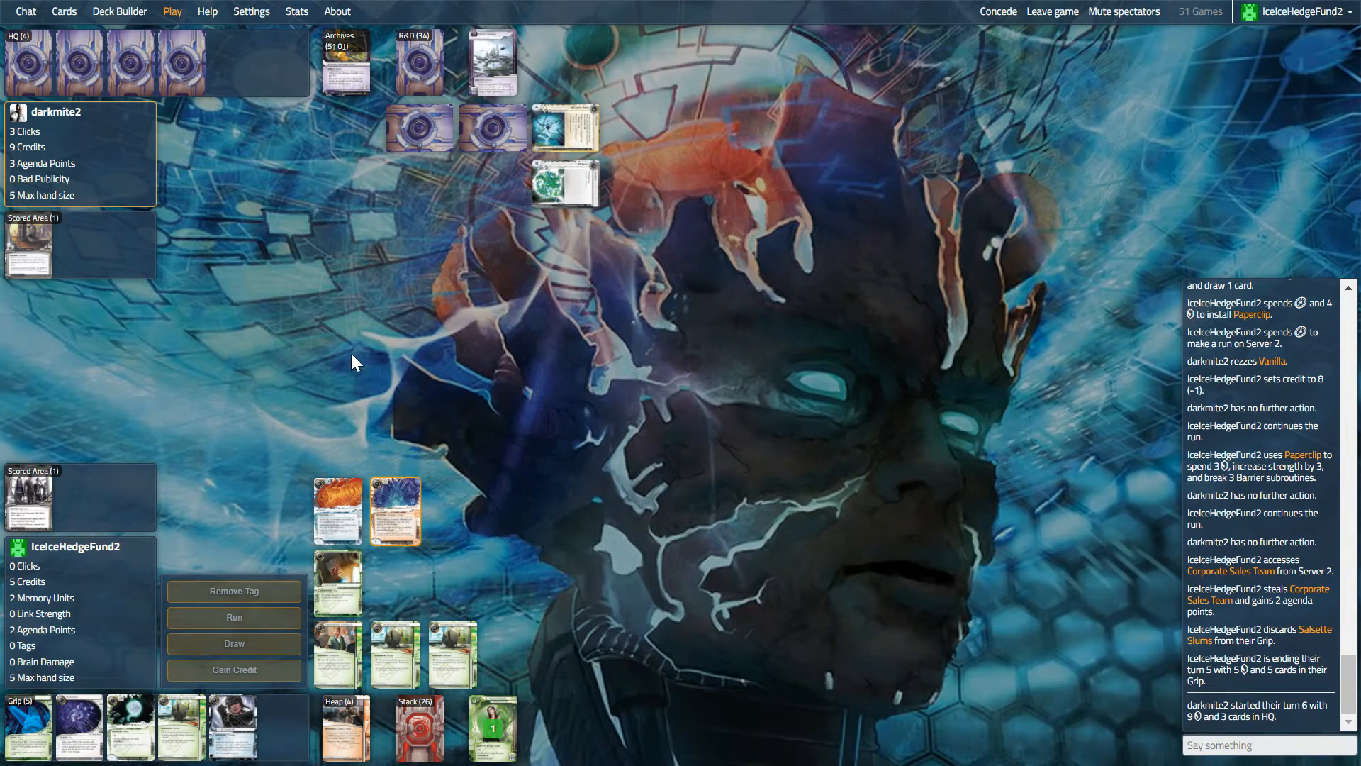
mouse_move(373, 354)
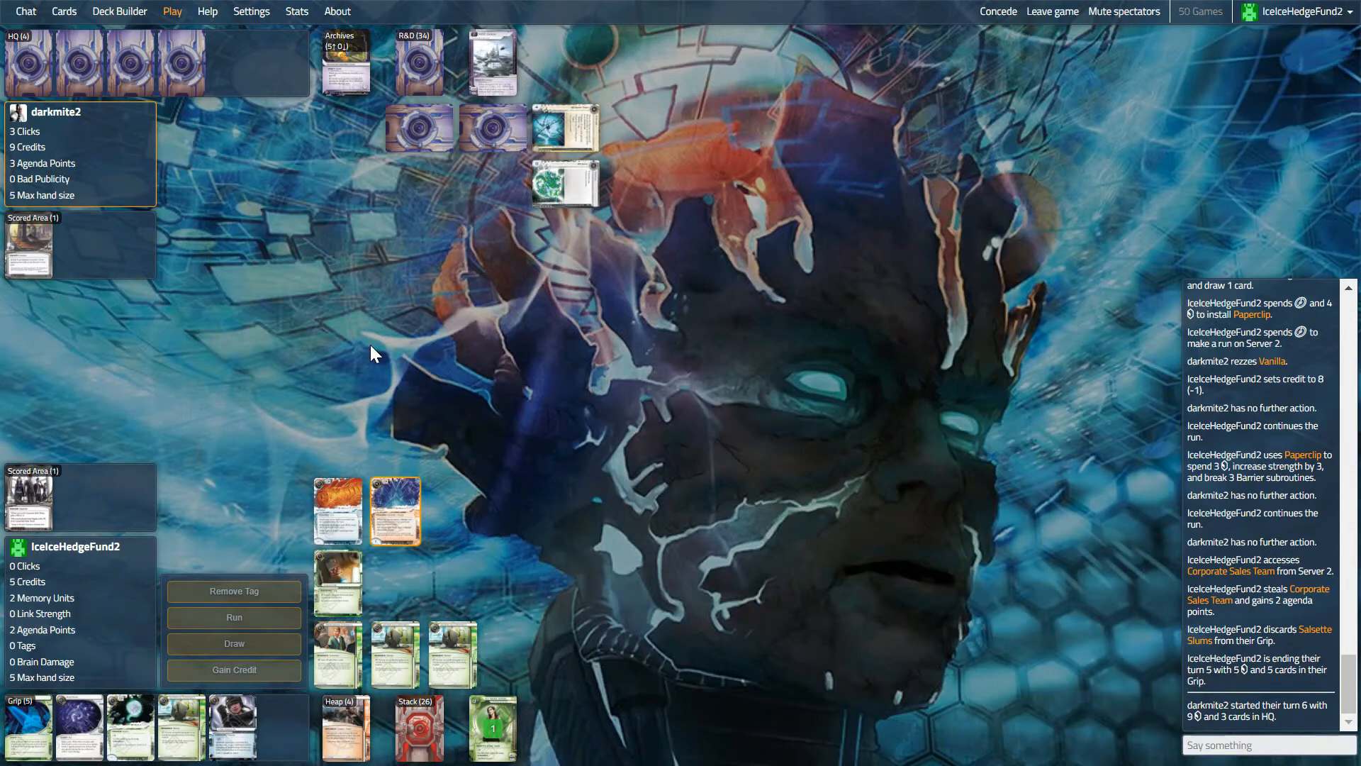
mouse_move(108, 590)
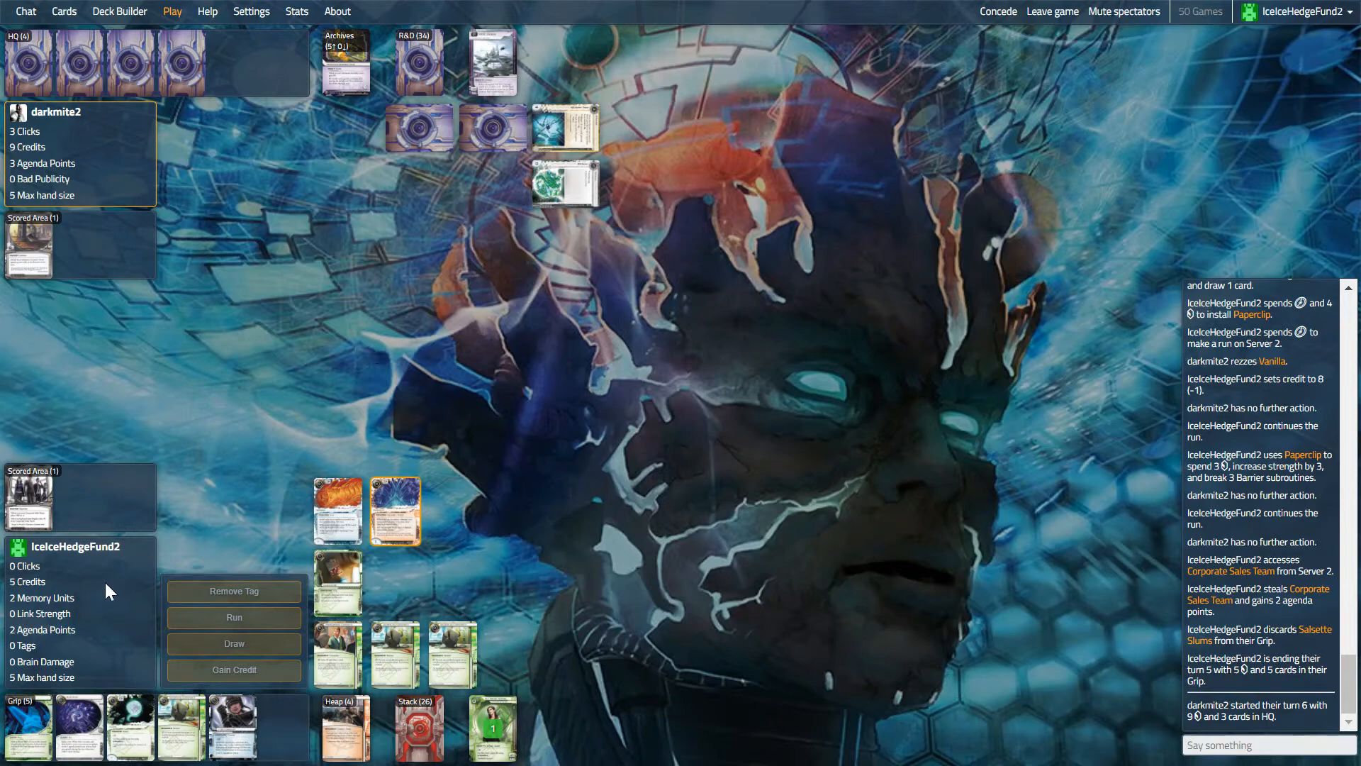
mouse_move(377, 156)
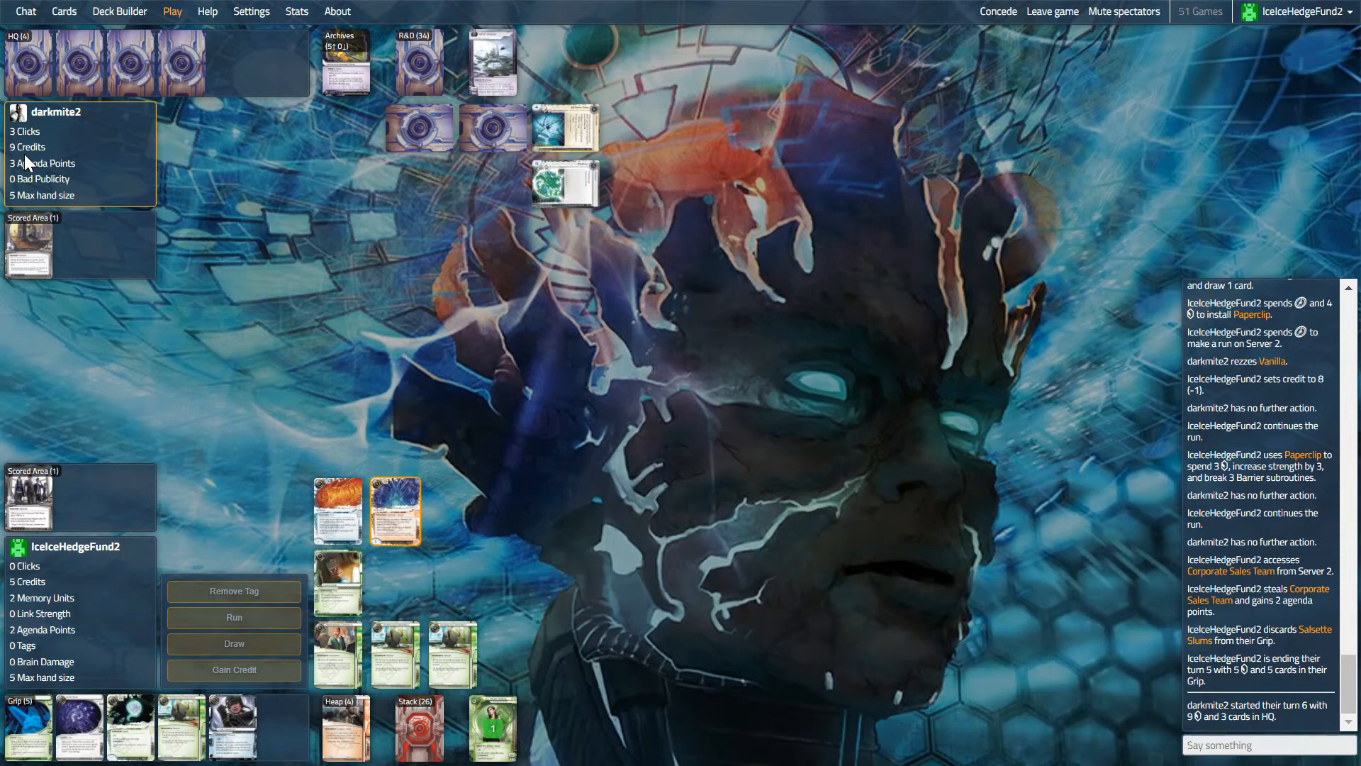
mouse_move(451, 263)
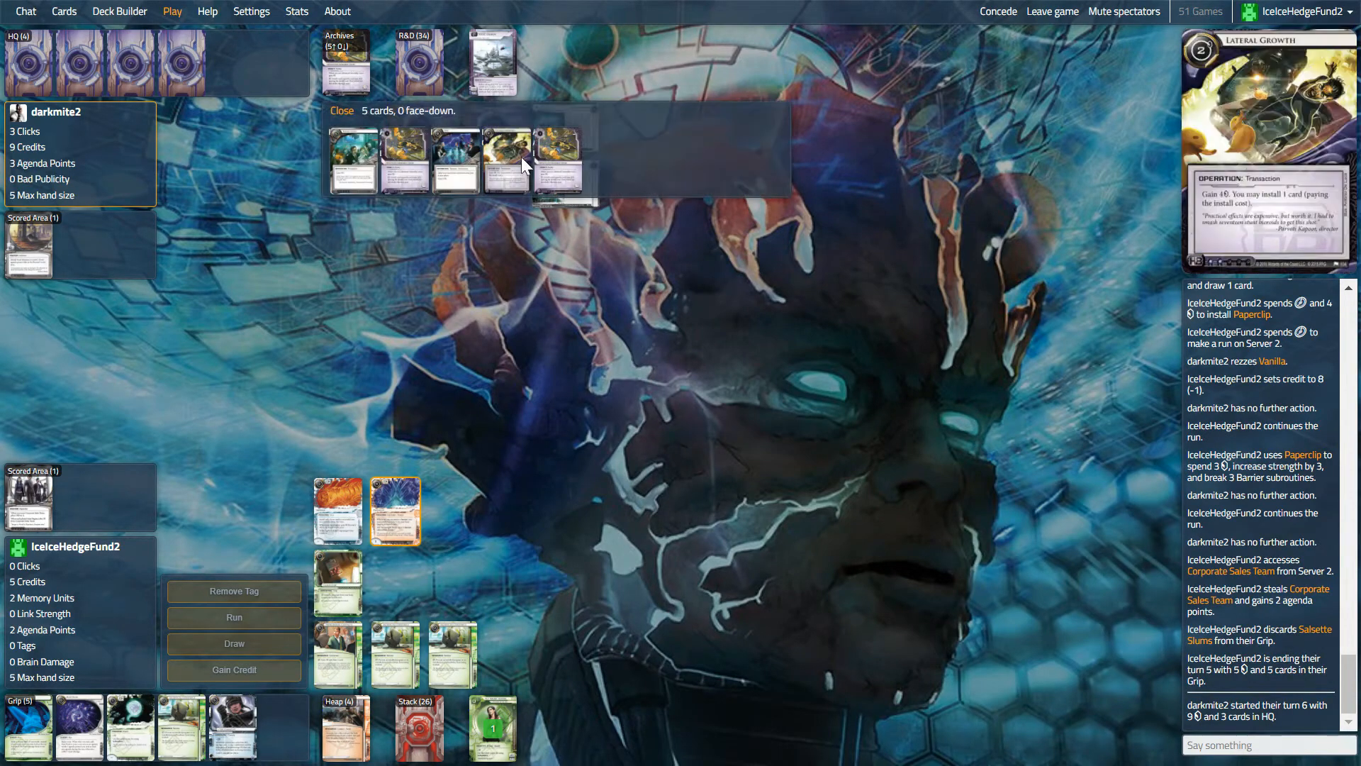
left_click(341, 110)
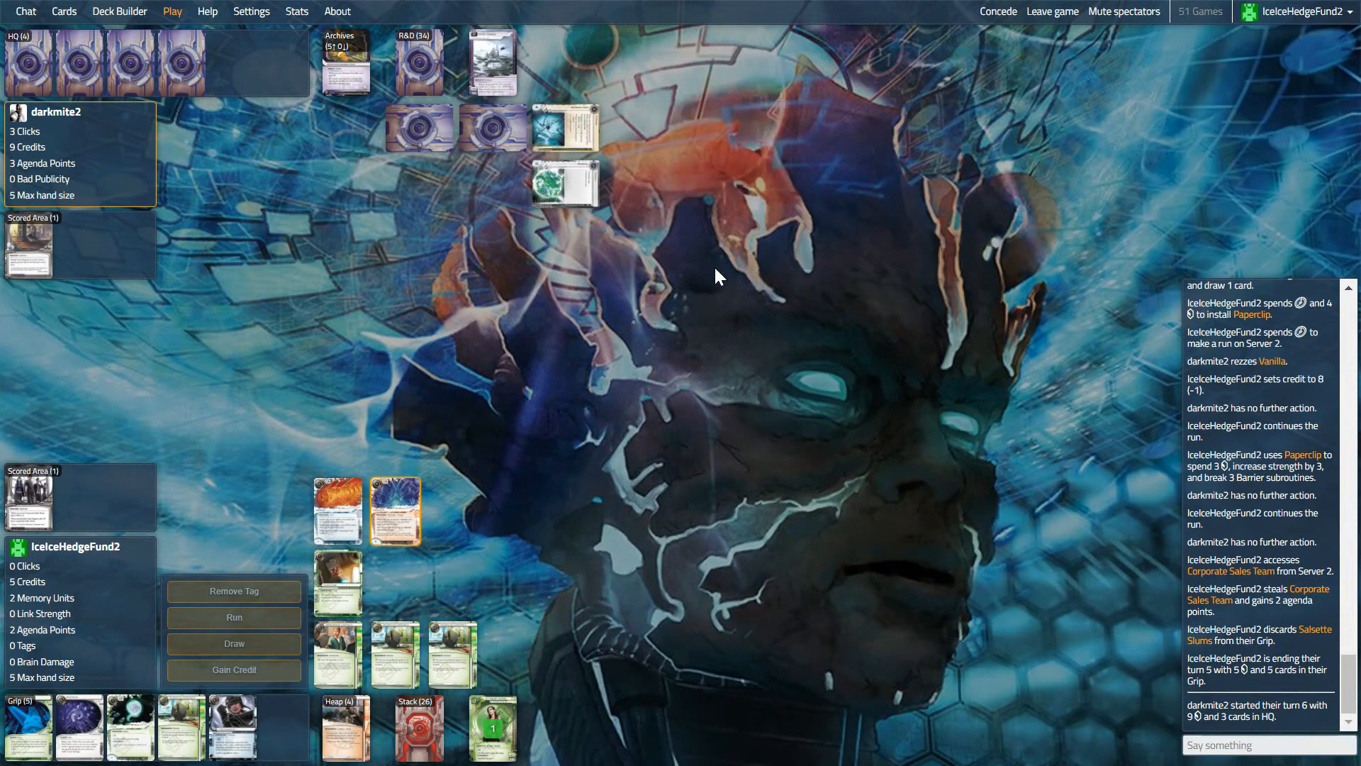
mouse_move(786, 281)
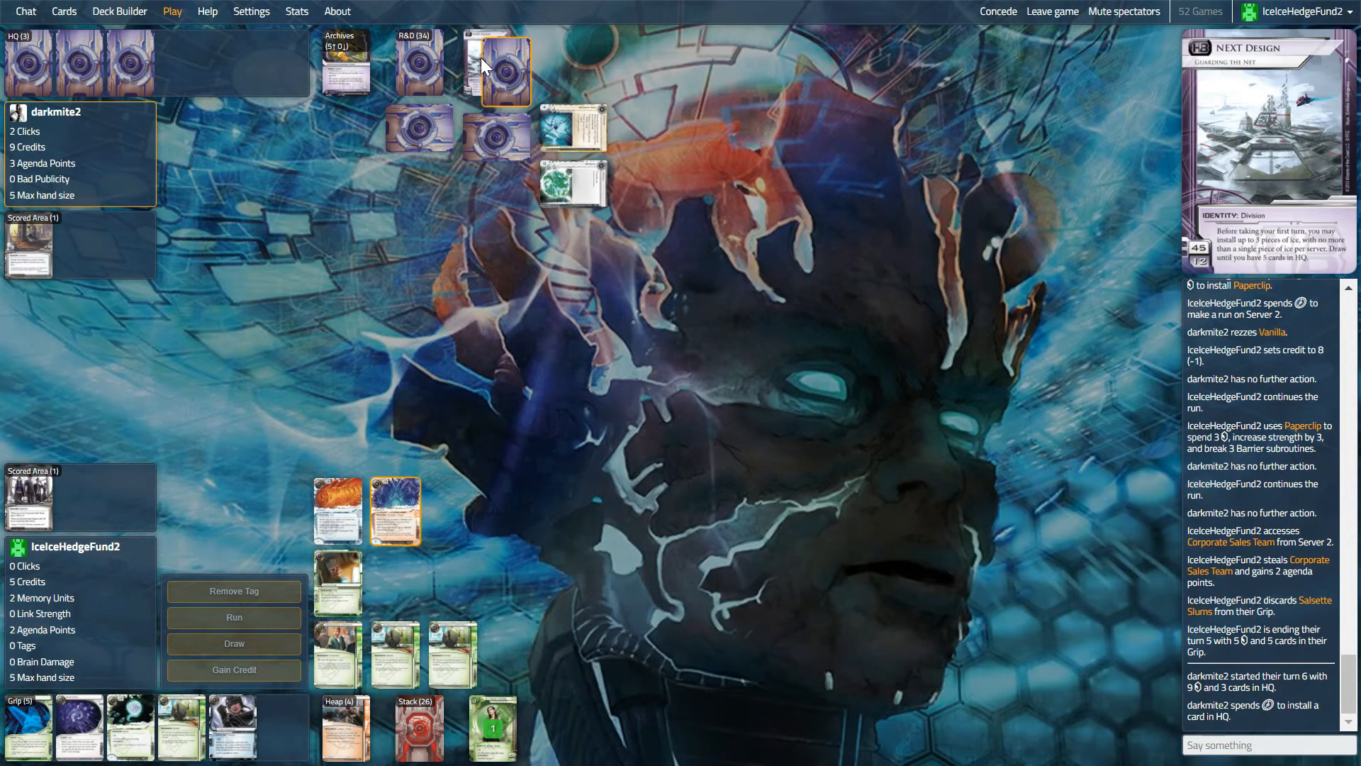
mouse_move(479, 74)
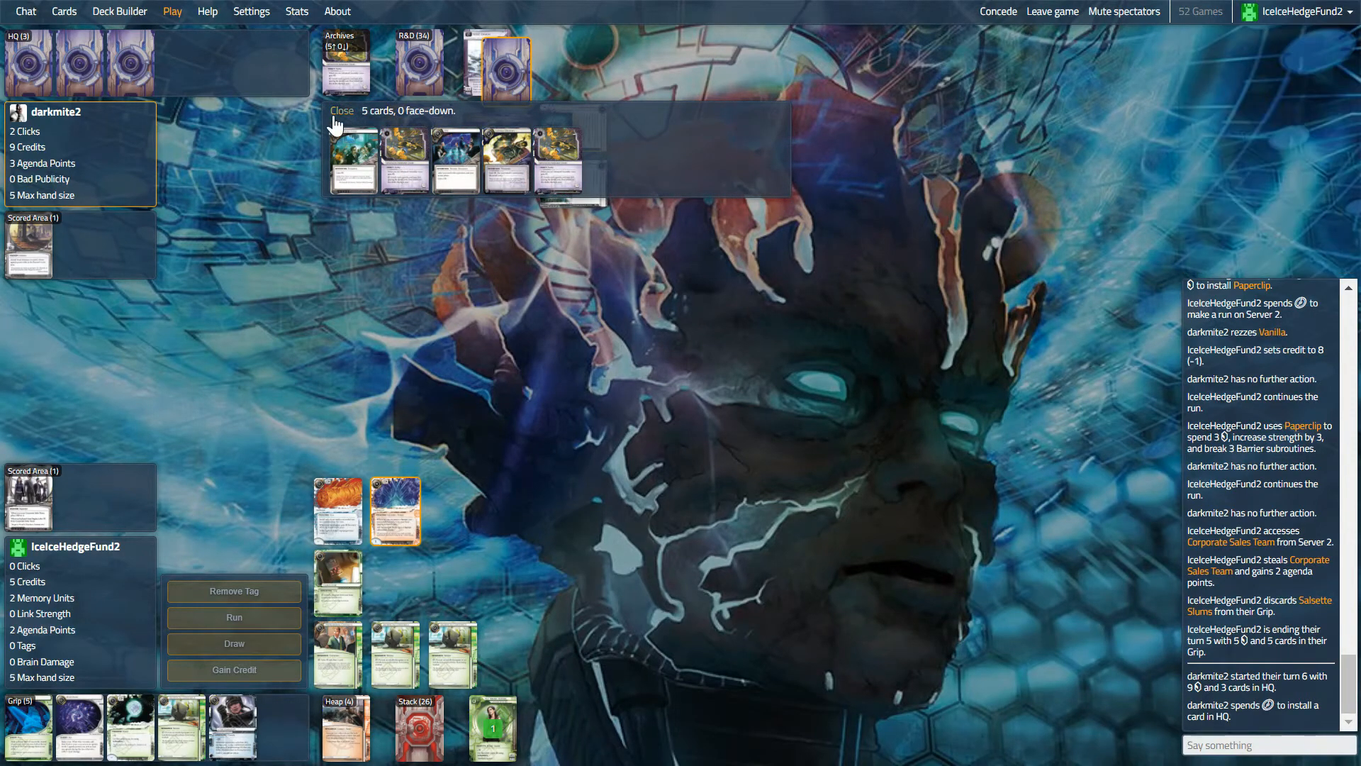
left_click(340, 111)
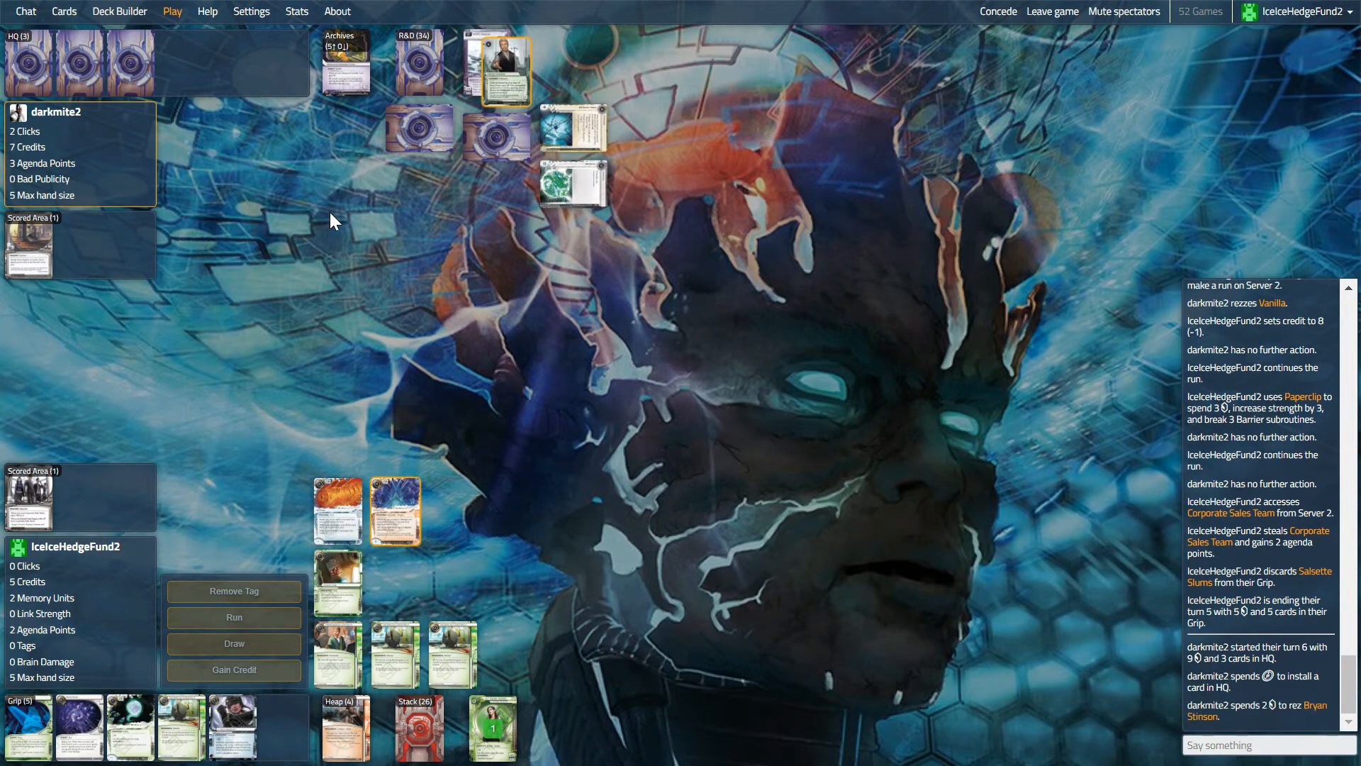
mouse_move(409, 299)
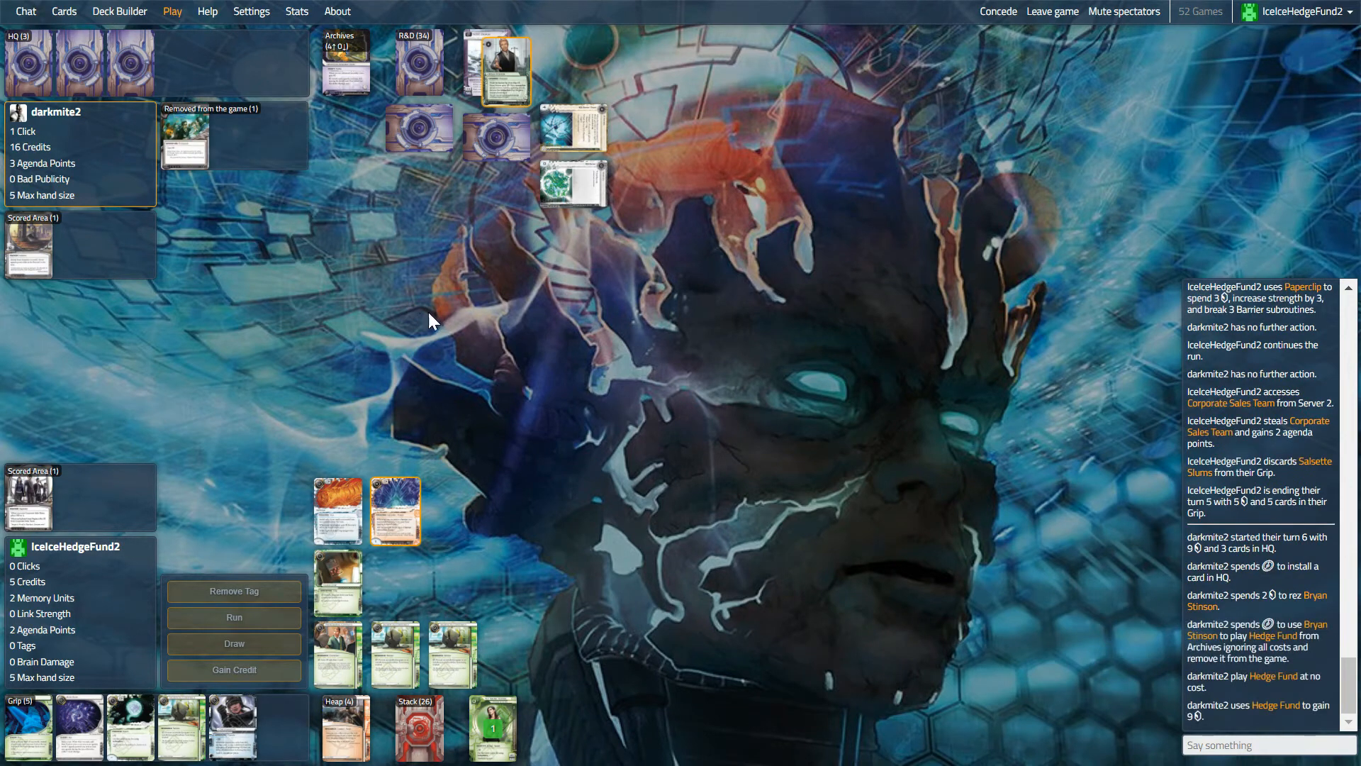
mouse_move(343, 279)
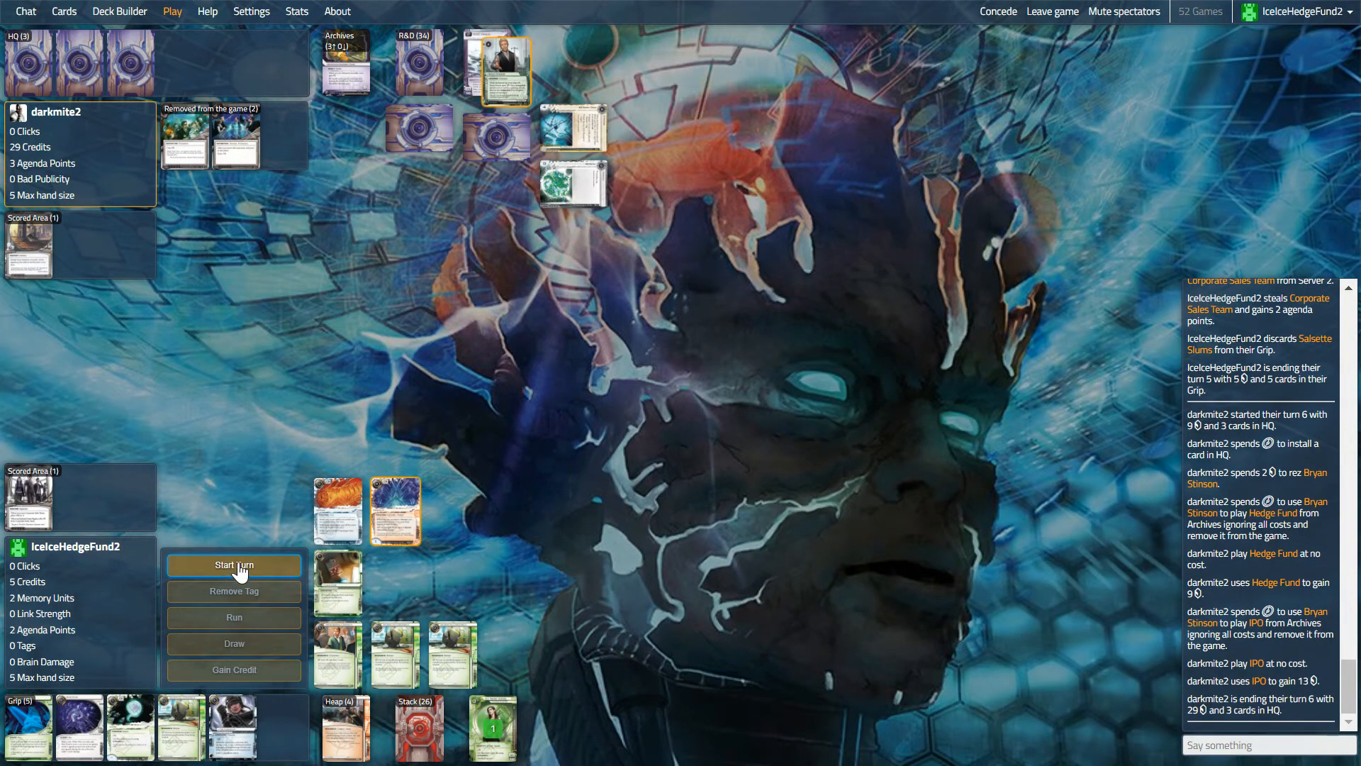
- Start the turn, install The Gauntlet from the grip, end the turn and dismiss the Archives view
left_click(234, 565)
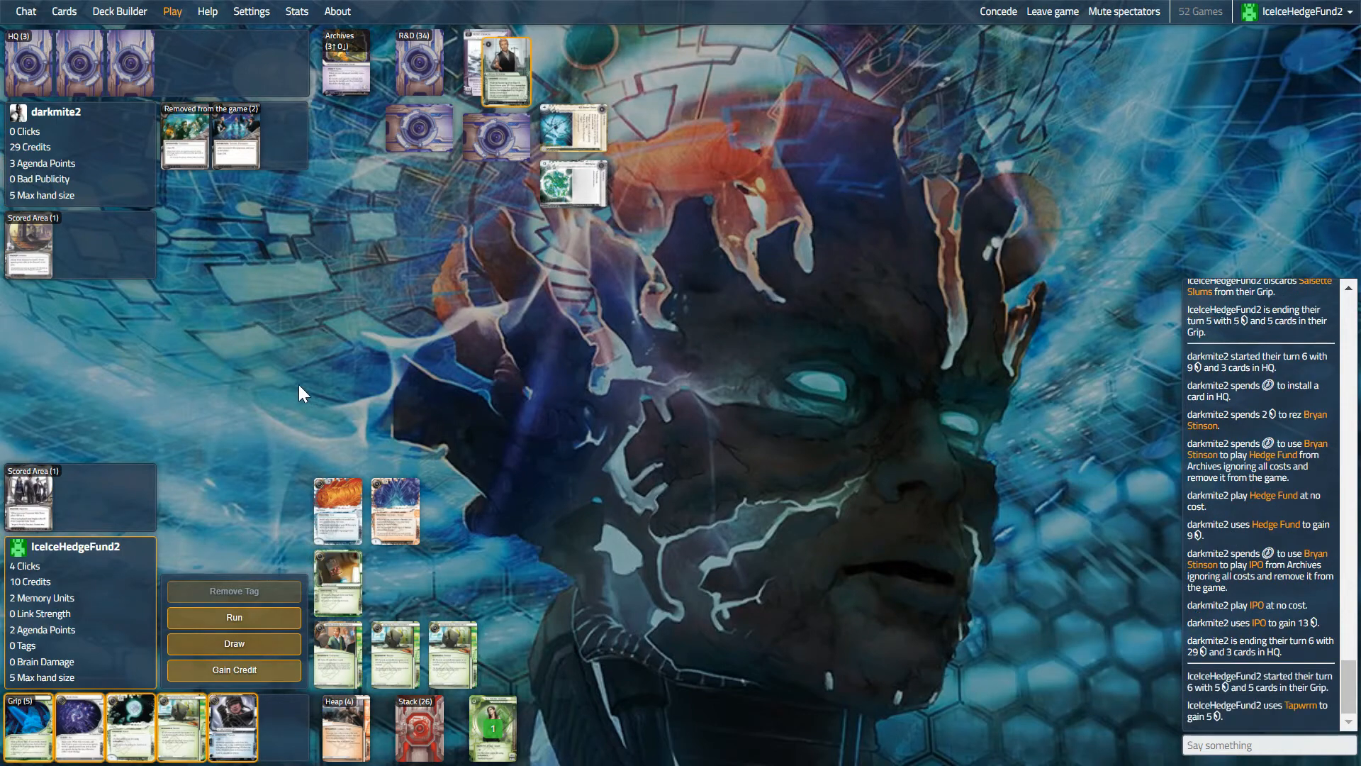
mouse_move(350, 663)
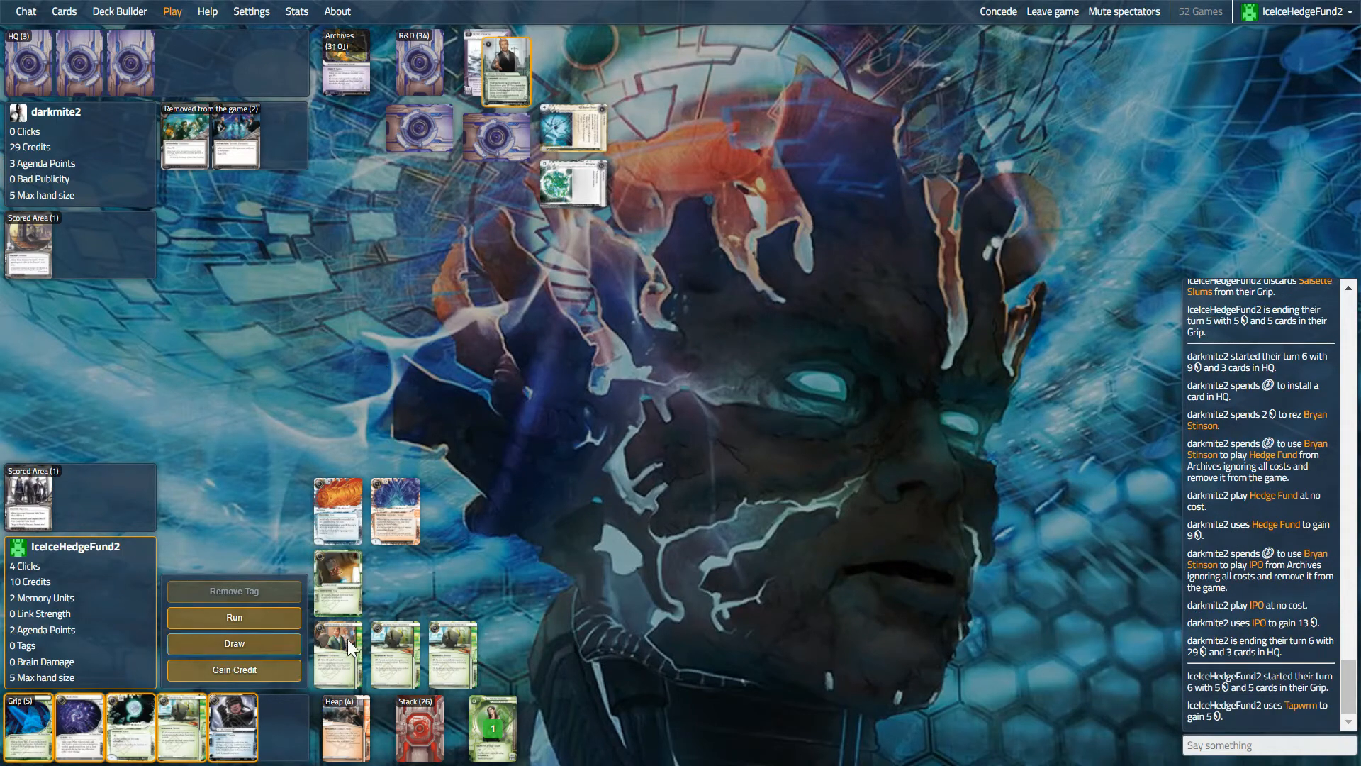
mouse_move(345, 509)
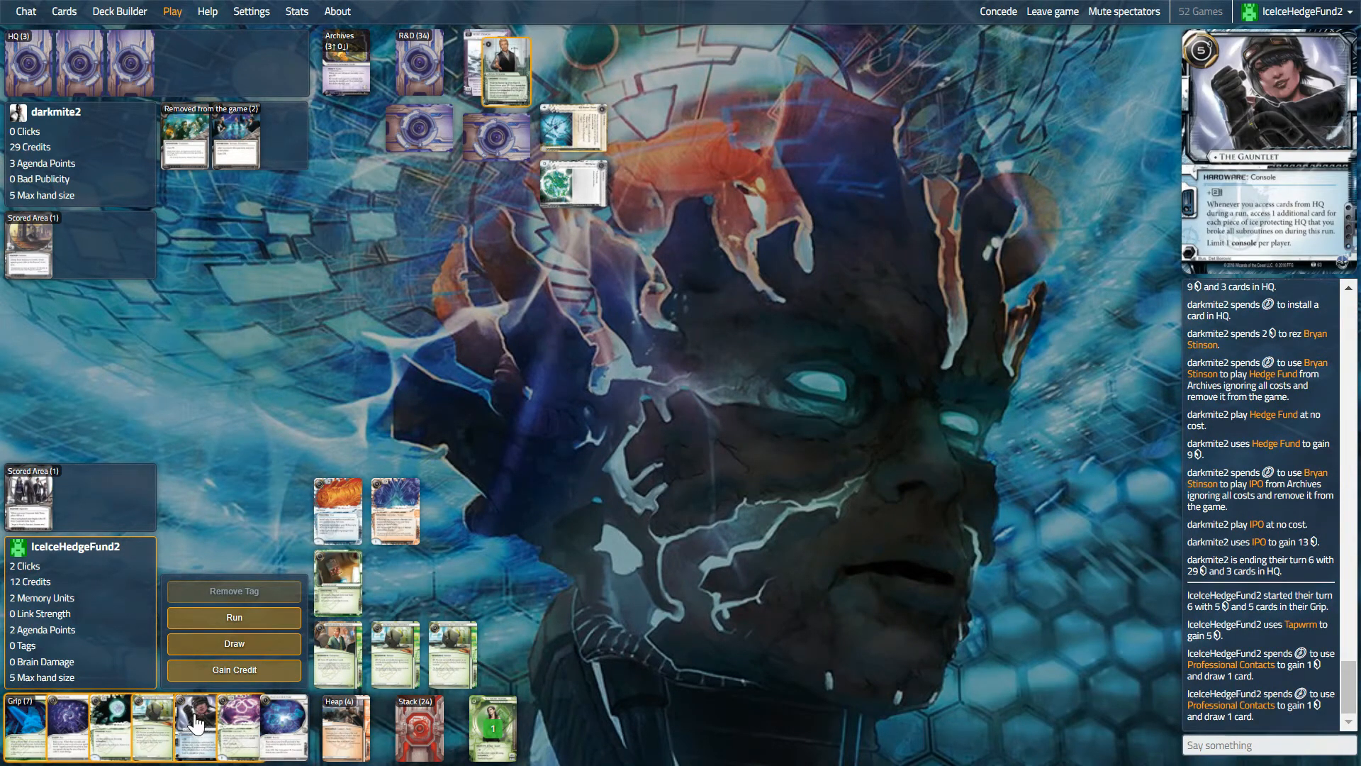
left_click(193, 724)
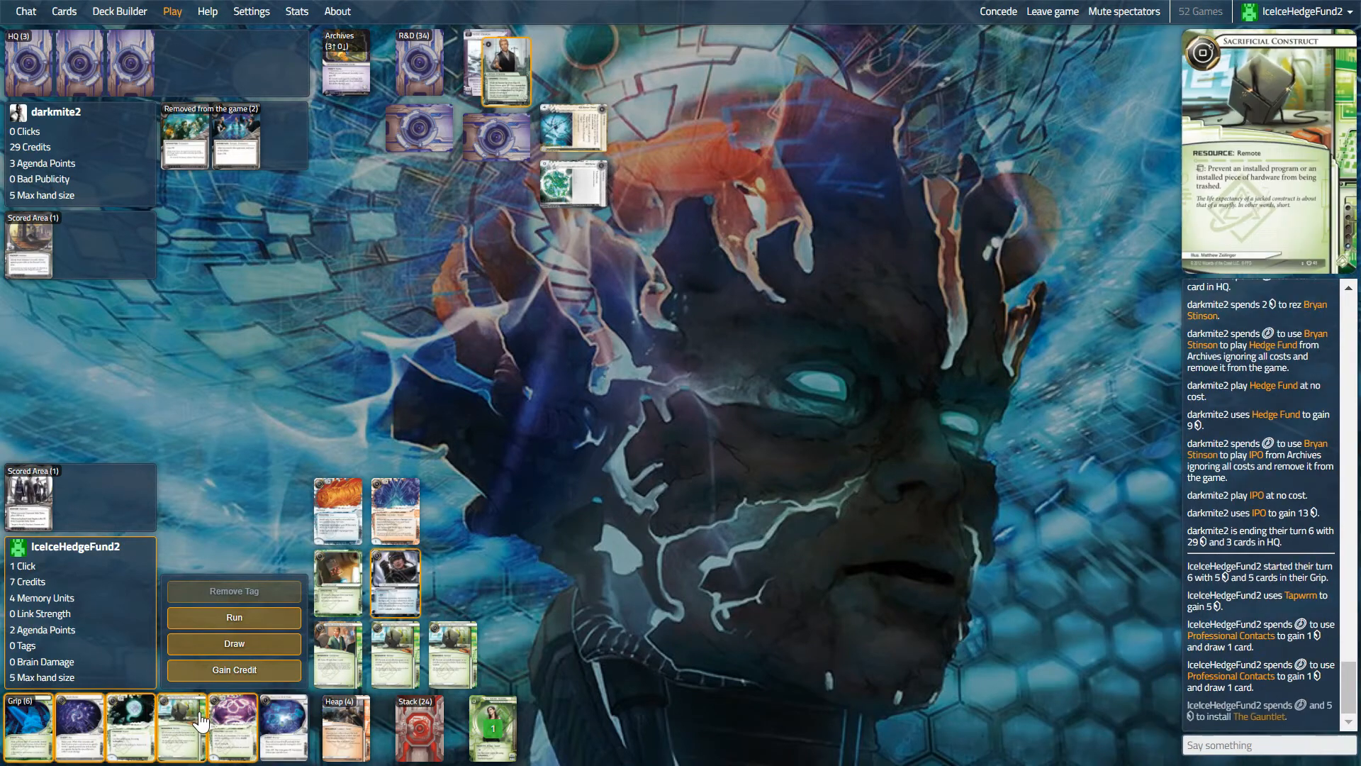
mouse_move(130, 727)
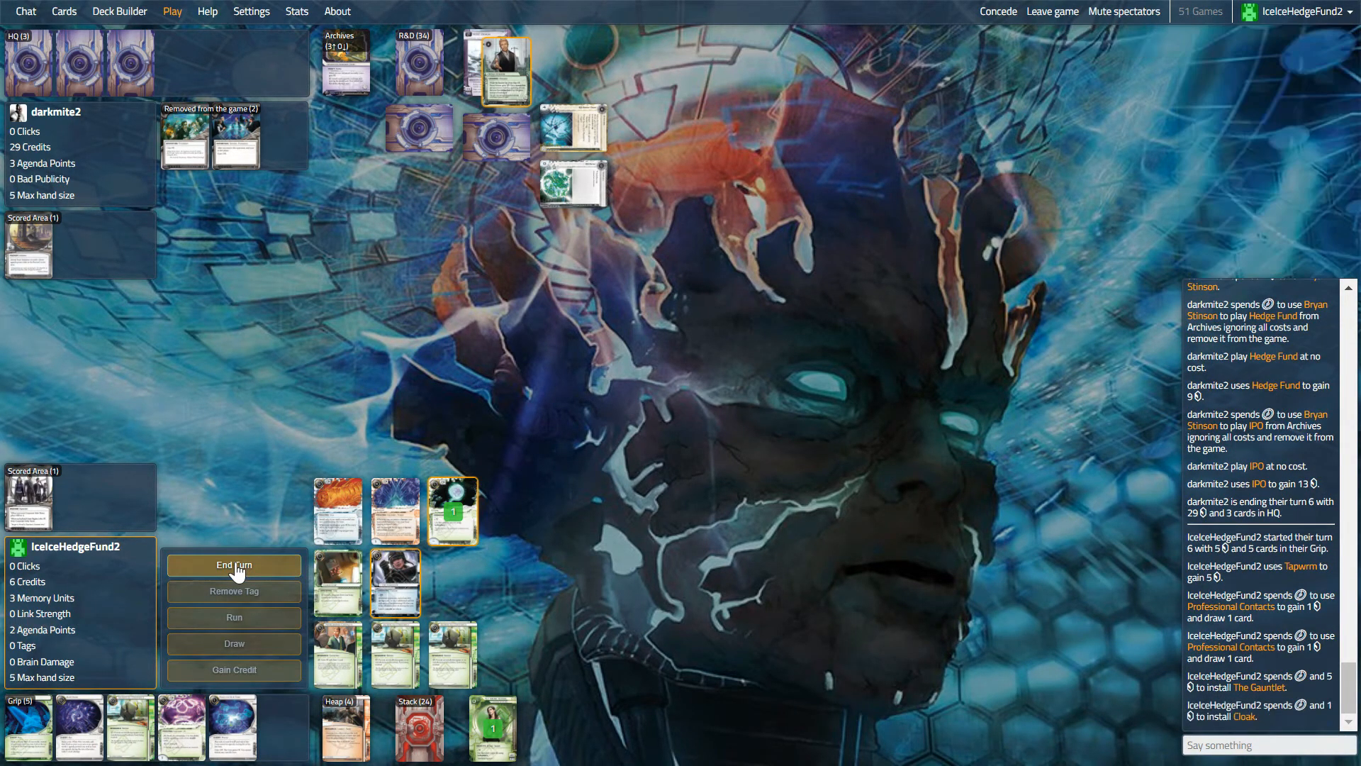
left_click(232, 564)
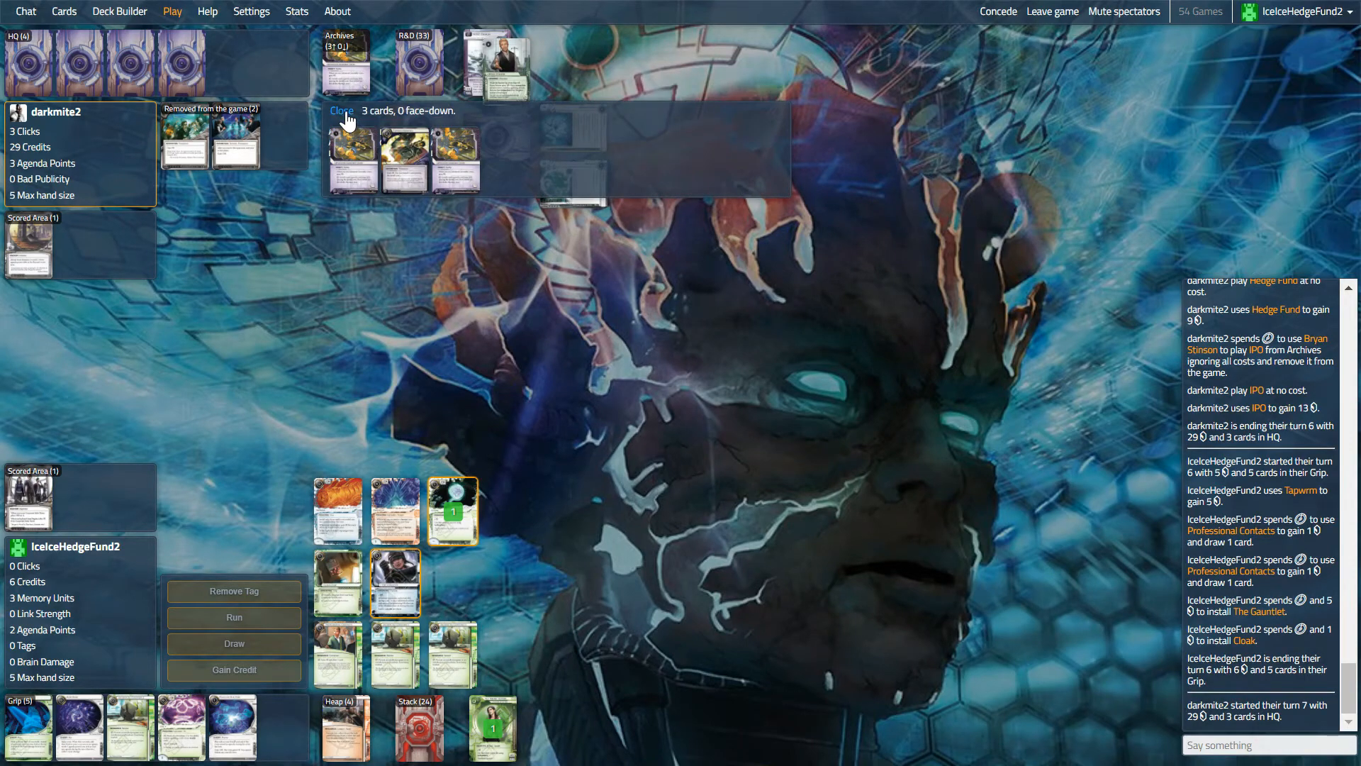
left_click(340, 111)
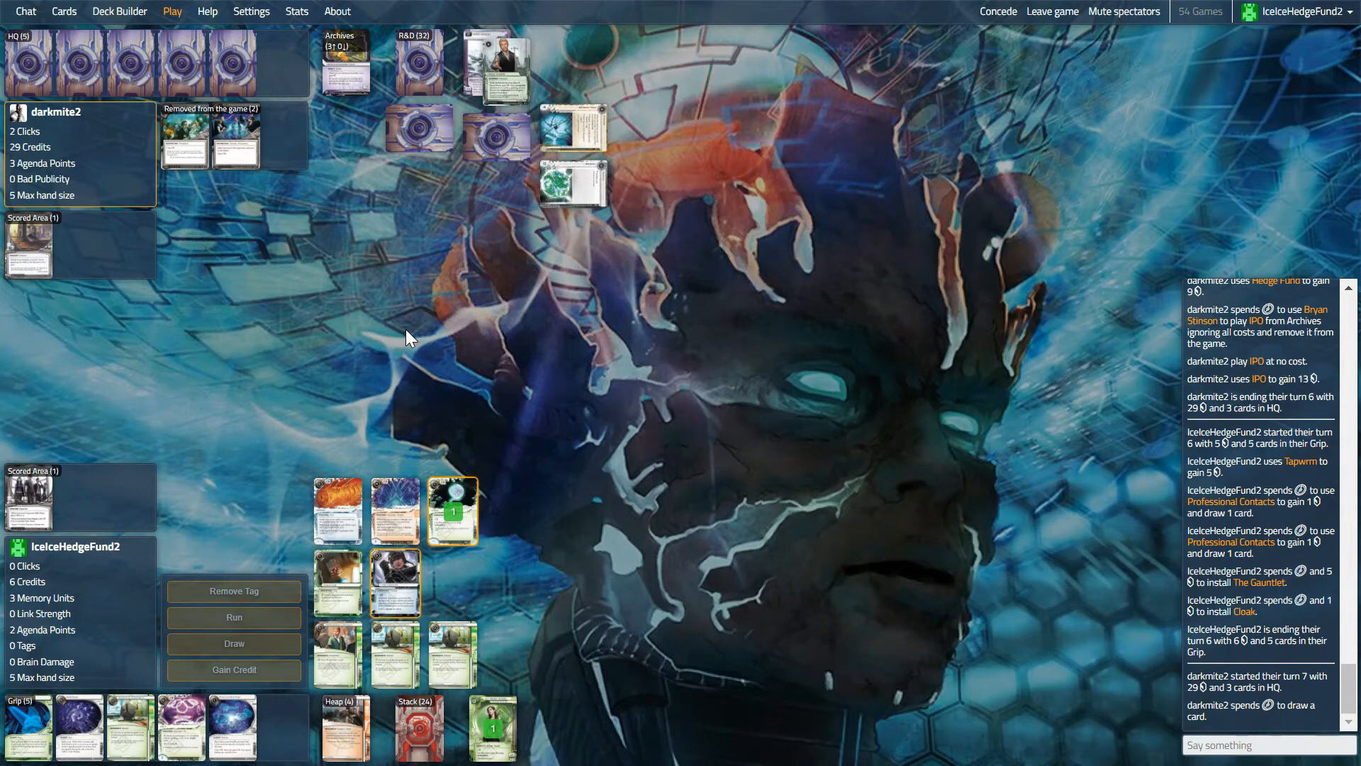
mouse_move(337, 349)
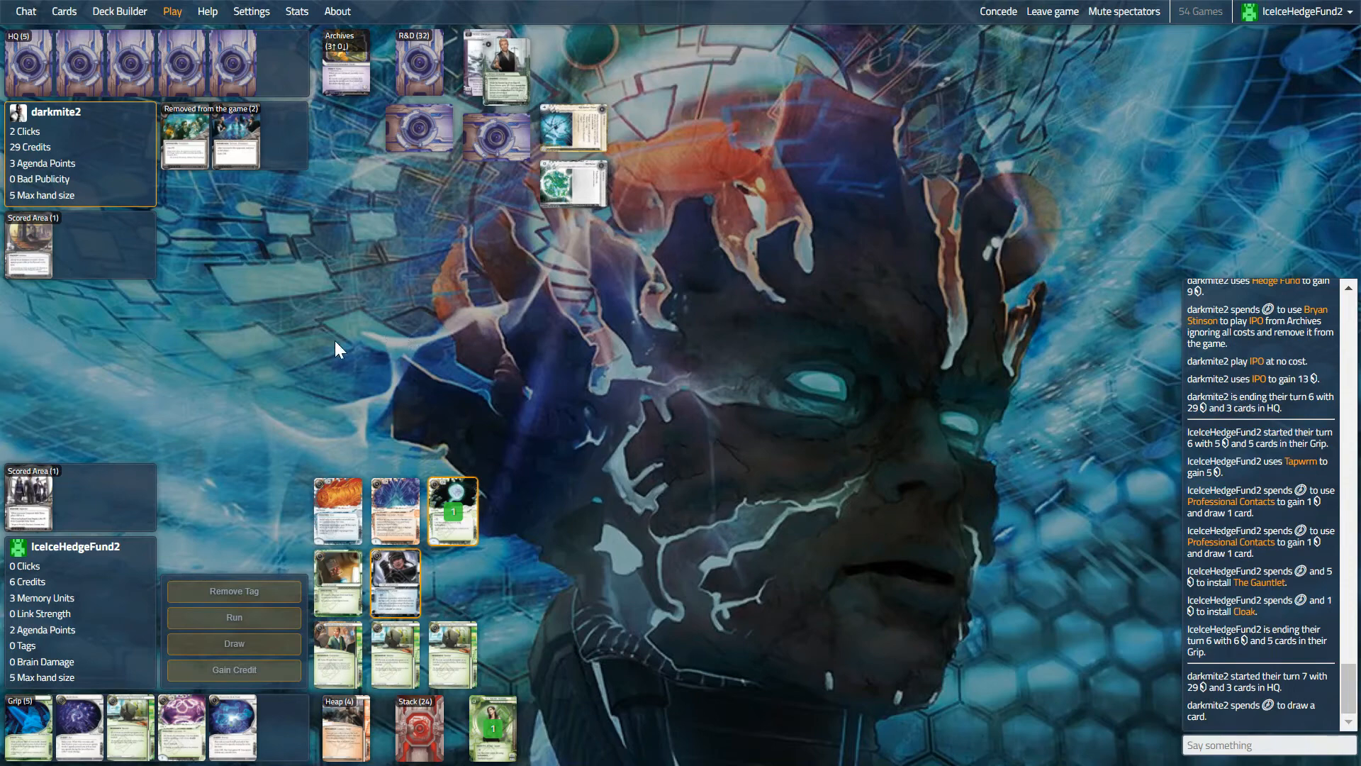
mouse_move(221, 264)
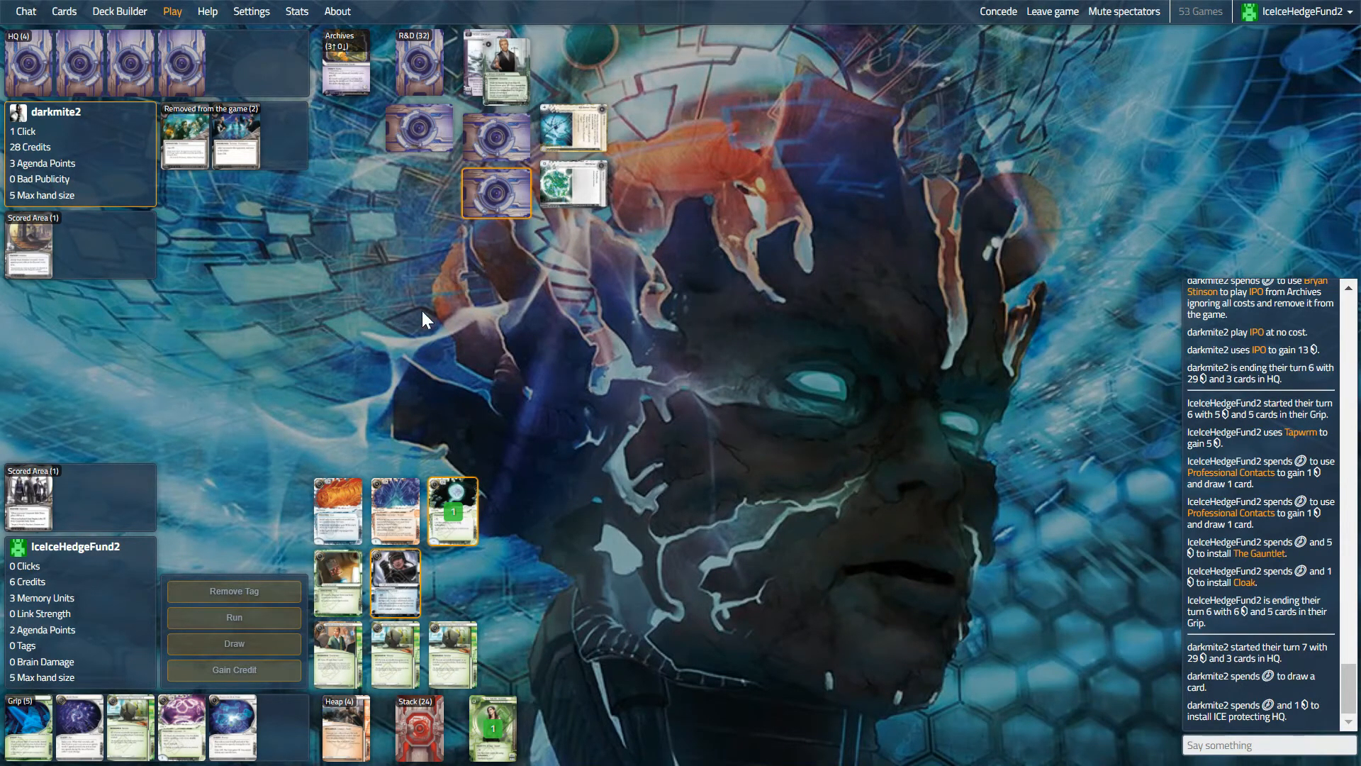
mouse_move(385, 357)
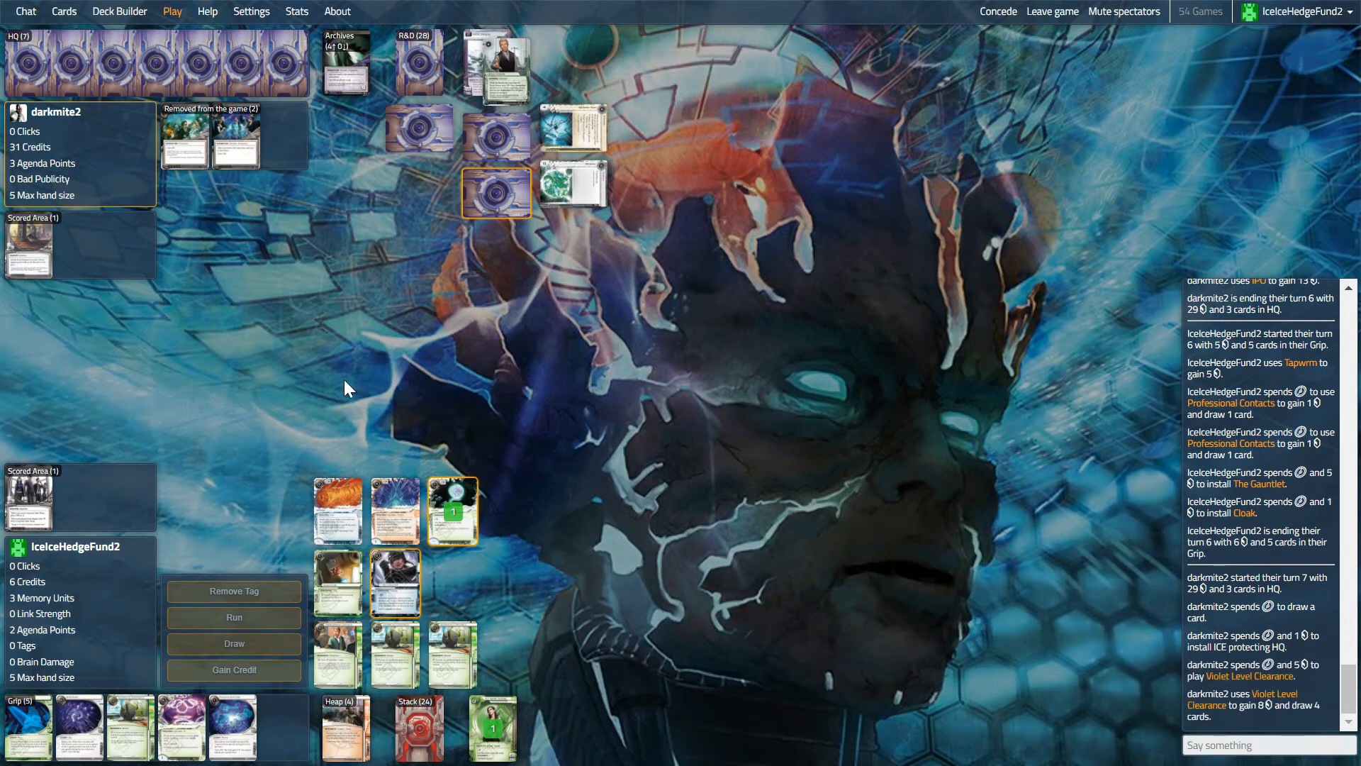
mouse_move(227, 743)
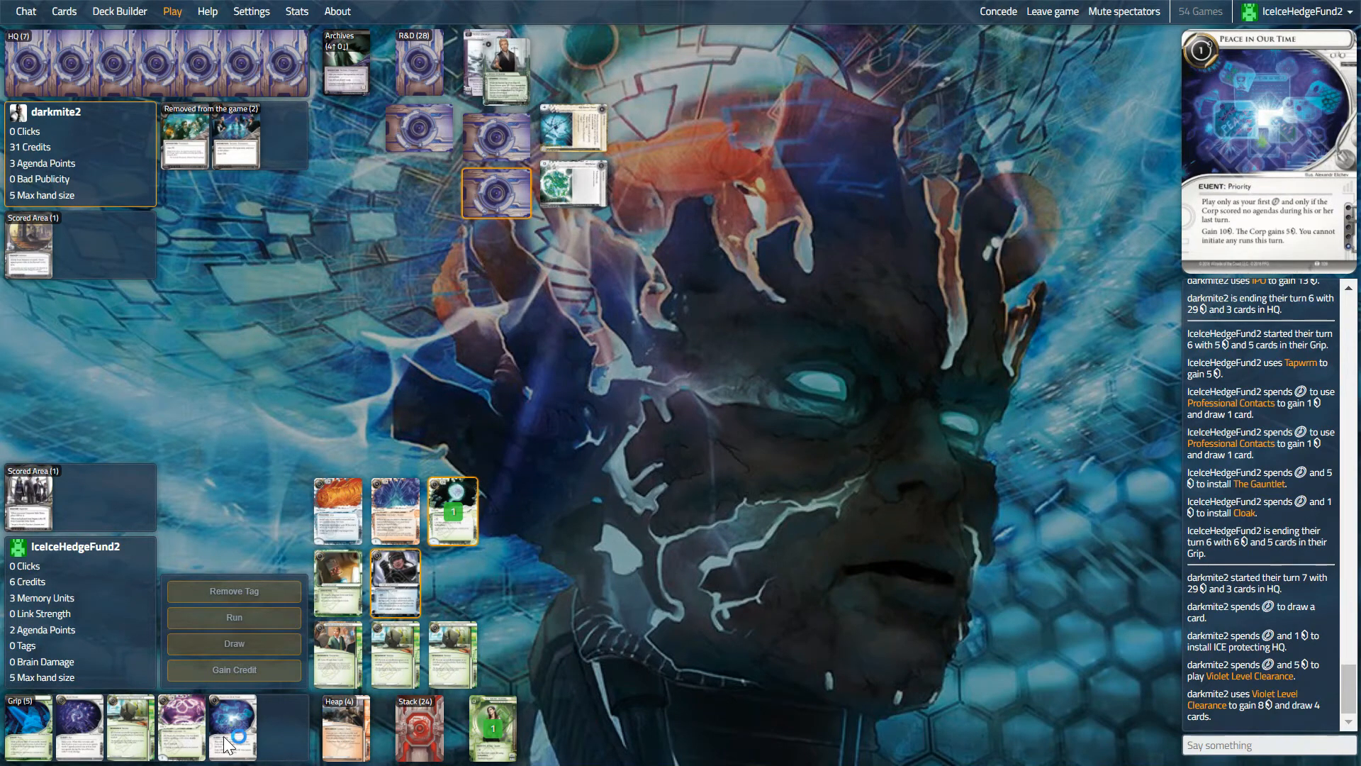
mouse_move(405, 574)
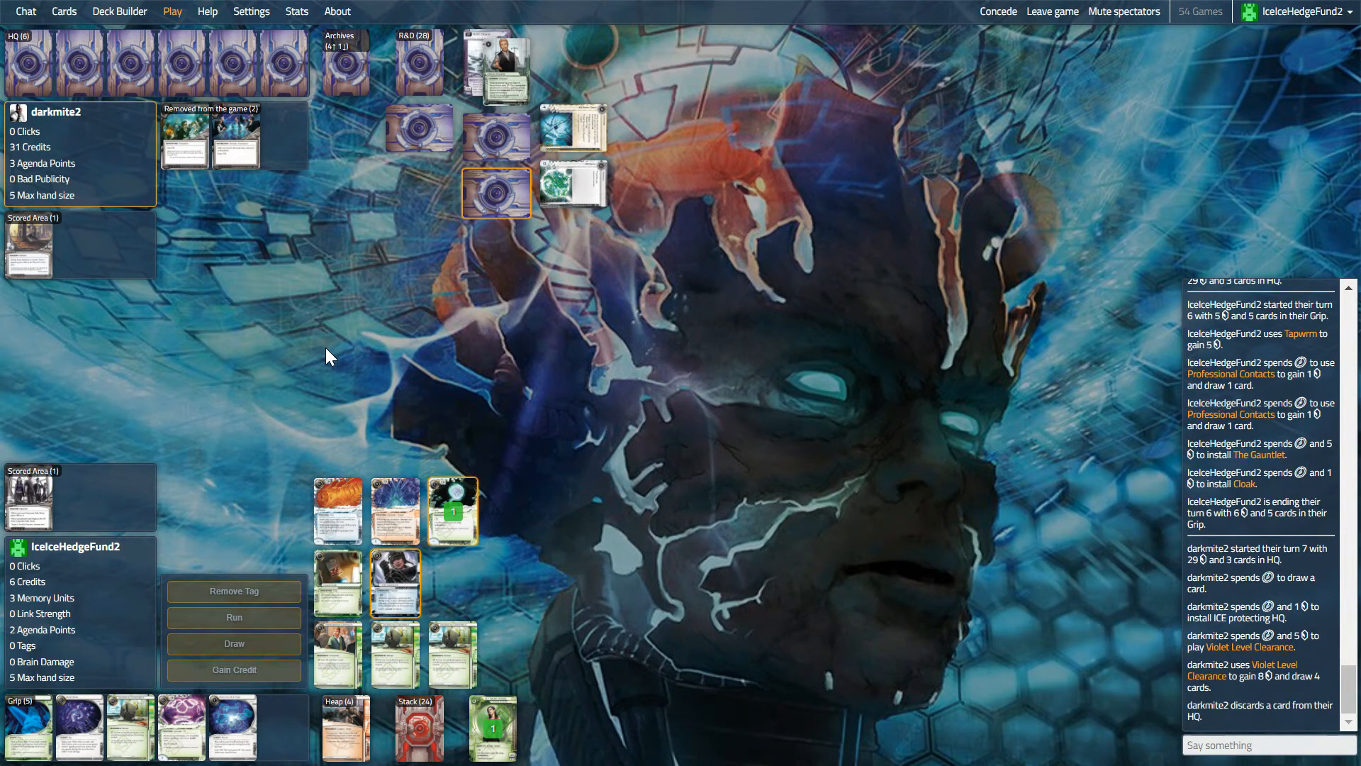
mouse_move(292, 383)
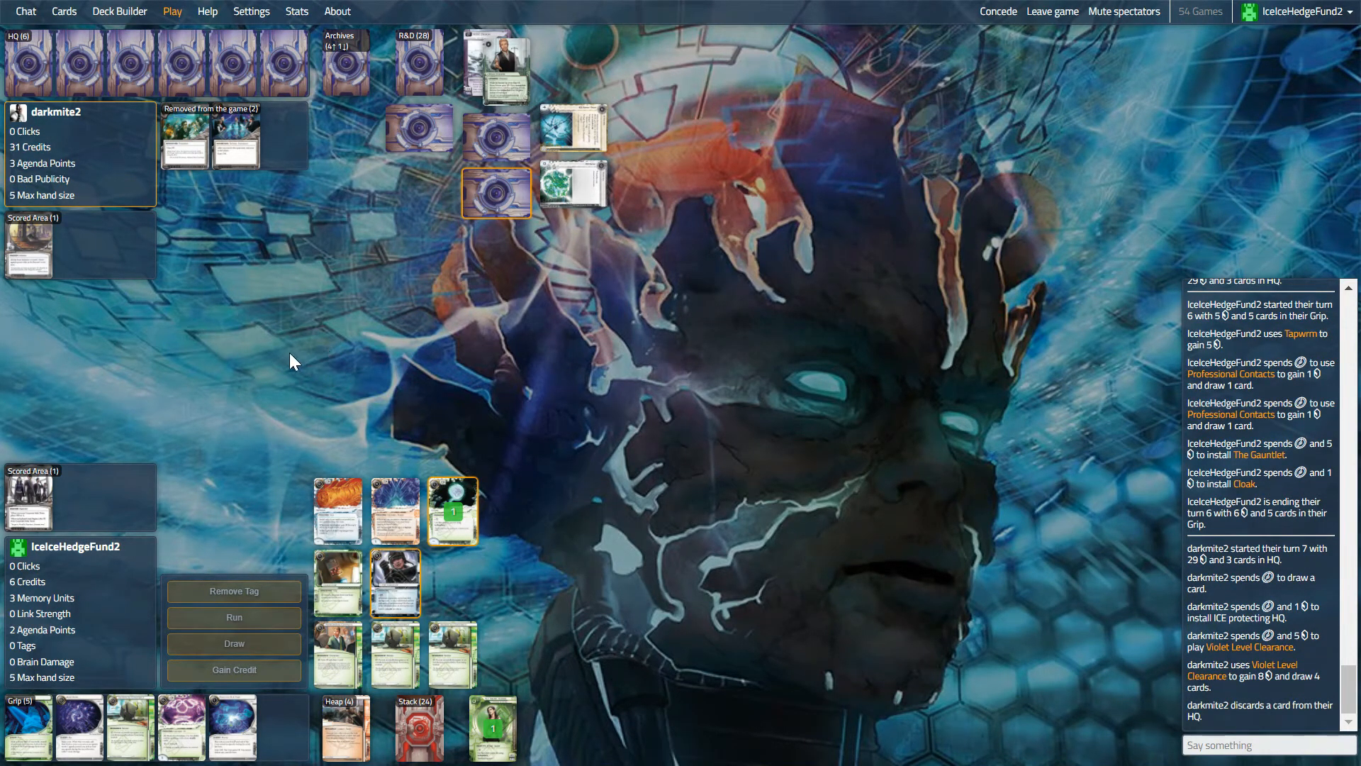
mouse_move(292, 367)
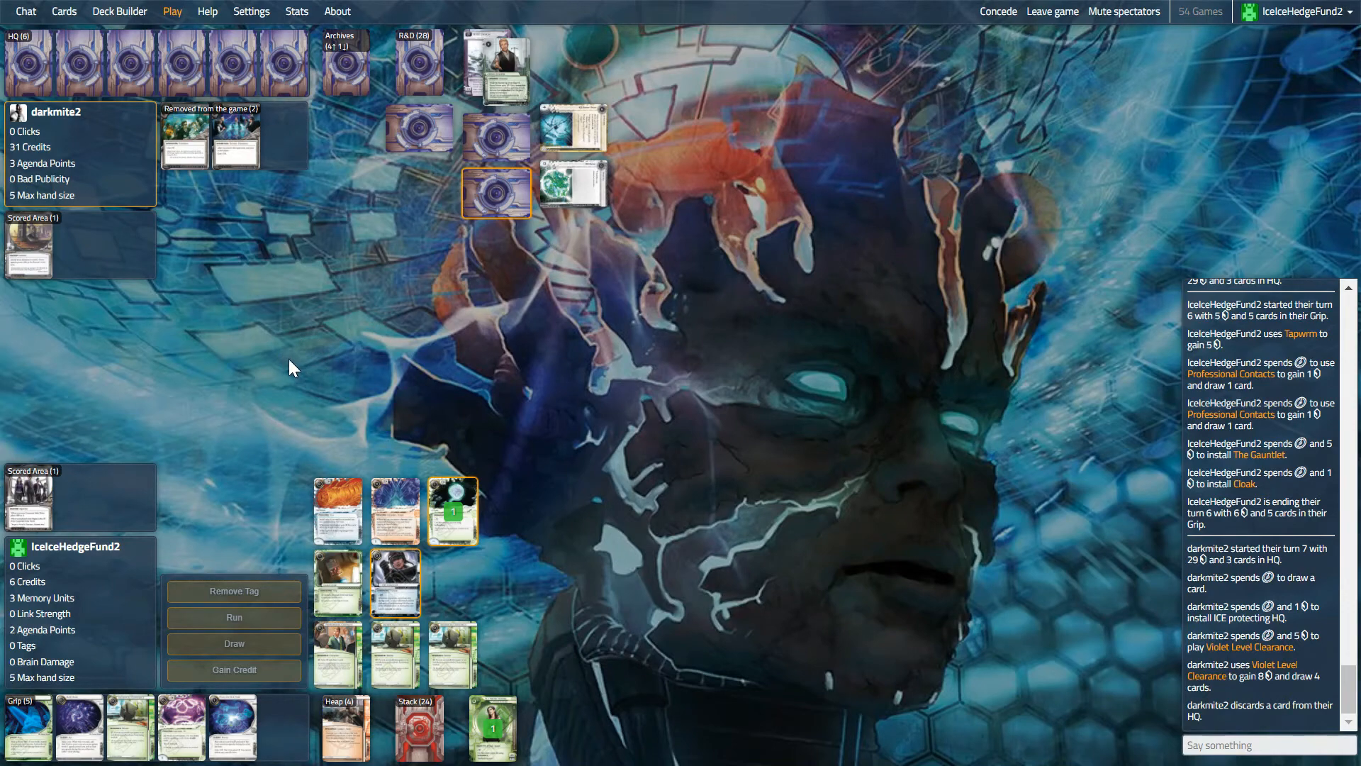
mouse_move(187, 623)
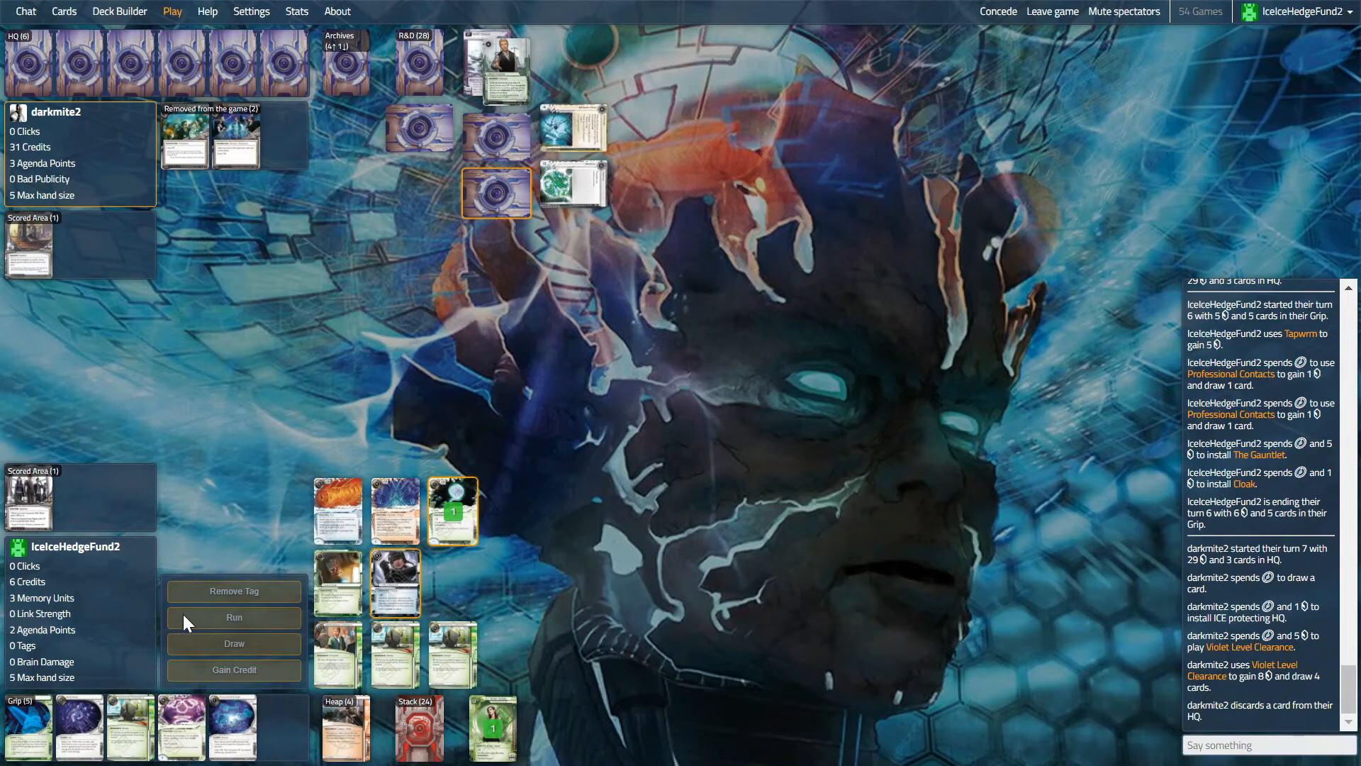
mouse_move(452, 533)
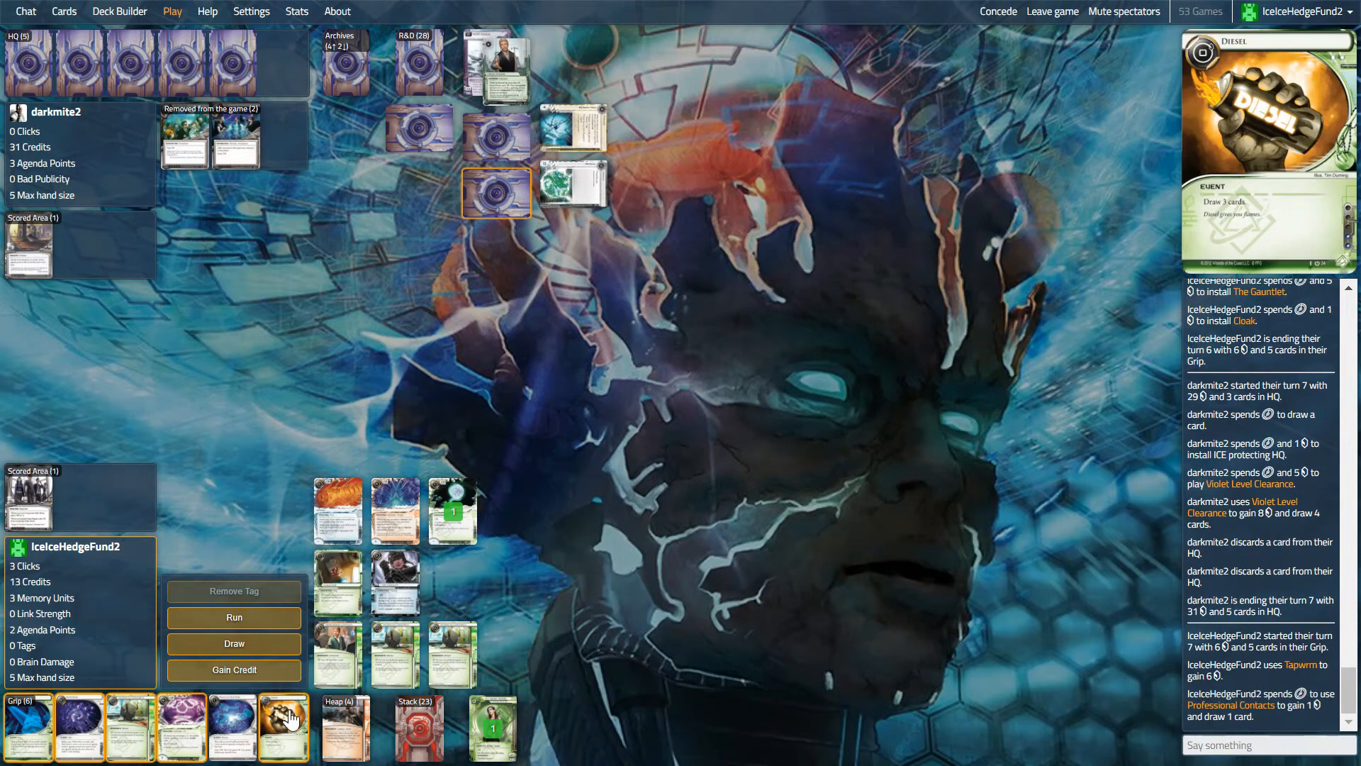
mouse_move(31, 733)
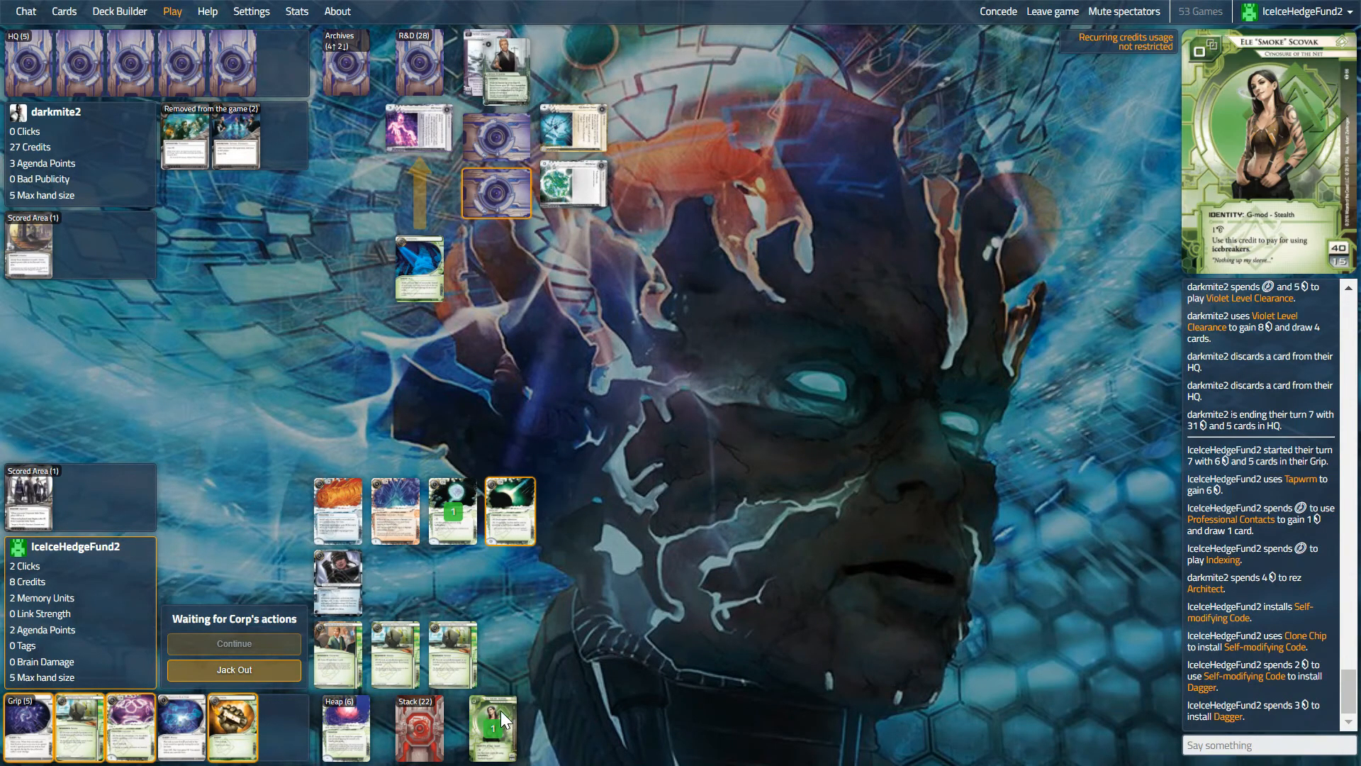
- Take a stealth credit from Smoke, match Dagger's strength to Architect and continue past the ice
left_click(494, 721)
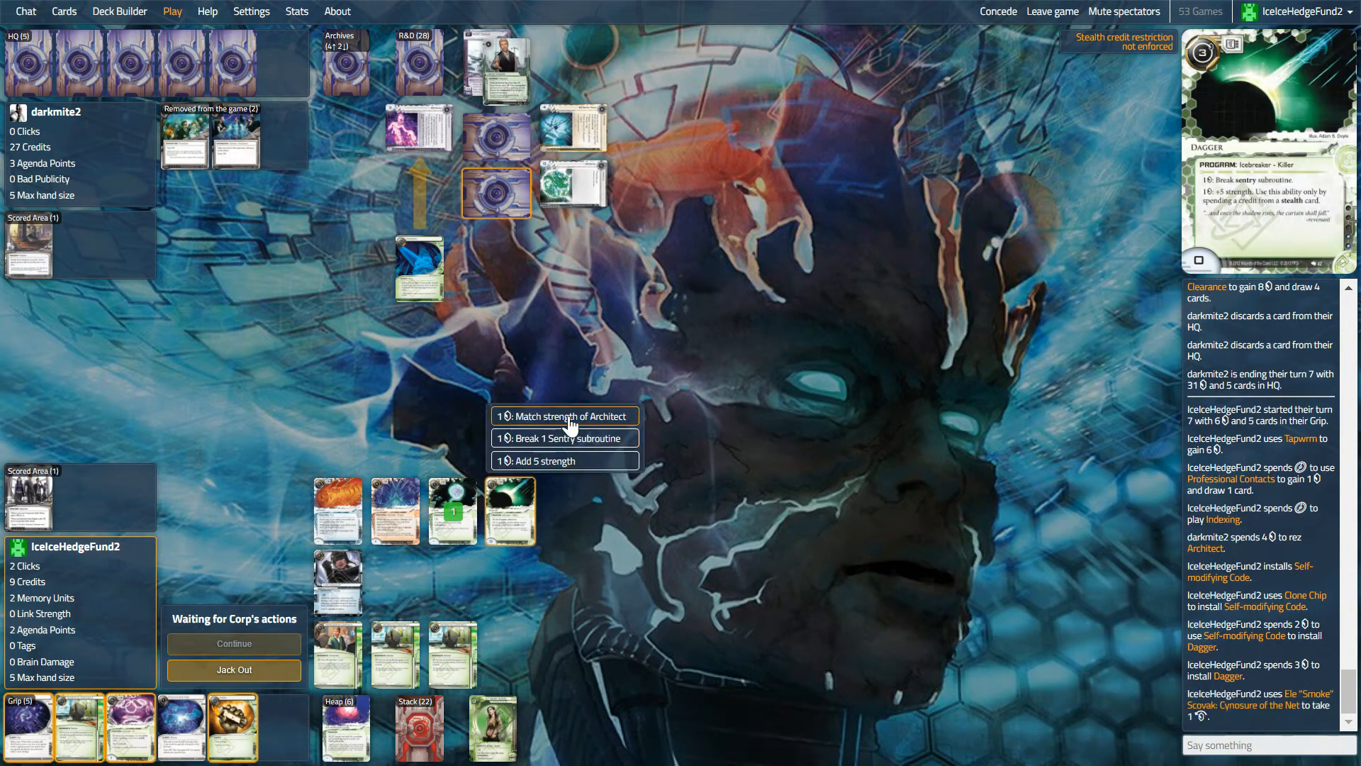
left_click(563, 461)
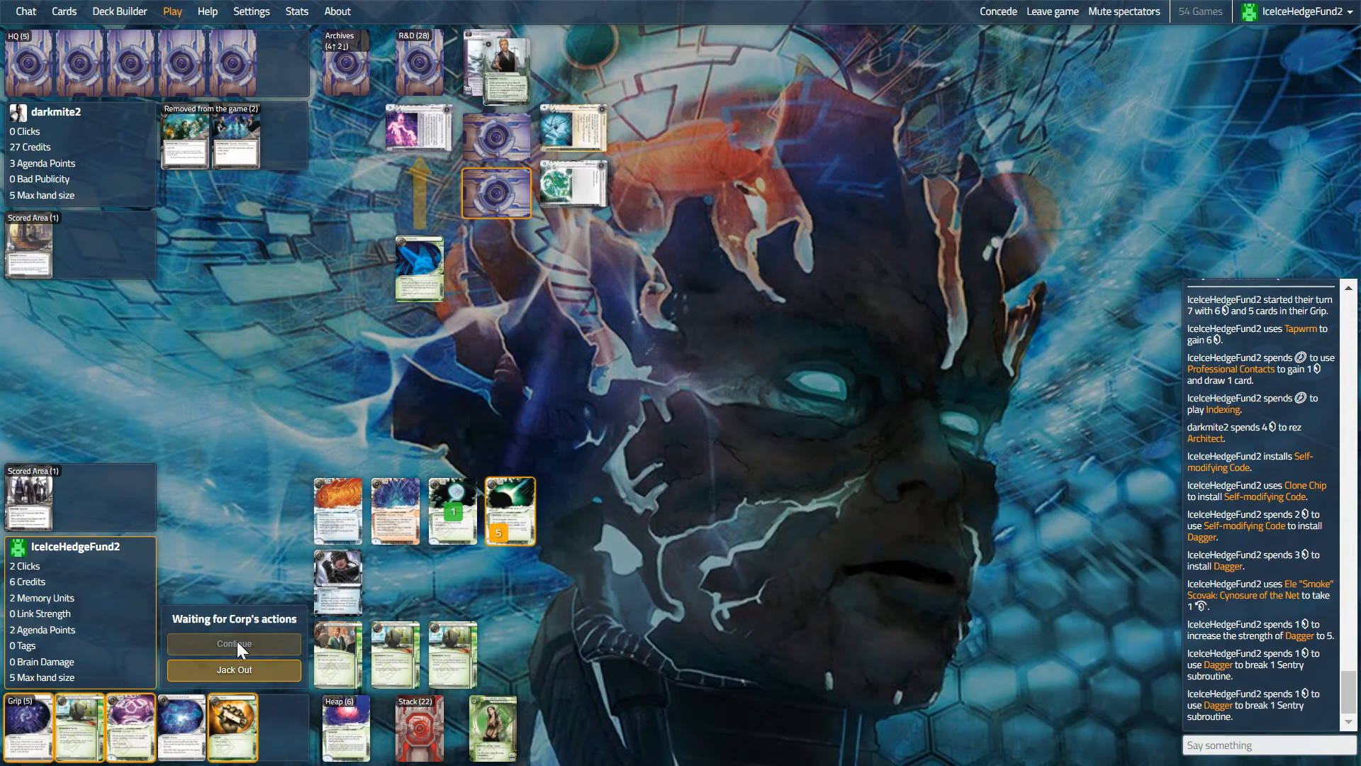
left_click(234, 643)
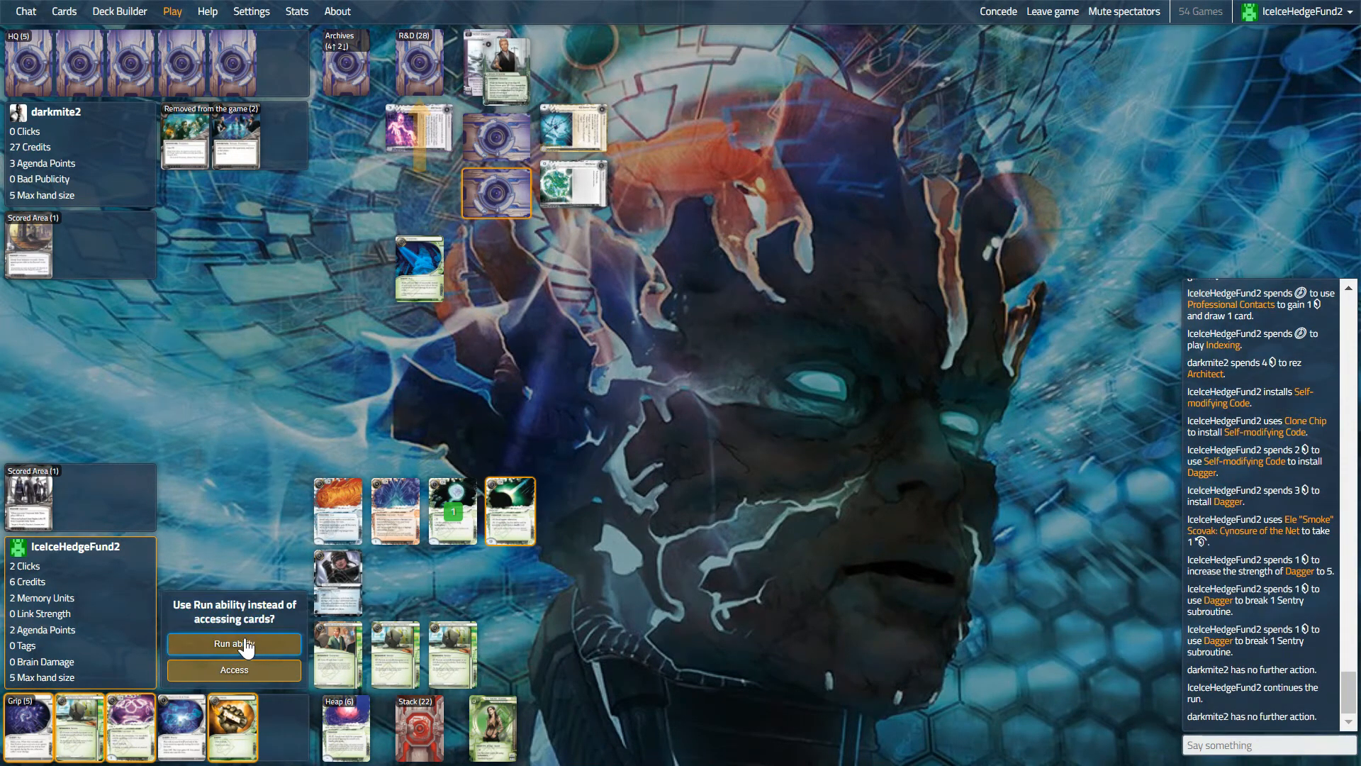
- Use Indexing to place Advanced Concept Hopper then Lateral Growth on top of R&D and confirm the order
left_click(232, 644)
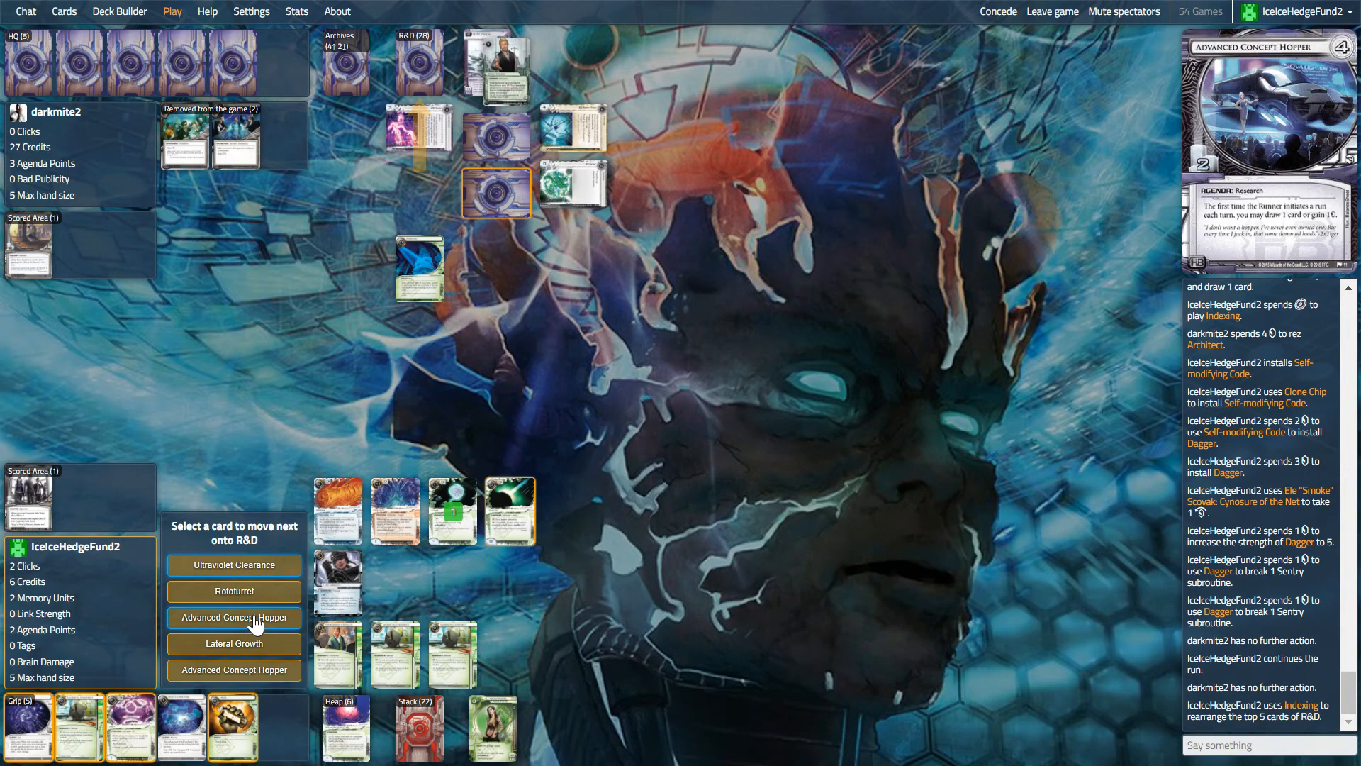
mouse_move(234, 565)
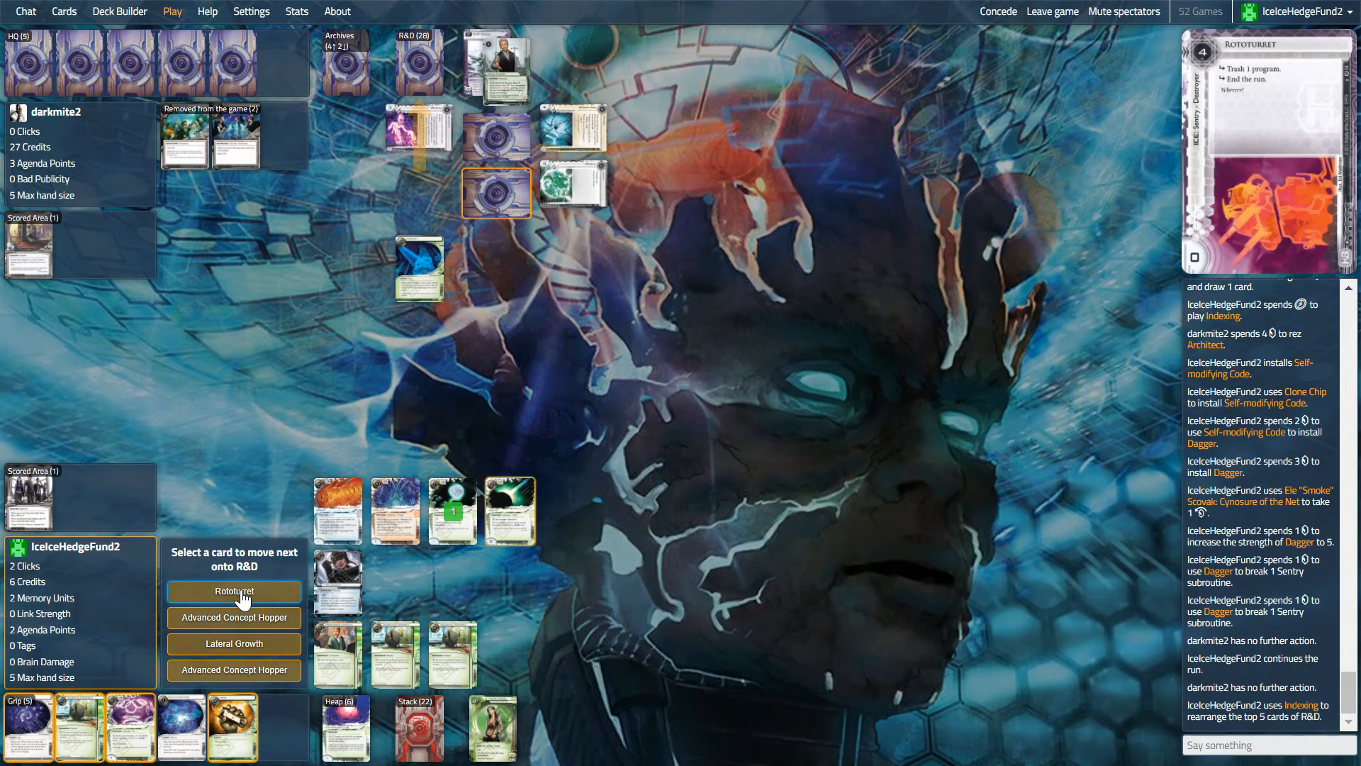
mouse_move(470, 527)
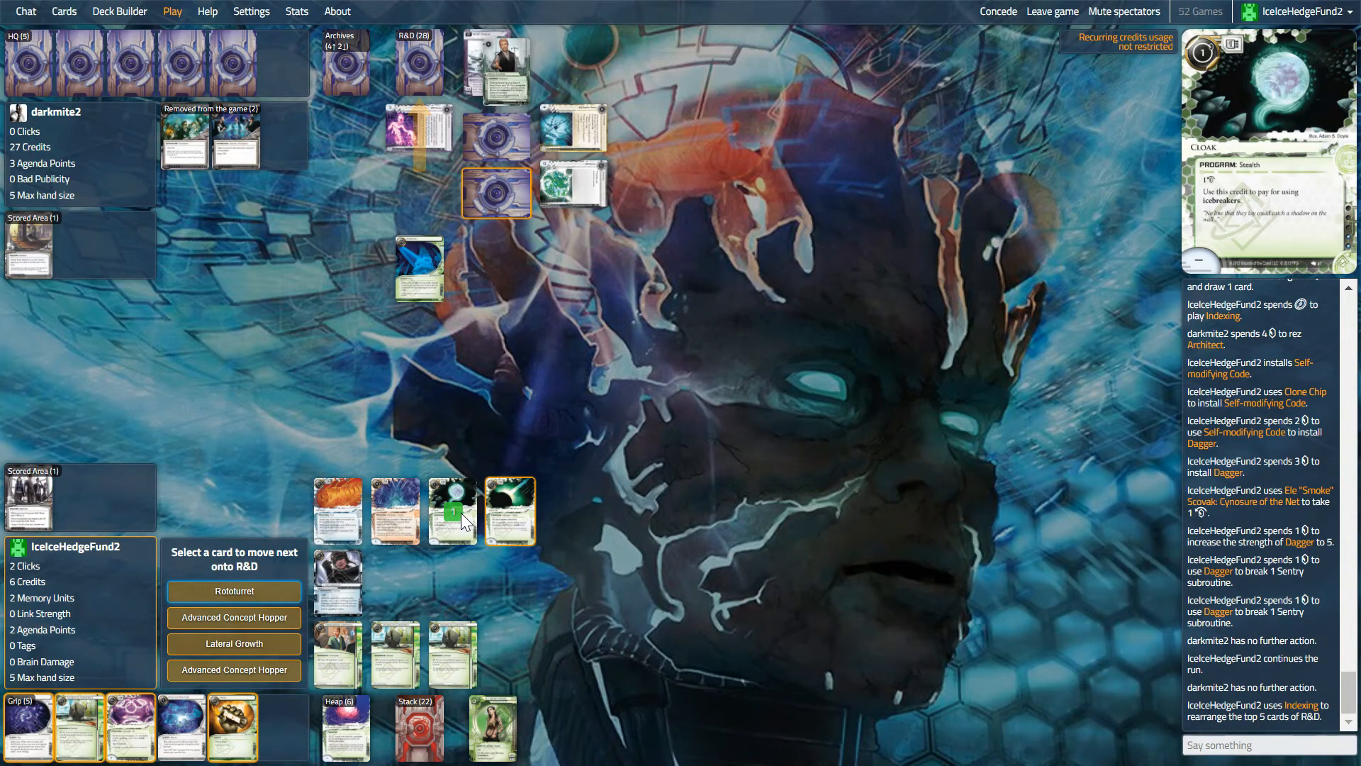
mouse_move(244, 638)
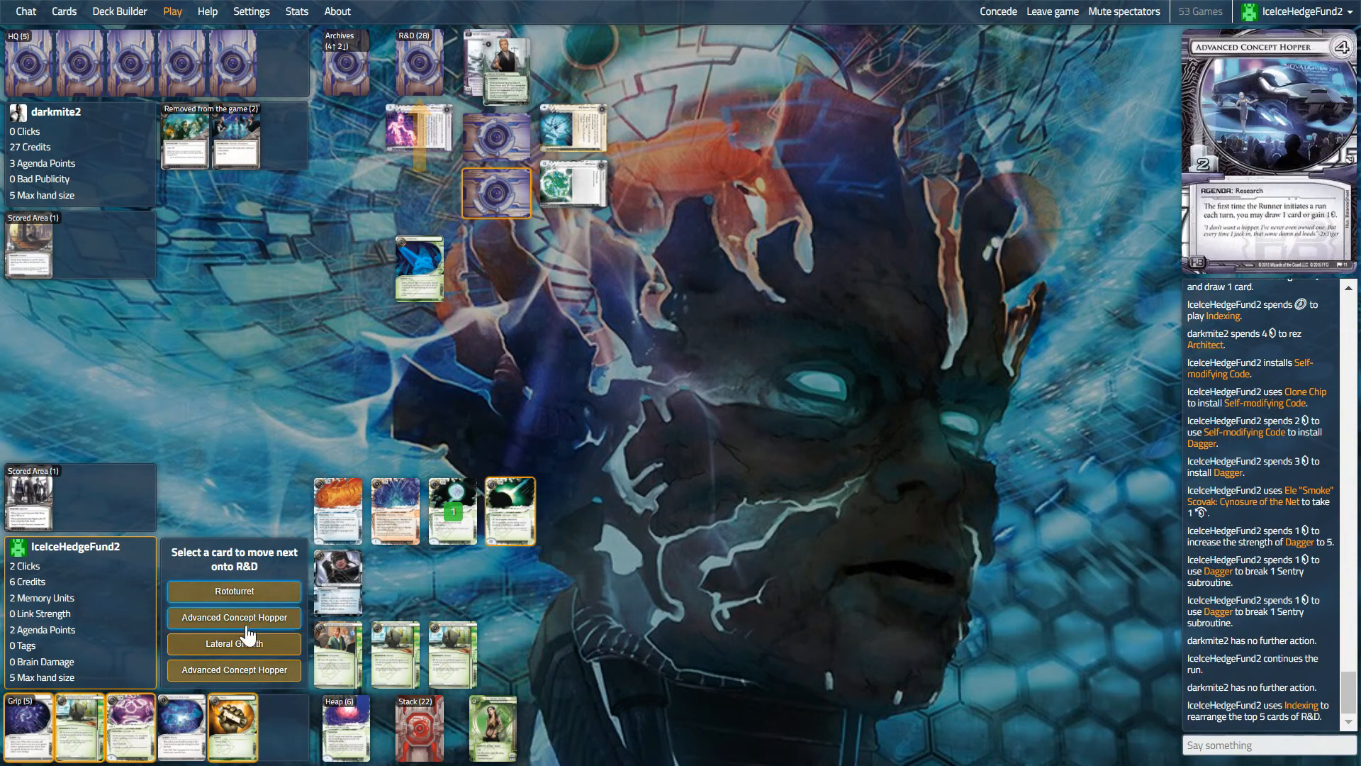
mouse_move(234, 591)
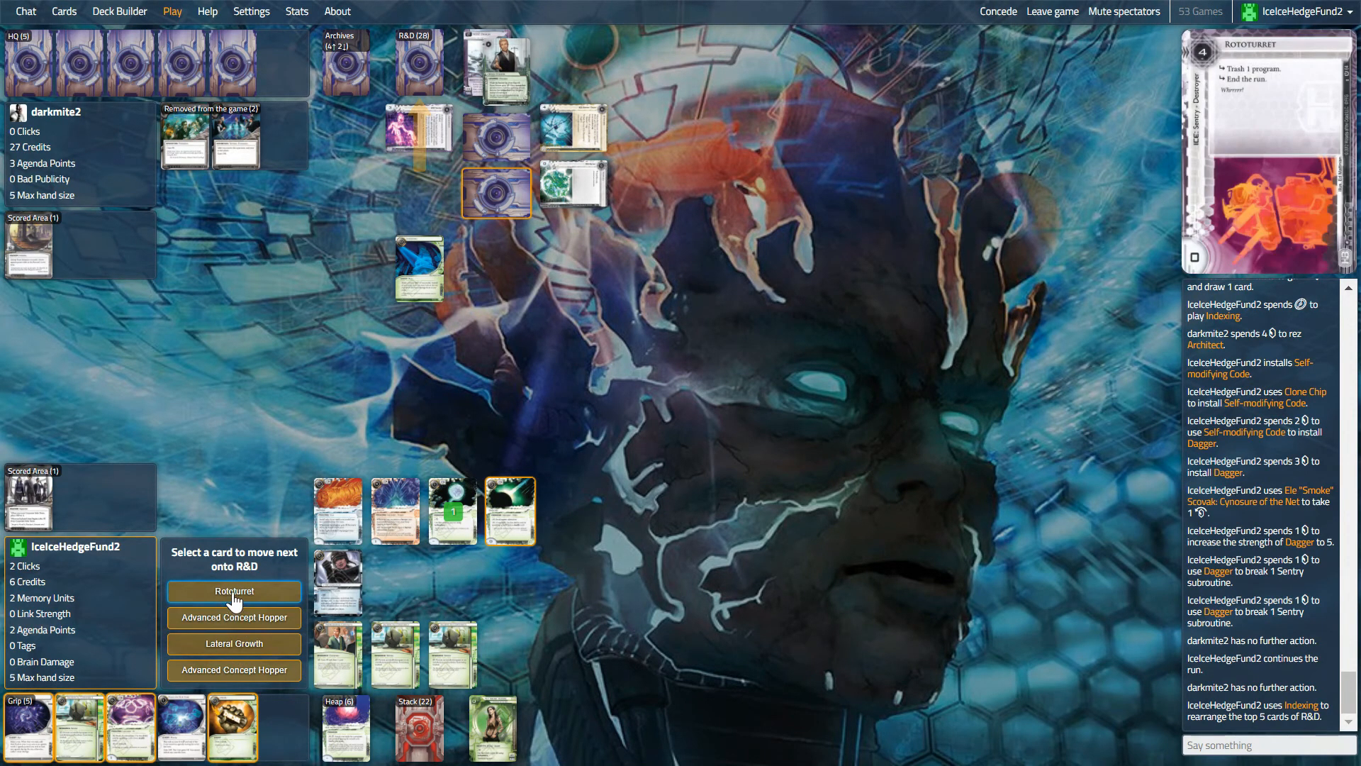
mouse_move(234, 671)
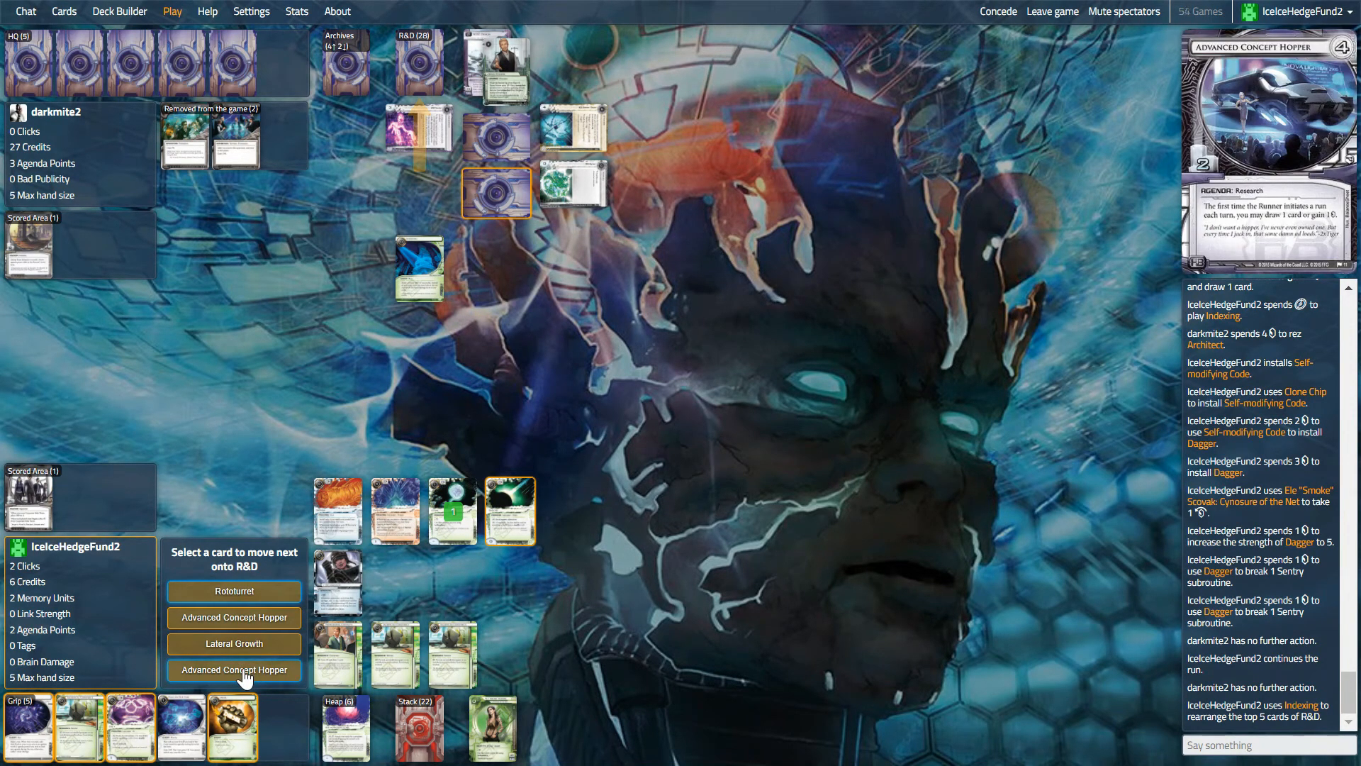
mouse_move(204, 693)
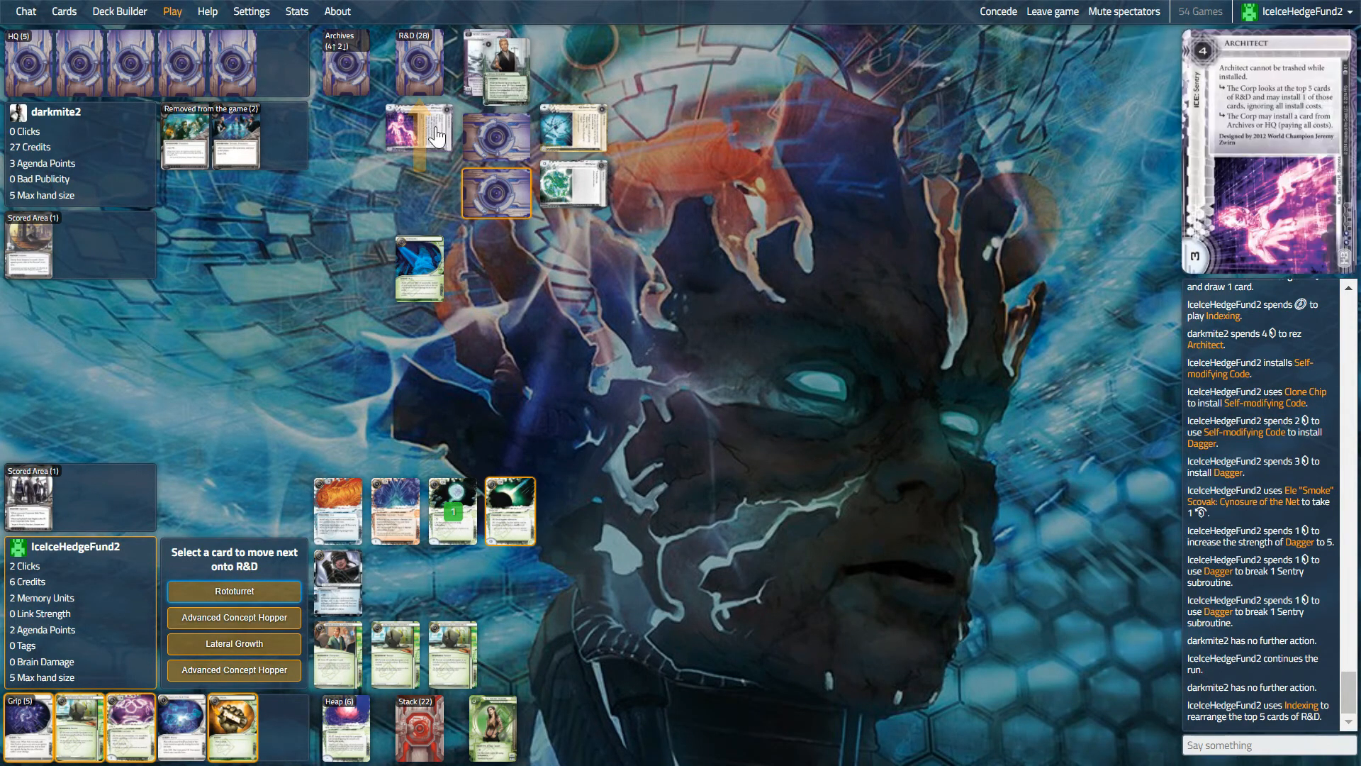
mouse_move(234, 618)
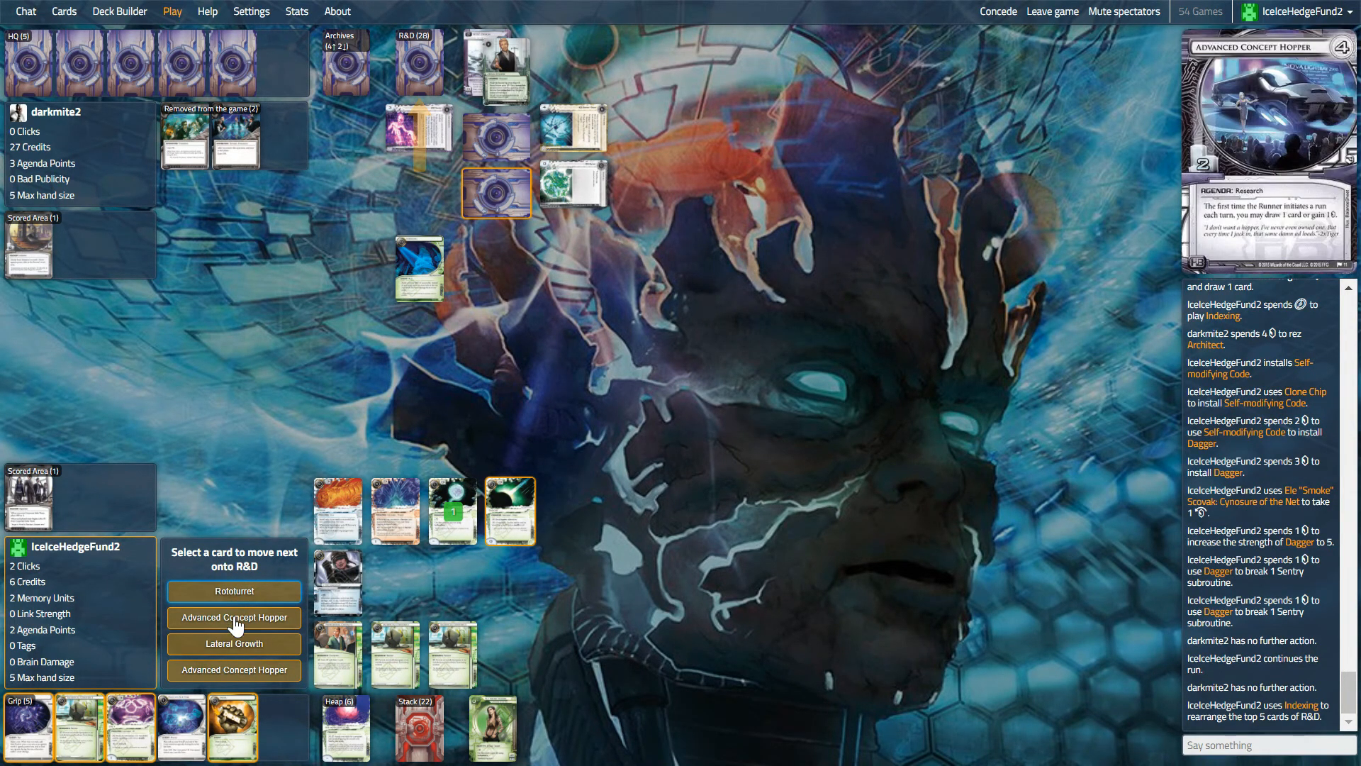
mouse_move(239, 681)
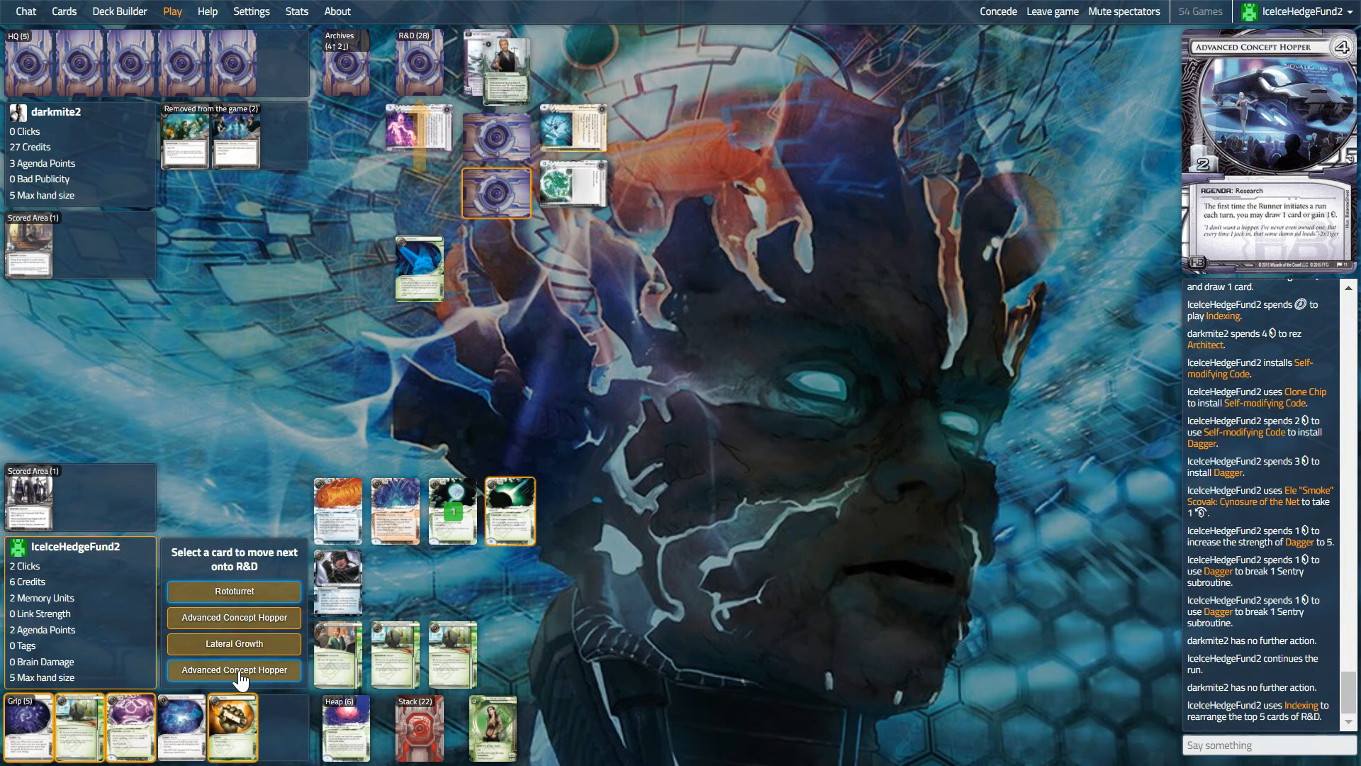
left_click(234, 670)
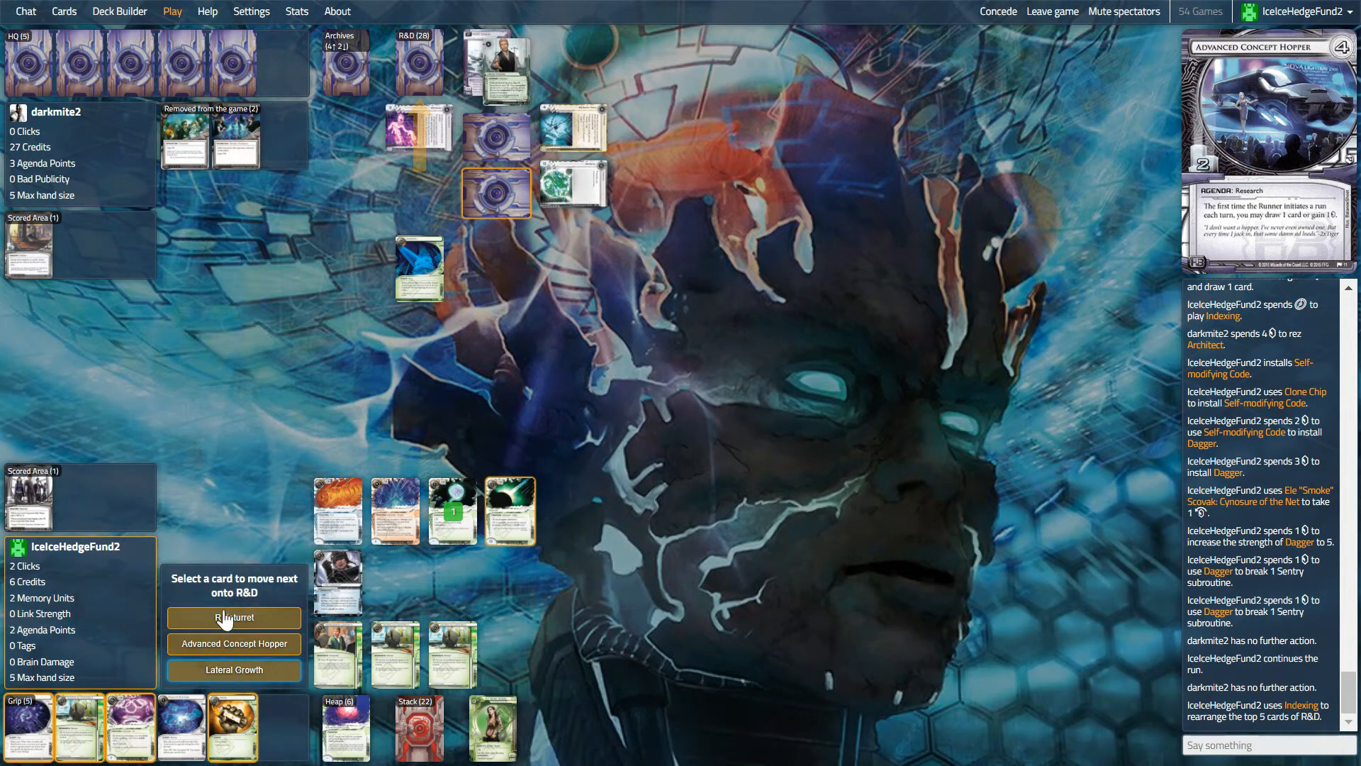
mouse_move(234, 618)
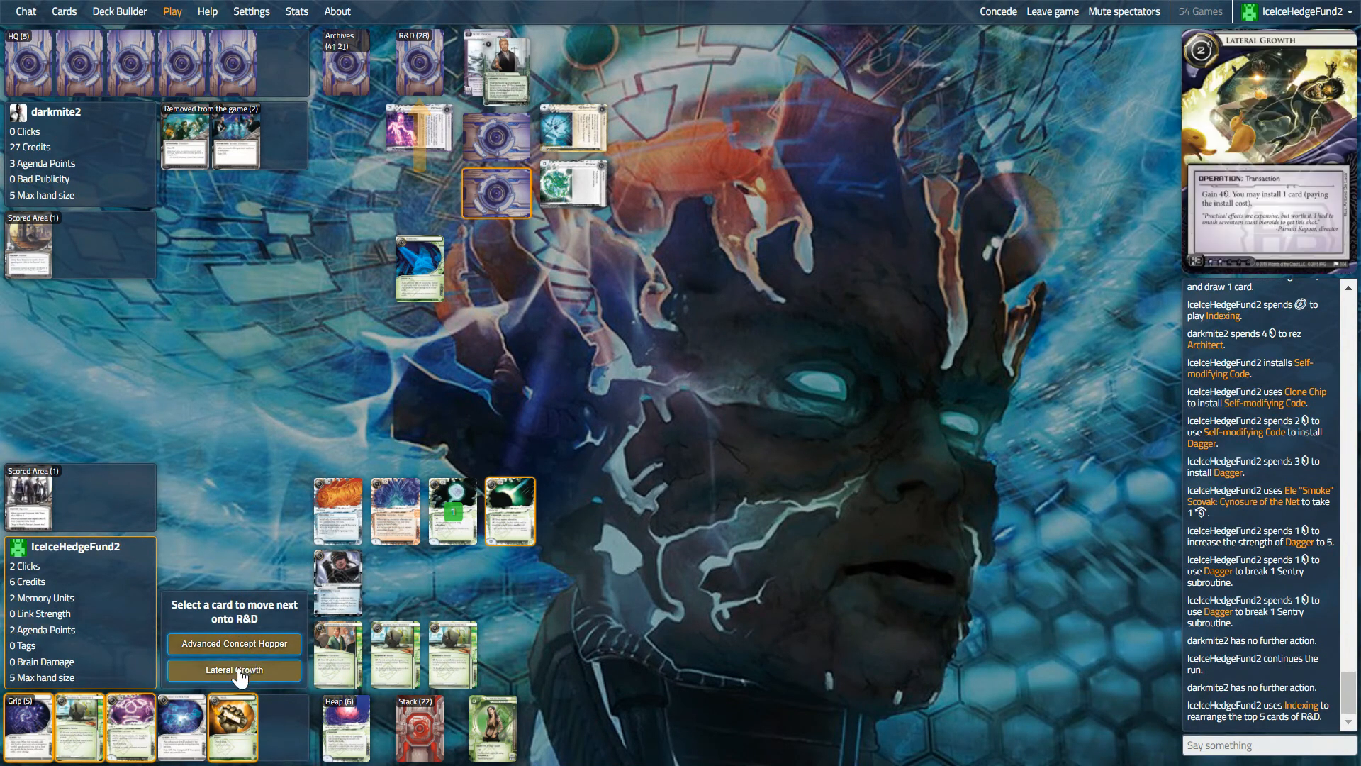
left_click(234, 669)
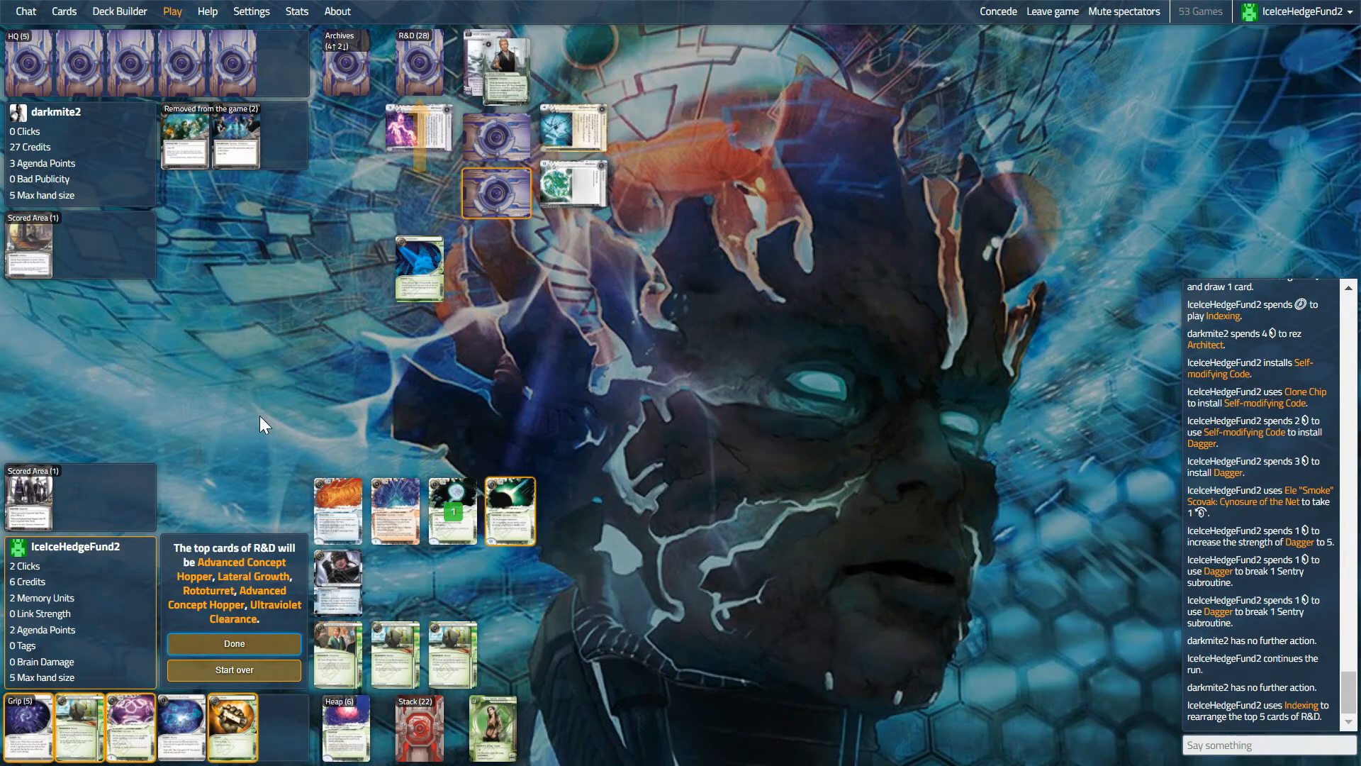
mouse_move(233, 592)
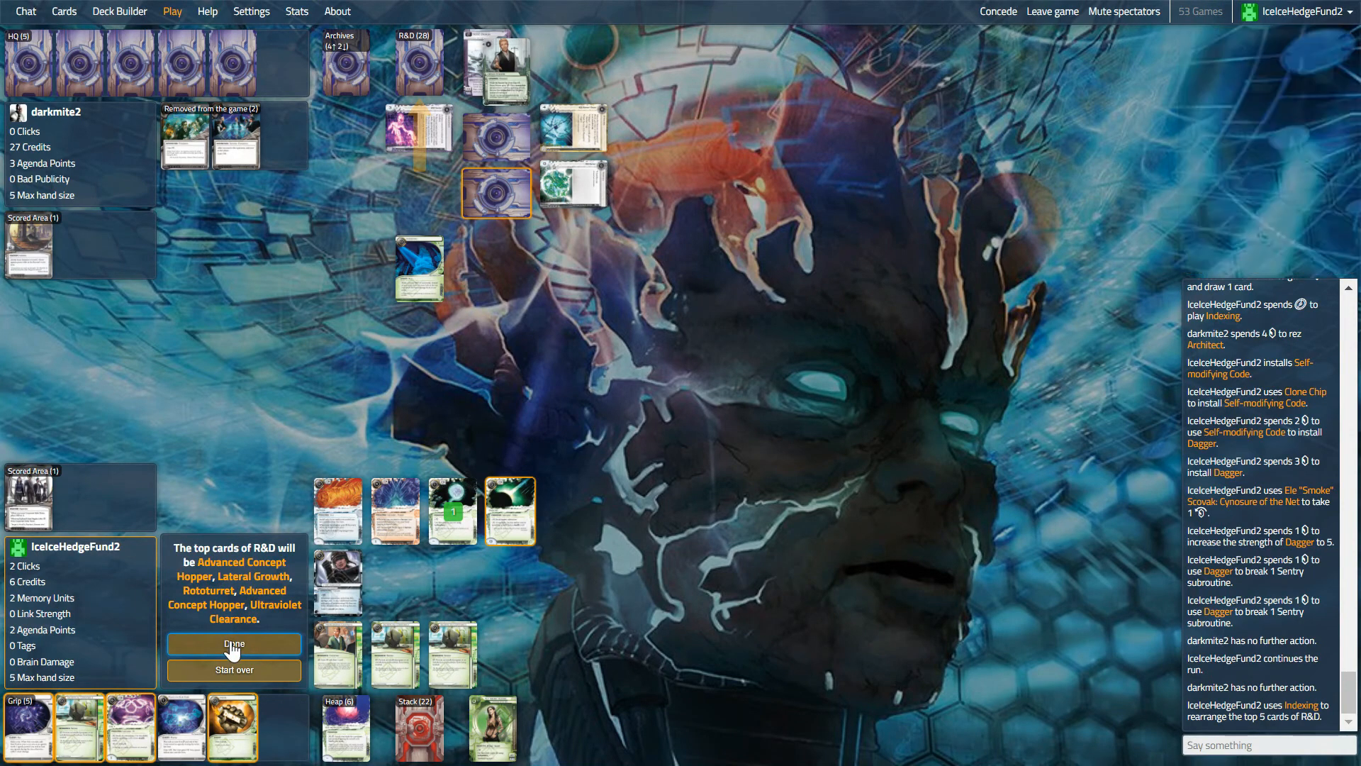
left_click(233, 644)
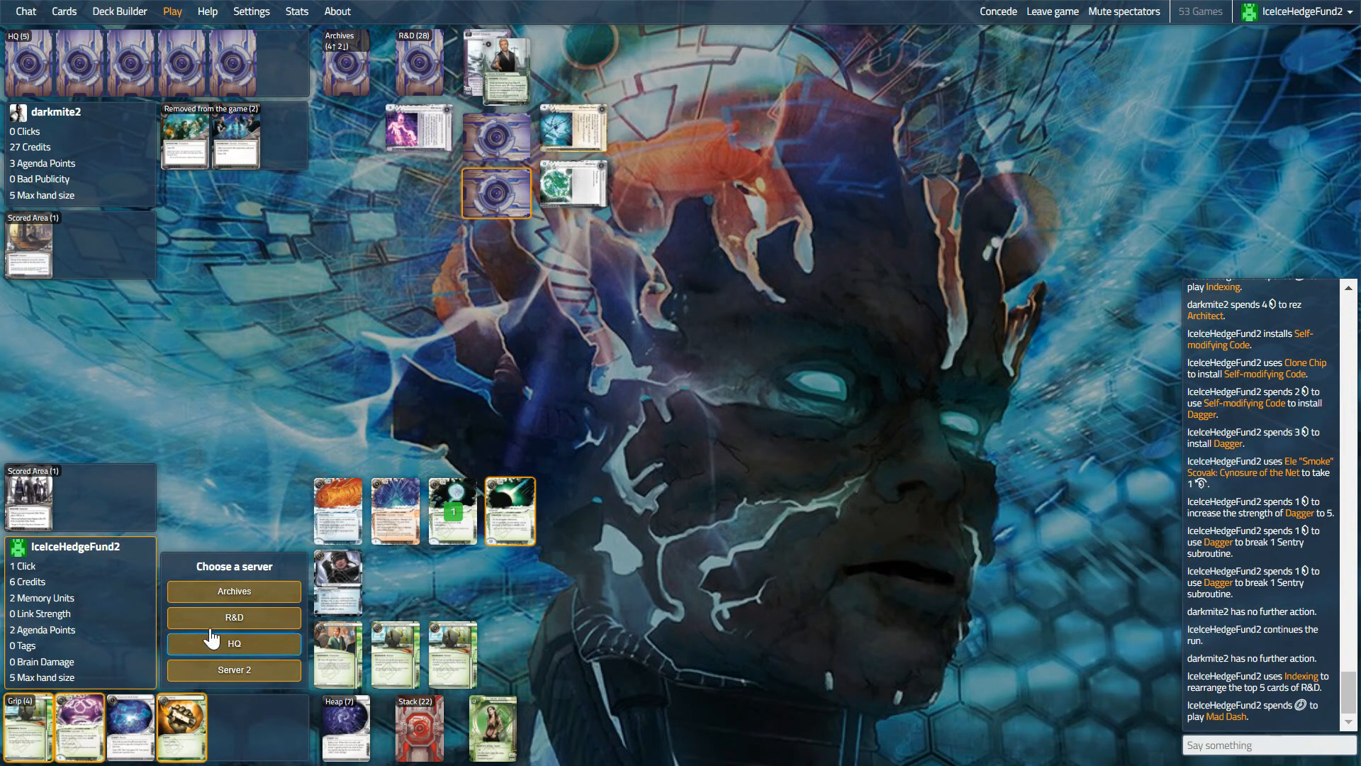
- Run R&D, break the sentry with Dagger, declare the run successful to steal the agenda, then end the turn
left_click(233, 644)
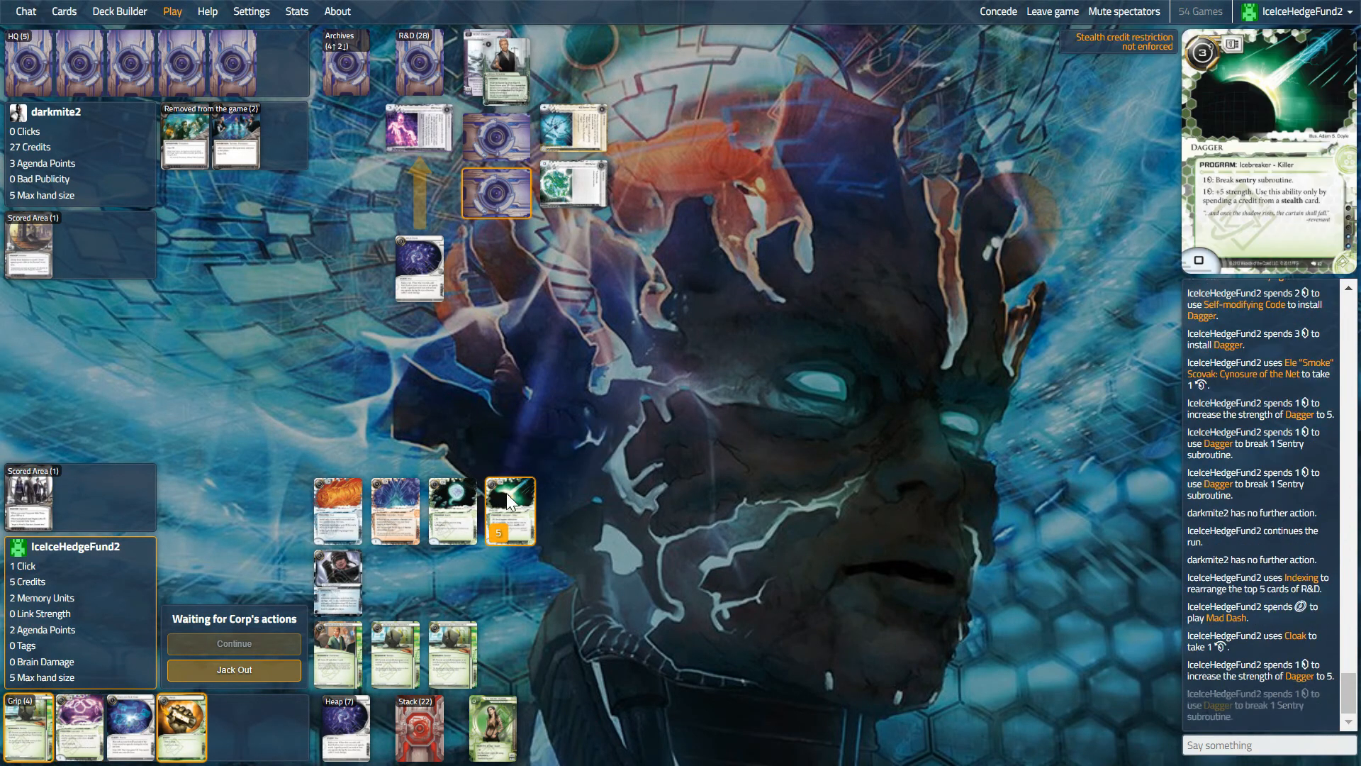
left_click(233, 644)
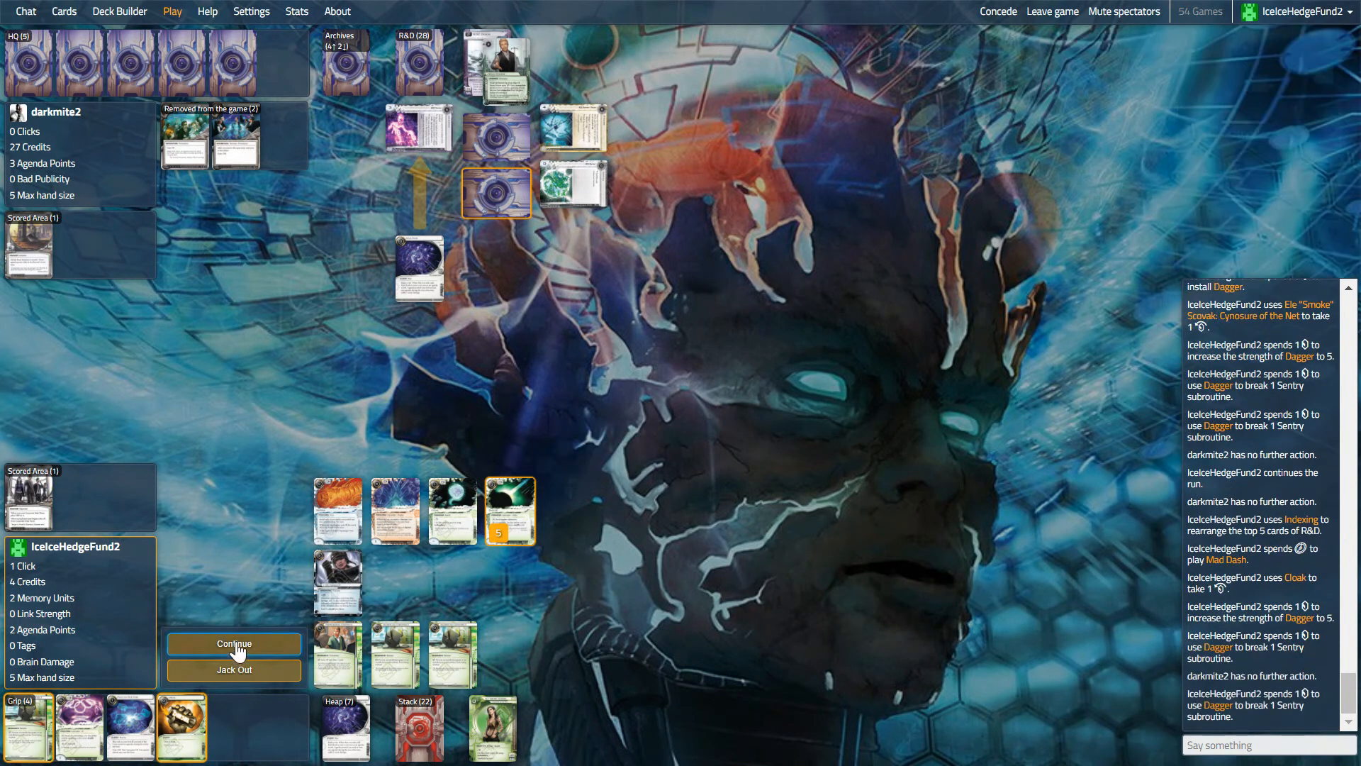
left_click(233, 644)
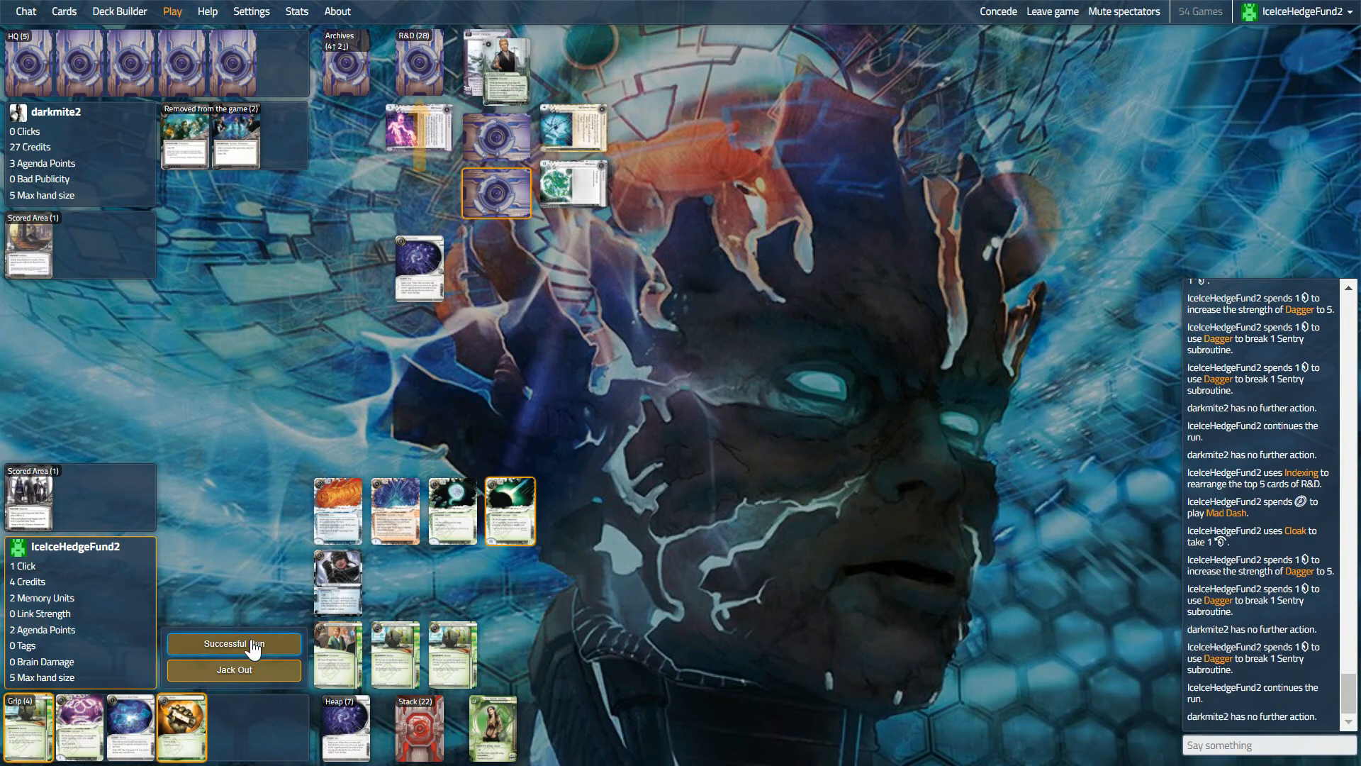
left_click(234, 644)
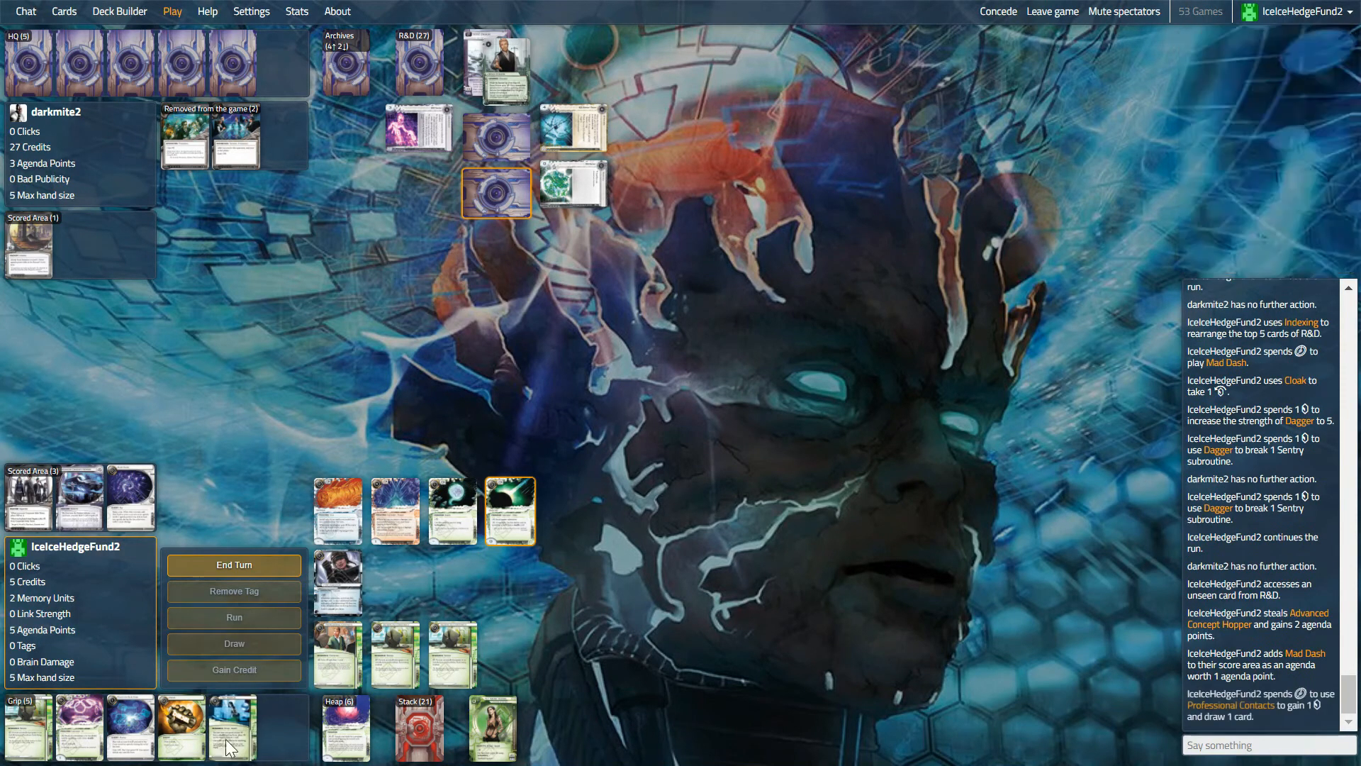
left_click(233, 565)
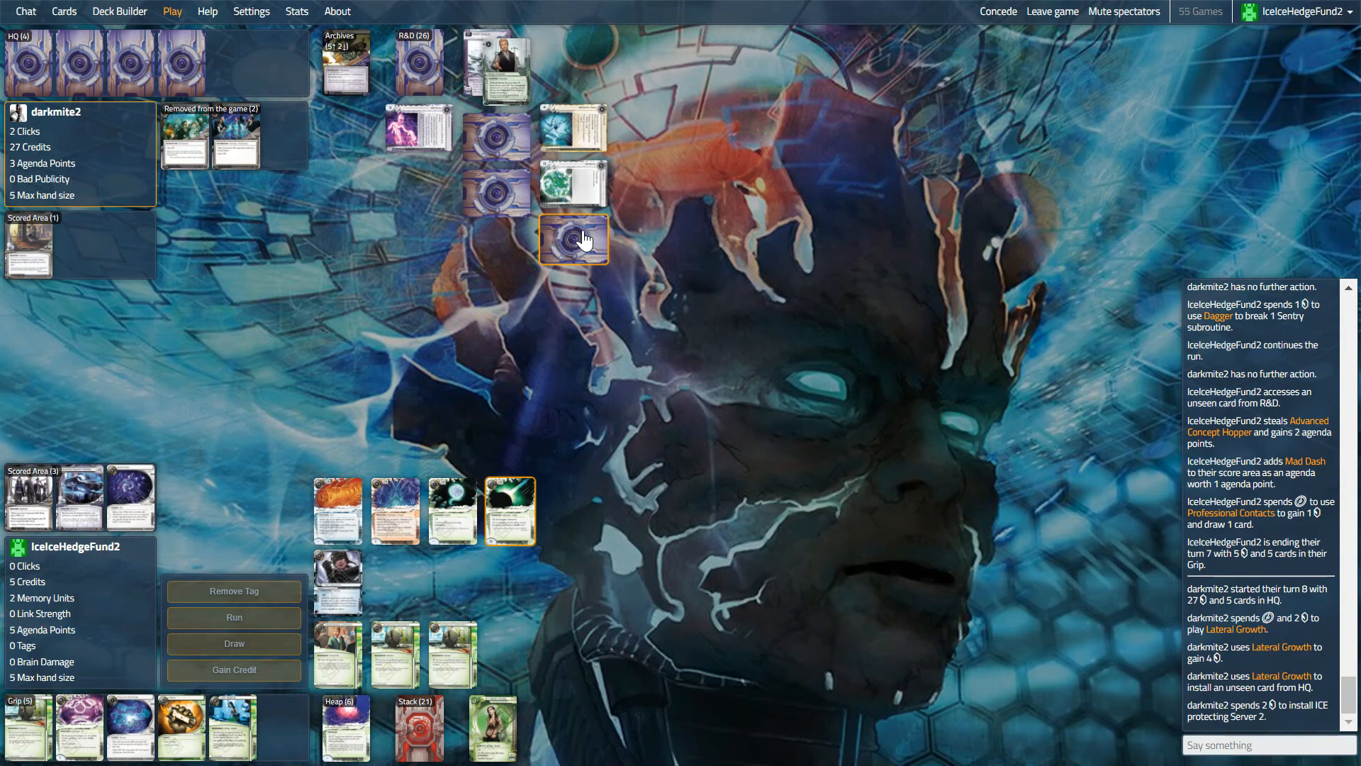
mouse_move(437, 85)
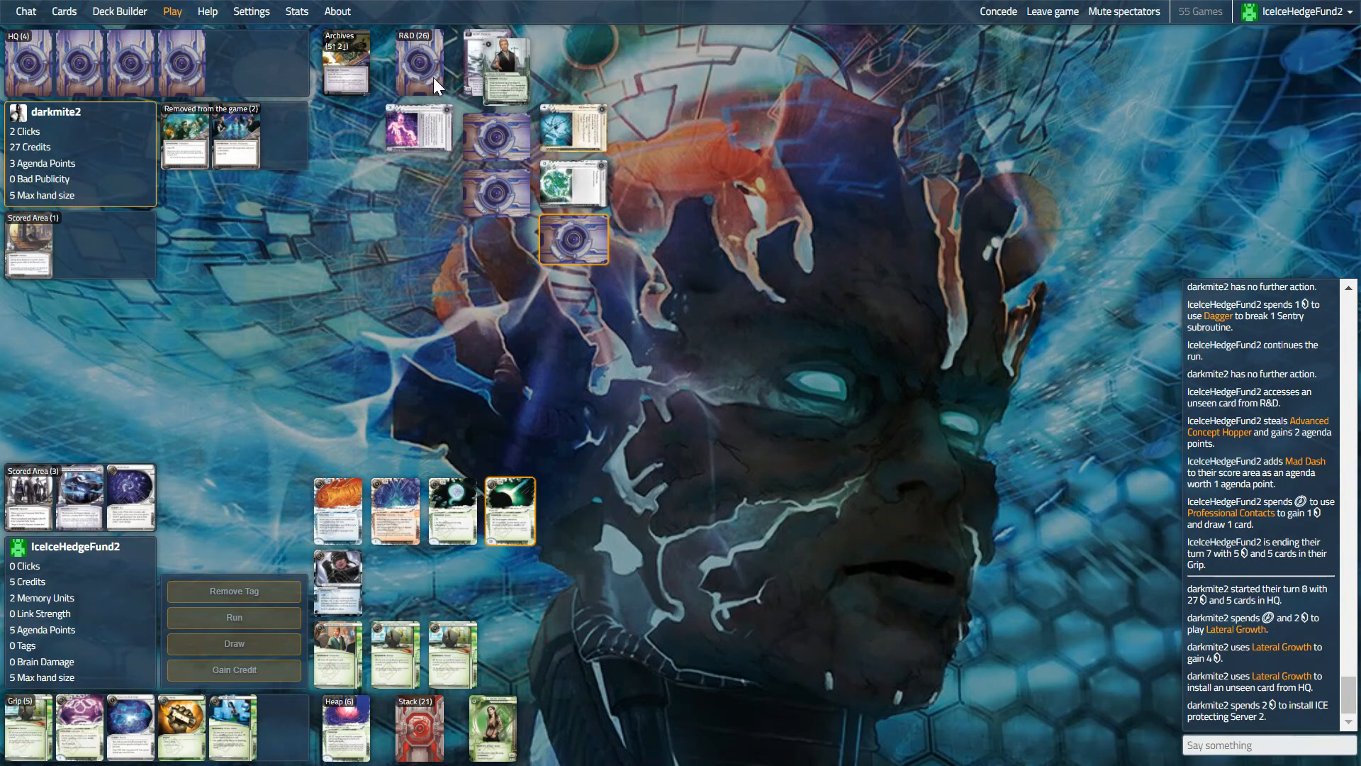
mouse_move(425, 71)
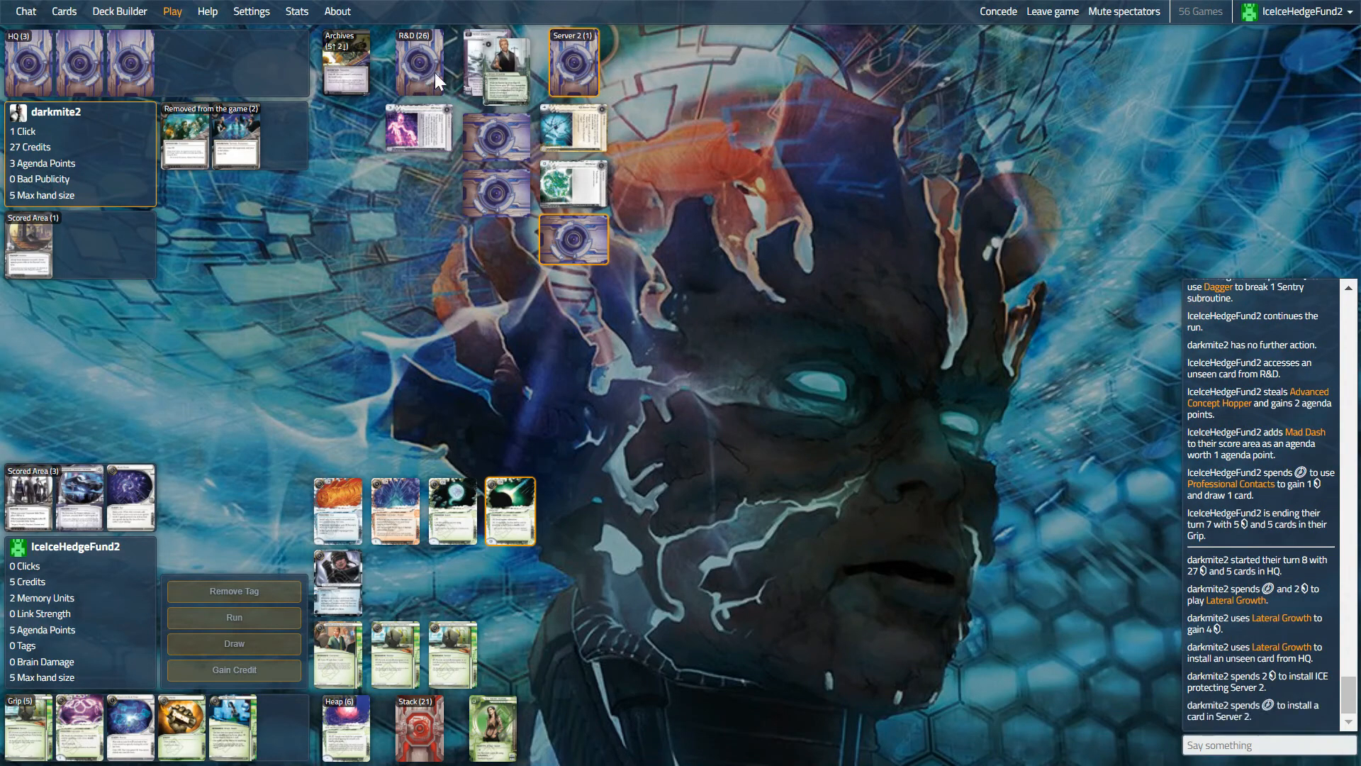
- Wait through the Corp's Lateral Growth turn installing and advancing a Server 2 card
left_click(573, 64)
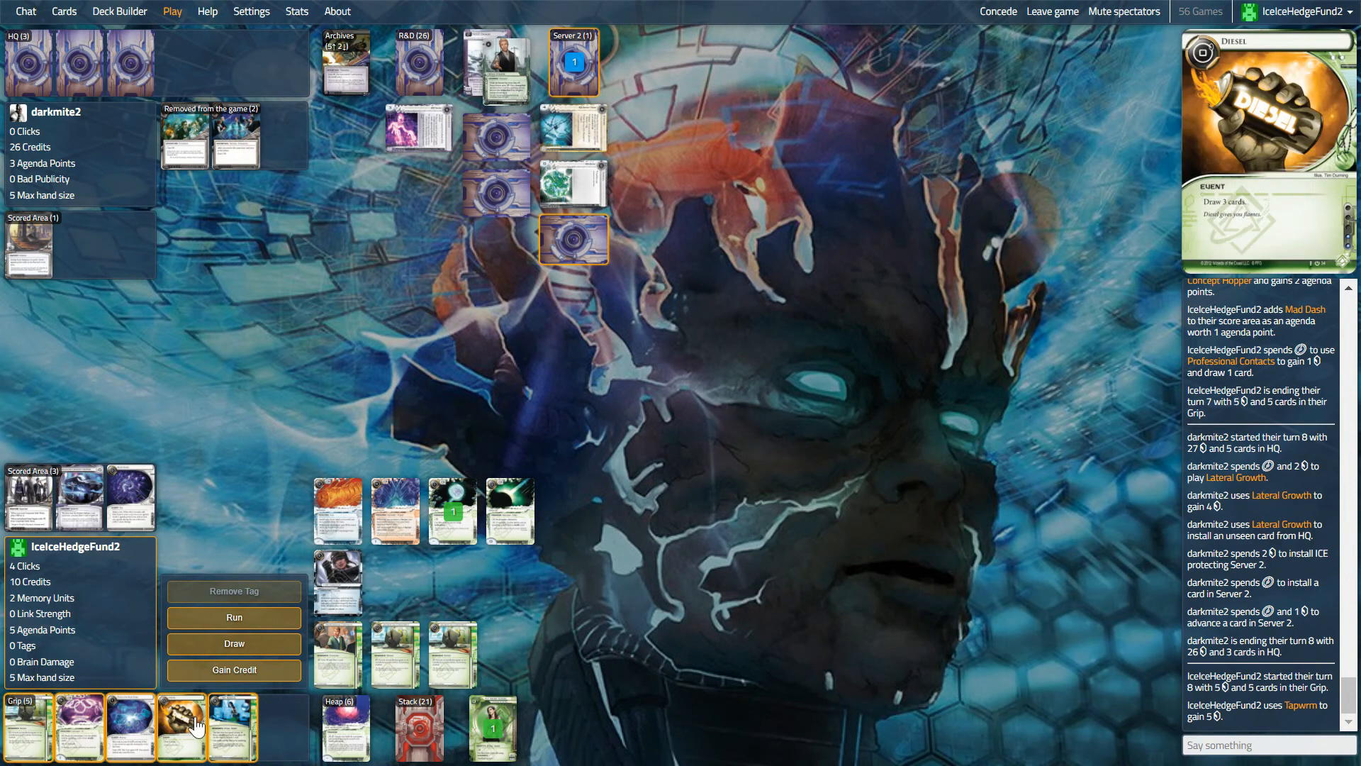
mouse_move(233, 732)
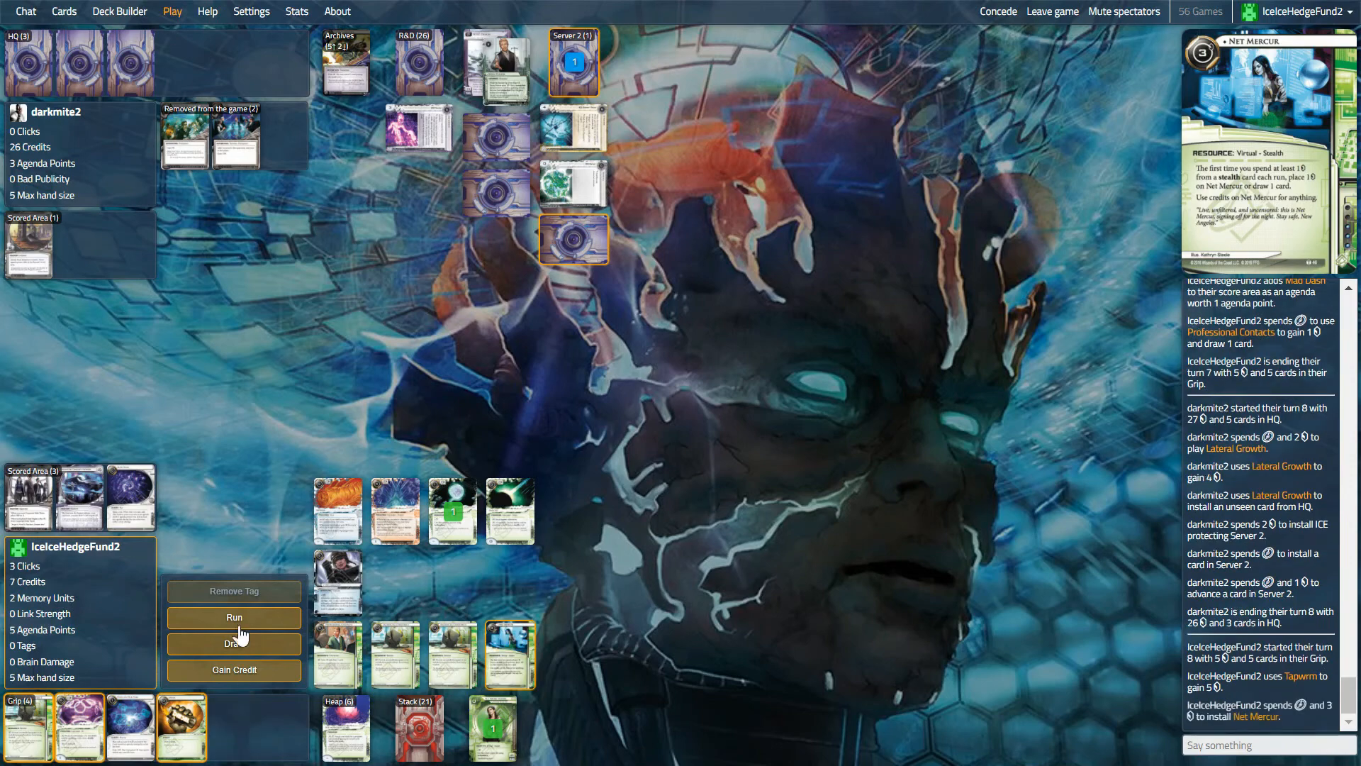
- Run Archives, place a credit on Net Mercur, declare success and steal Global Food Initiative to win
left_click(234, 619)
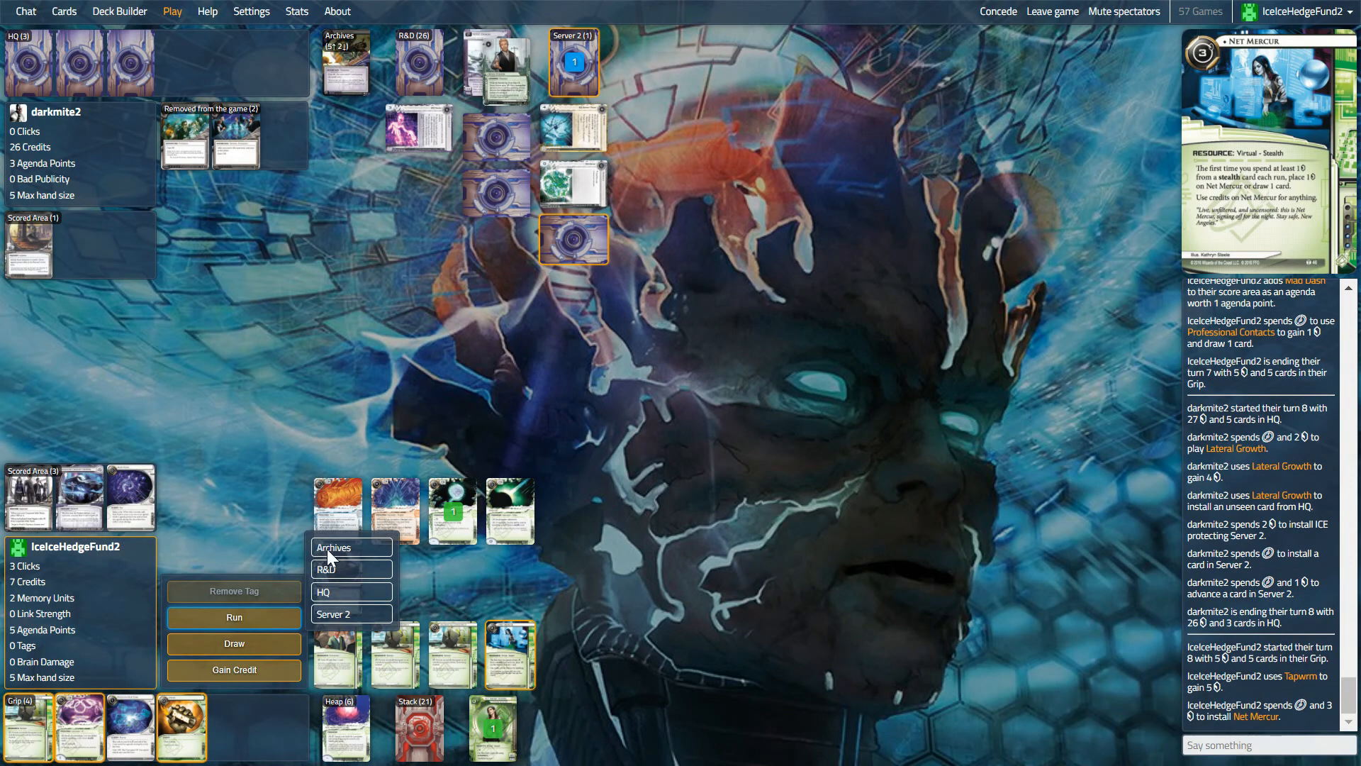
left_click(350, 547)
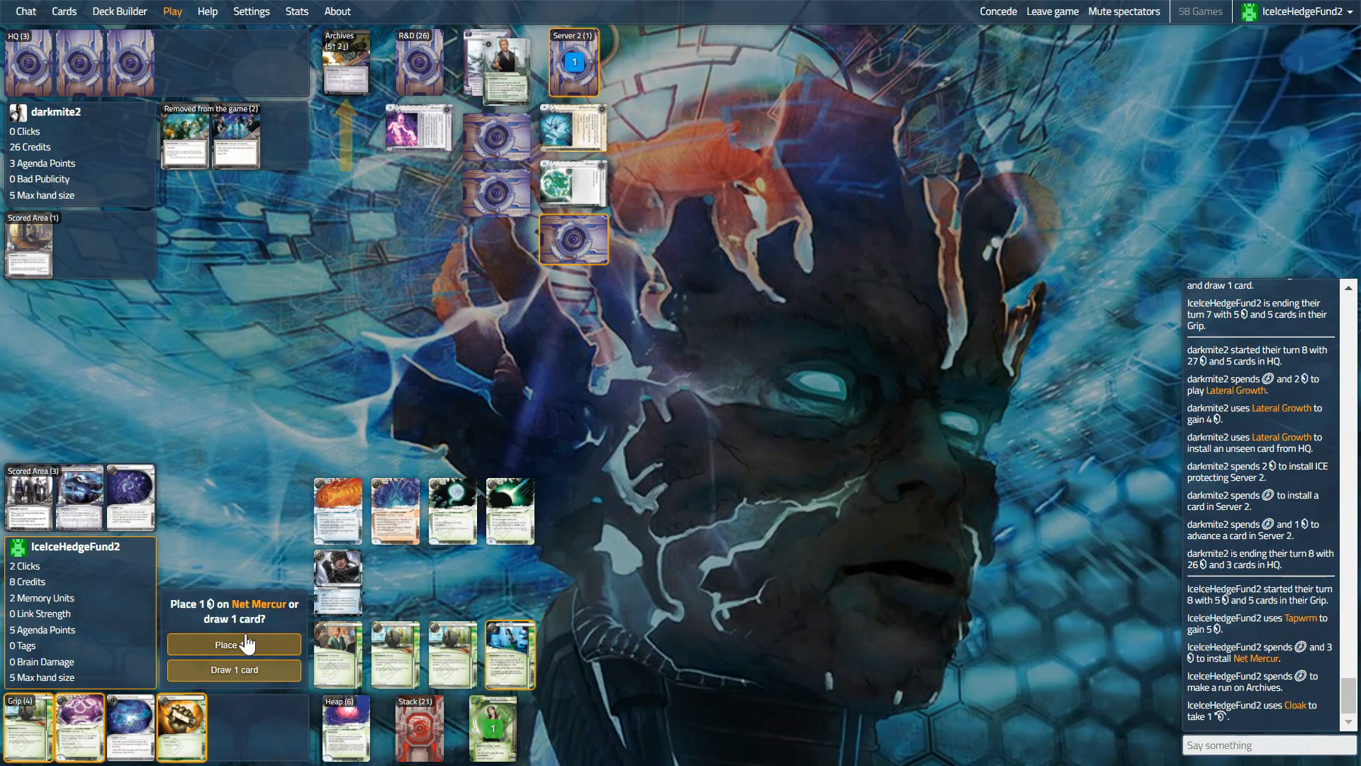
left_click(233, 644)
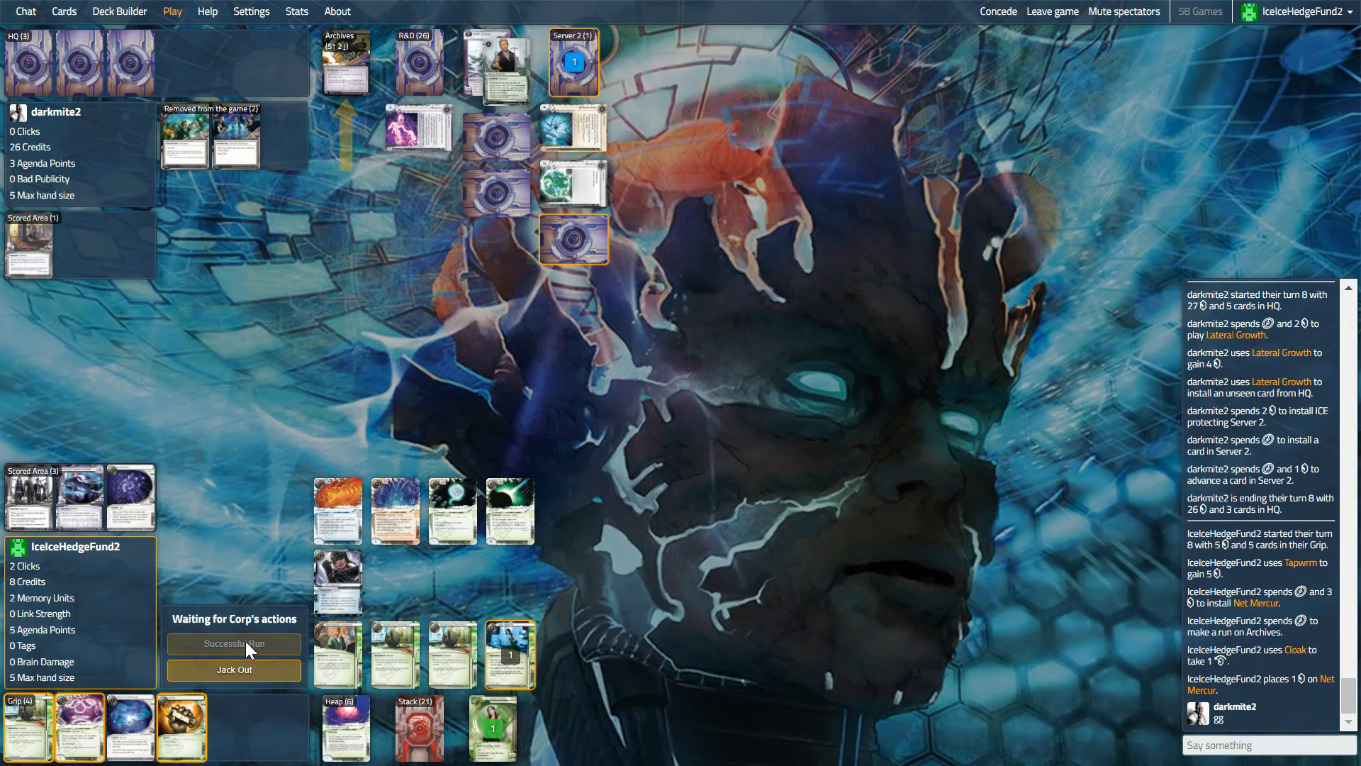
left_click(234, 643)
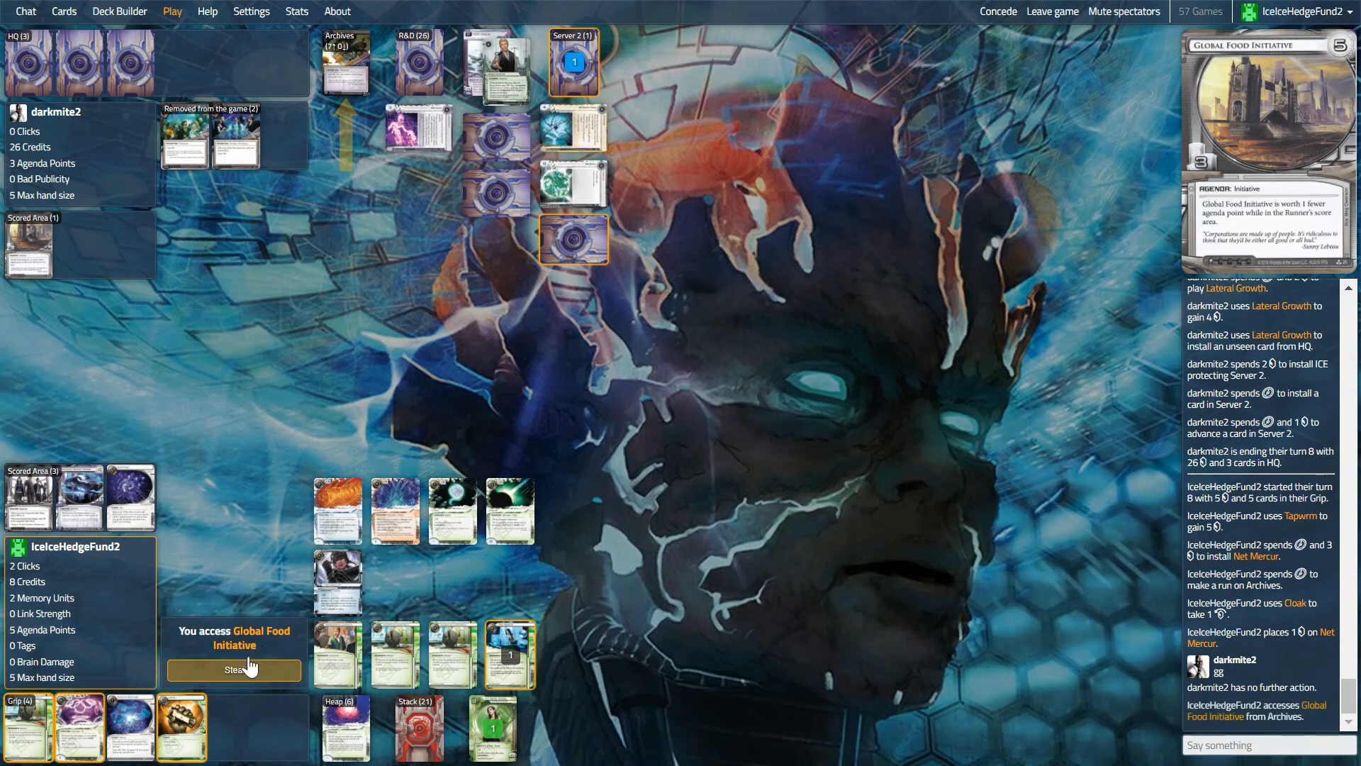
left_click(234, 669)
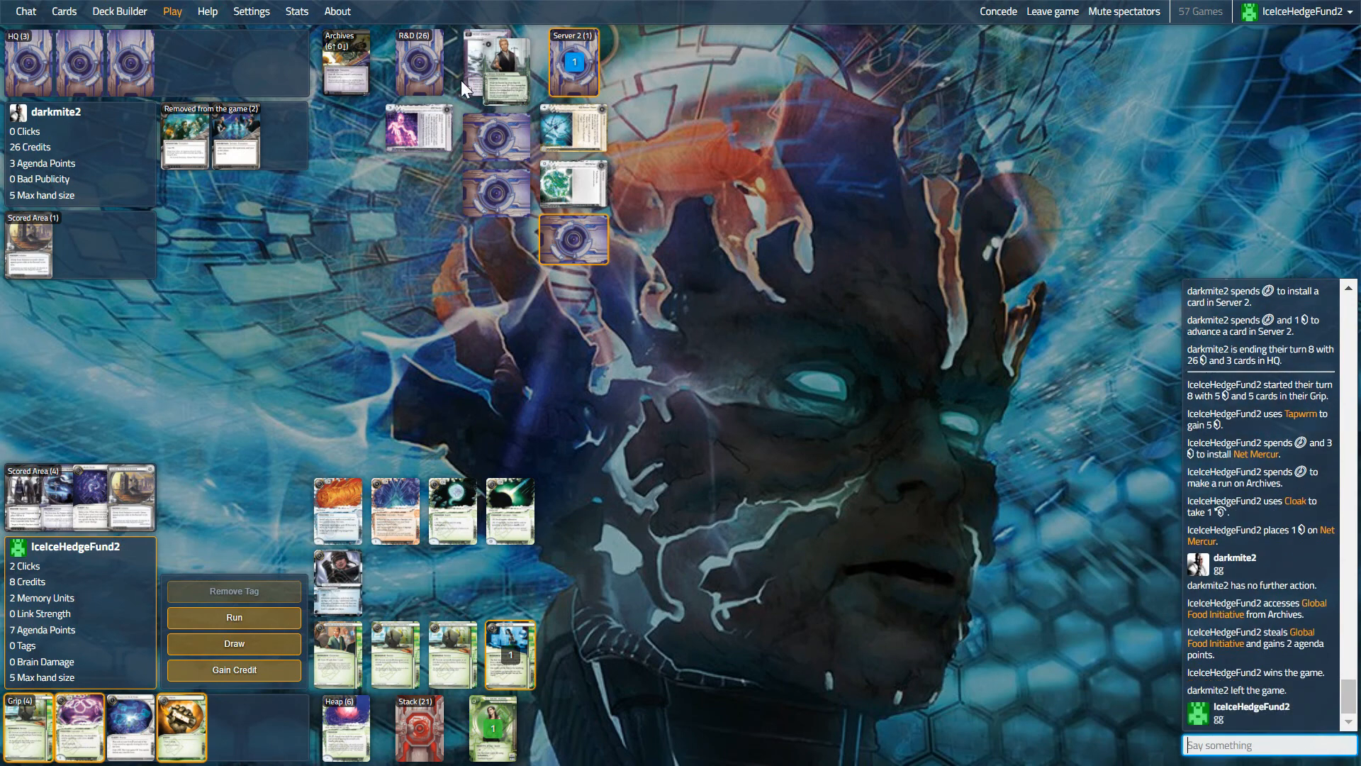
mouse_move(512, 726)
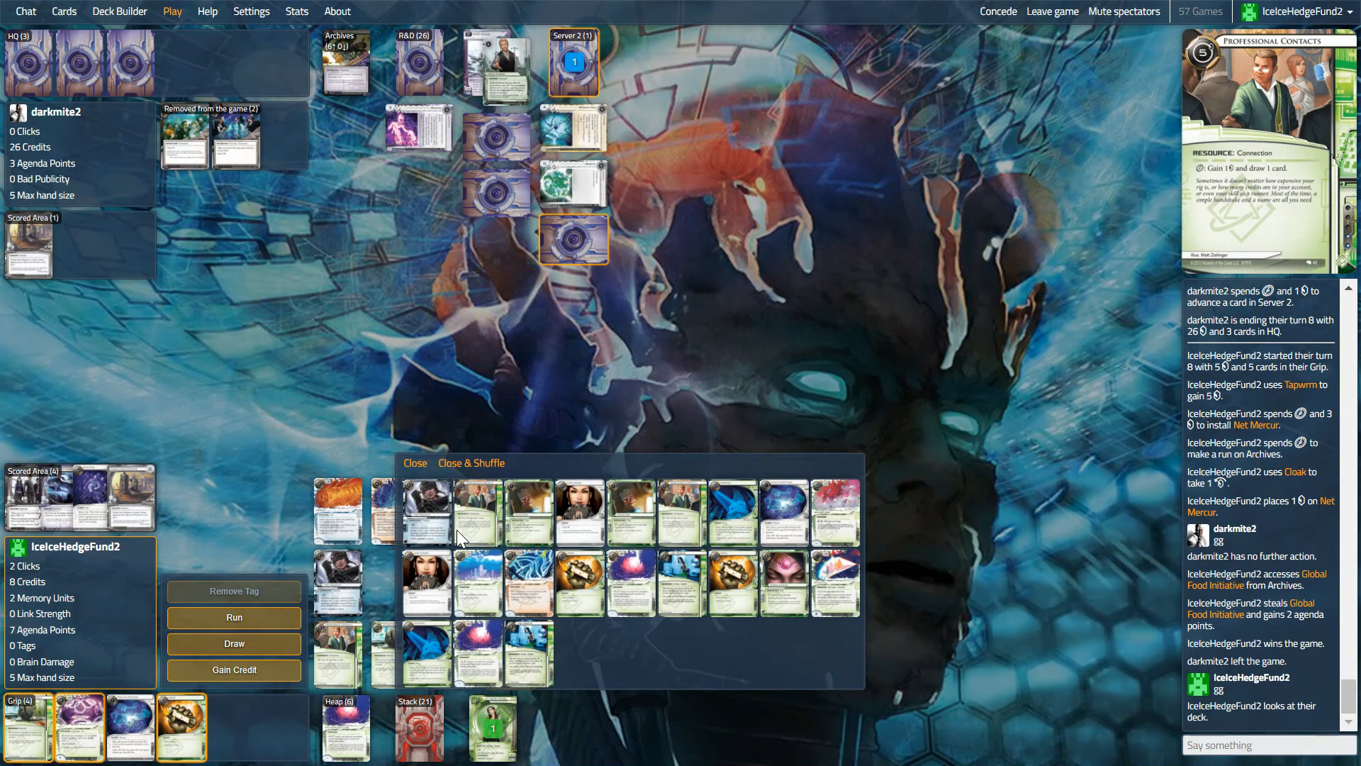
mouse_move(433, 511)
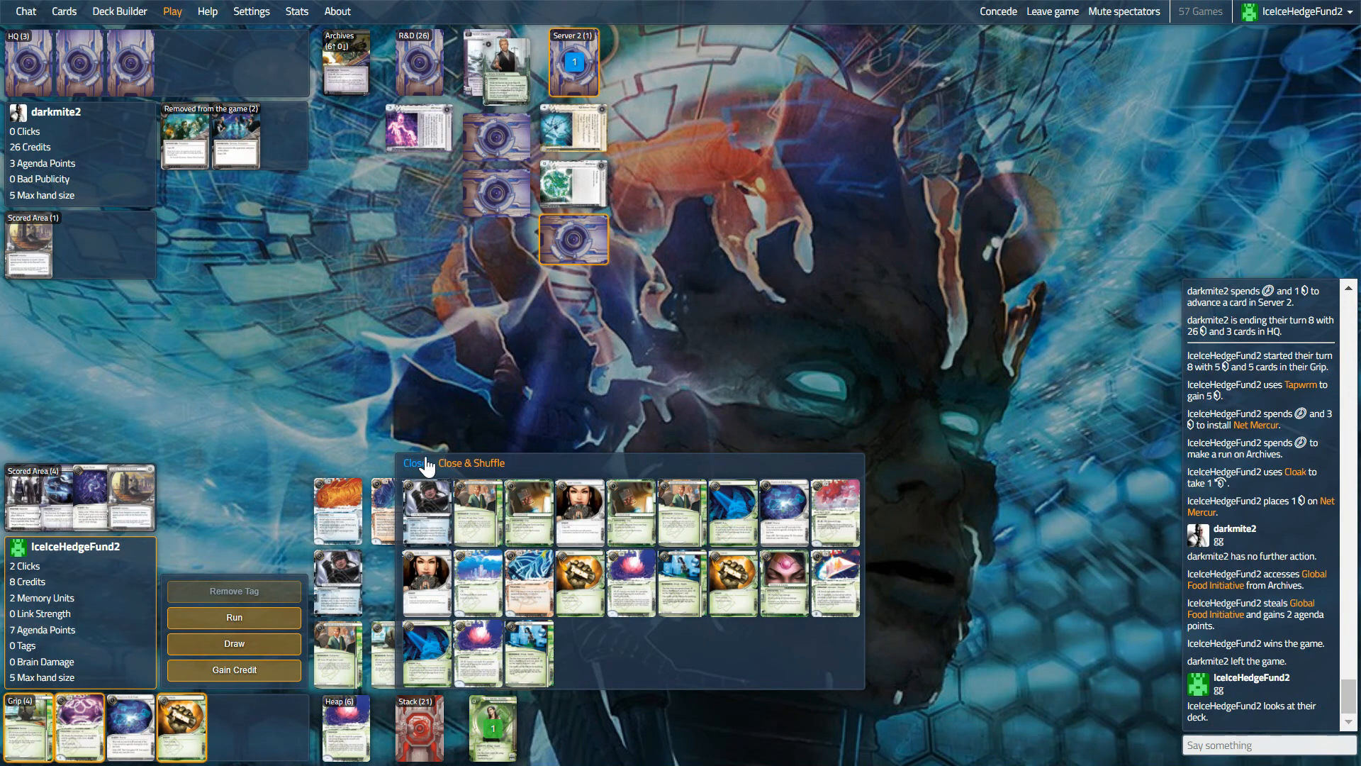
left_click(414, 462)
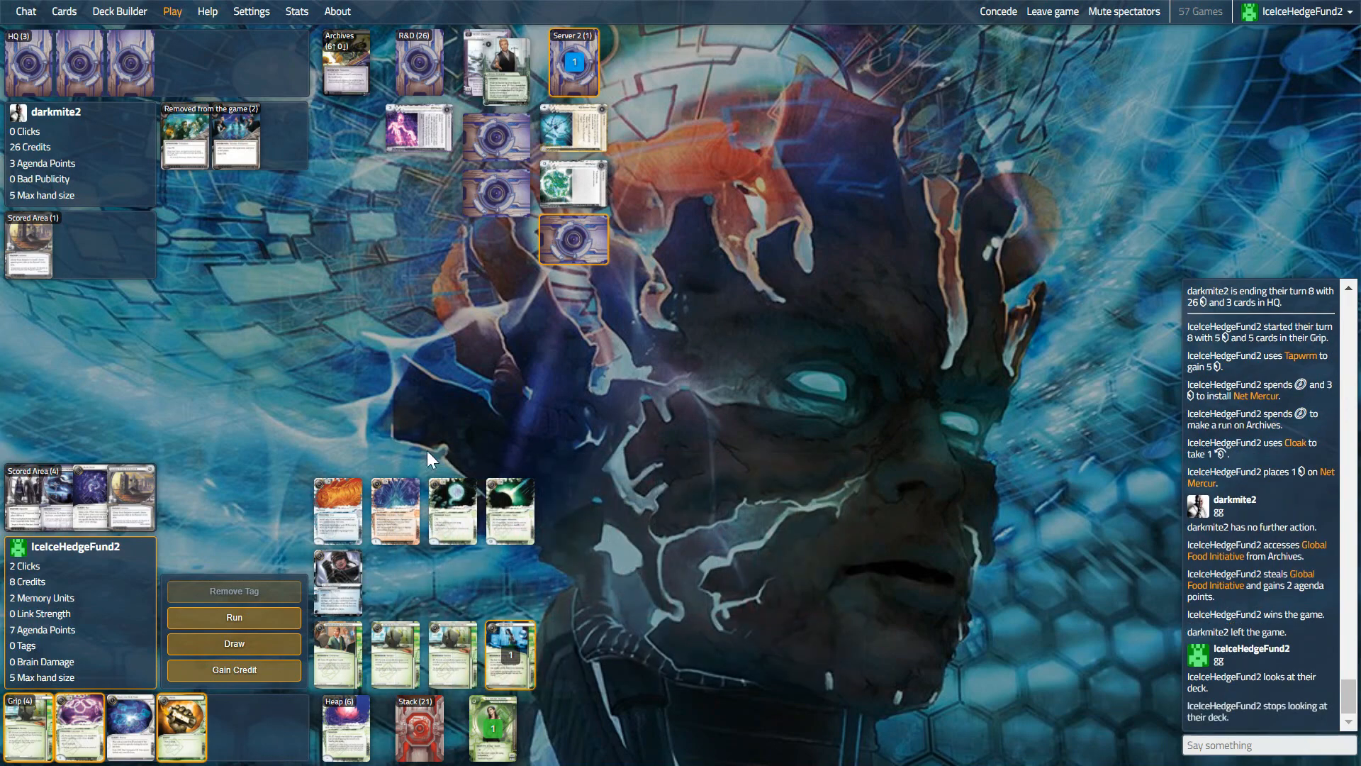
mouse_move(337, 509)
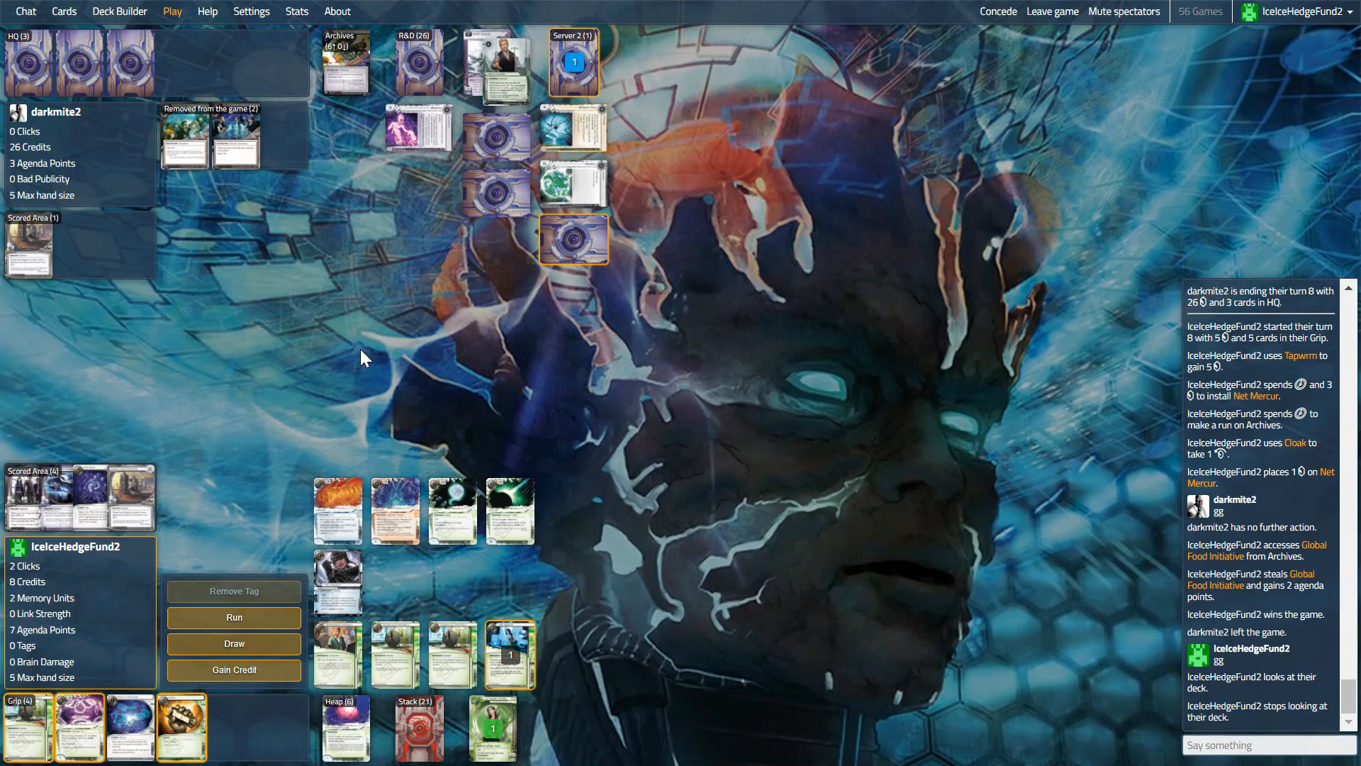
mouse_move(430, 295)
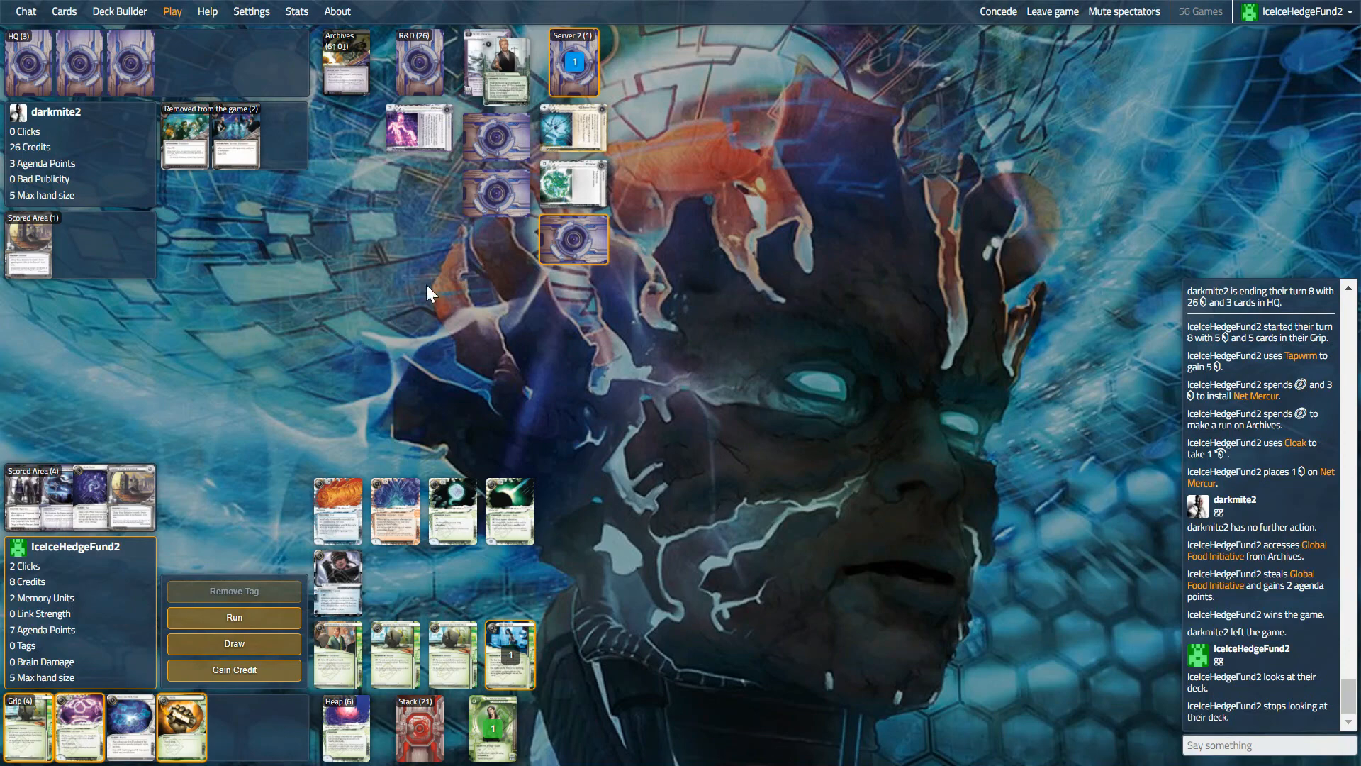